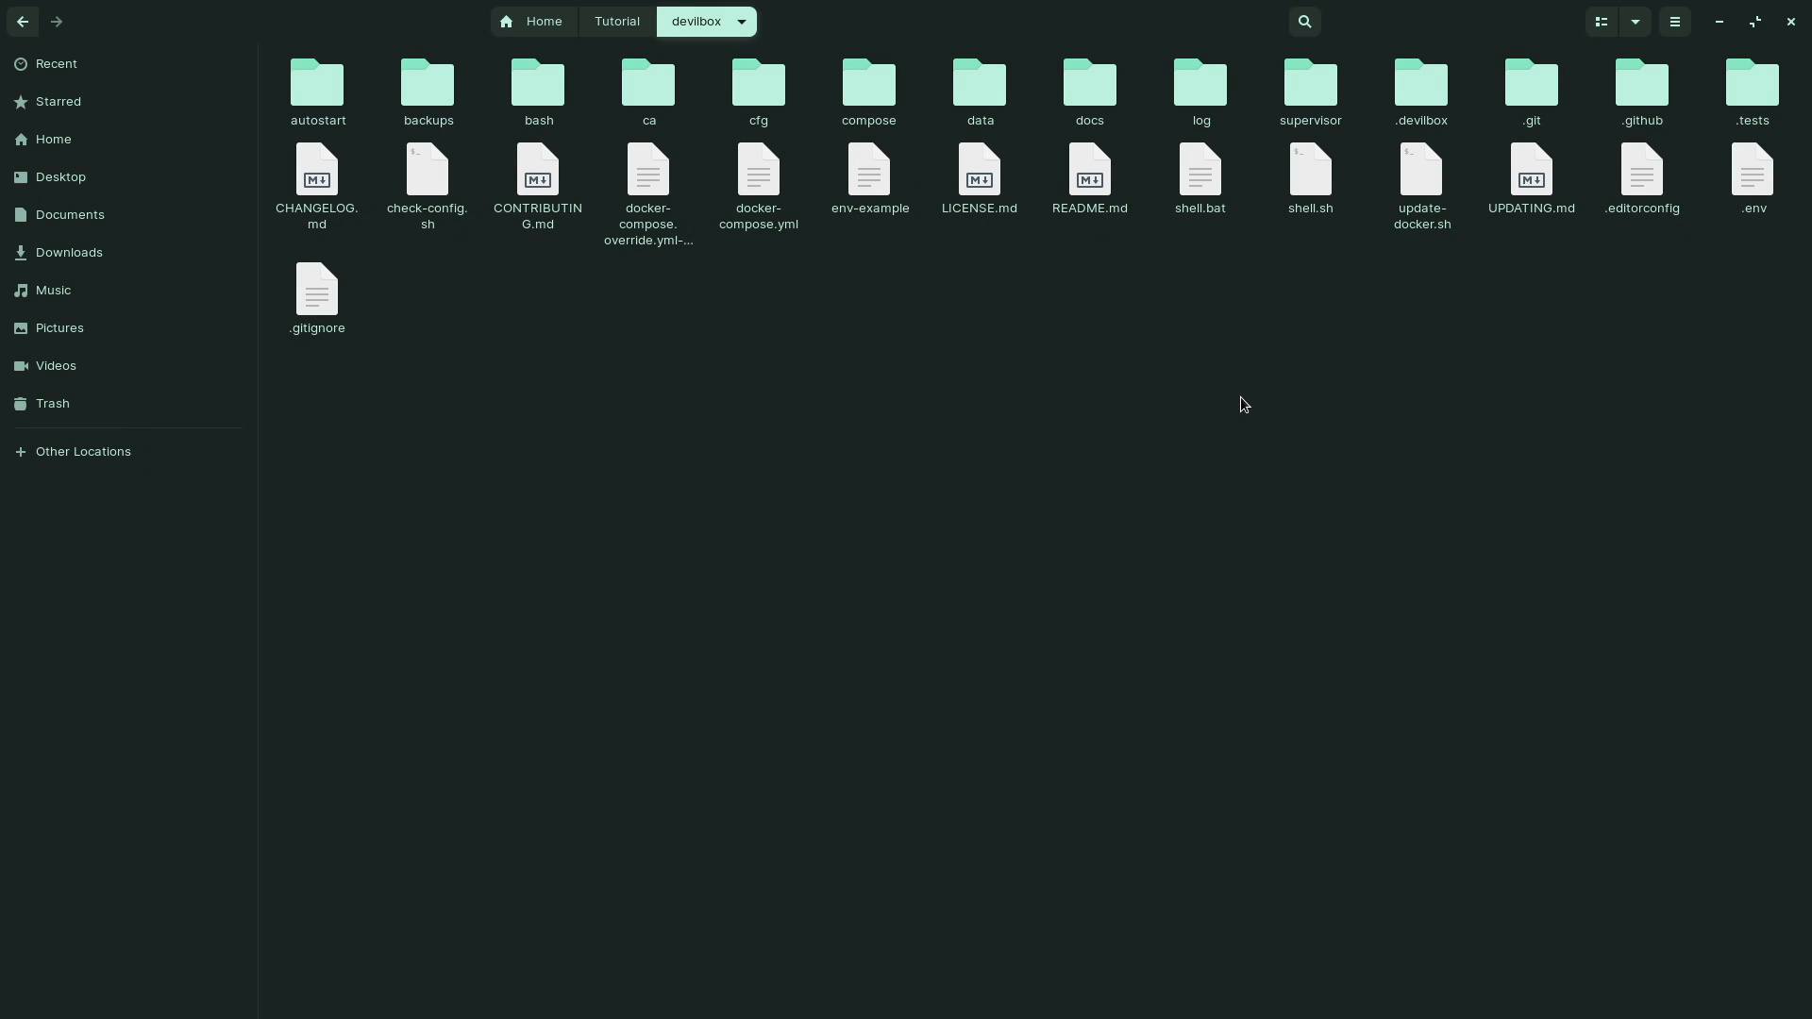
pyautogui.moveTo(1507, 413)
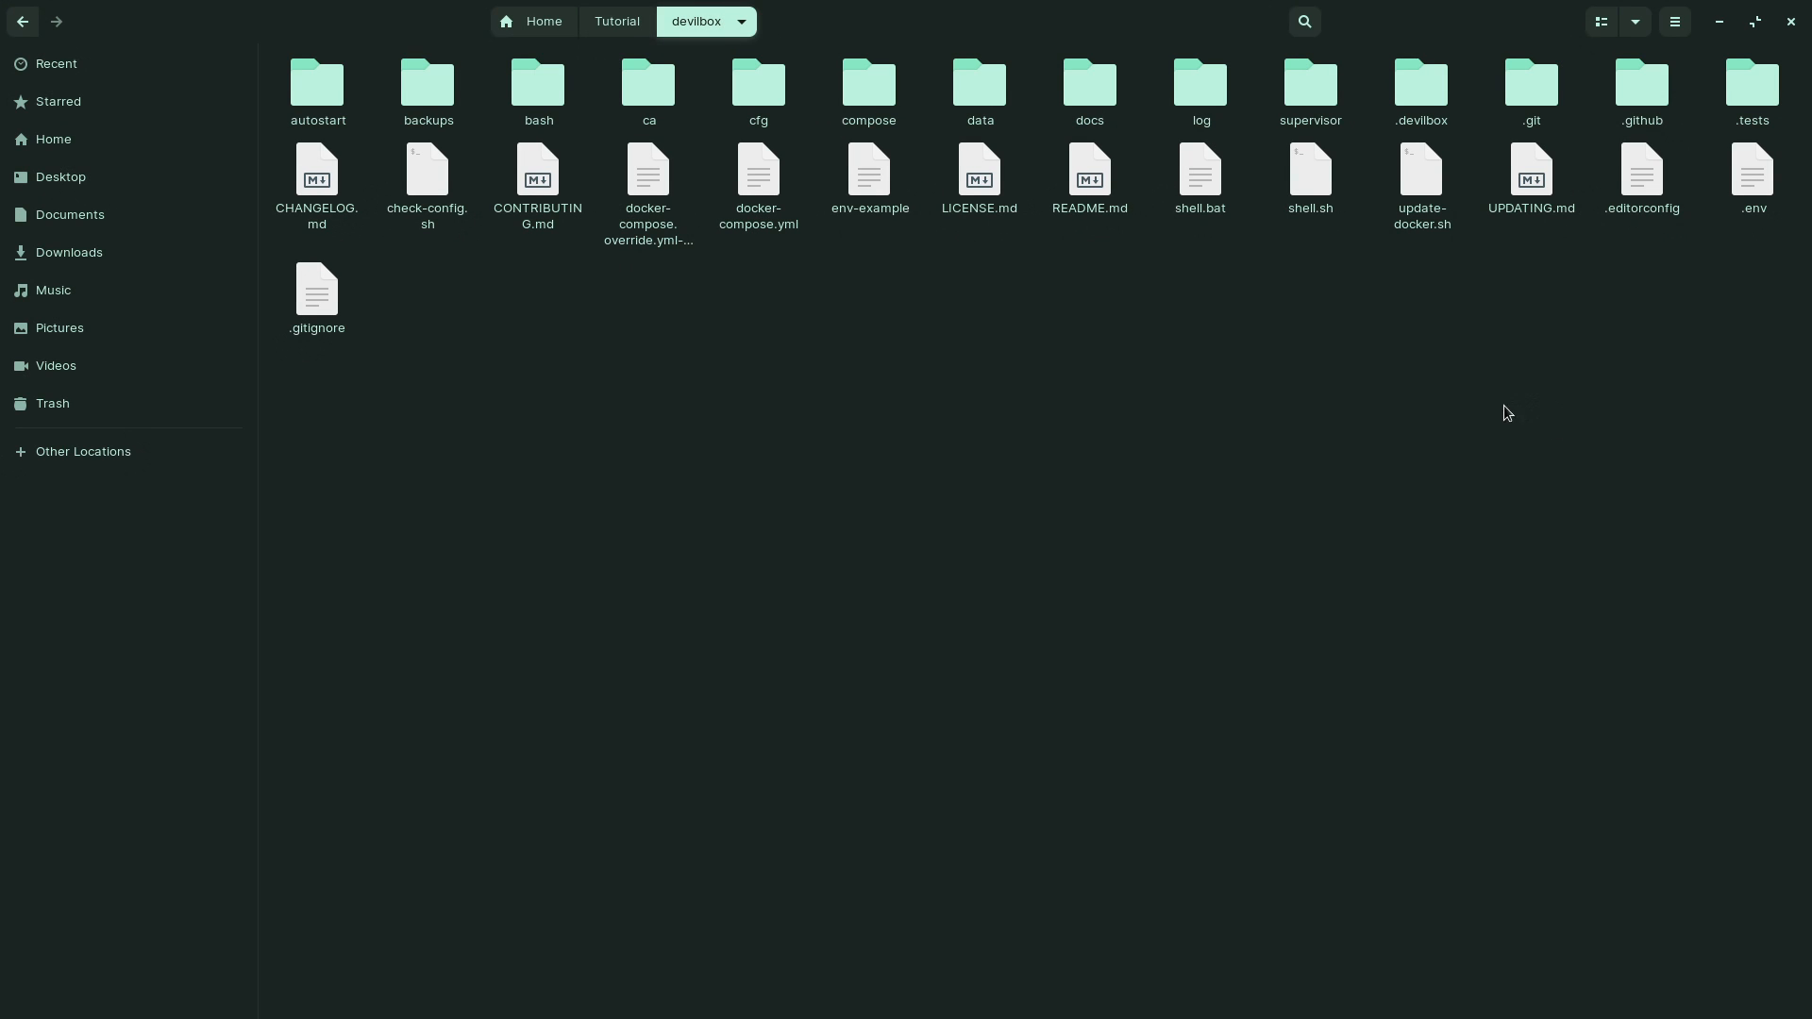
# - Review the Devilbox .env and confirm HTTPD_DOCROOT_DIR is set to public
pyautogui.click(1751, 170)
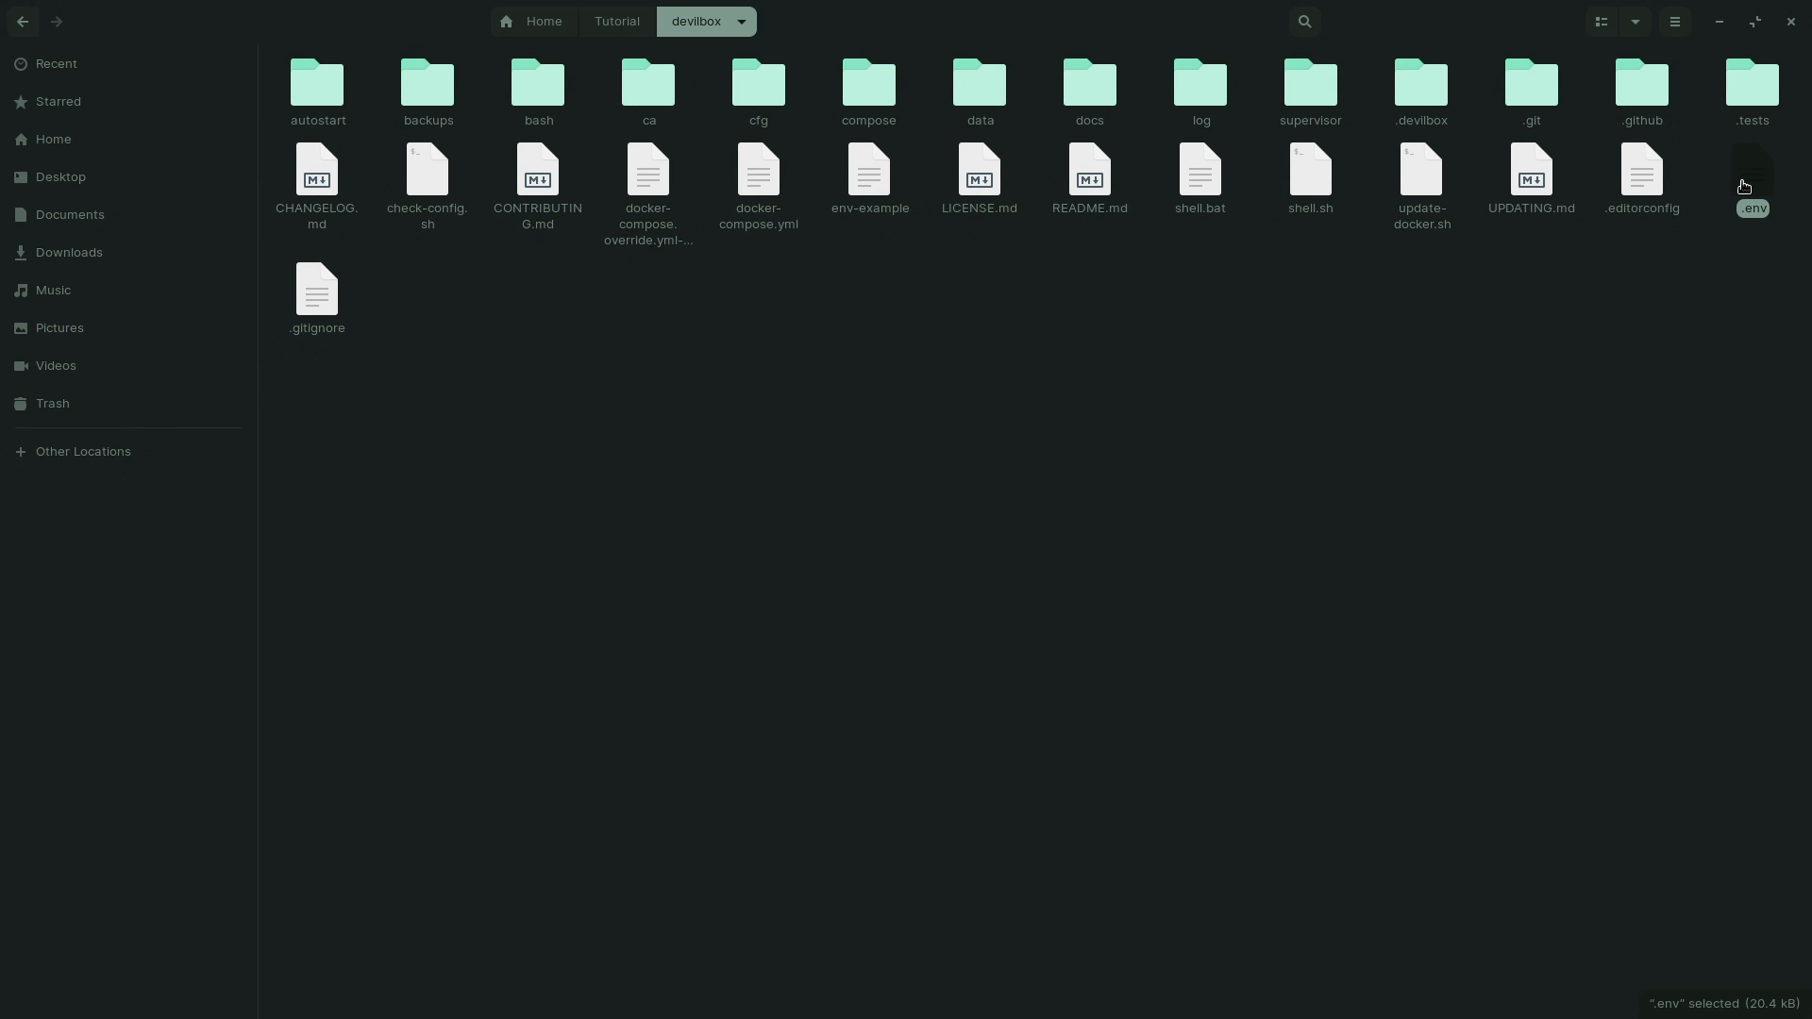
pyautogui.doubleClick(1751, 170)
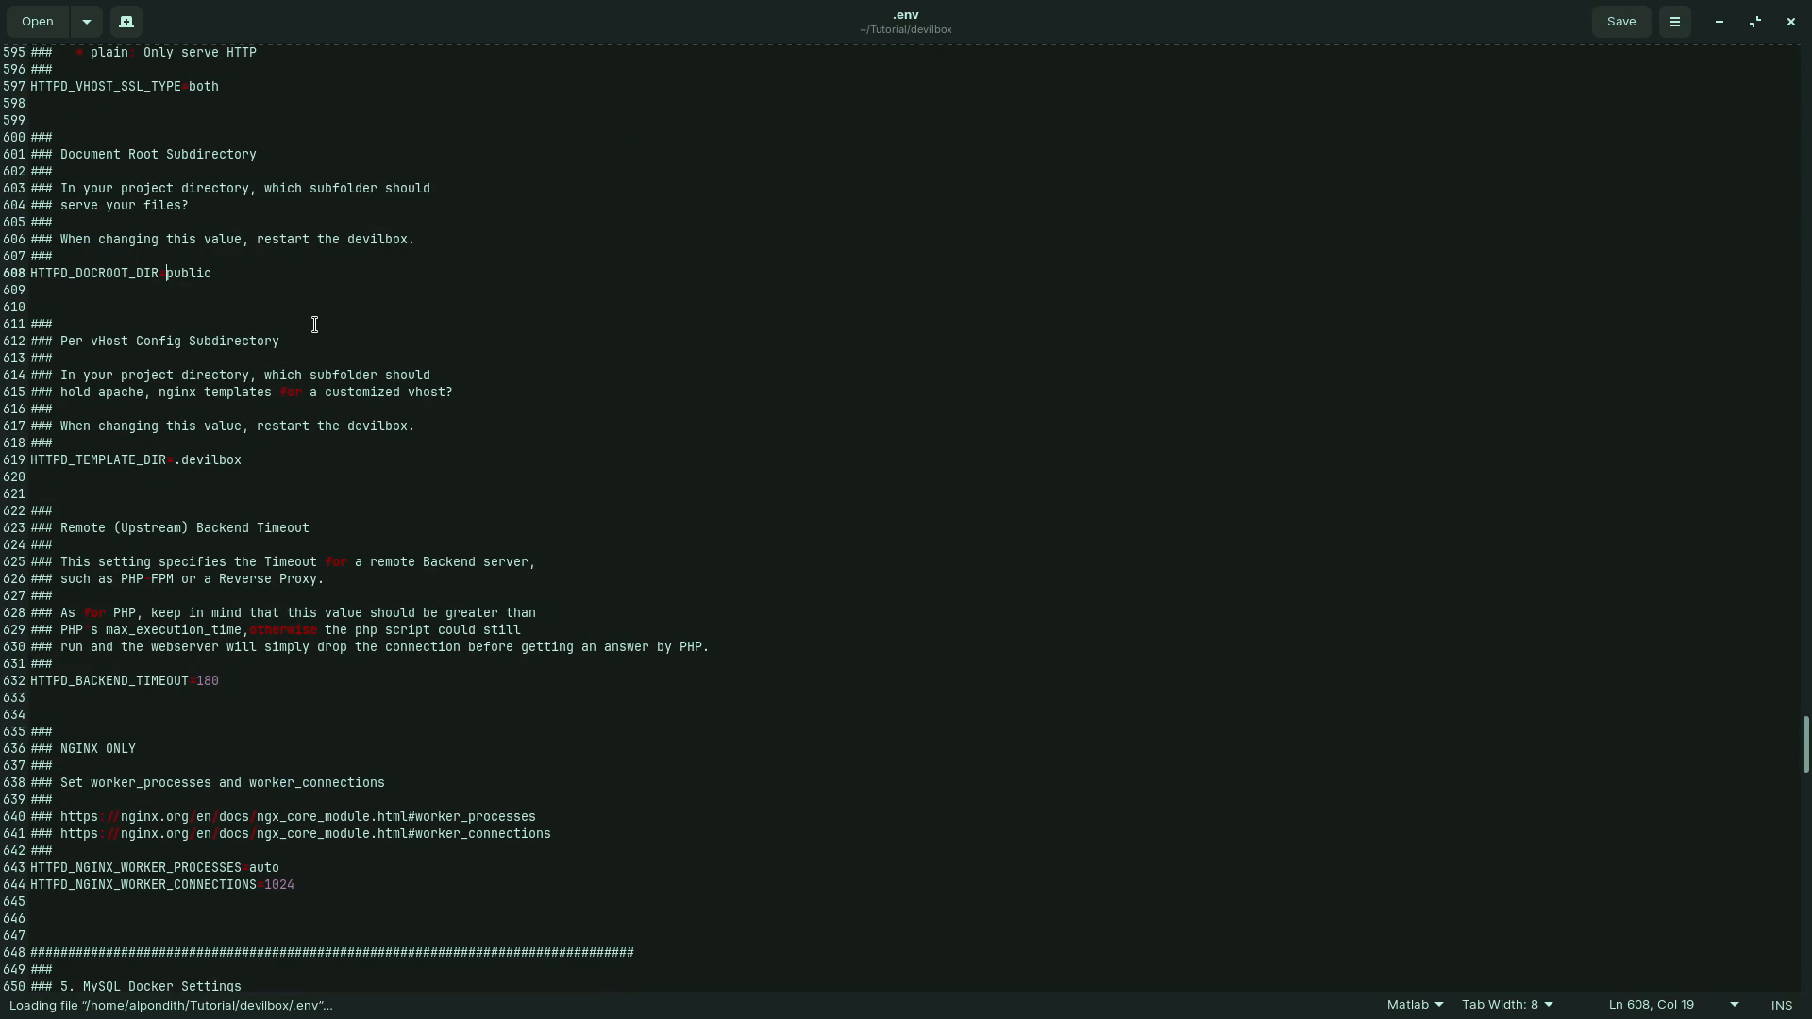
pyautogui.click(188, 272)
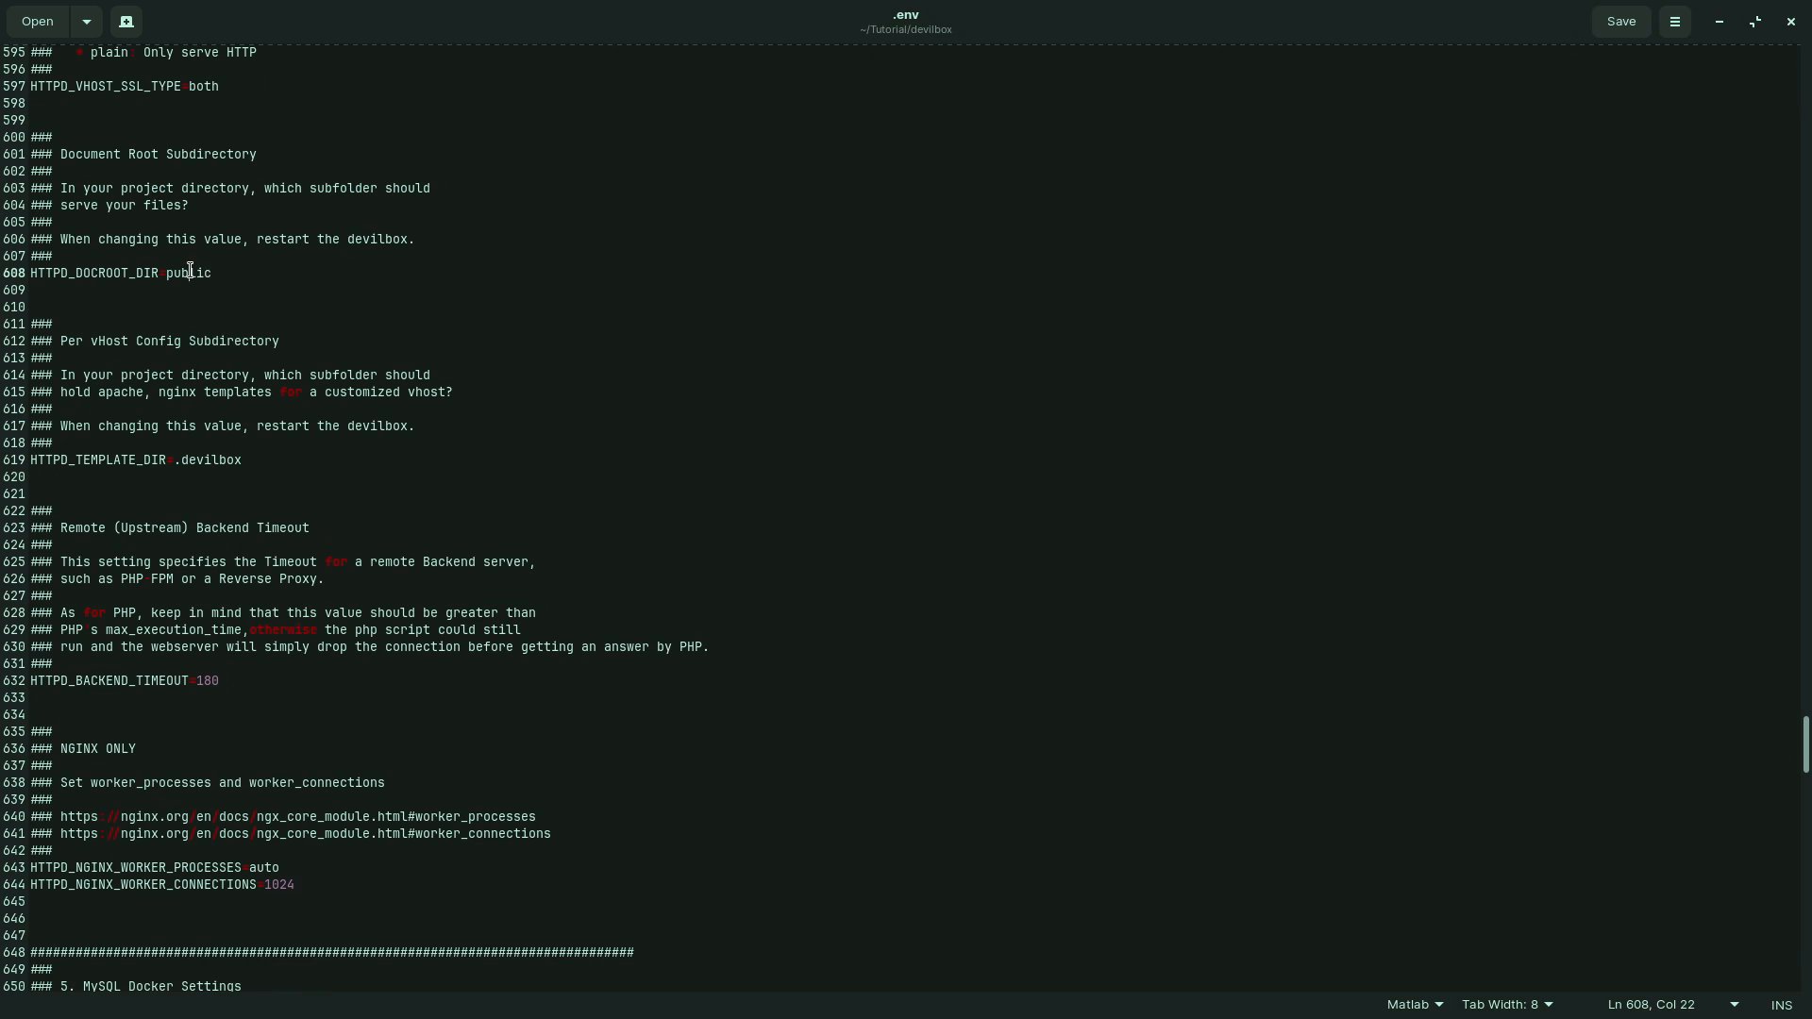
pyautogui.click(238, 272)
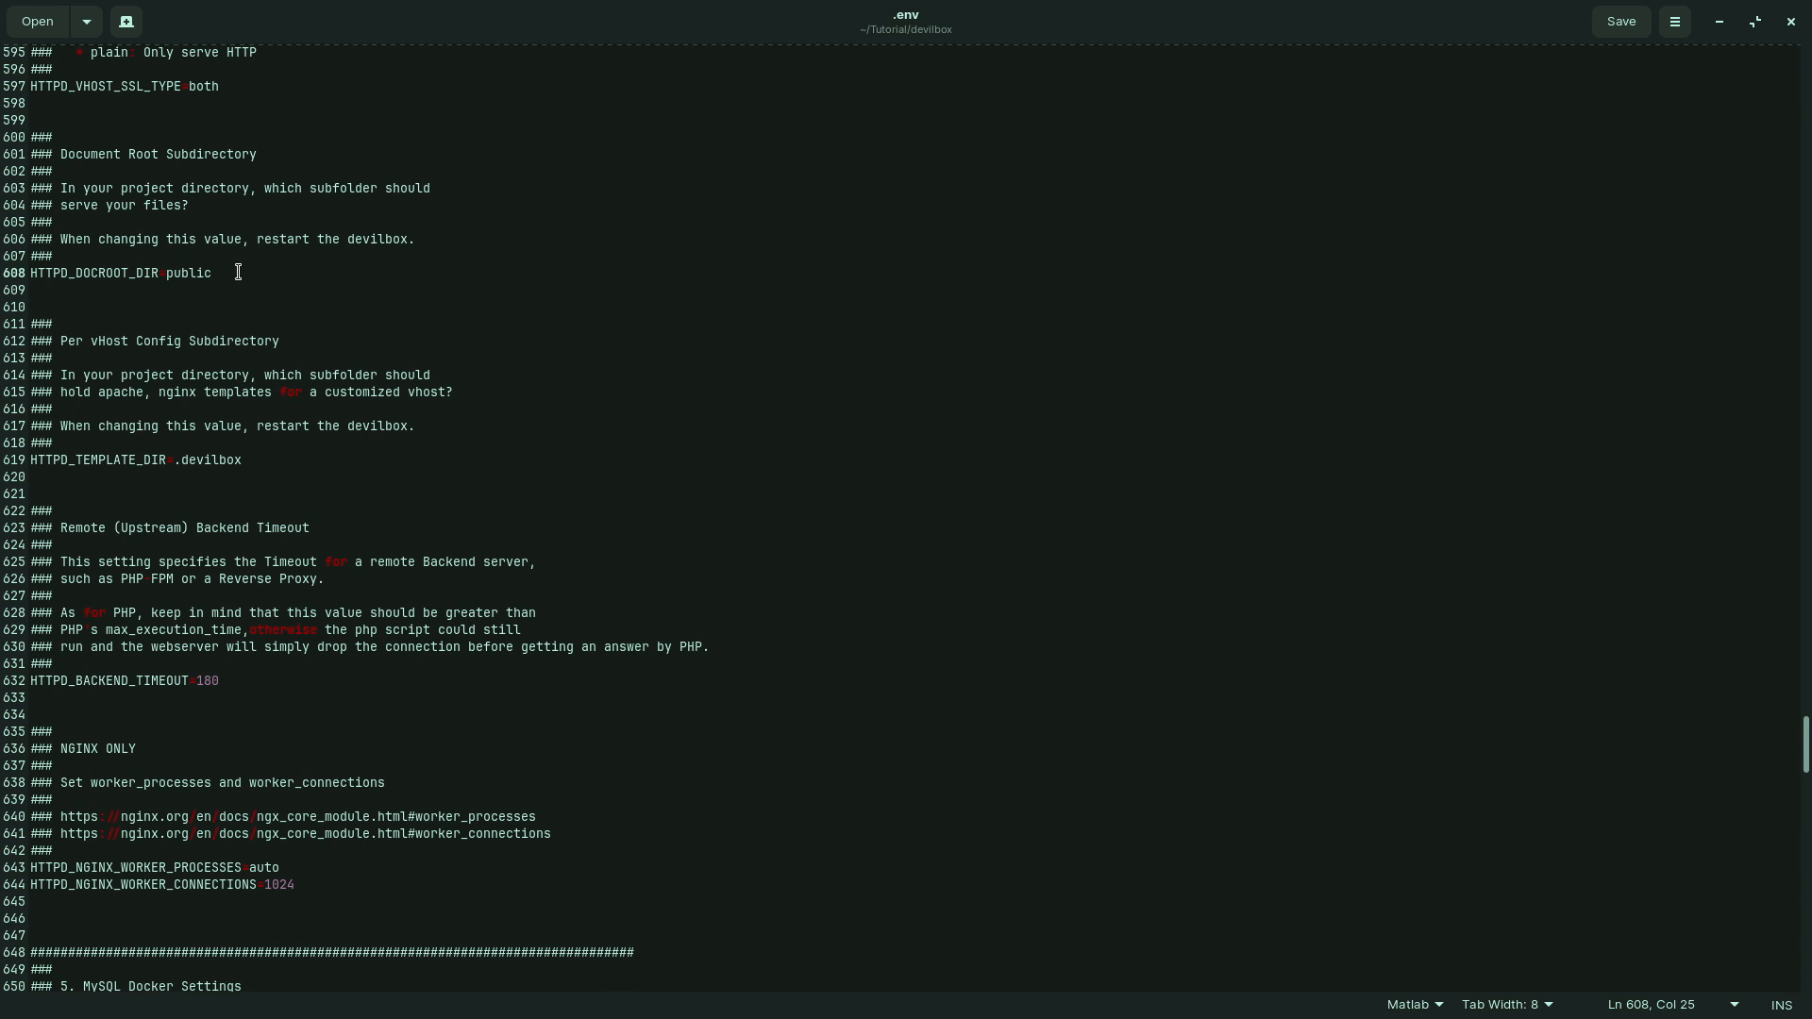
pyautogui.click(1619, 21)
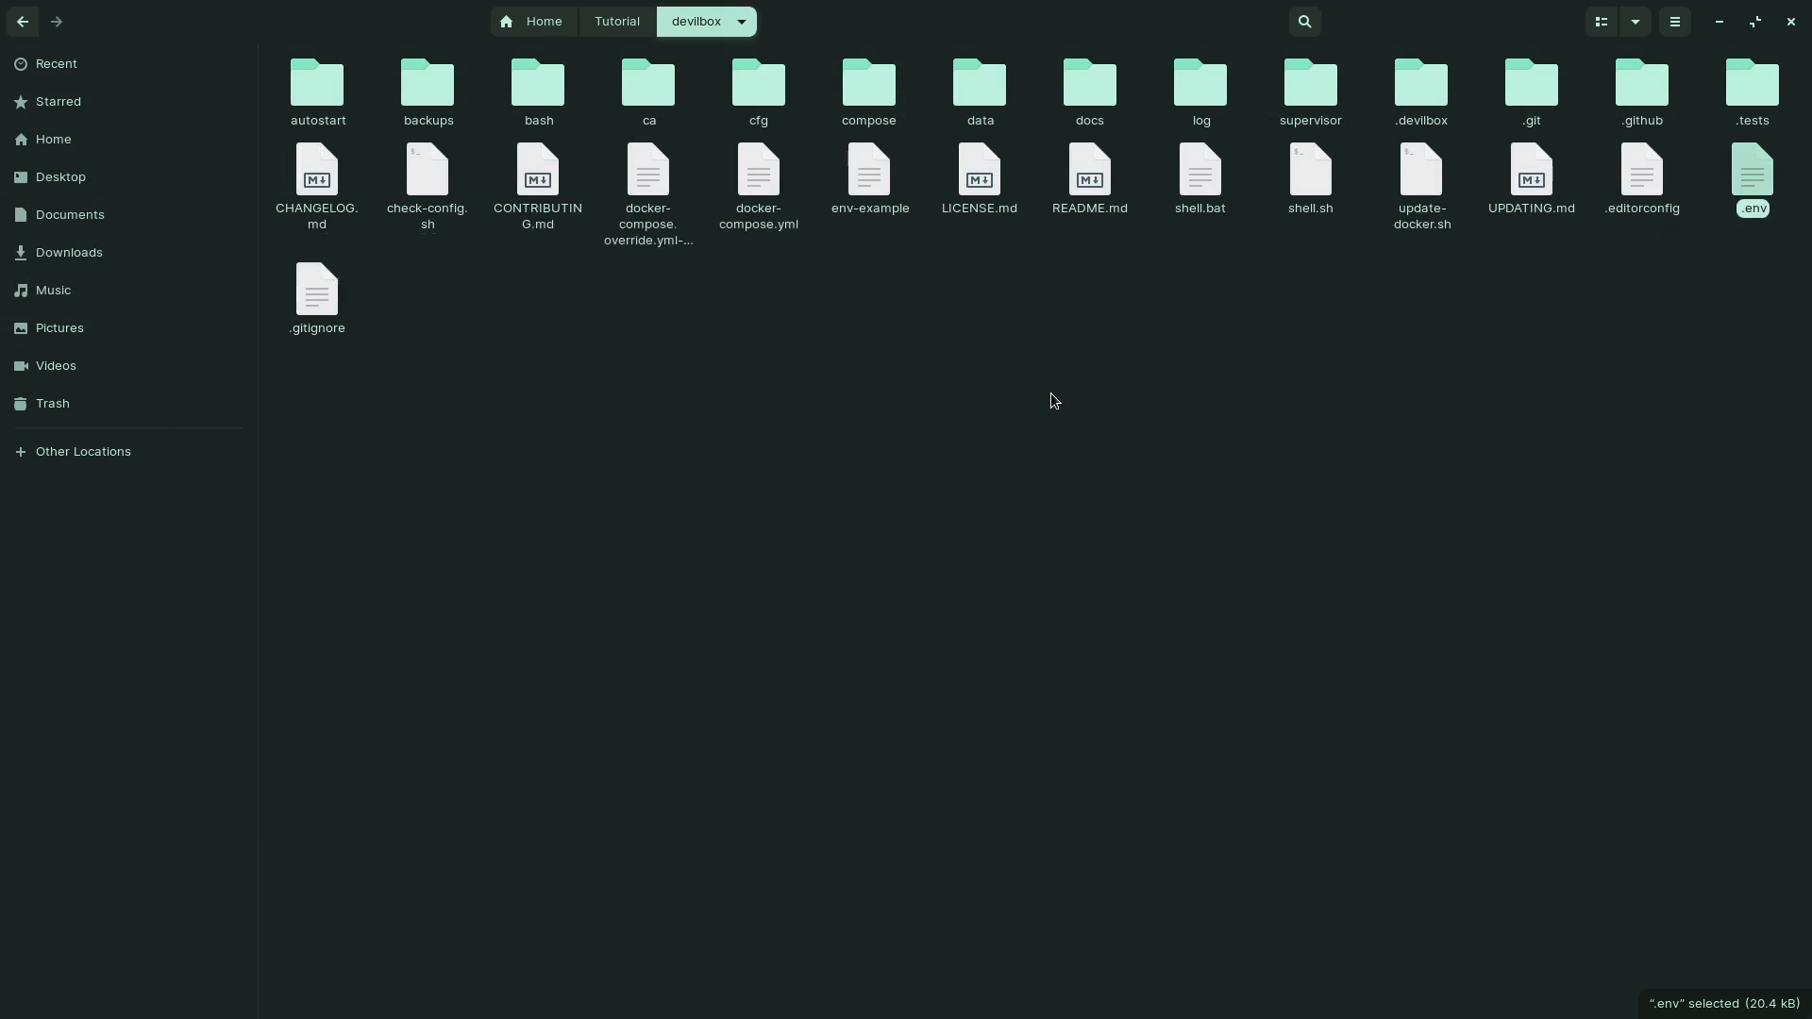
# - Open a terminal in the devilbox folder from the Files context menu
pyautogui.click(845, 408)
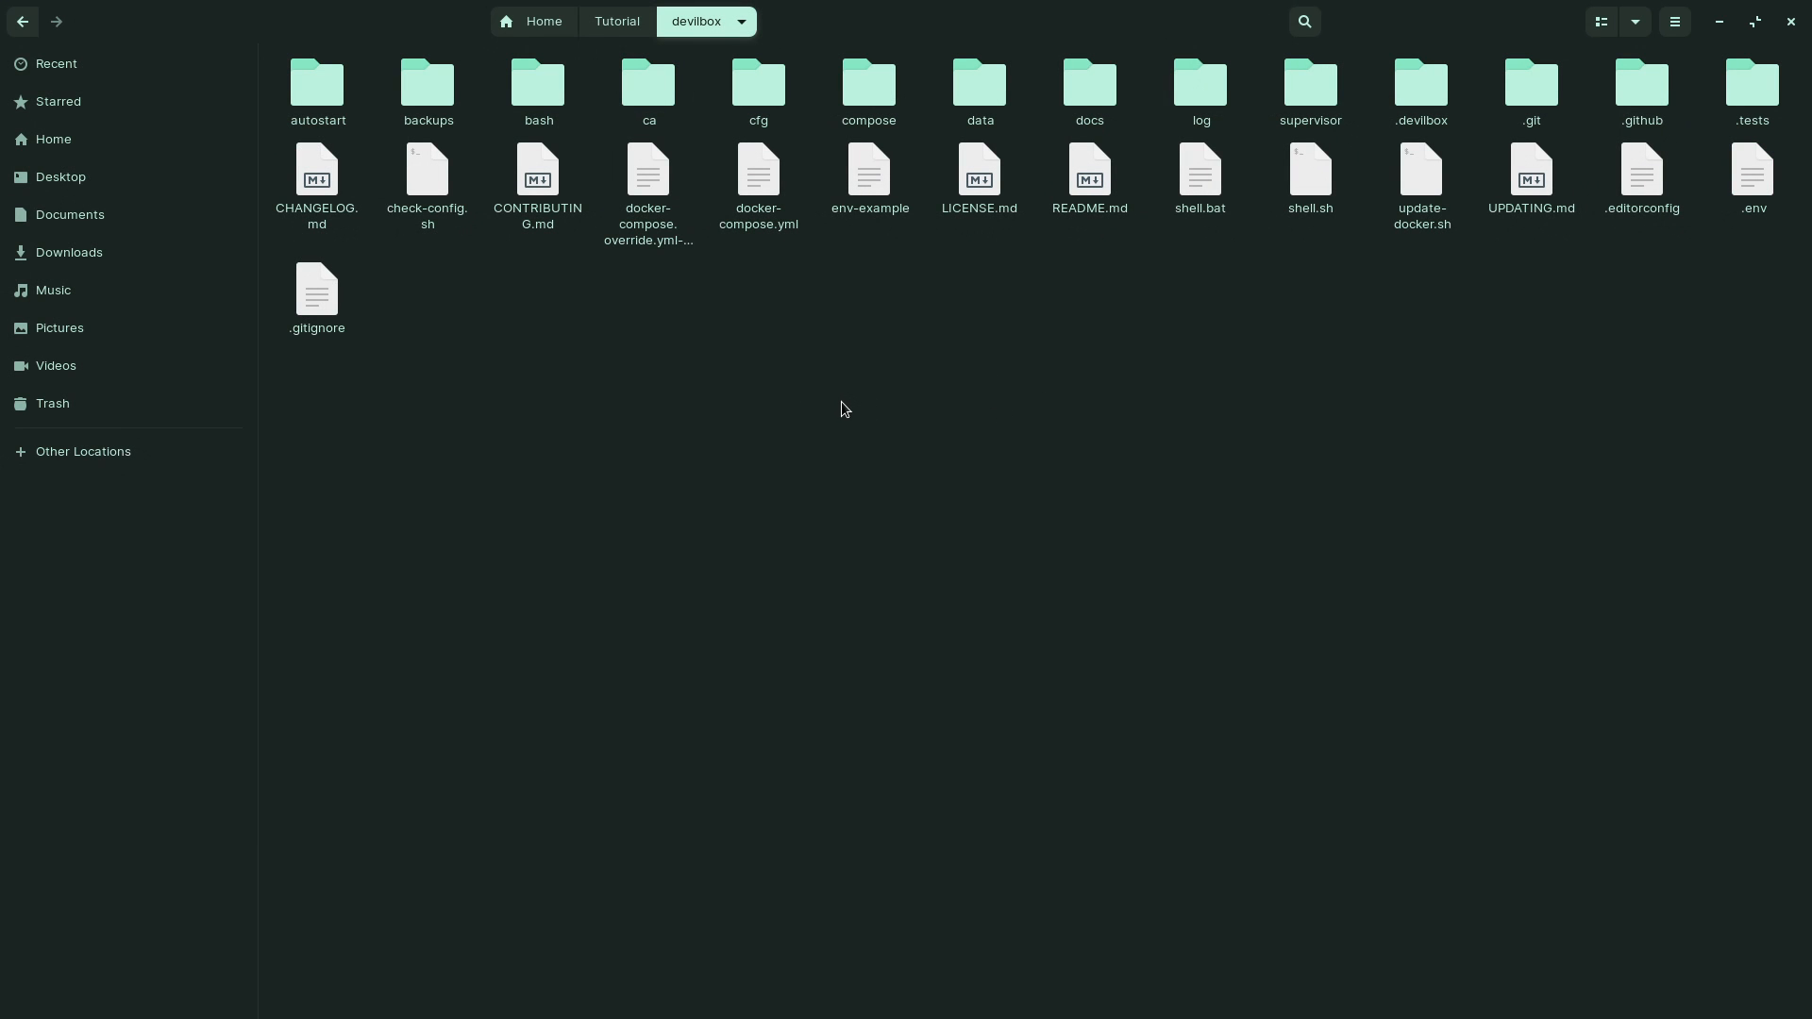
pyautogui.rightClick(846, 407)
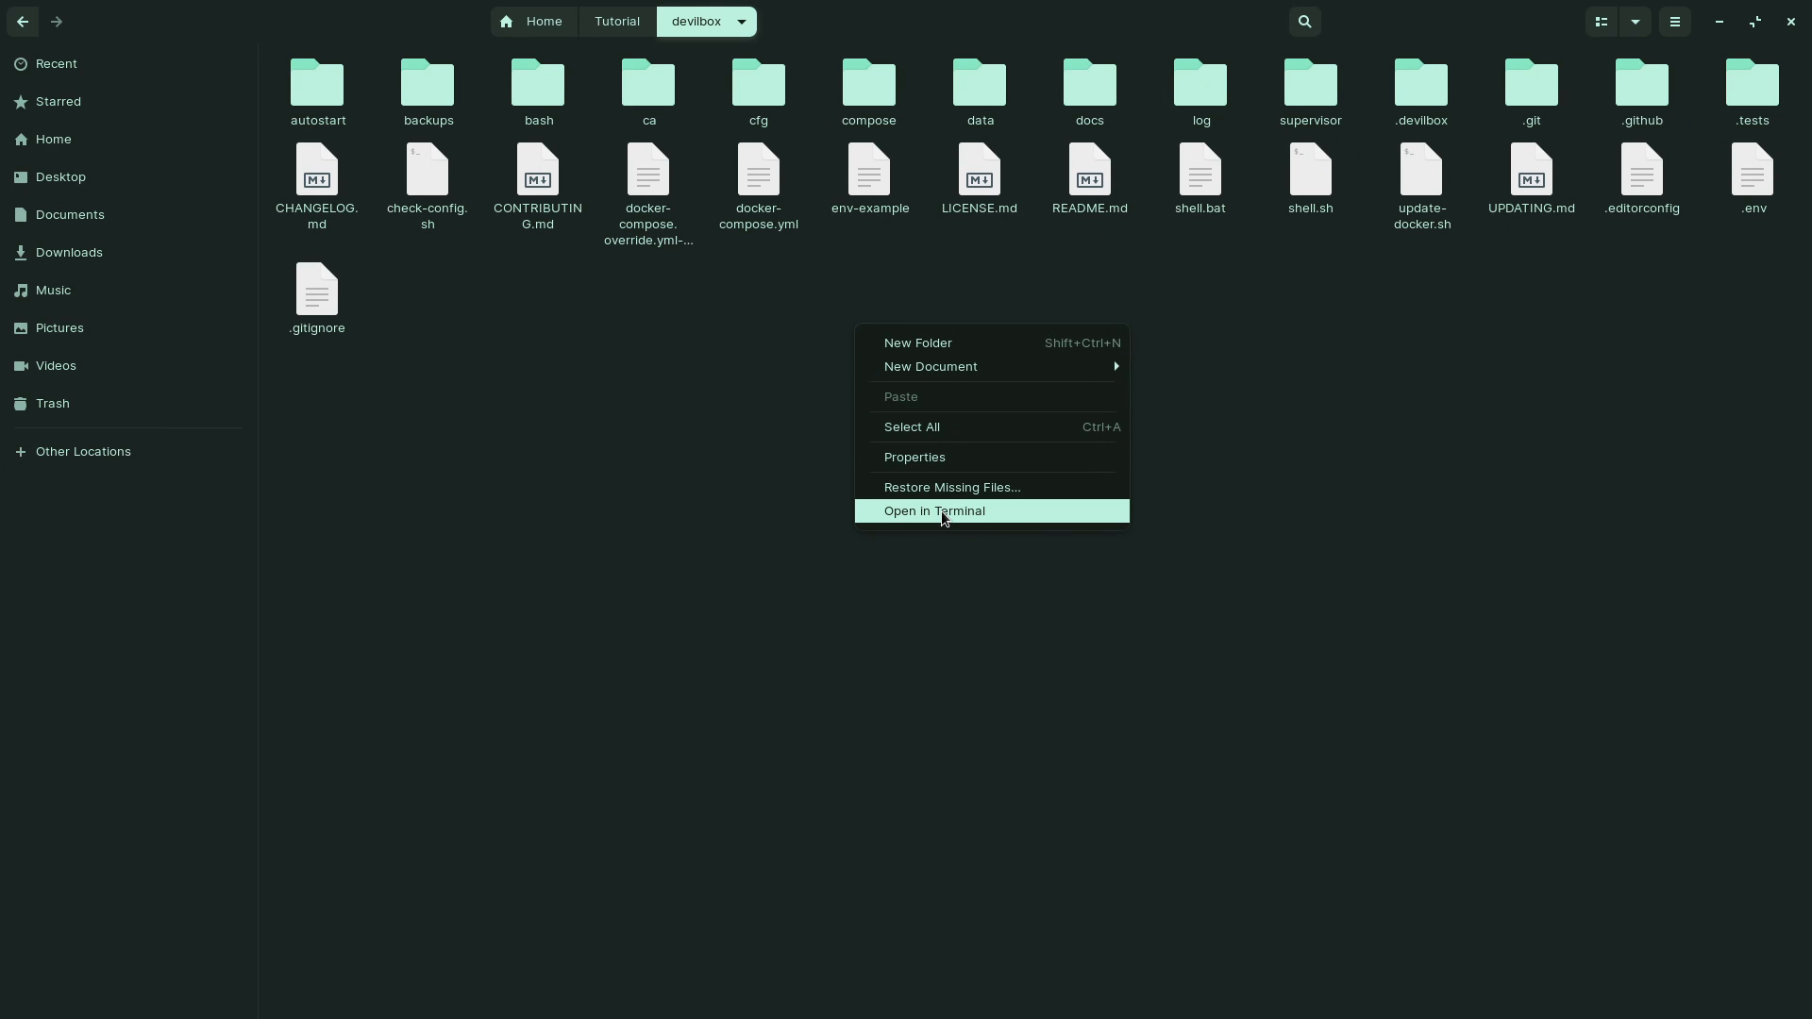
pyautogui.click(934, 510)
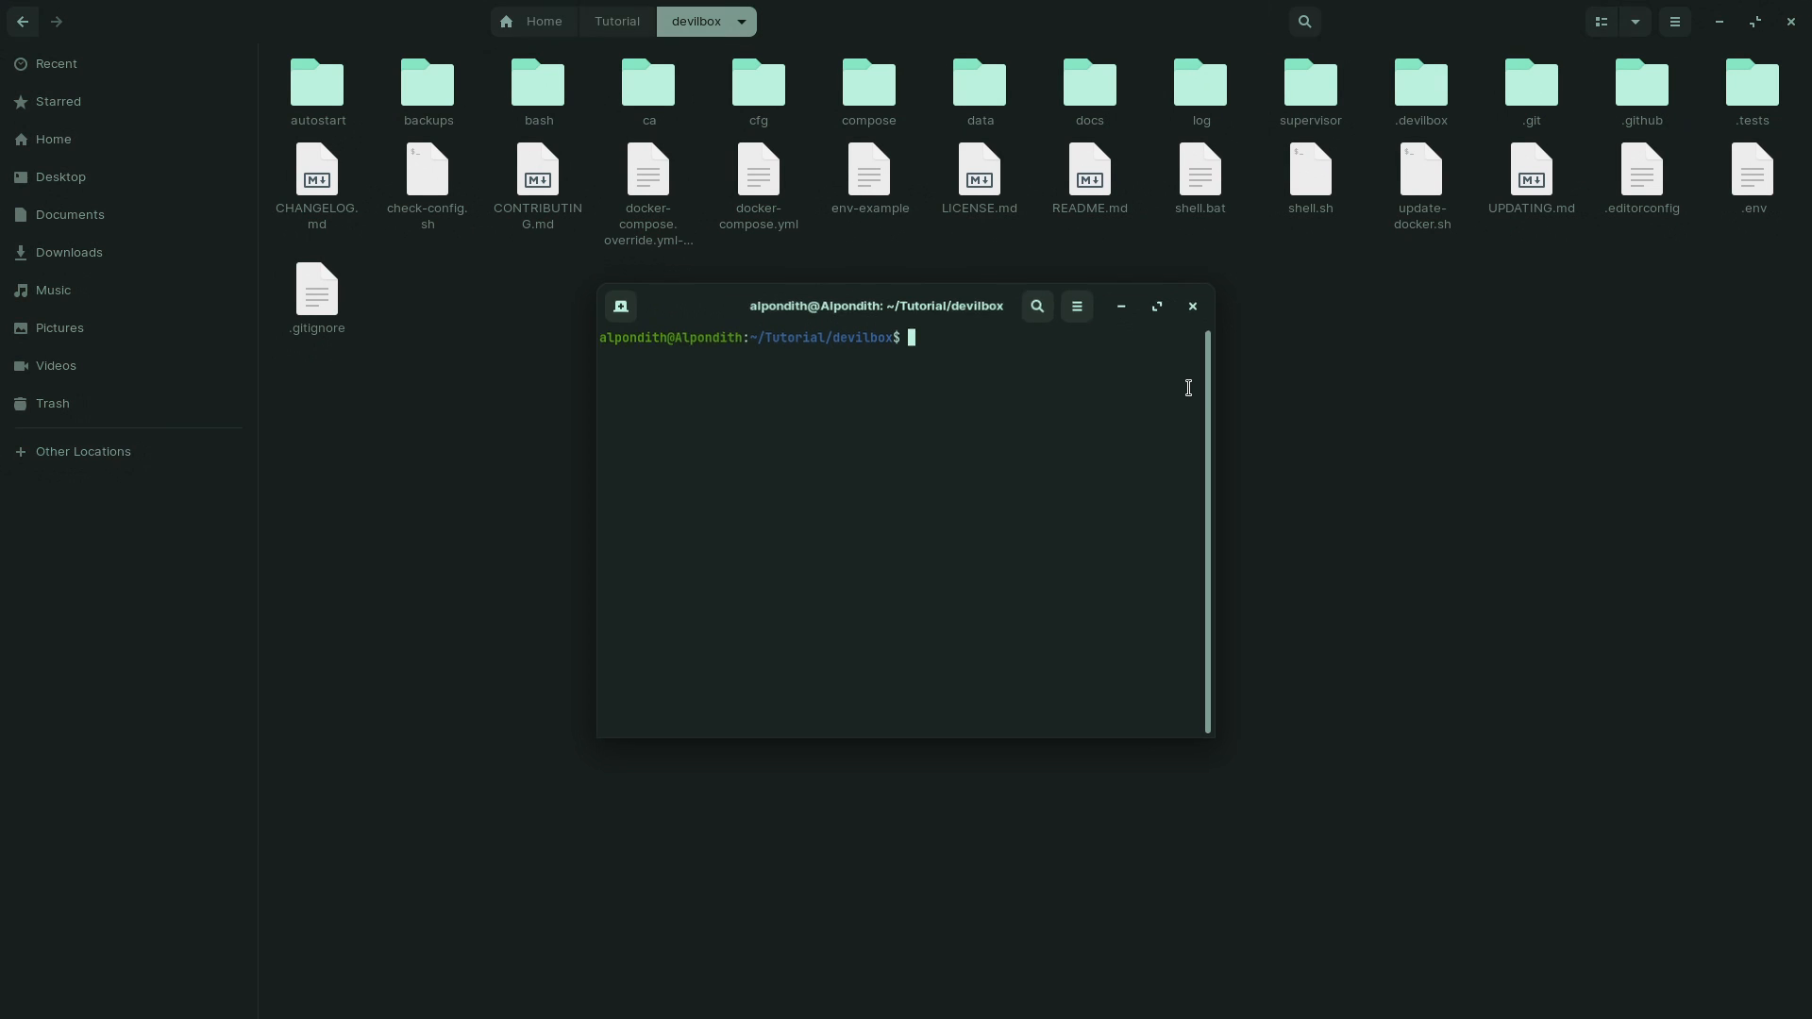
# - Run sudo docker-compose up -d to start all Devilbox containers in the background
pyautogui.click(1157, 306)
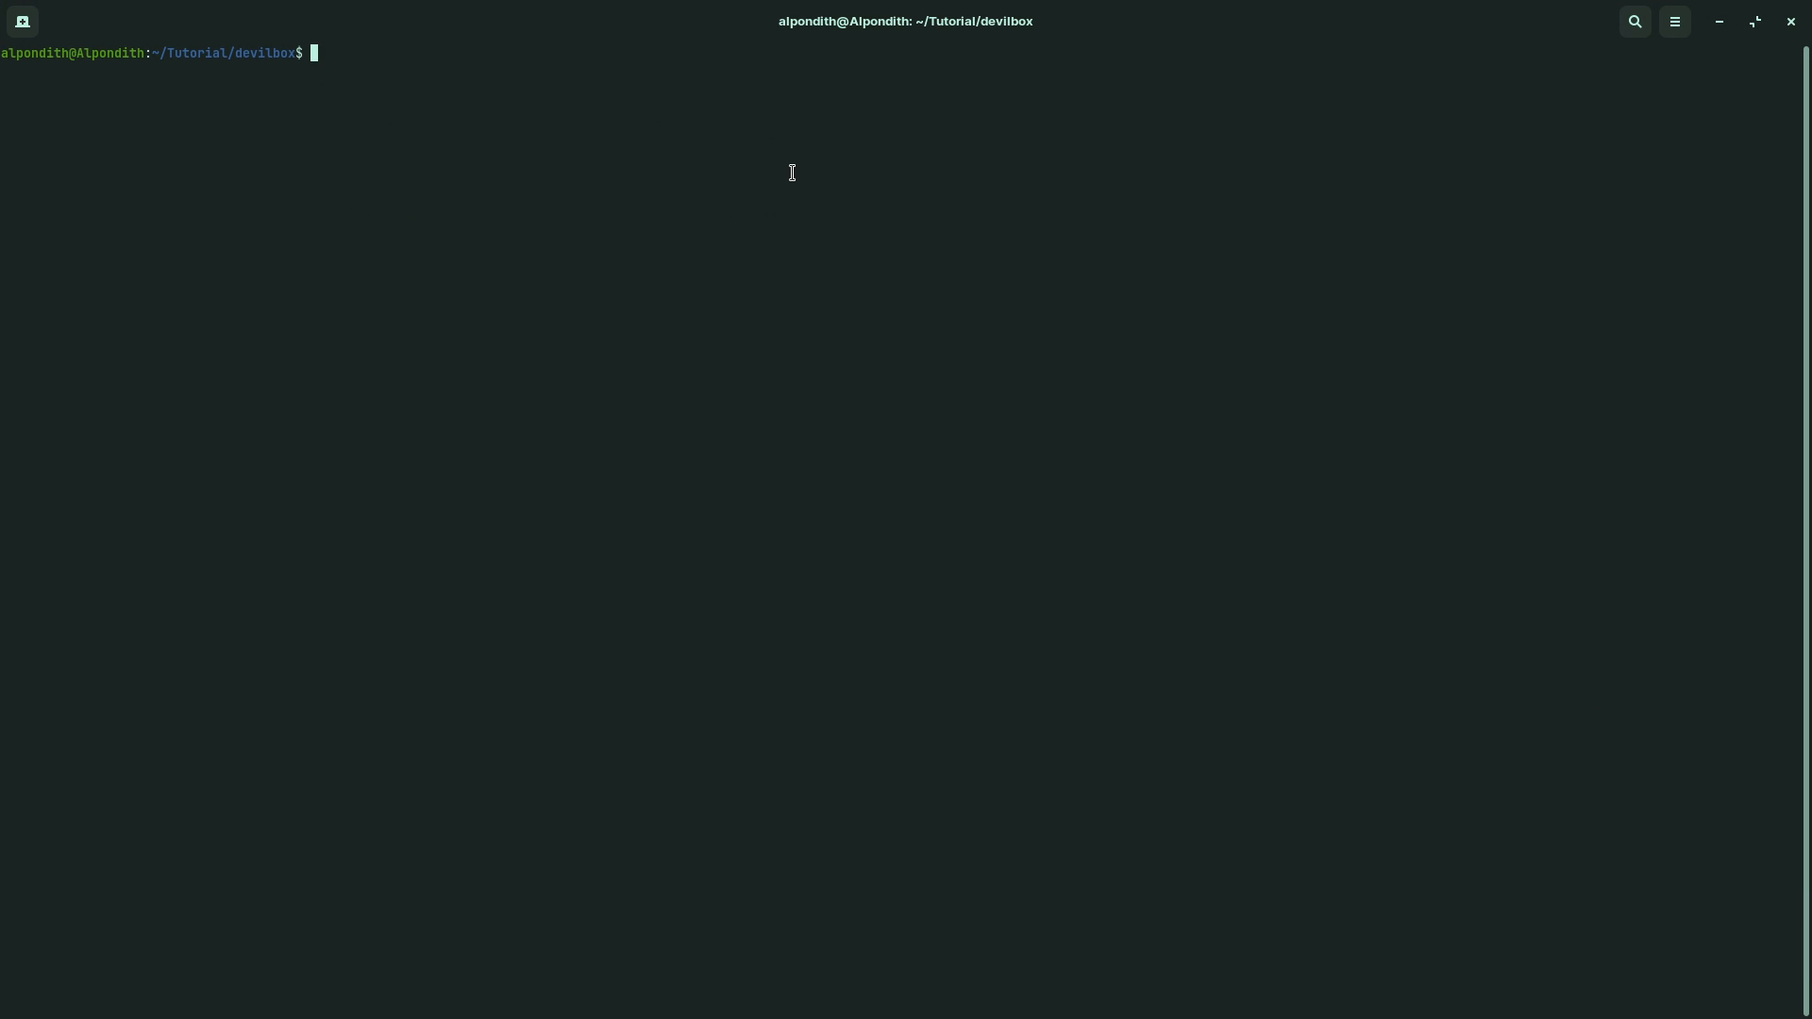
pyautogui.write('su')
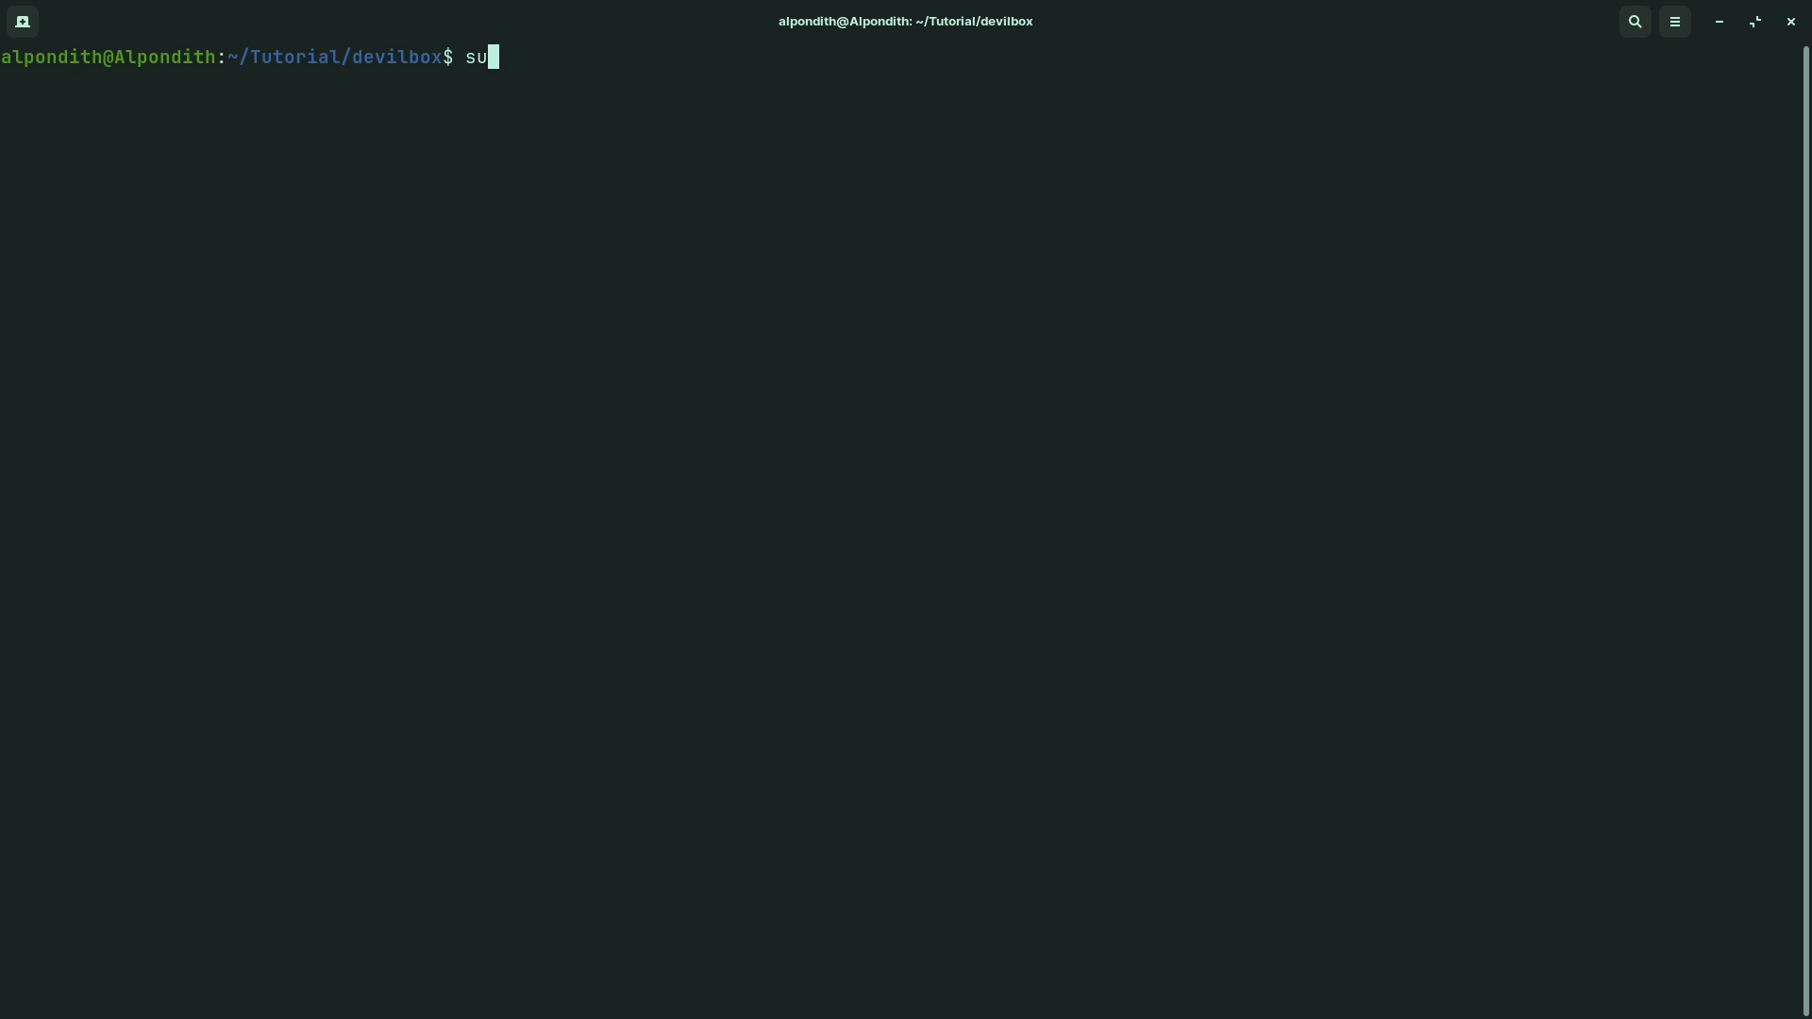
pyautogui.write('do docker')
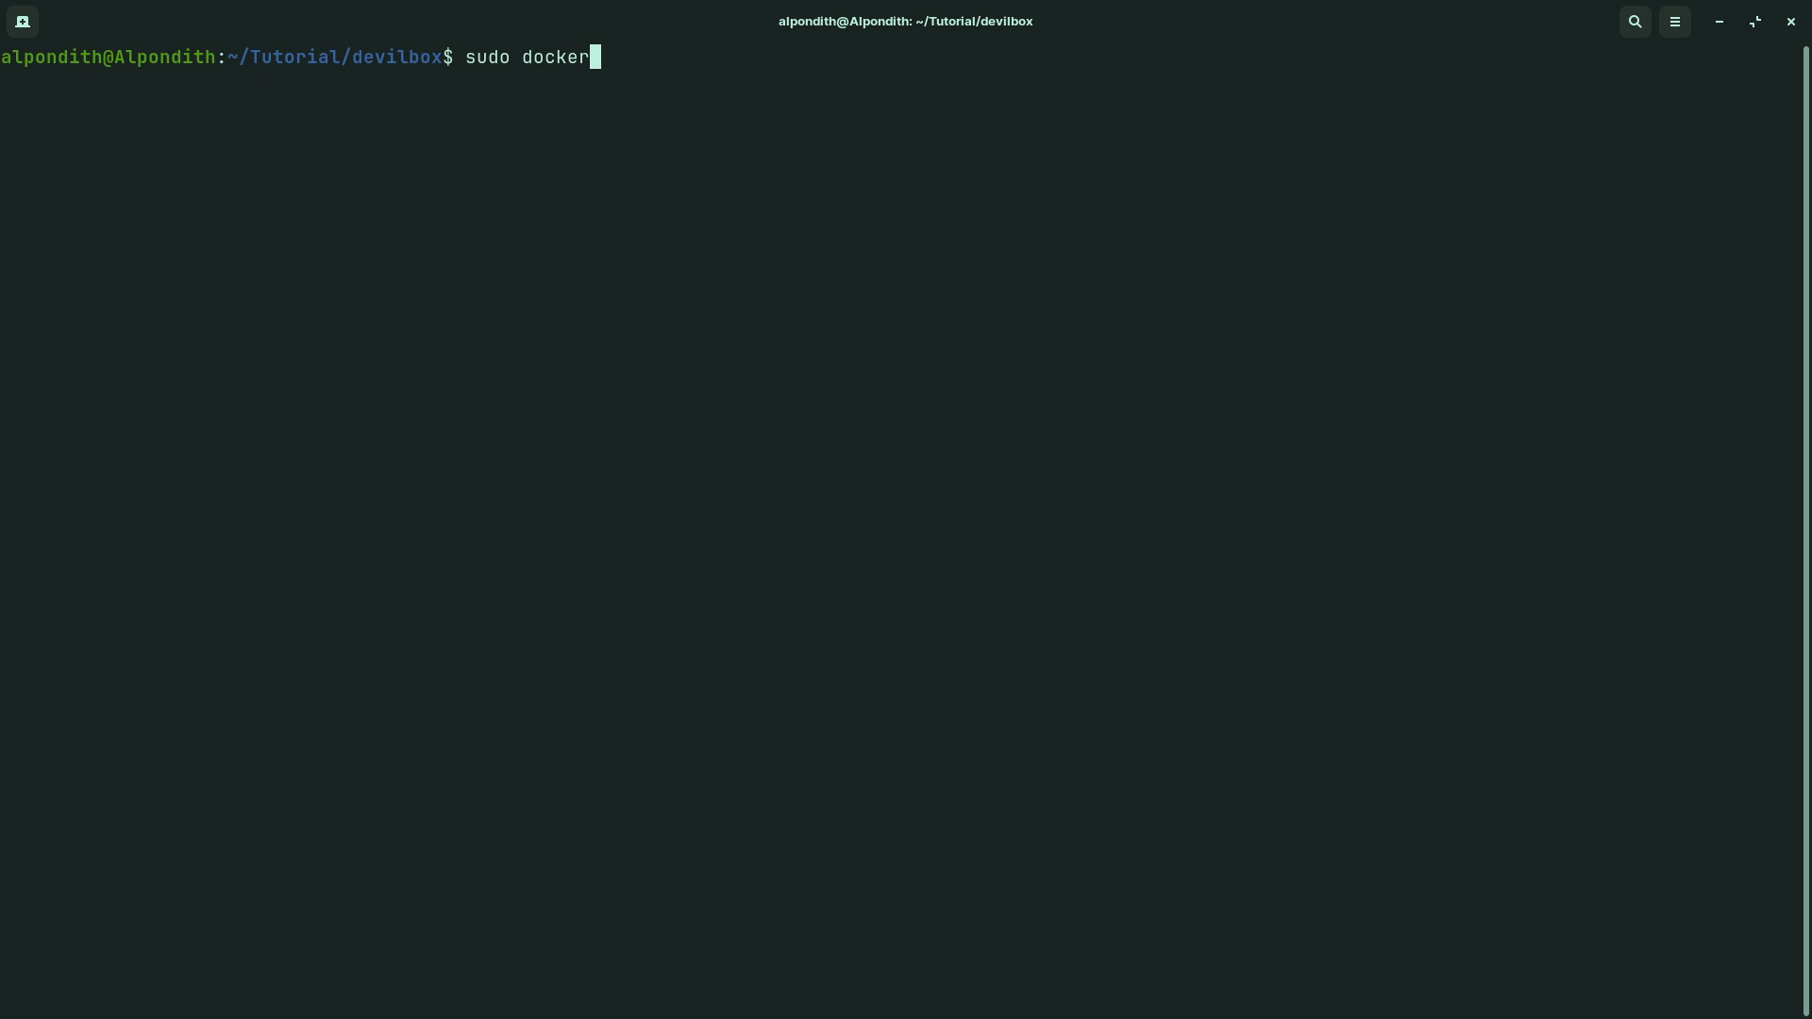
pyautogui.write('-compose')
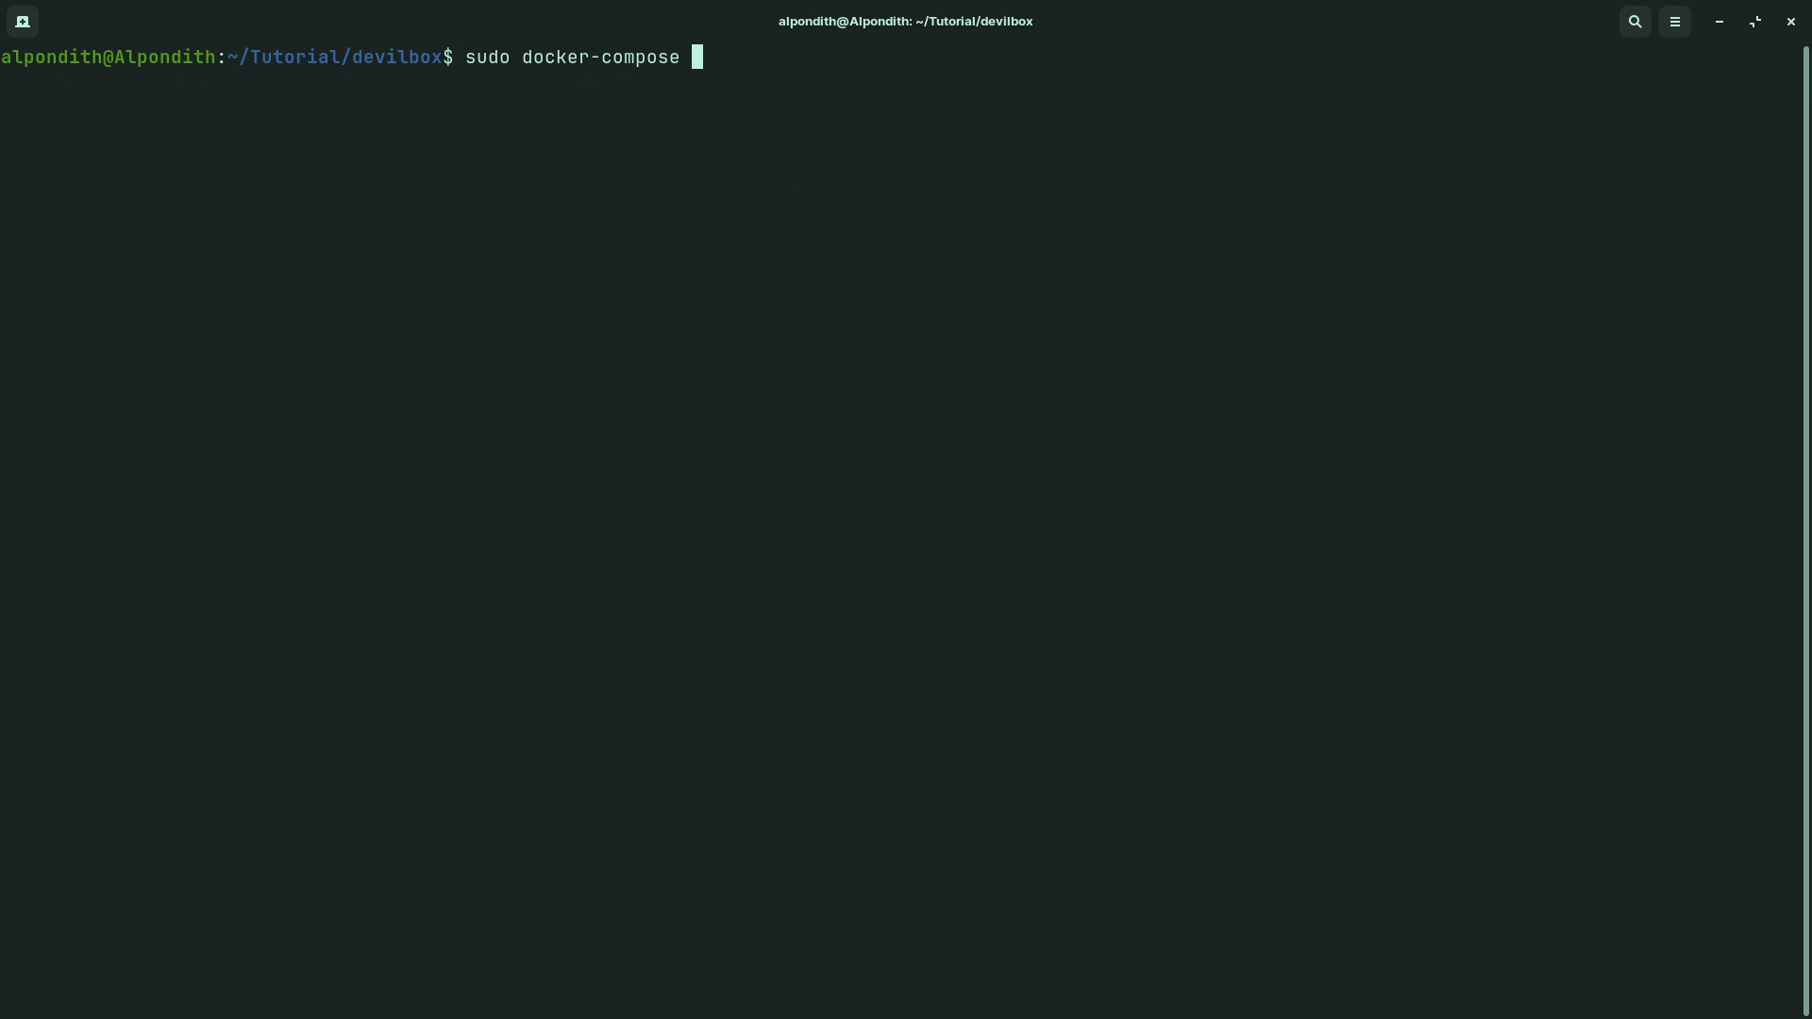
pyautogui.write('up -d')
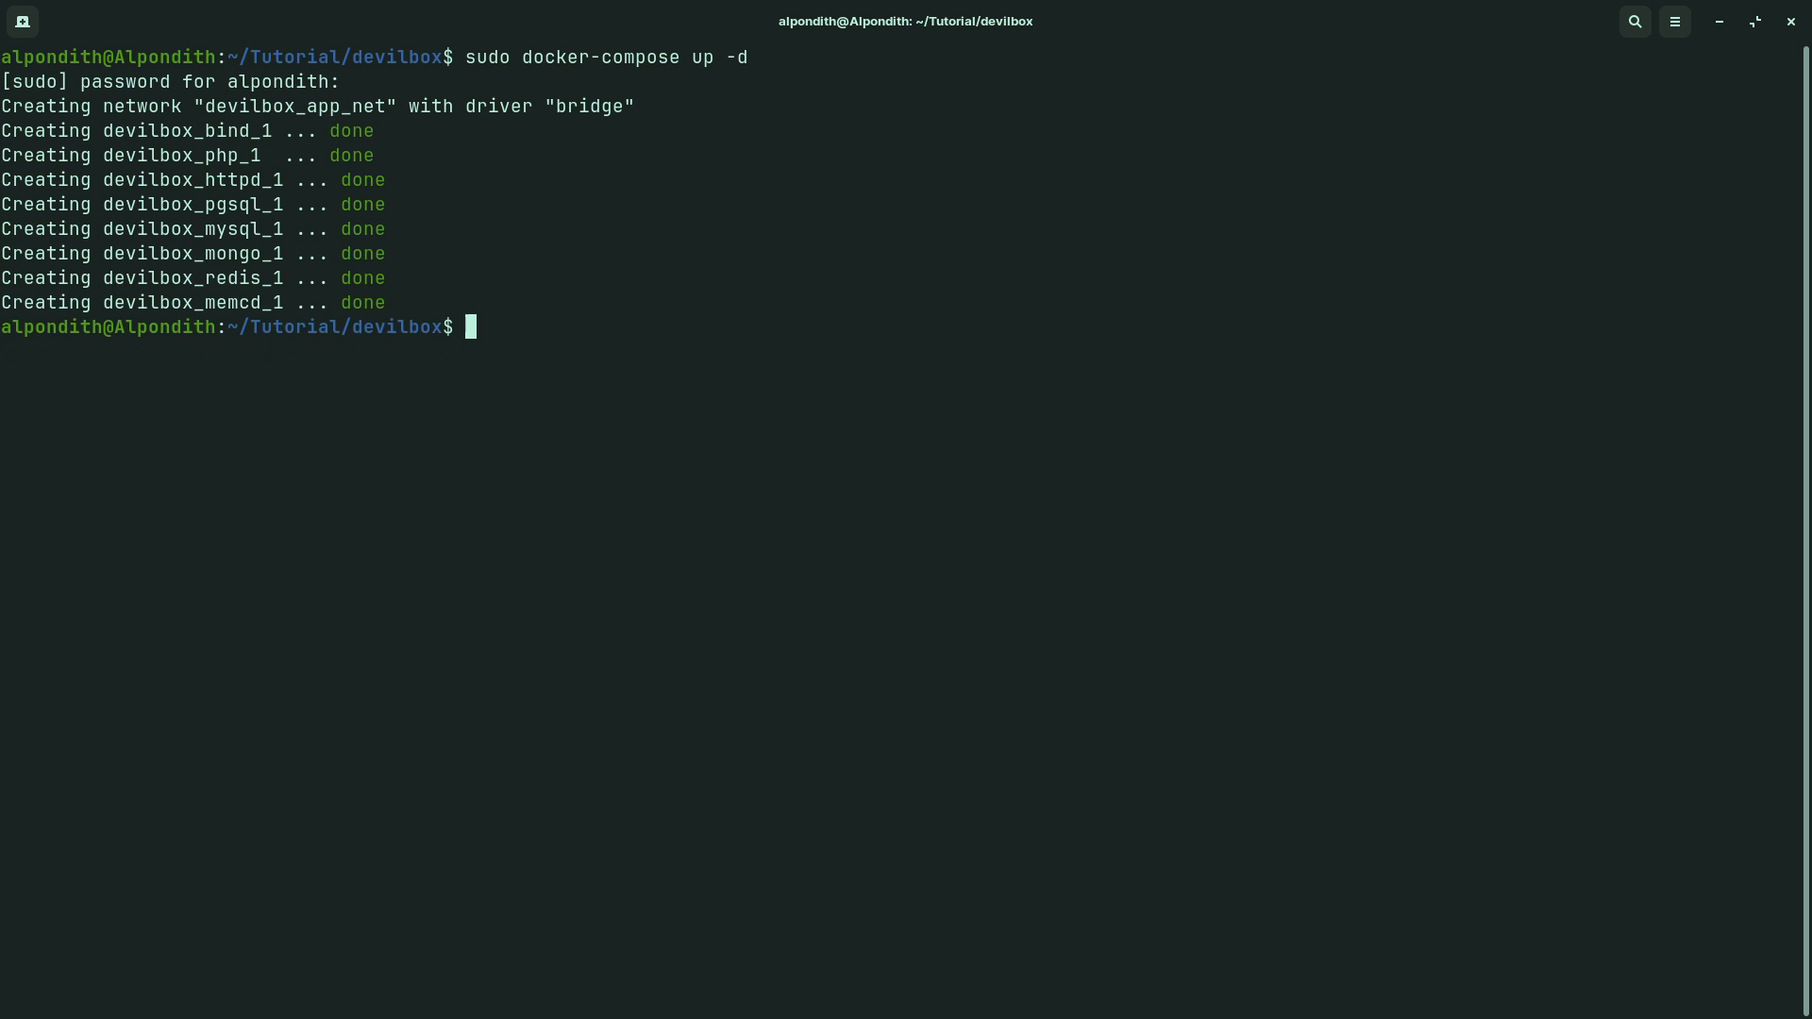
pyautogui.write('s')
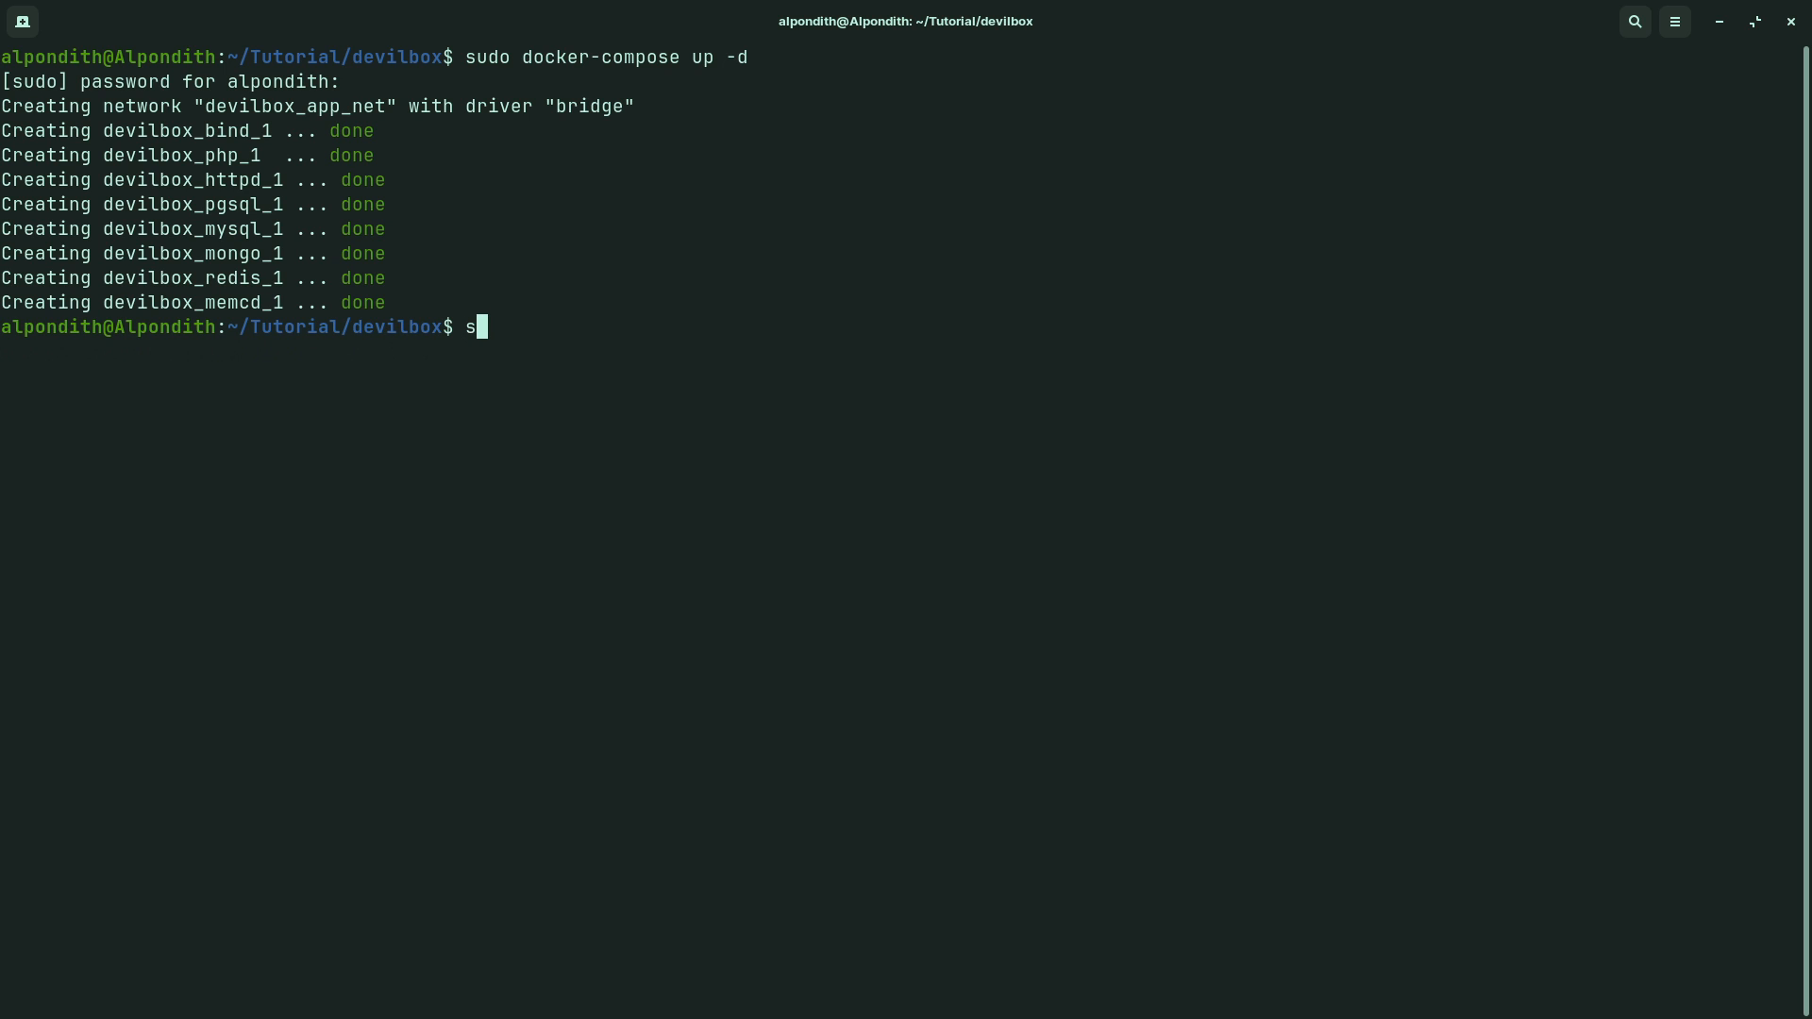
# - Enter the PHP container with sudo ./shell.sh and list /shared/httpd, showing only blog
pyautogui.write('udo ./')
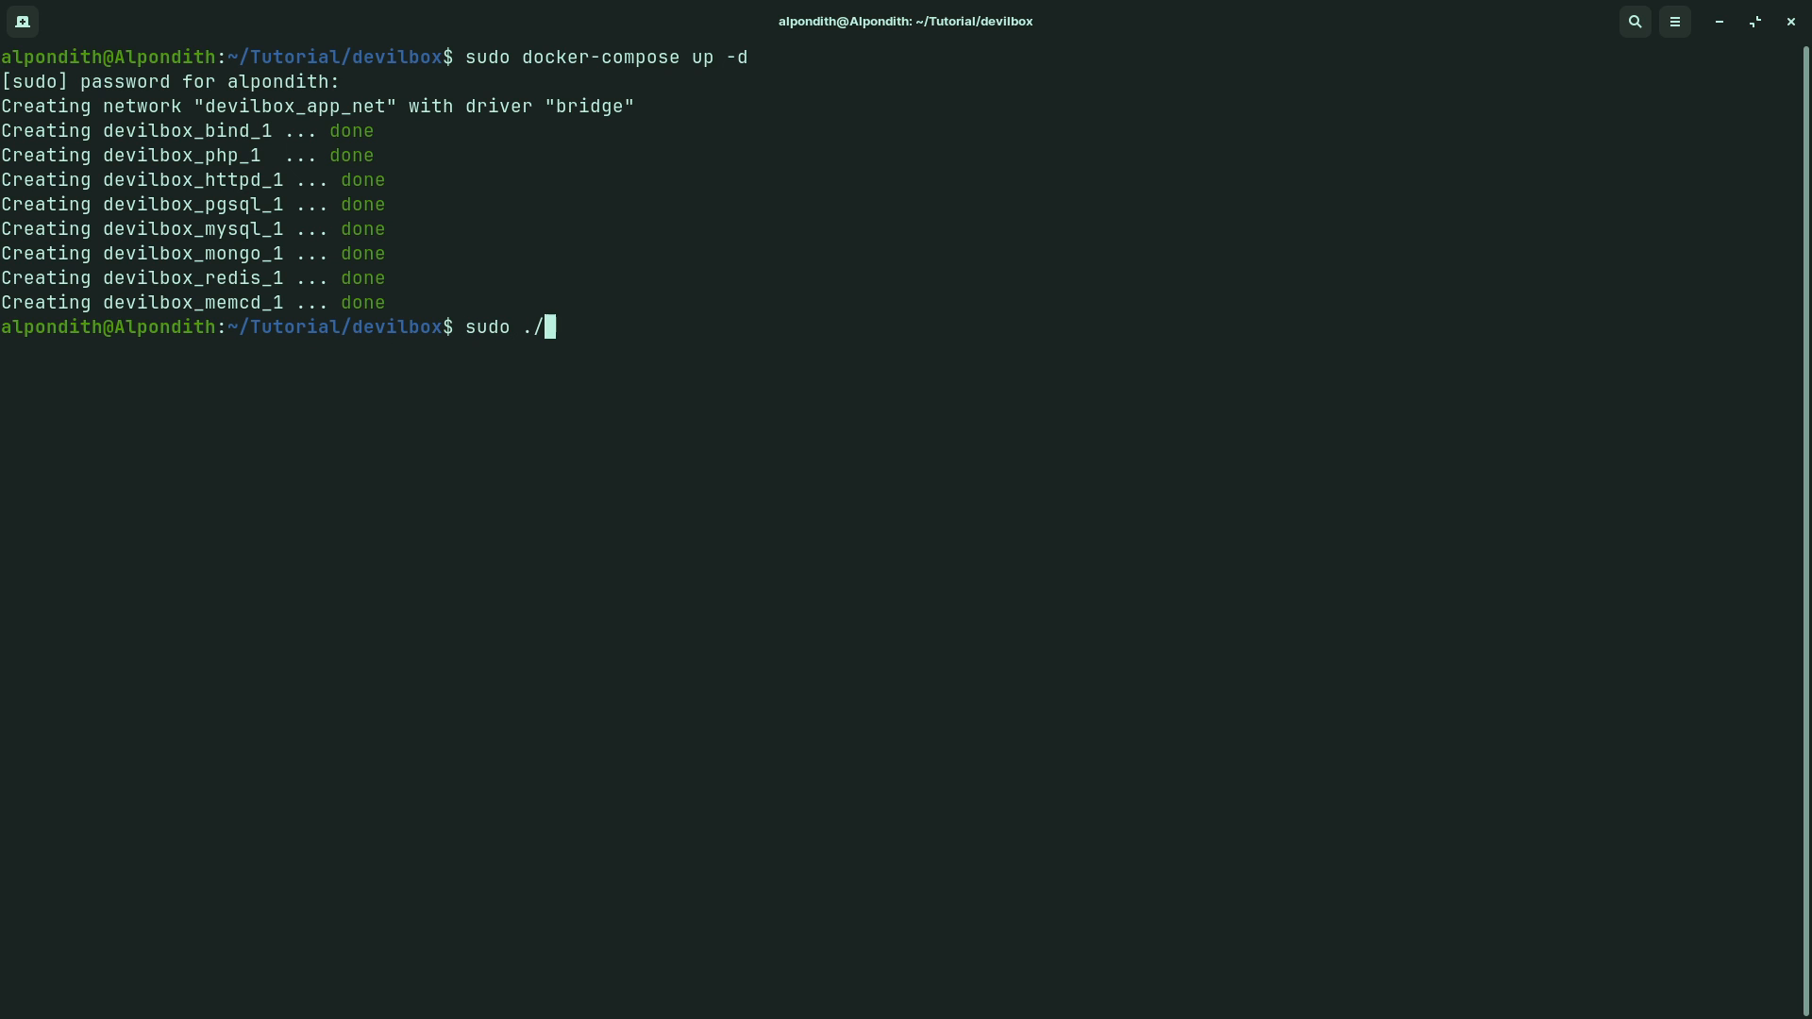
pyautogui.write('shell.sh')
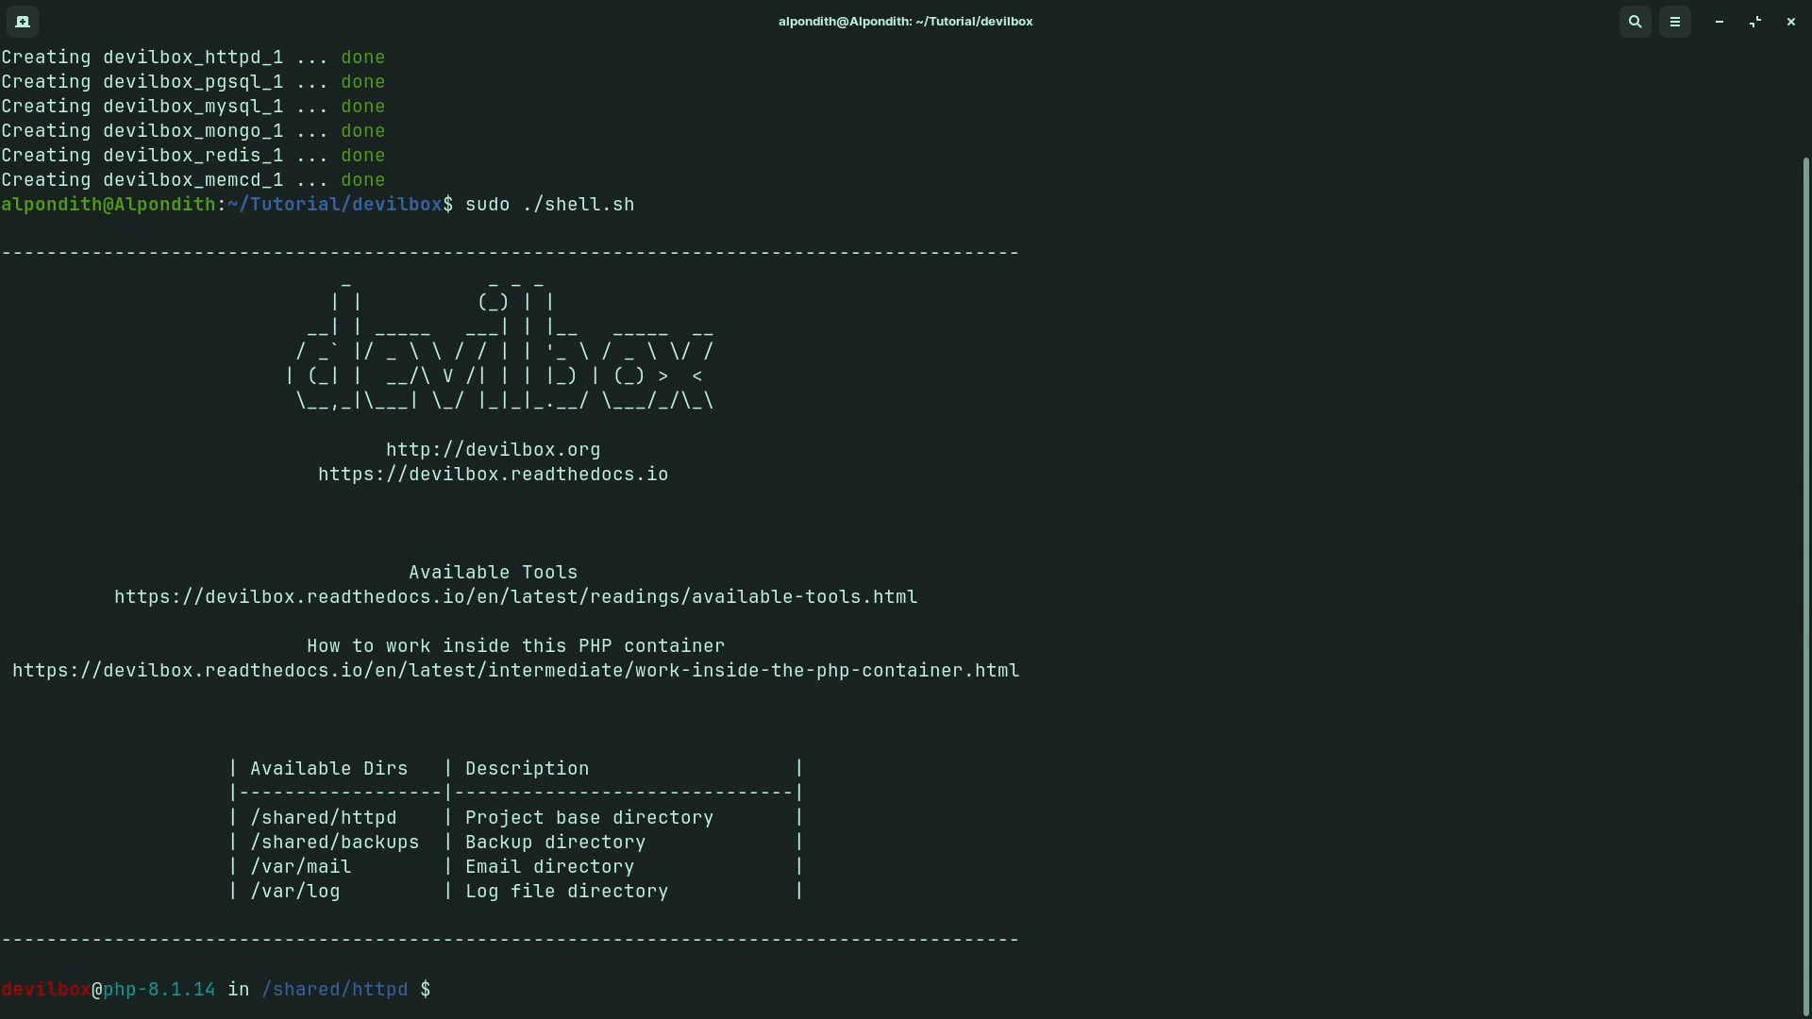
pyautogui.write('cle')
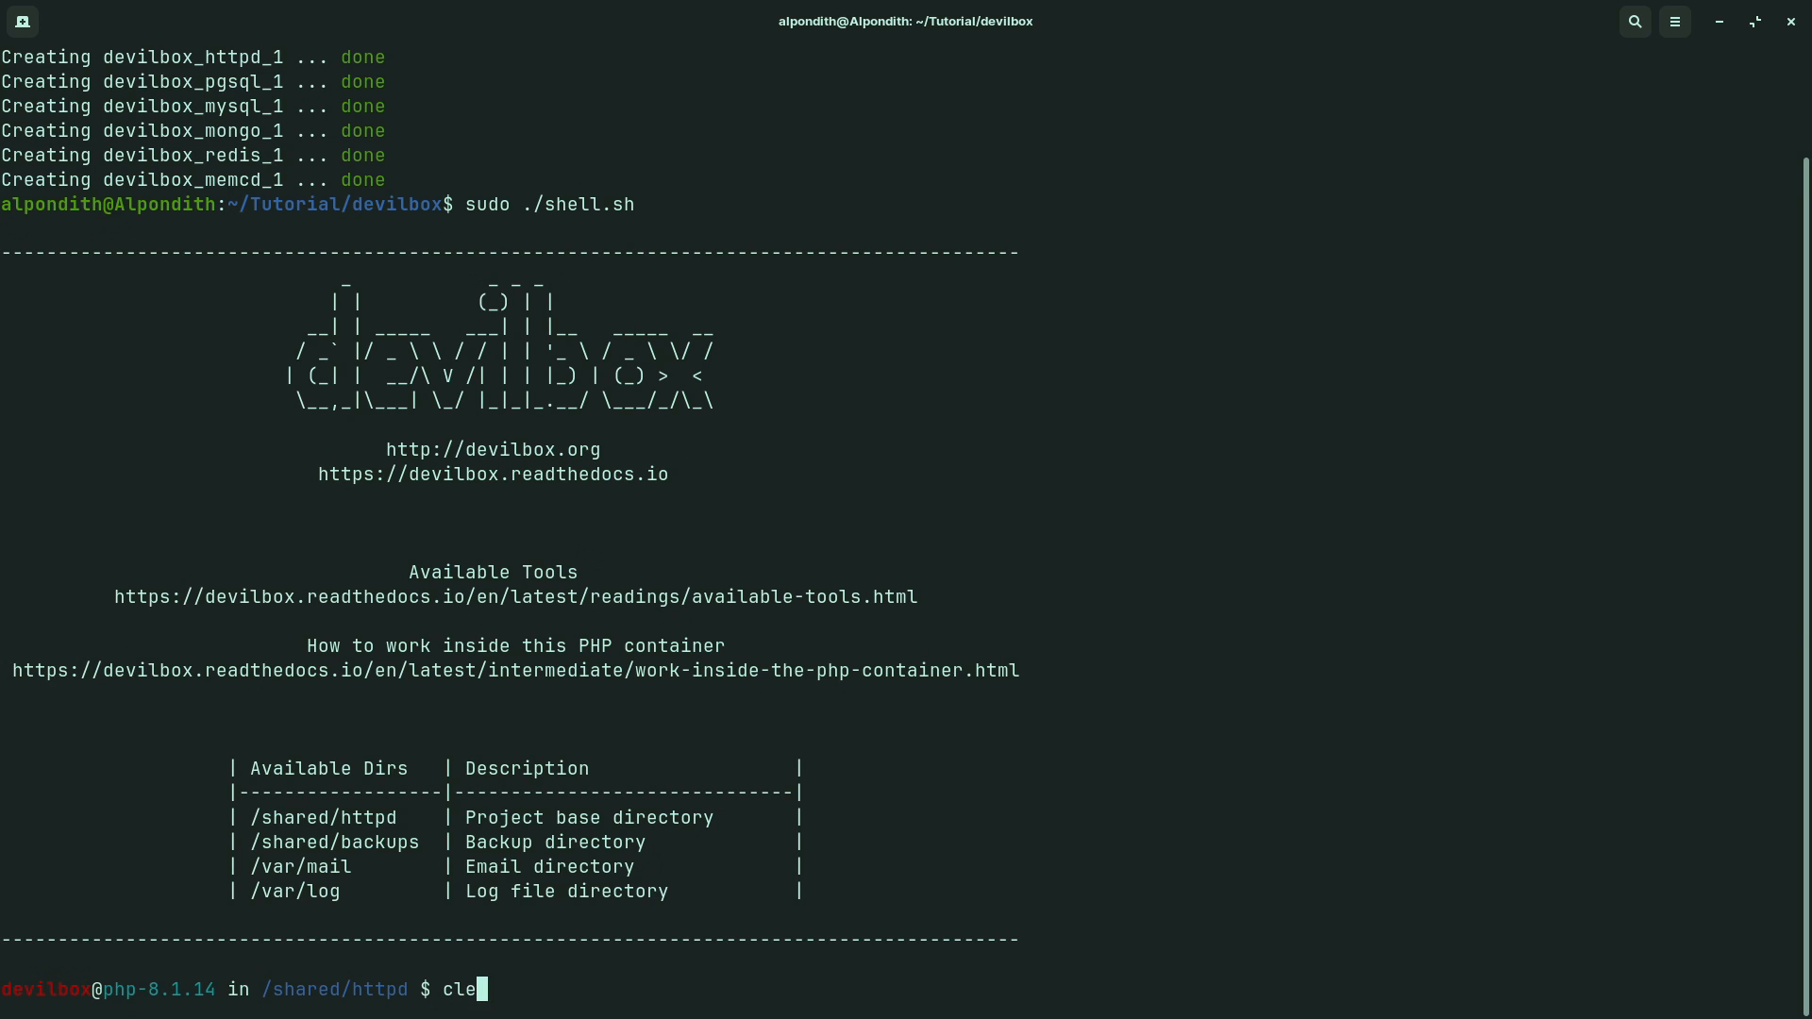
pyautogui.press('Enter')
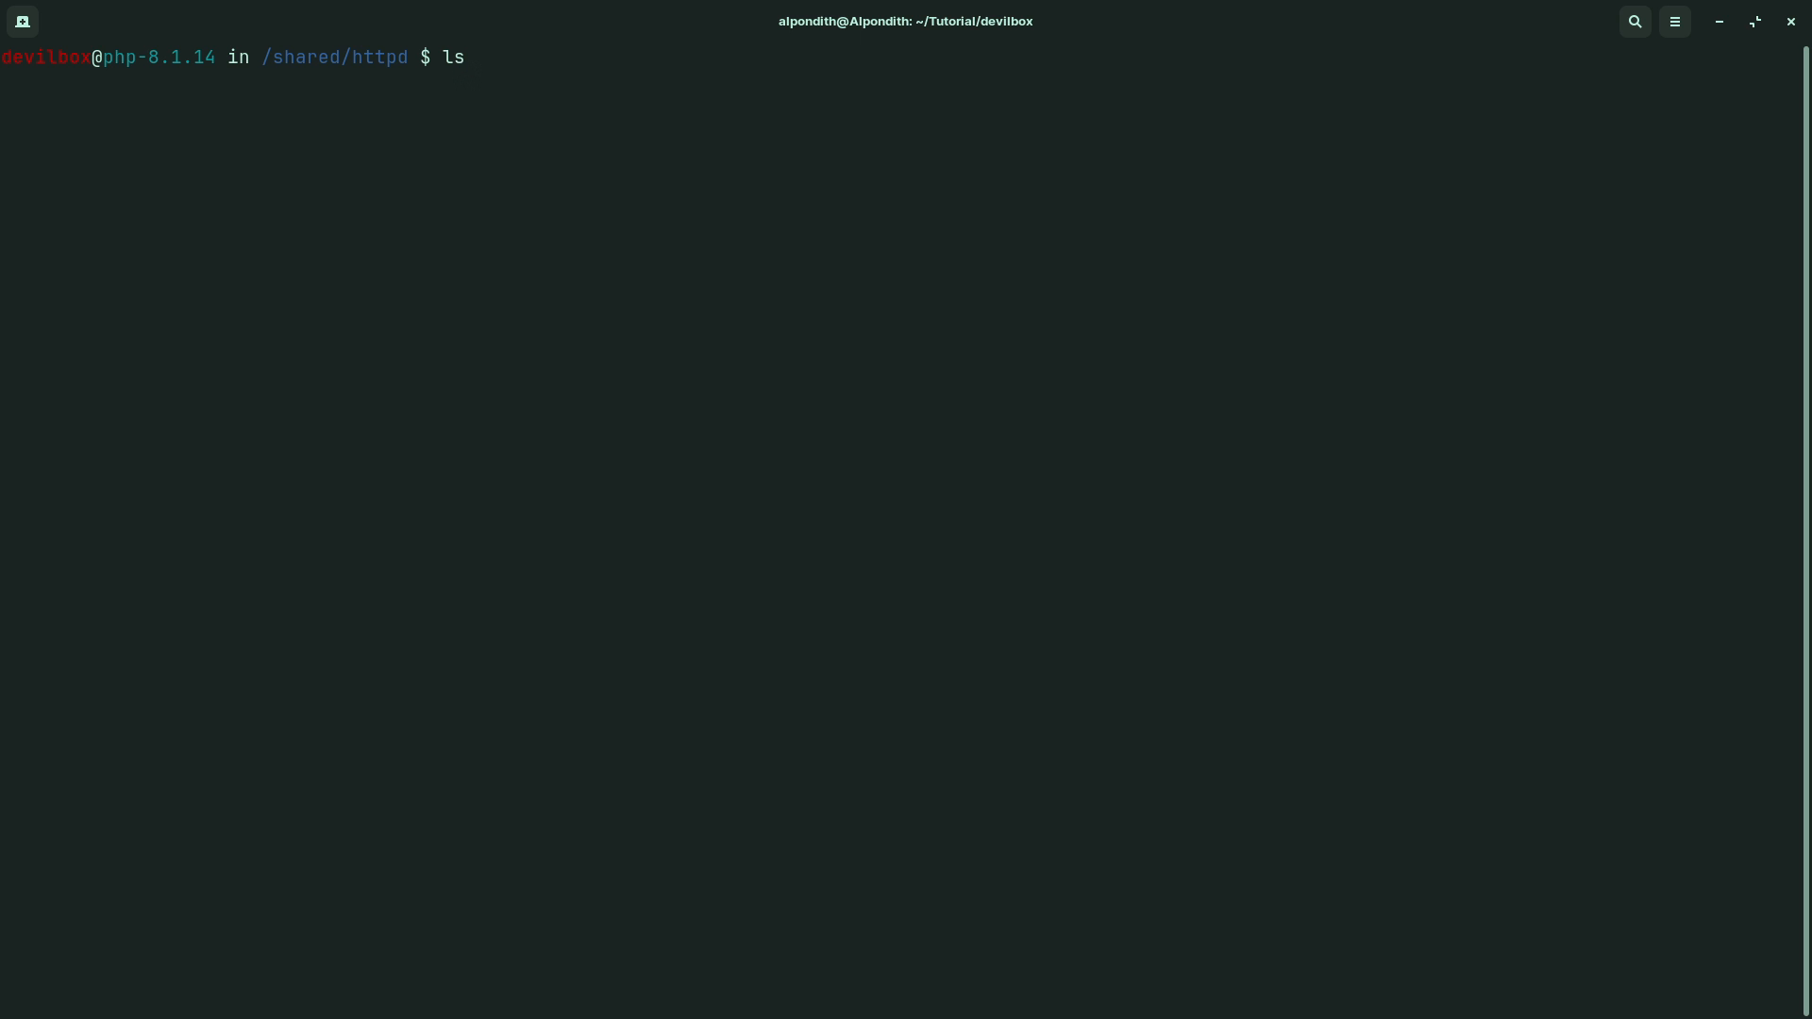
pyautogui.press('Return')
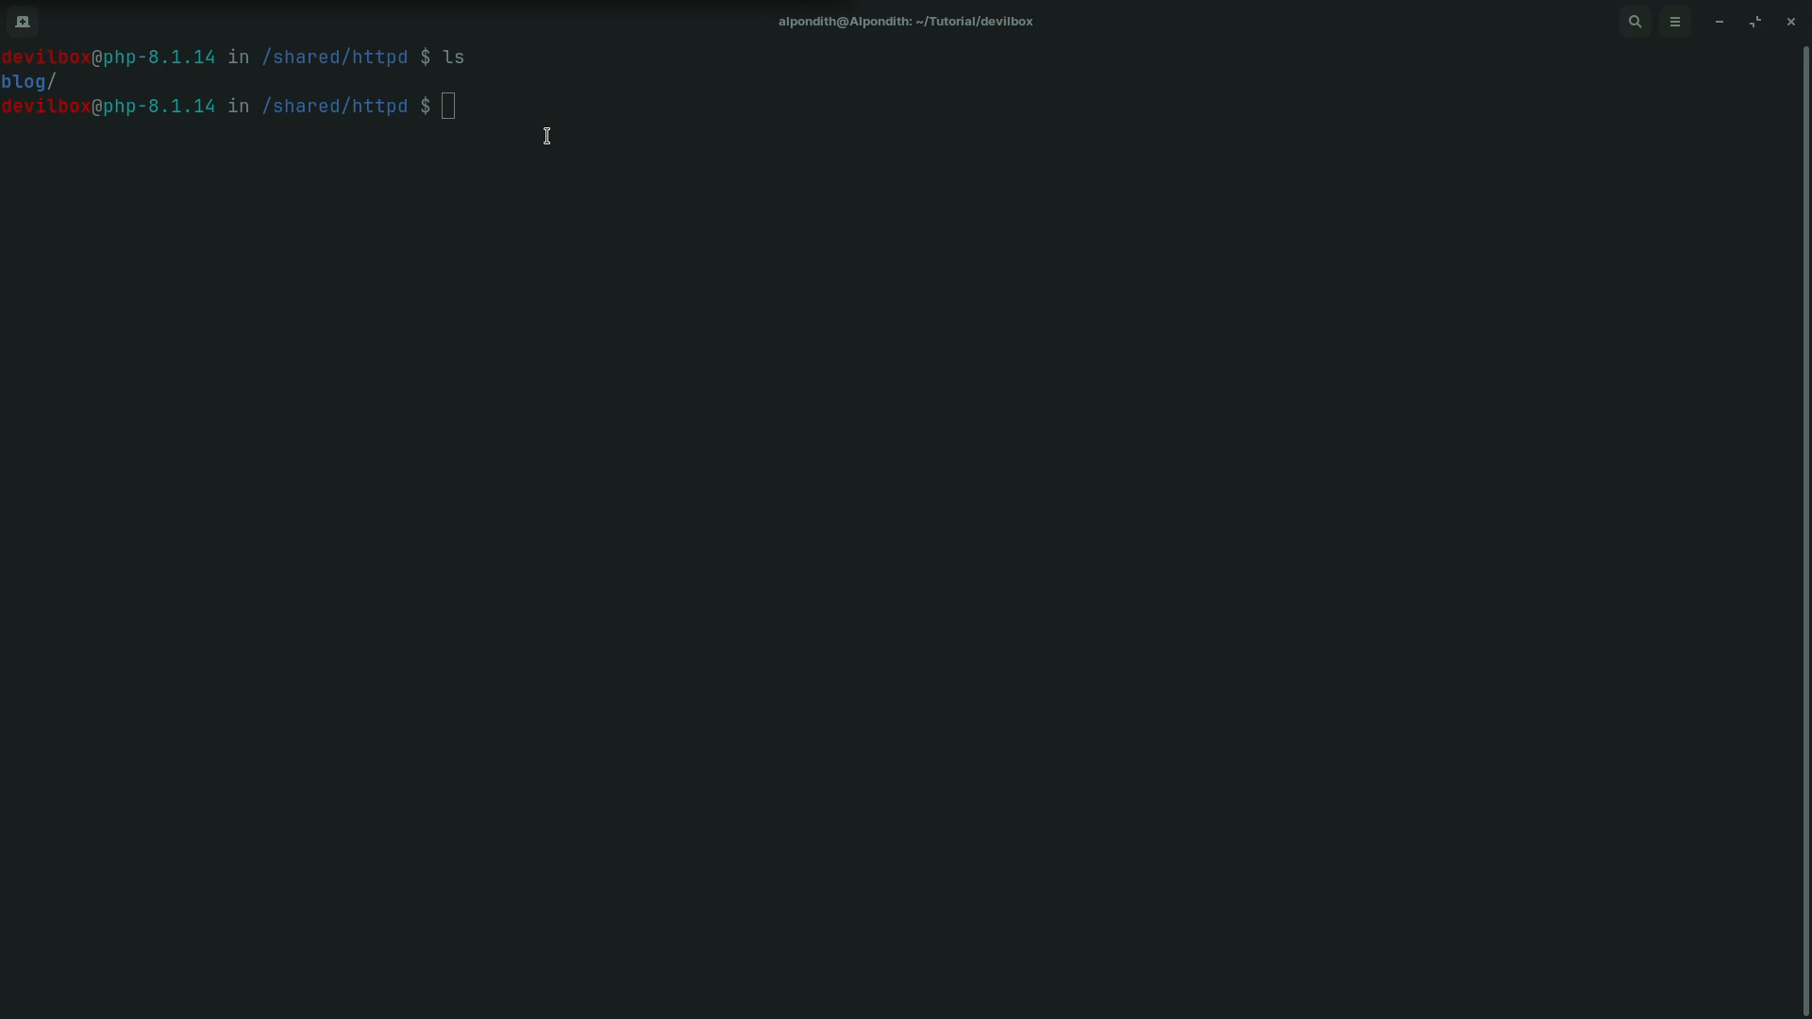
pyautogui.moveTo(525, 125)
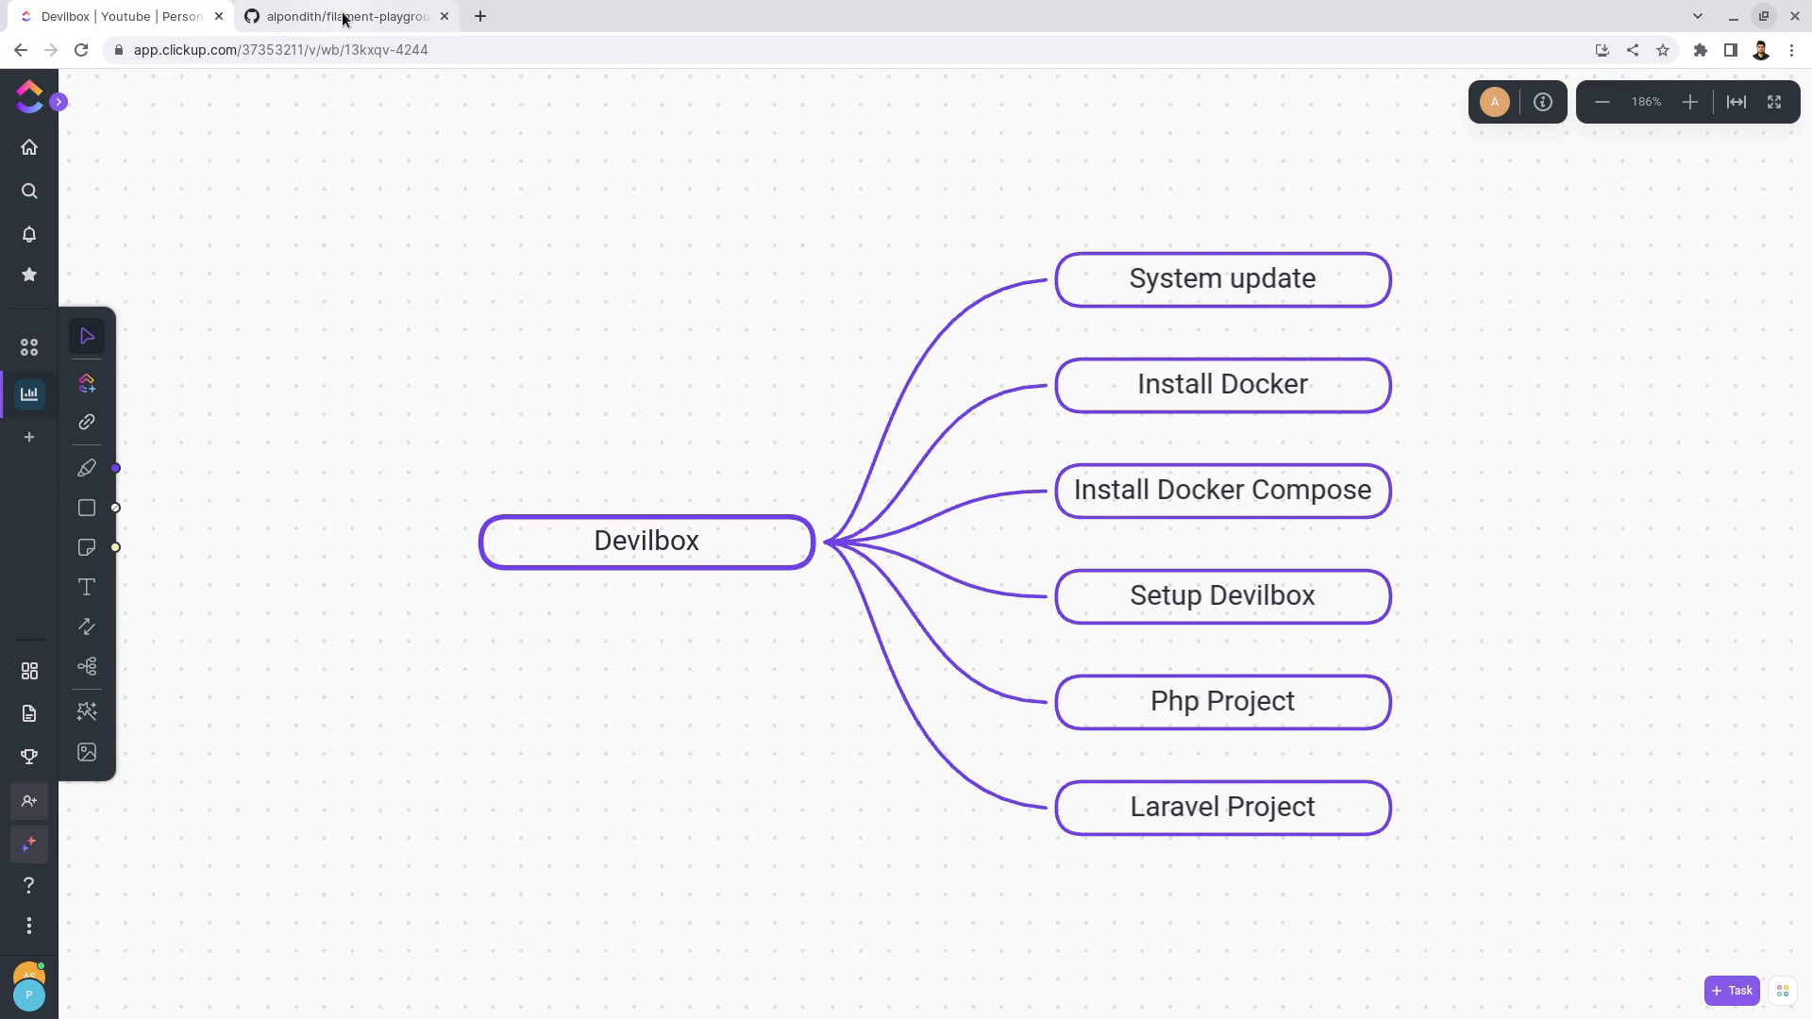
# - Copy the SSH clone address of the filament-playground repository from its GitHub page
pyautogui.click(343, 15)
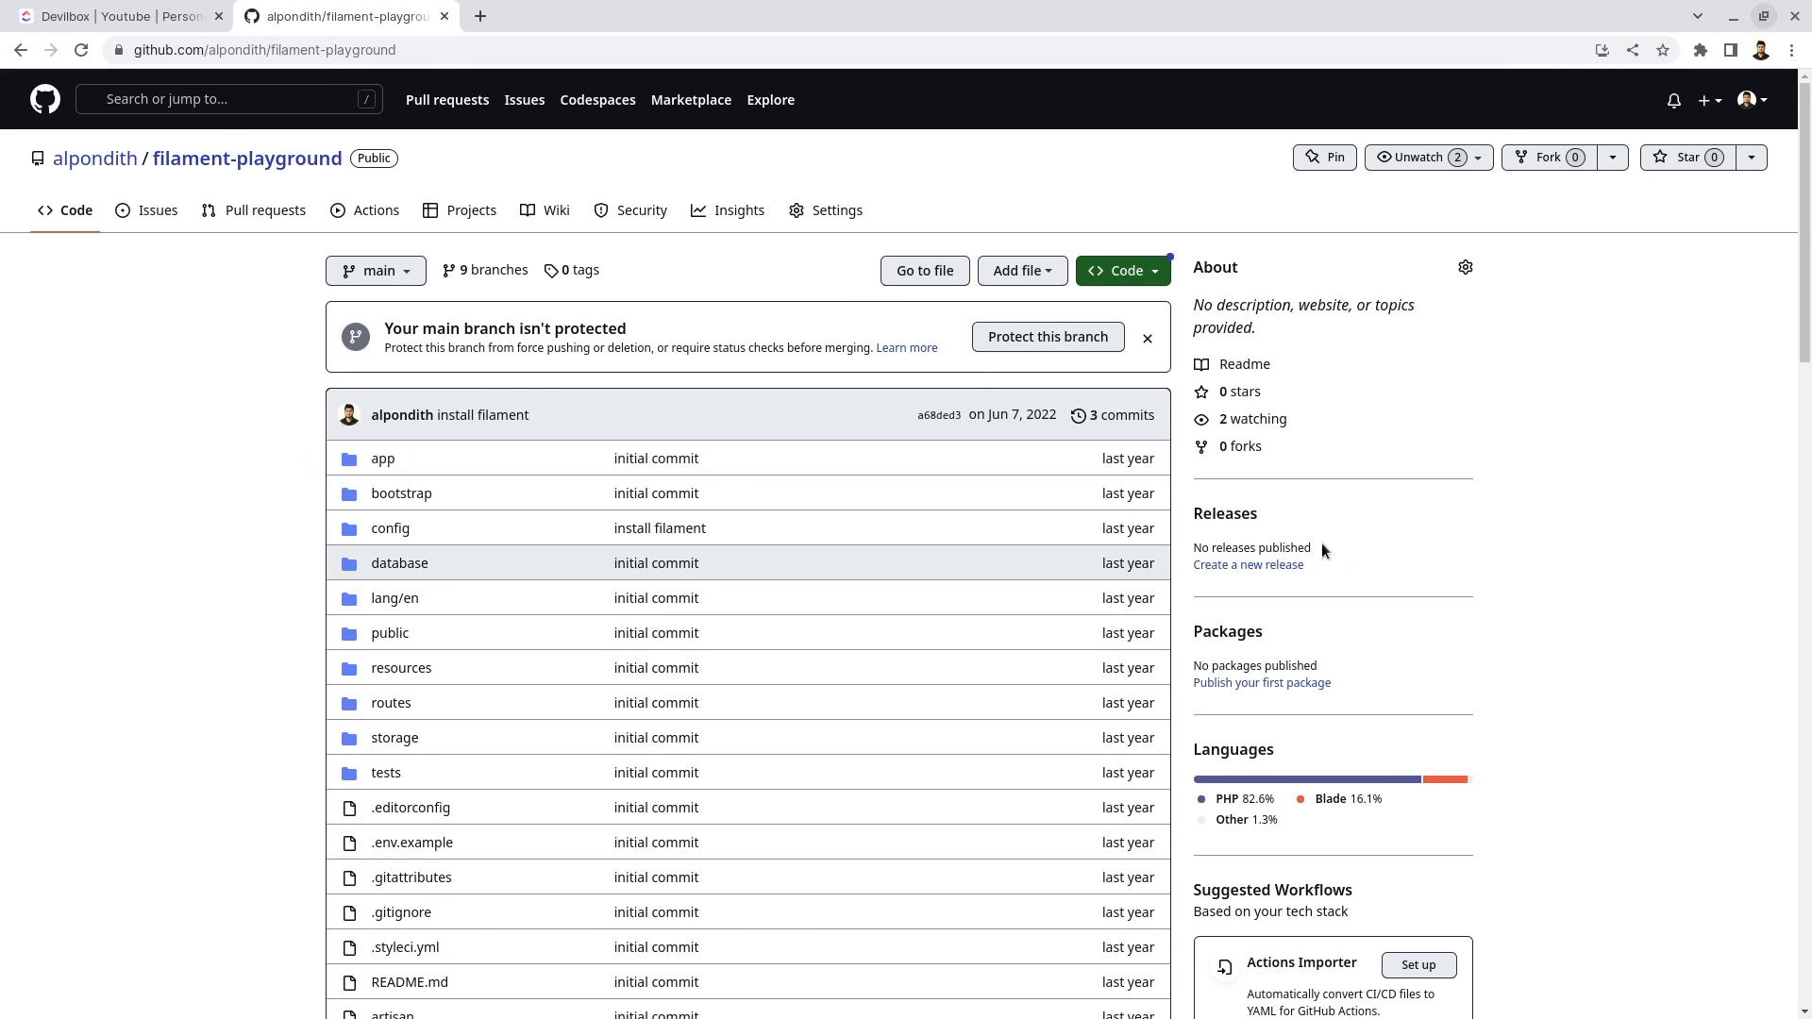
pyautogui.moveTo(1496, 509)
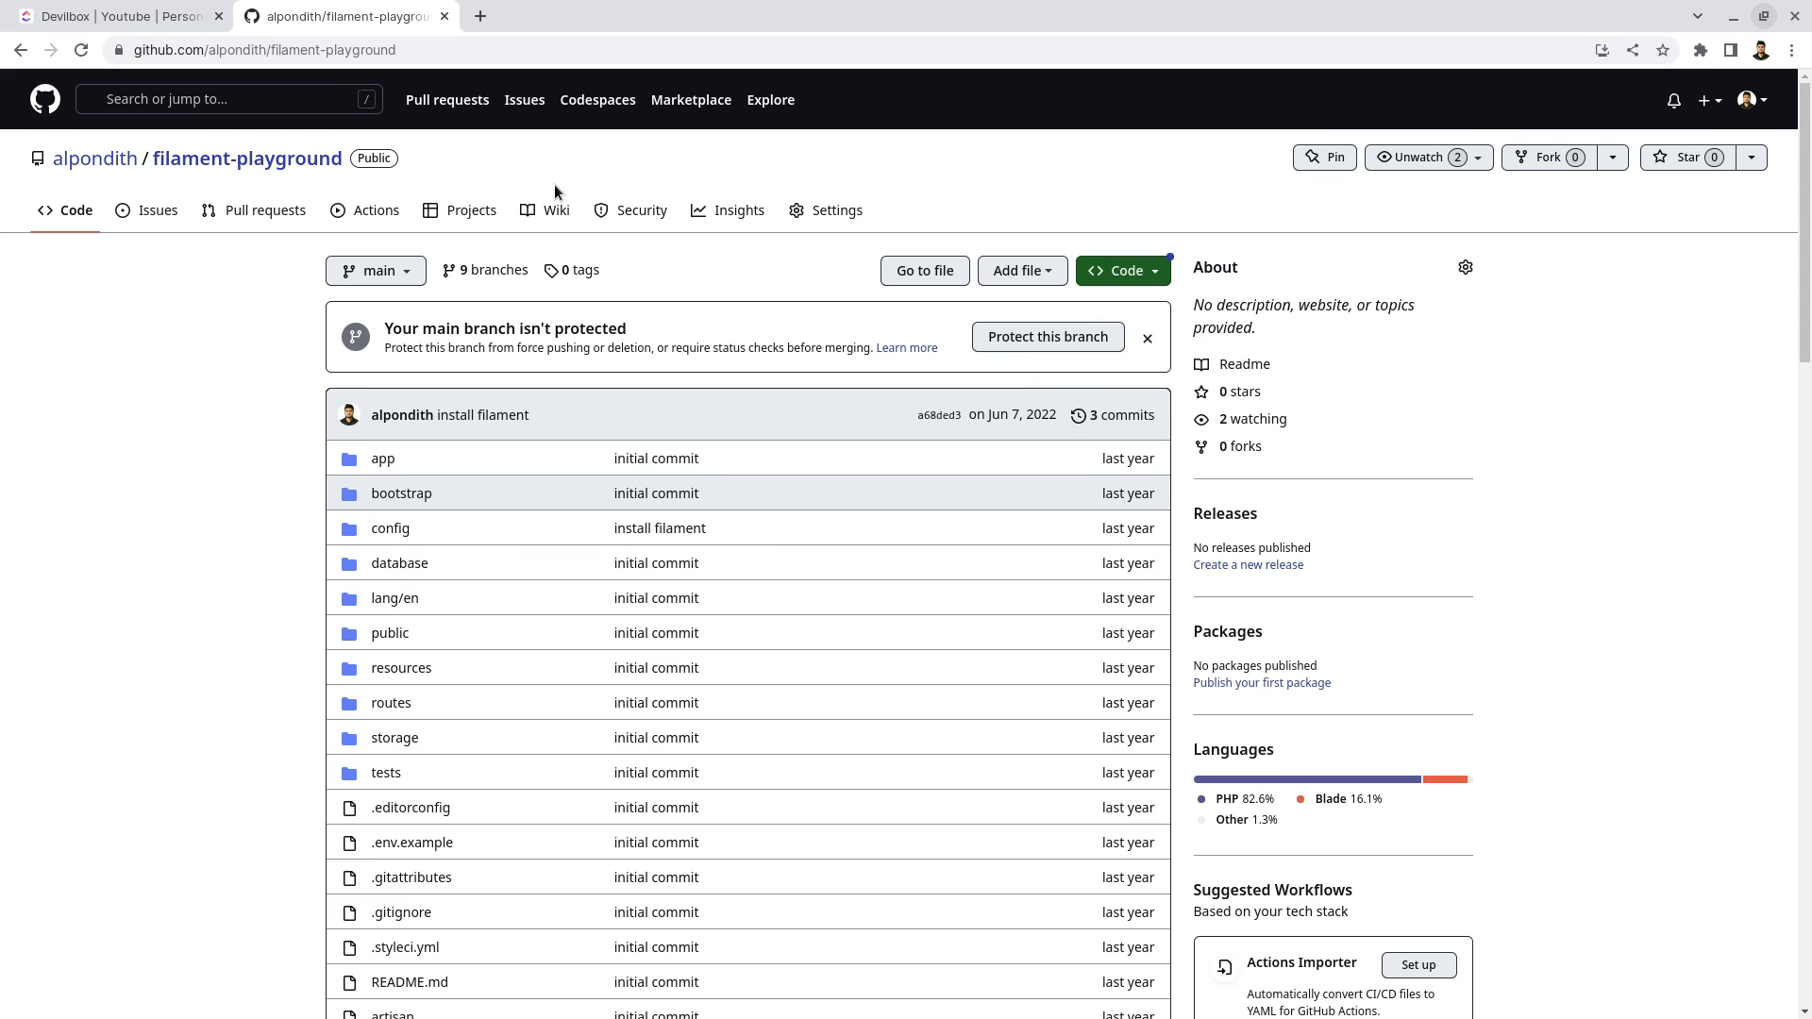
pyautogui.click(1122, 272)
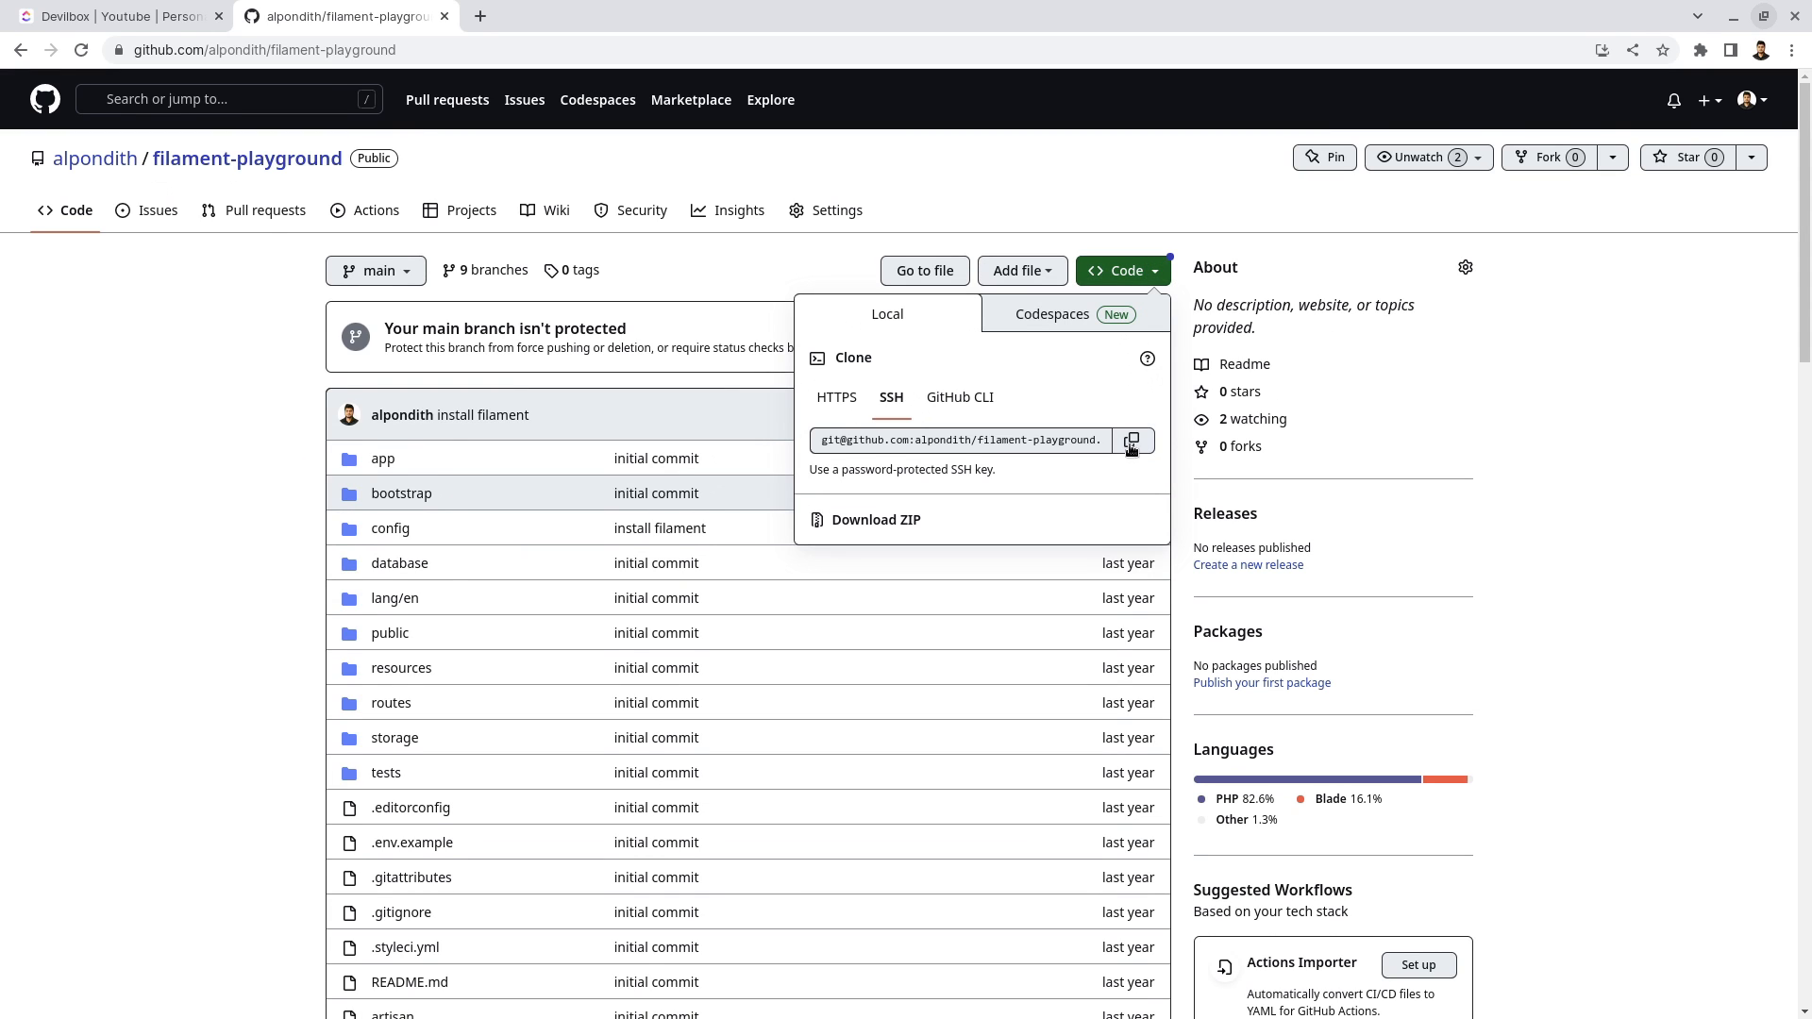
pyautogui.click(1130, 441)
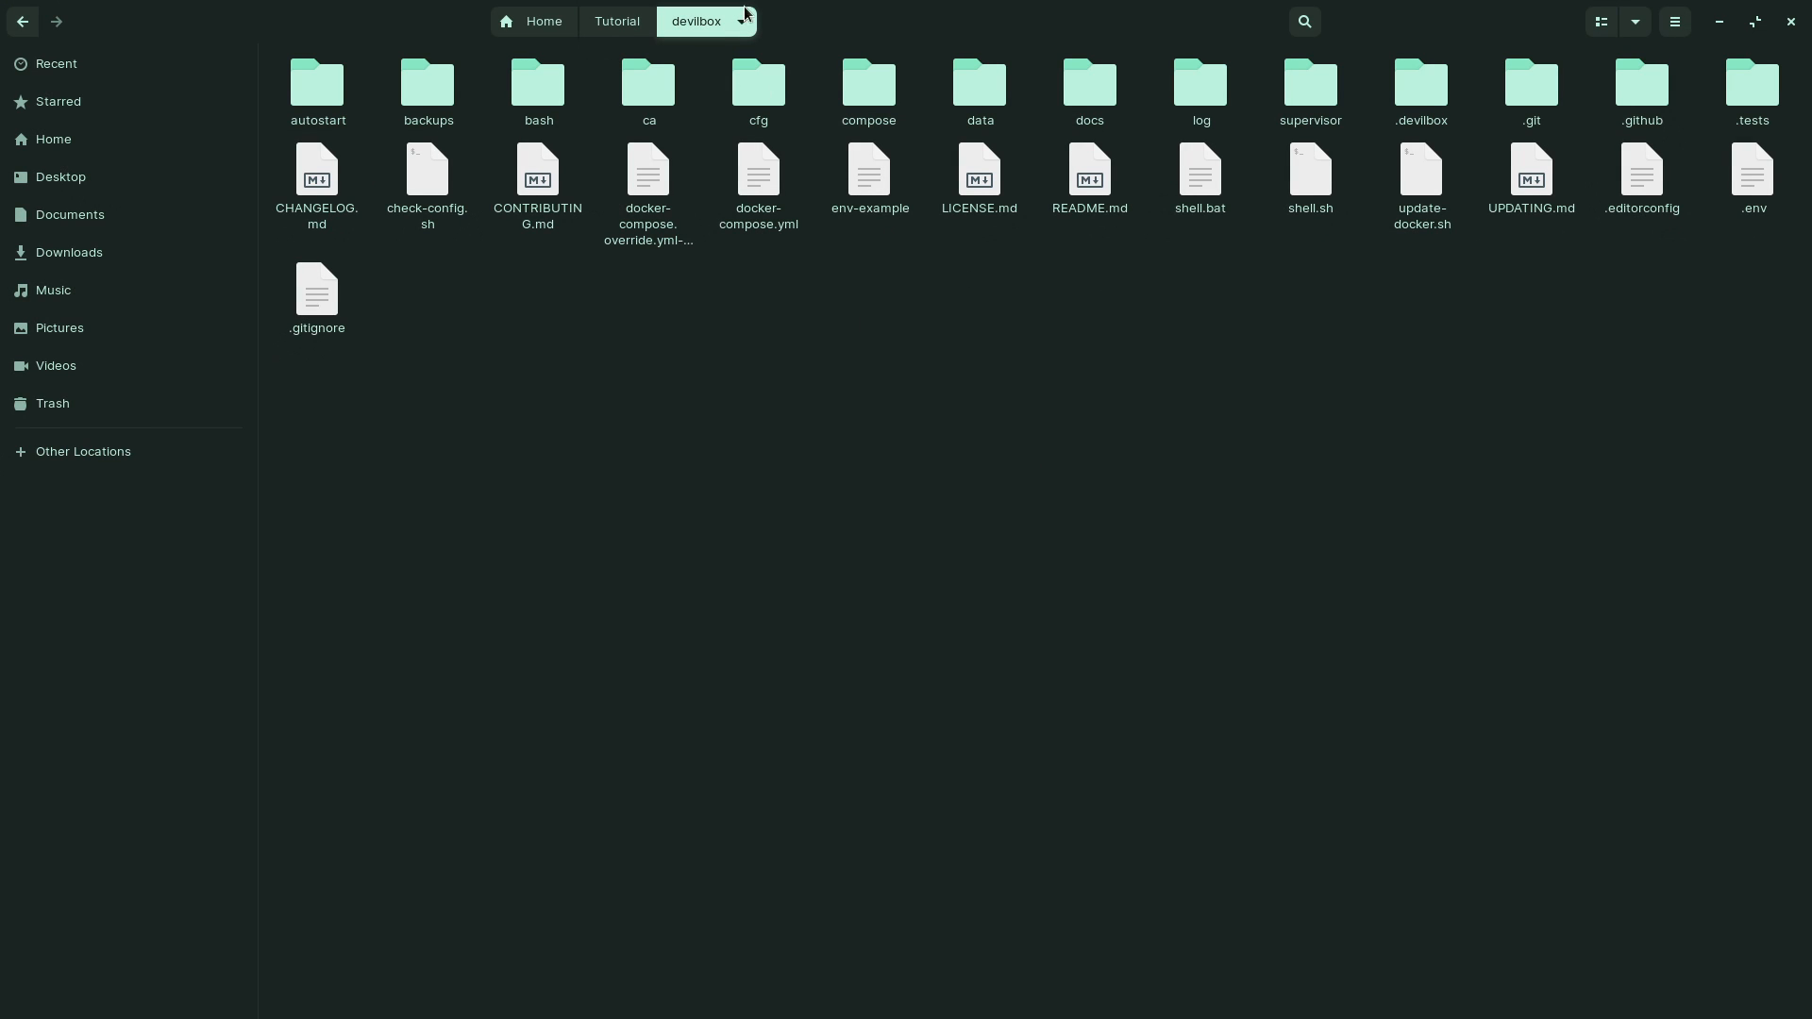
pyautogui.moveTo(1007, 100)
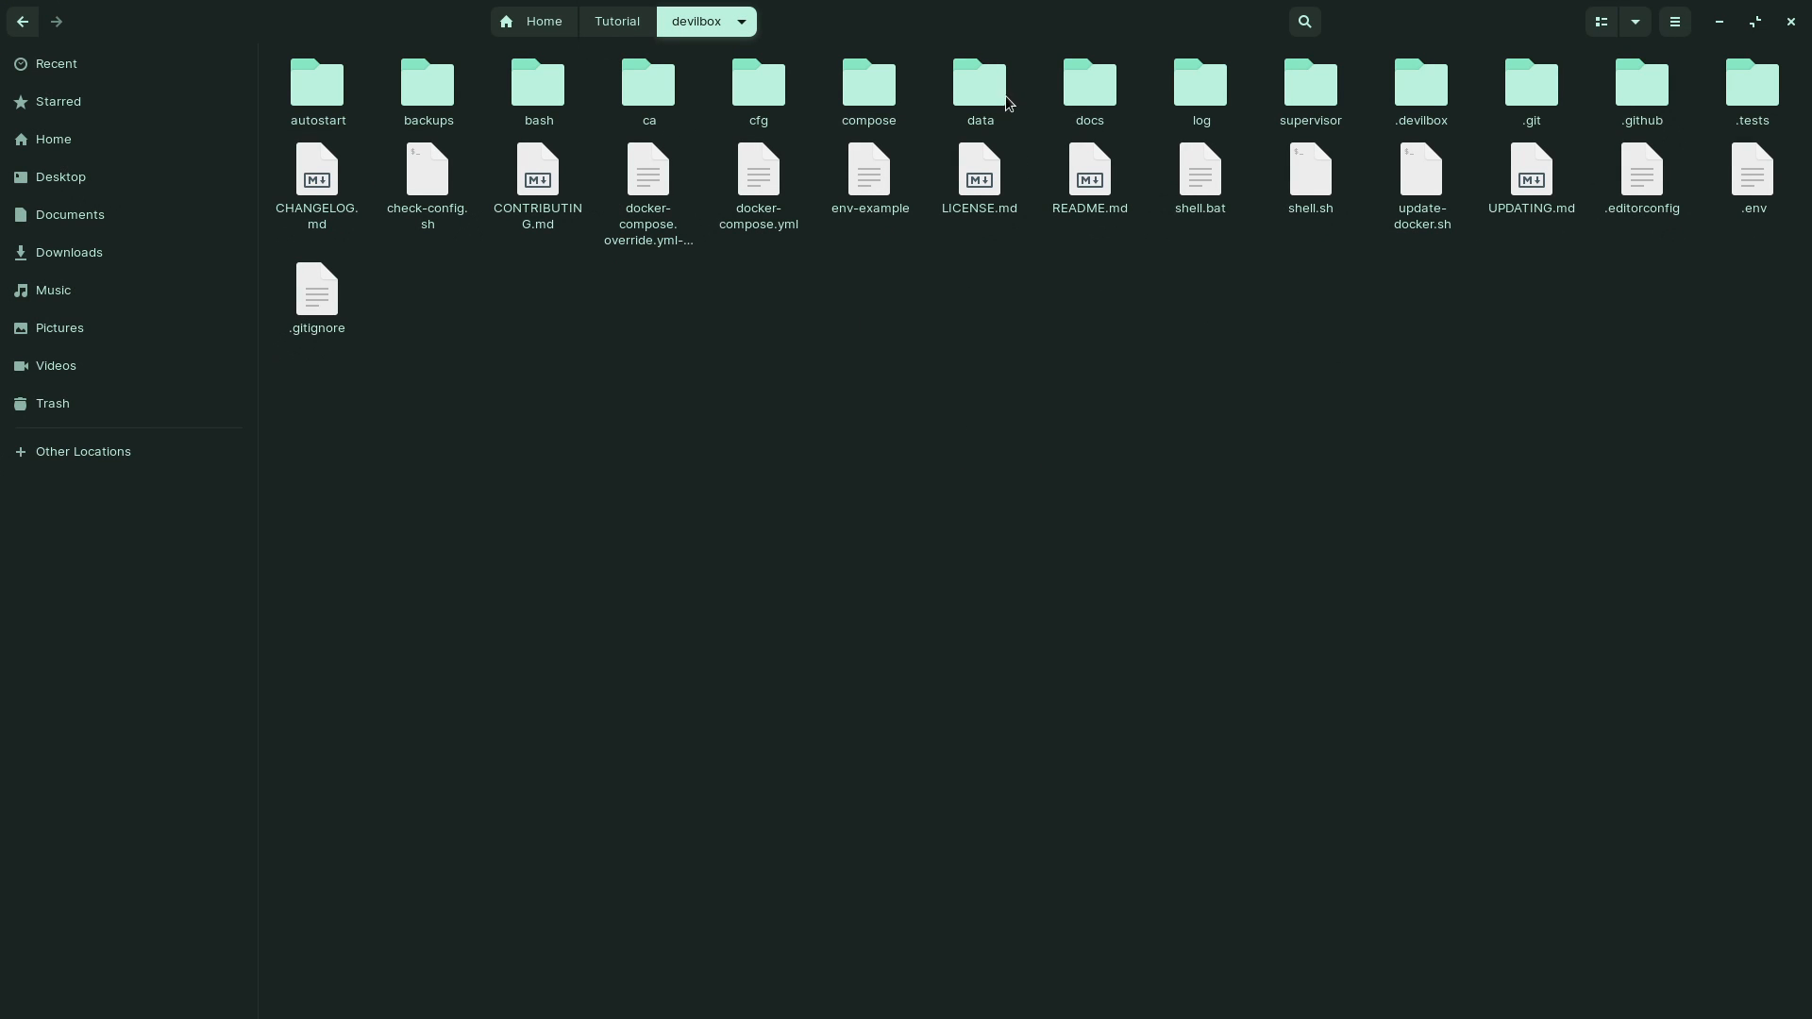
# - Open a maximized terminal in the devilbox data/www folder
pyautogui.doubleClick(980, 82)
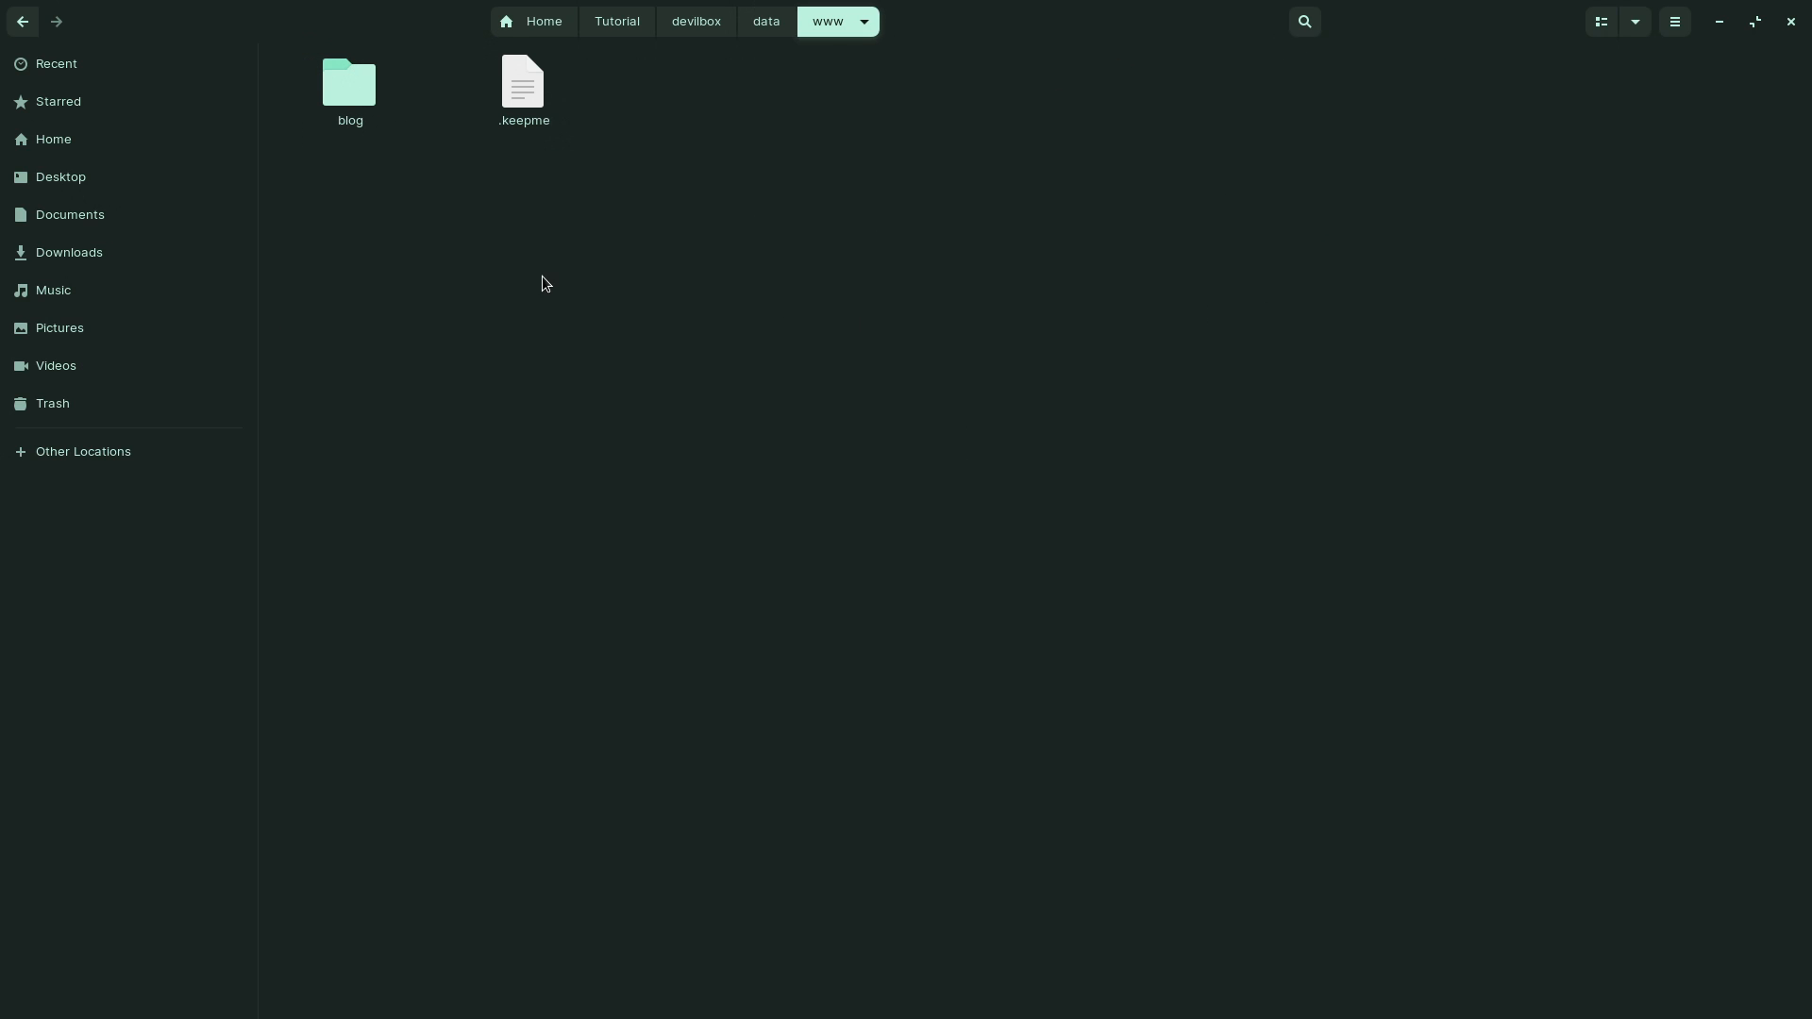
pyautogui.rightClick(1155, 465)
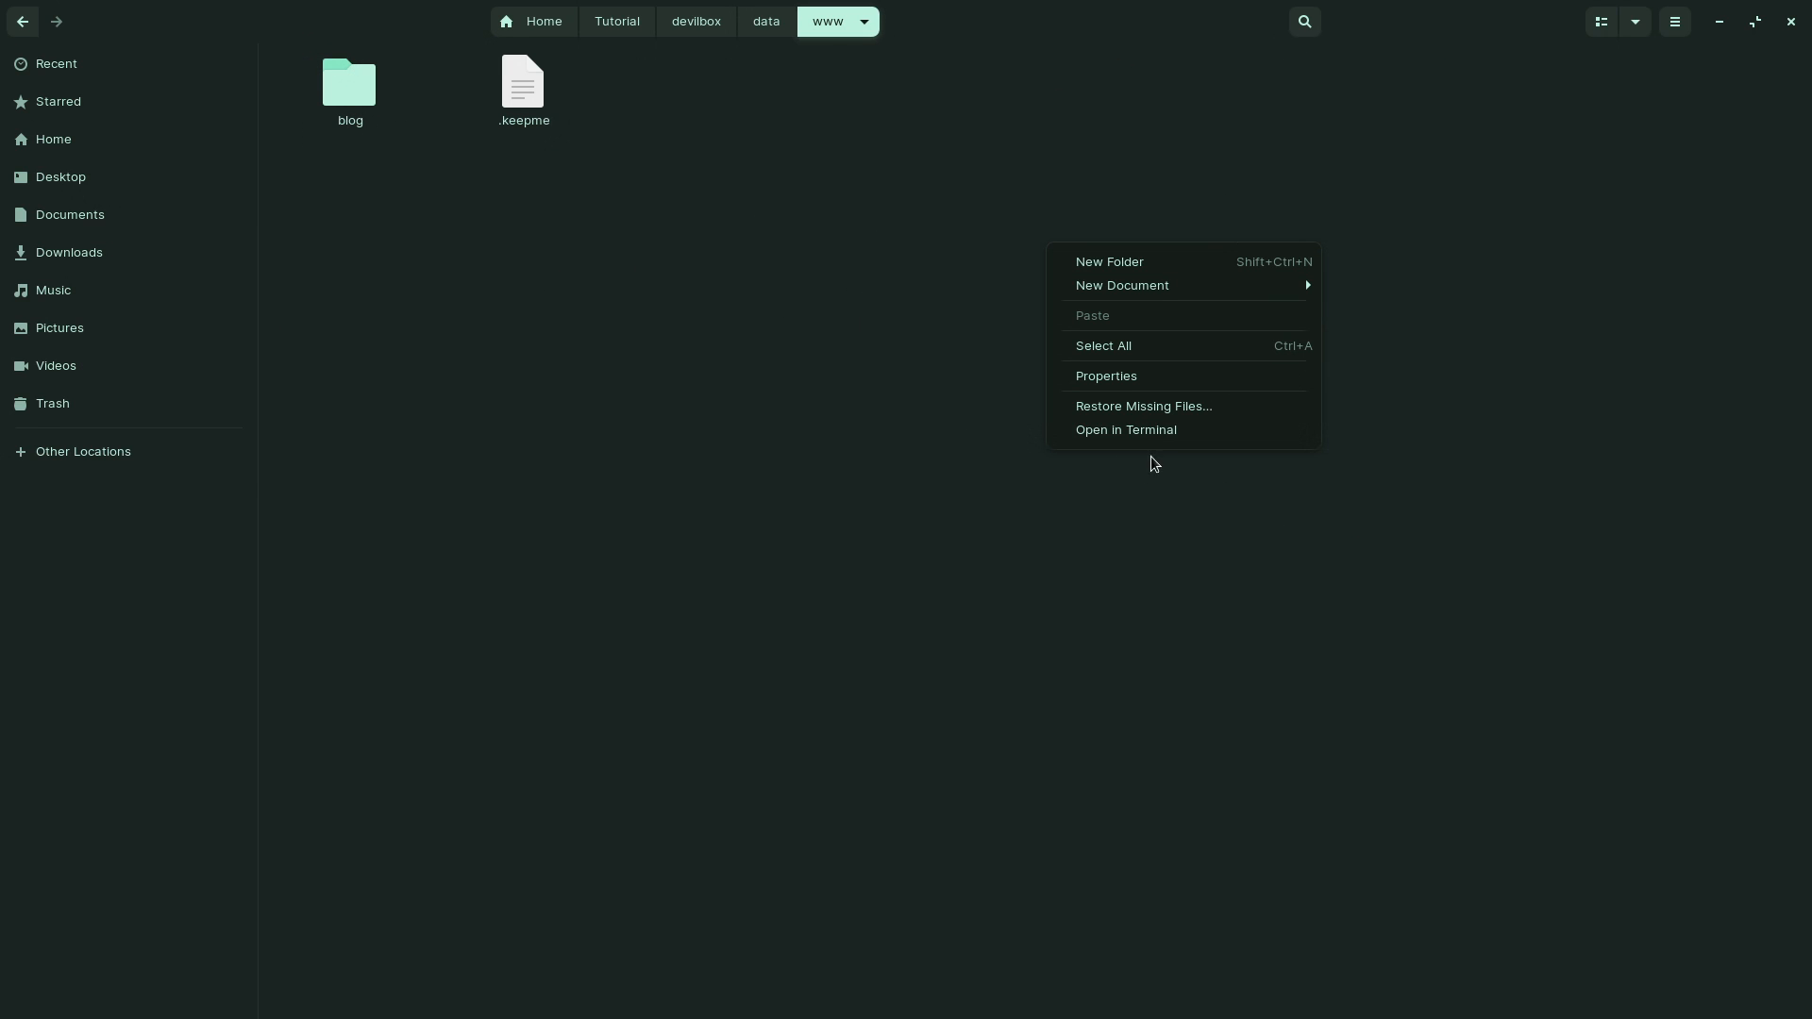
pyautogui.click(1125, 430)
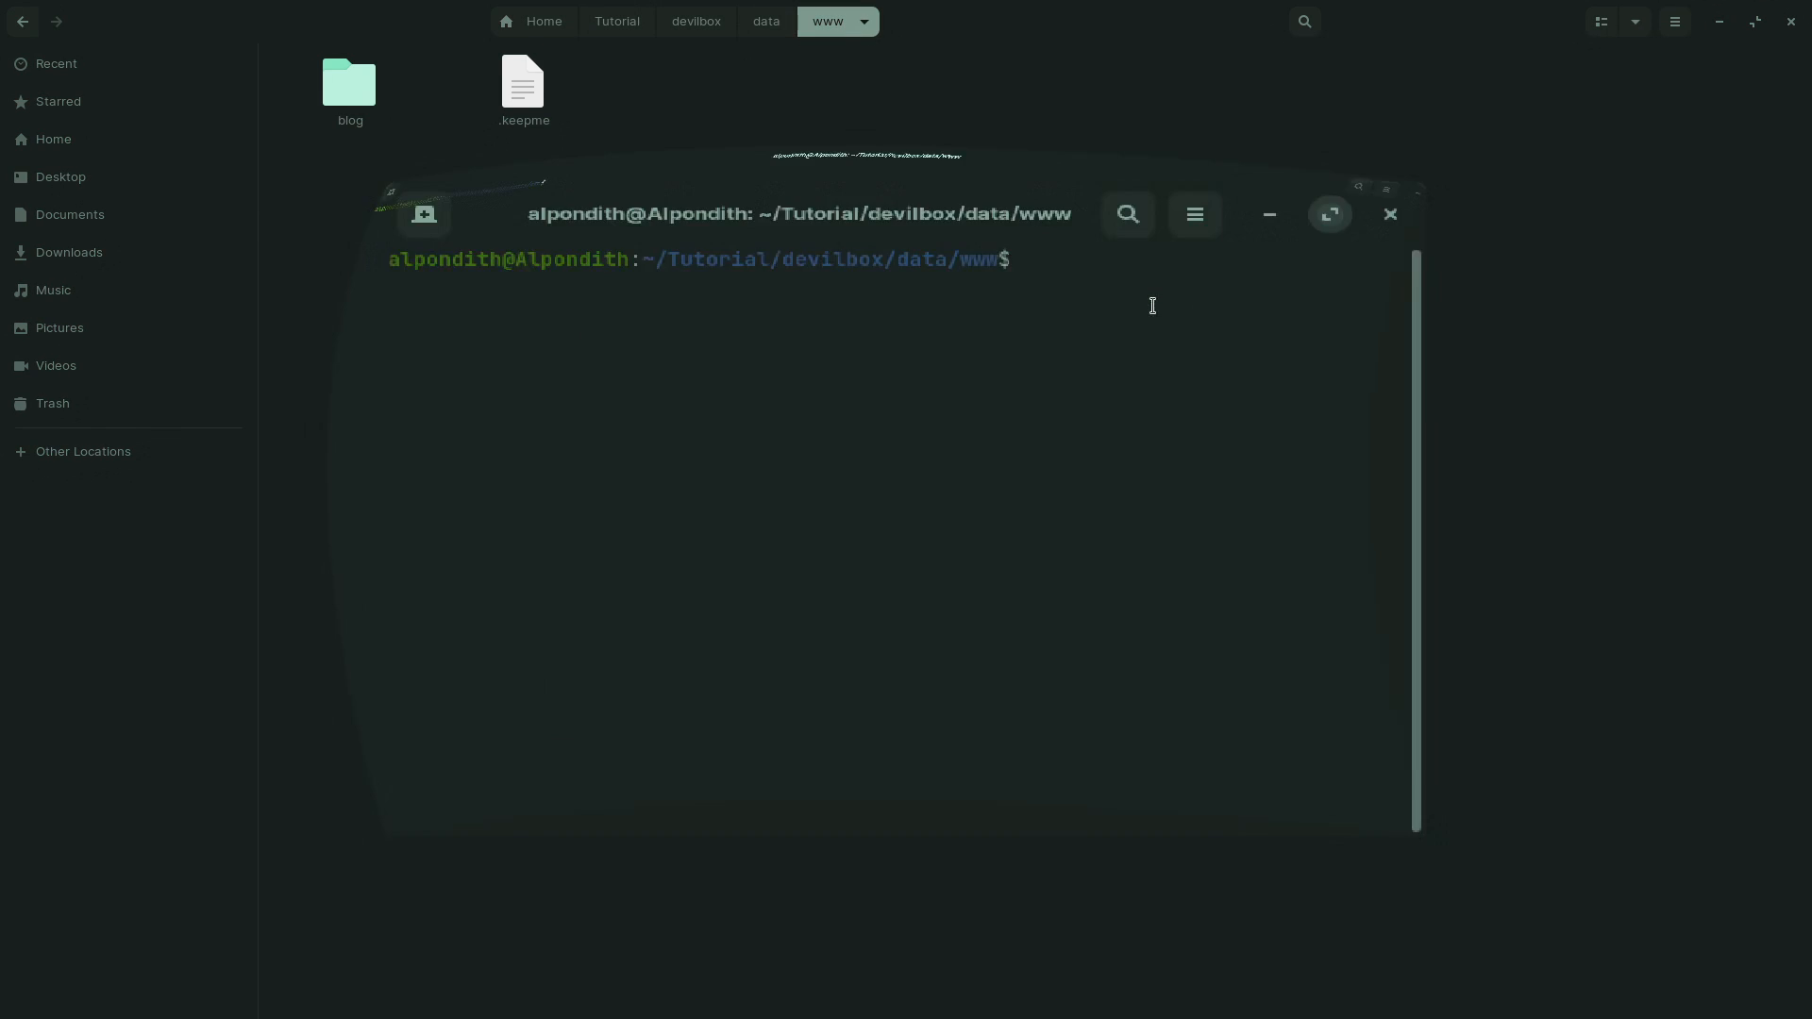
pyautogui.click(1329, 214)
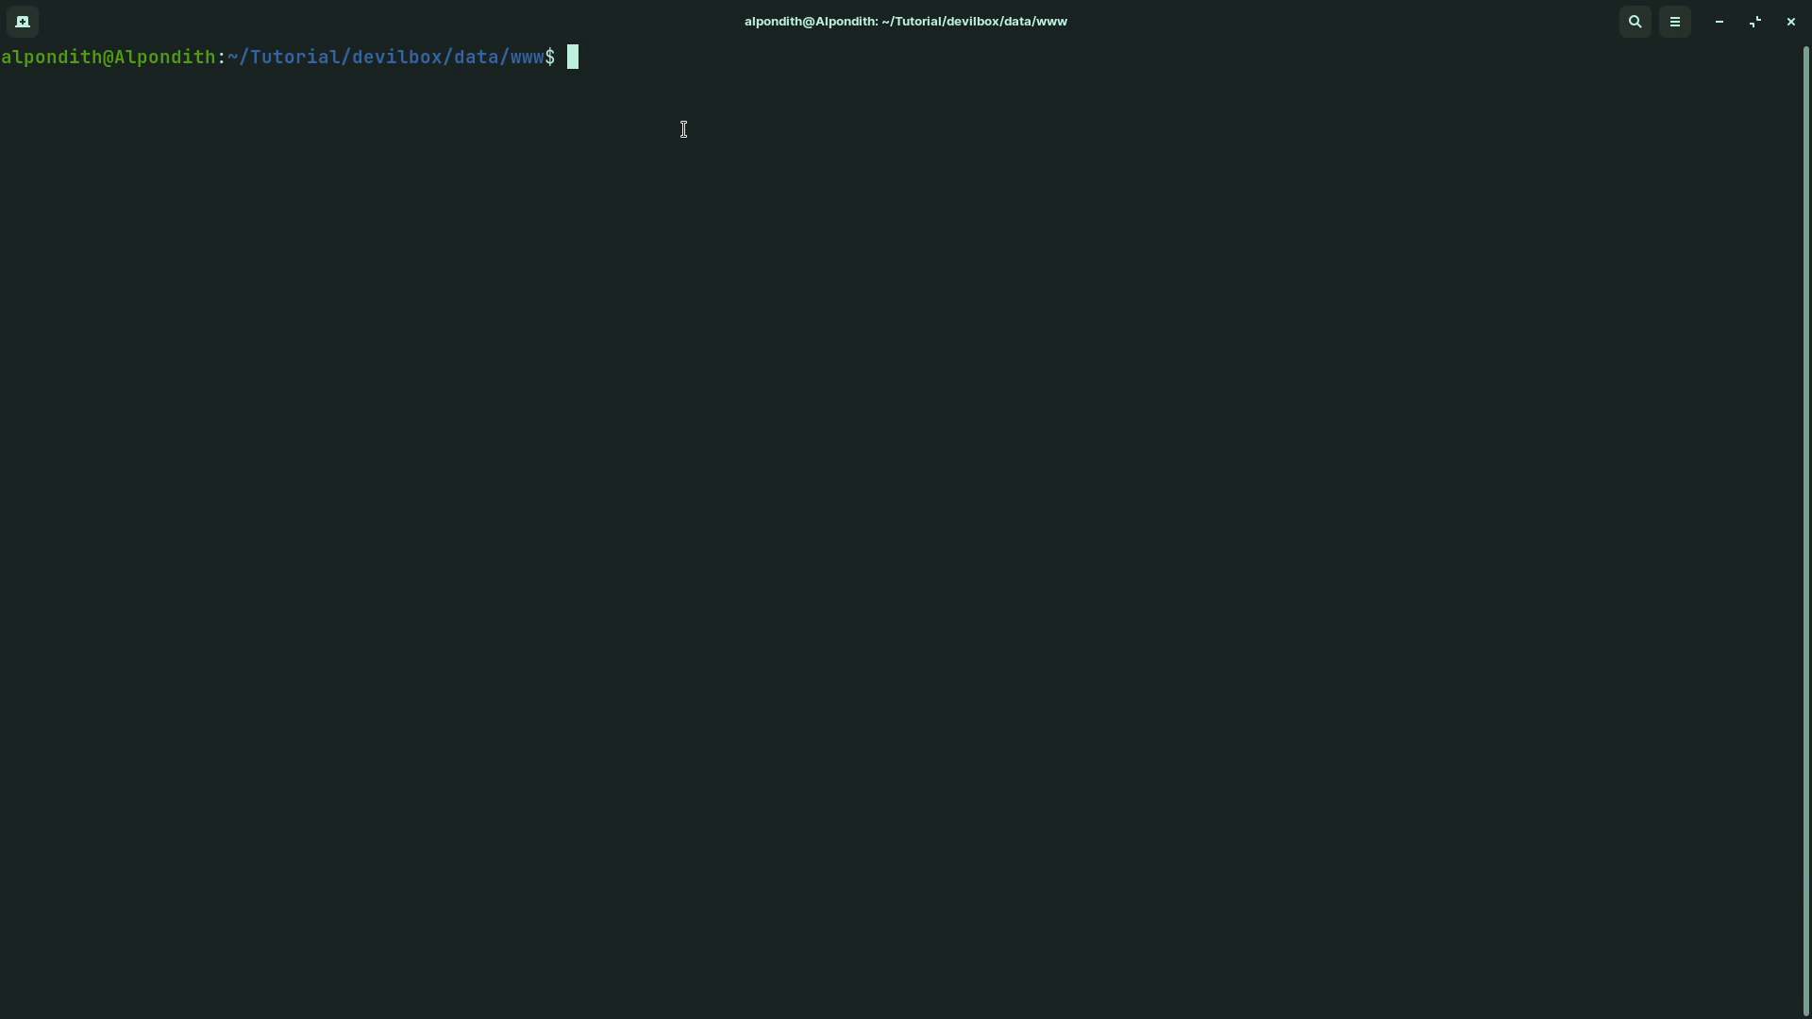
pyautogui.write('git c')
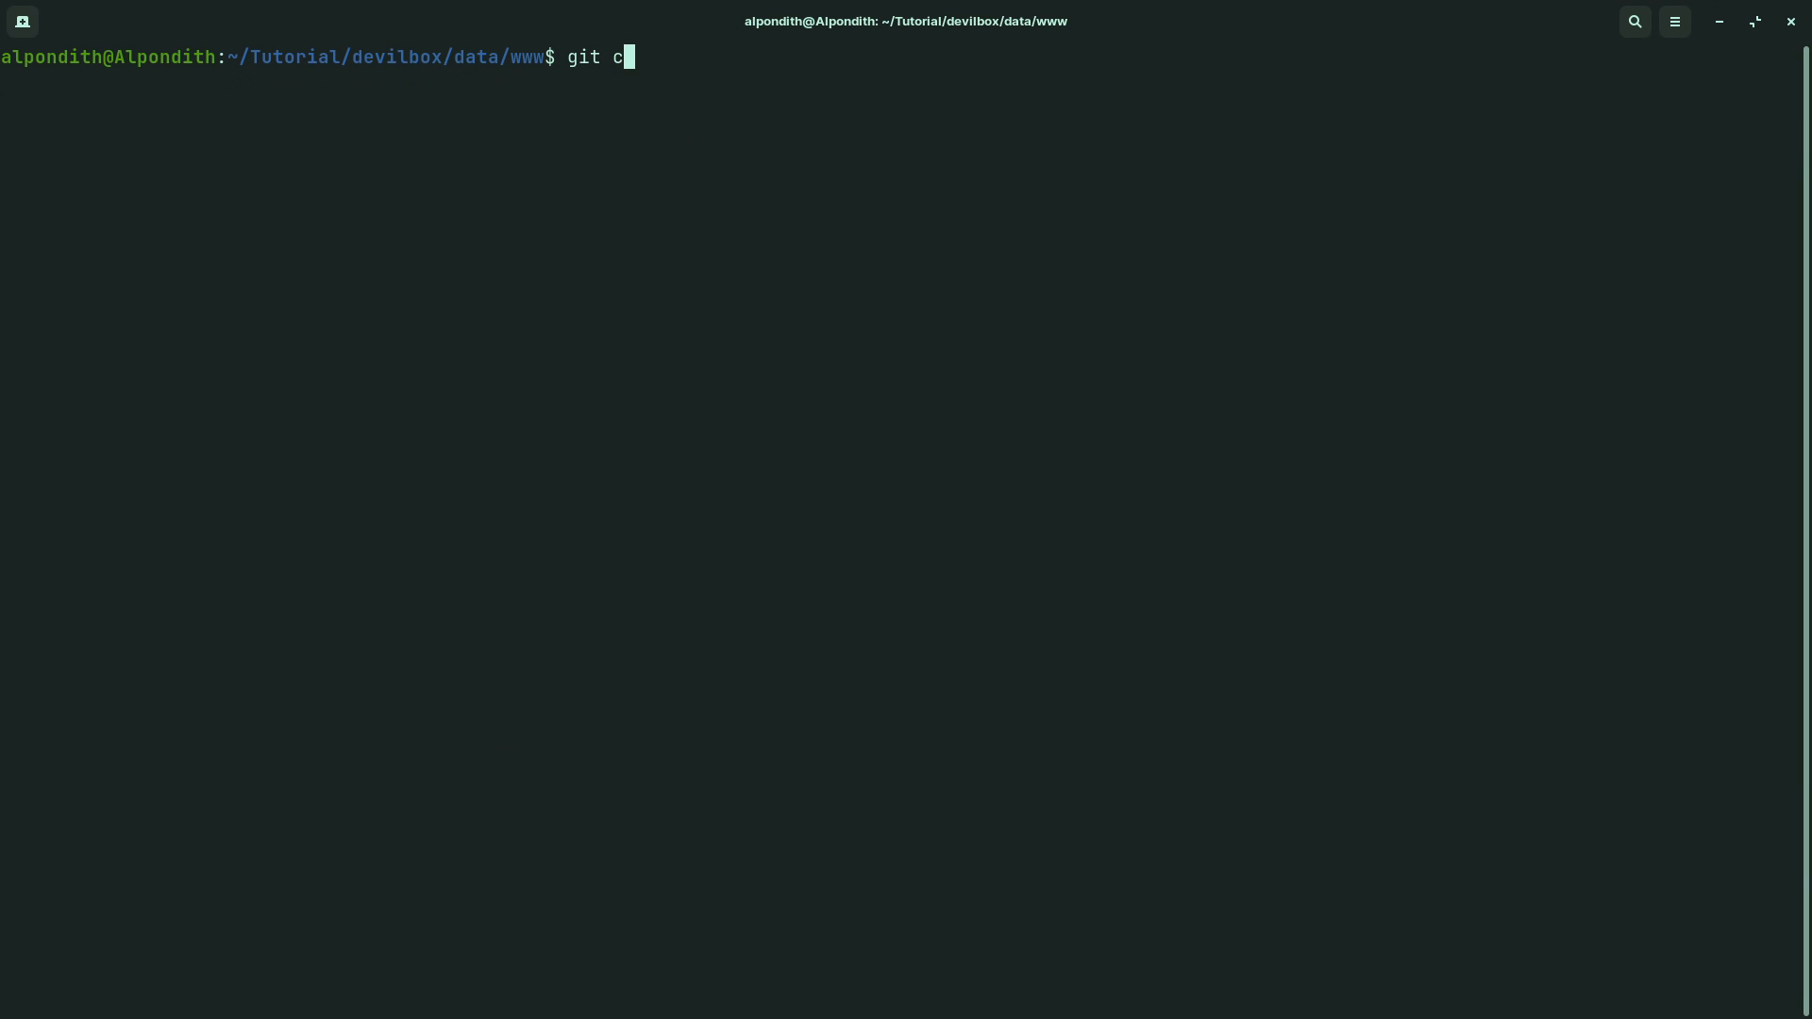
pyautogui.write('lone')
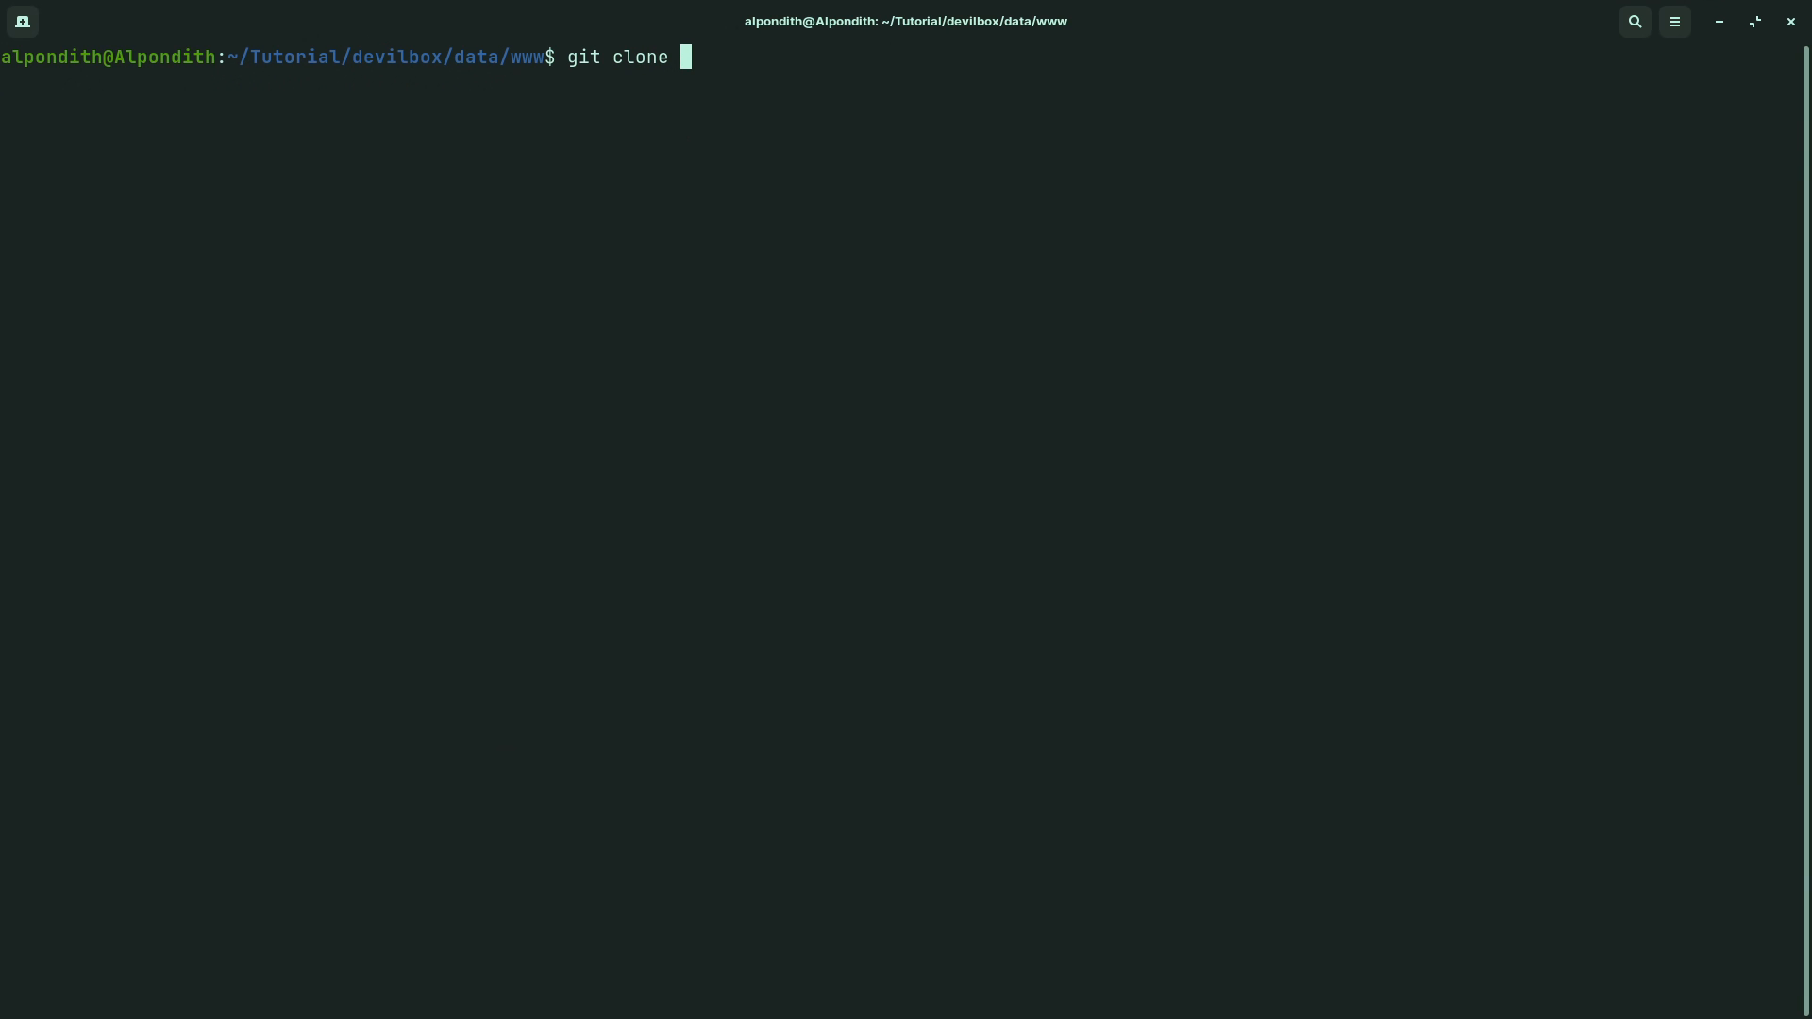
pyautogui.write('git@github.com:alpondith/filament-playground.git')
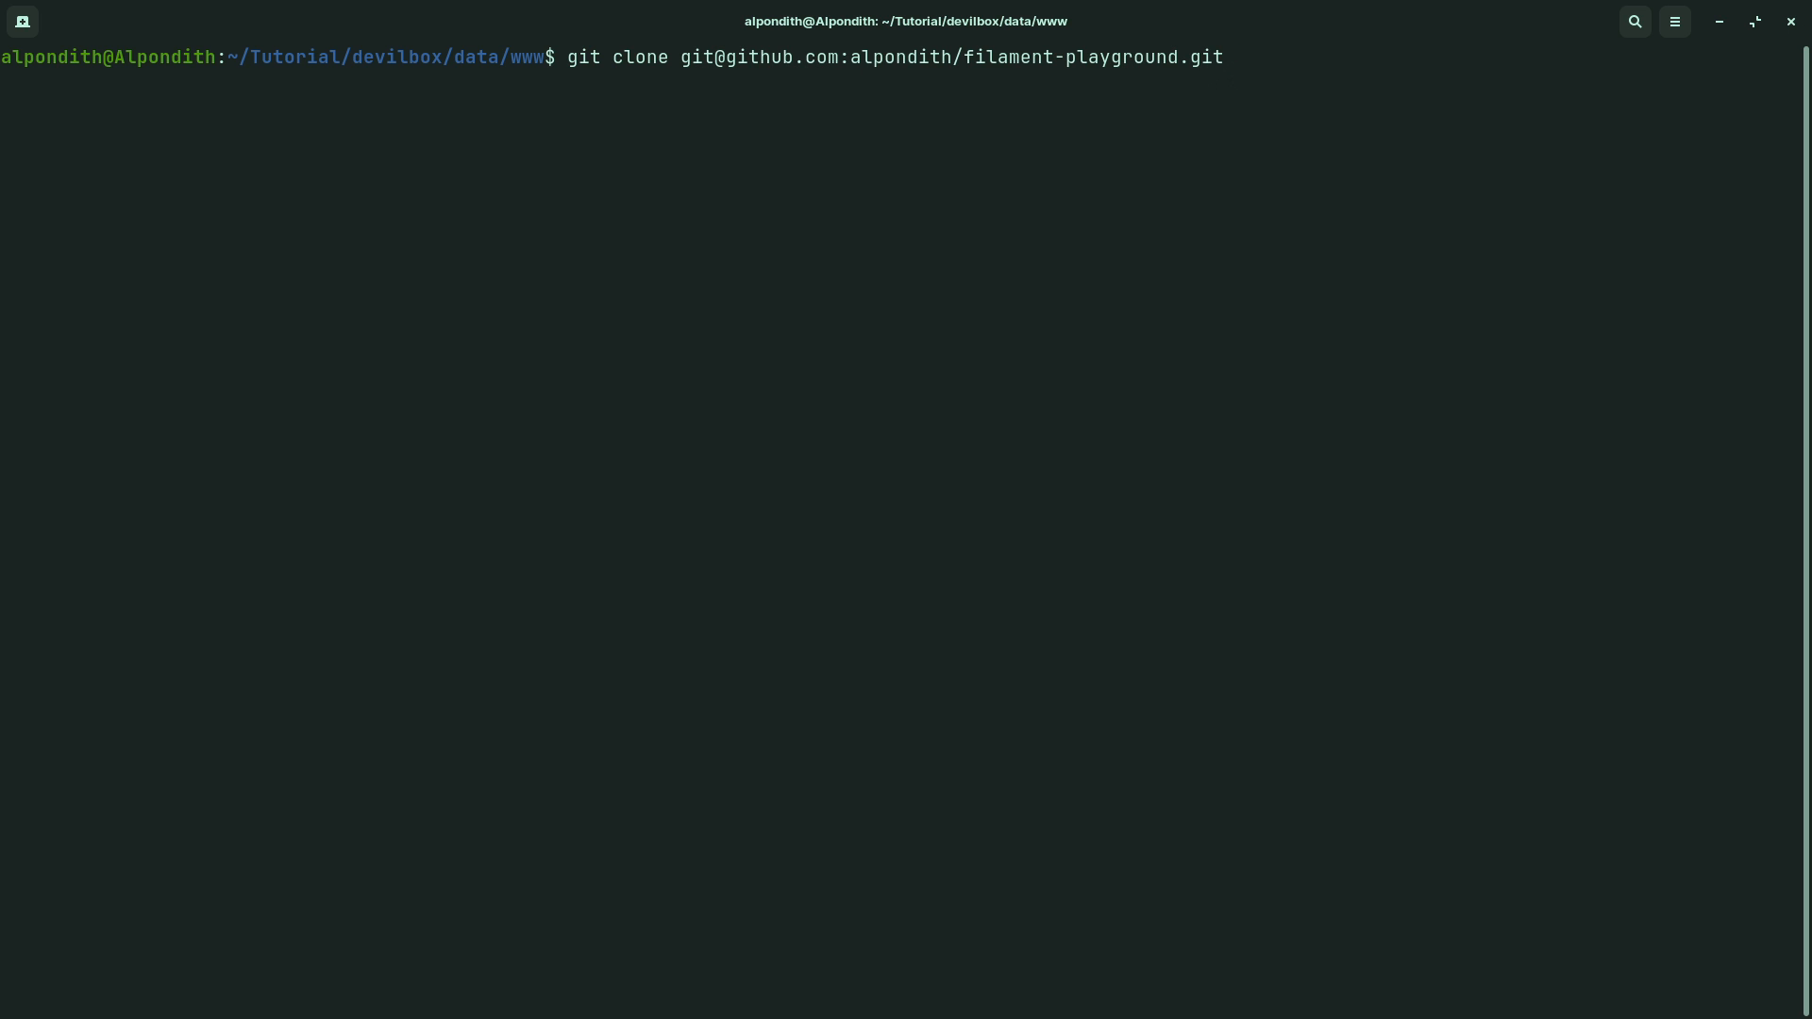
pyautogui.press('Return')
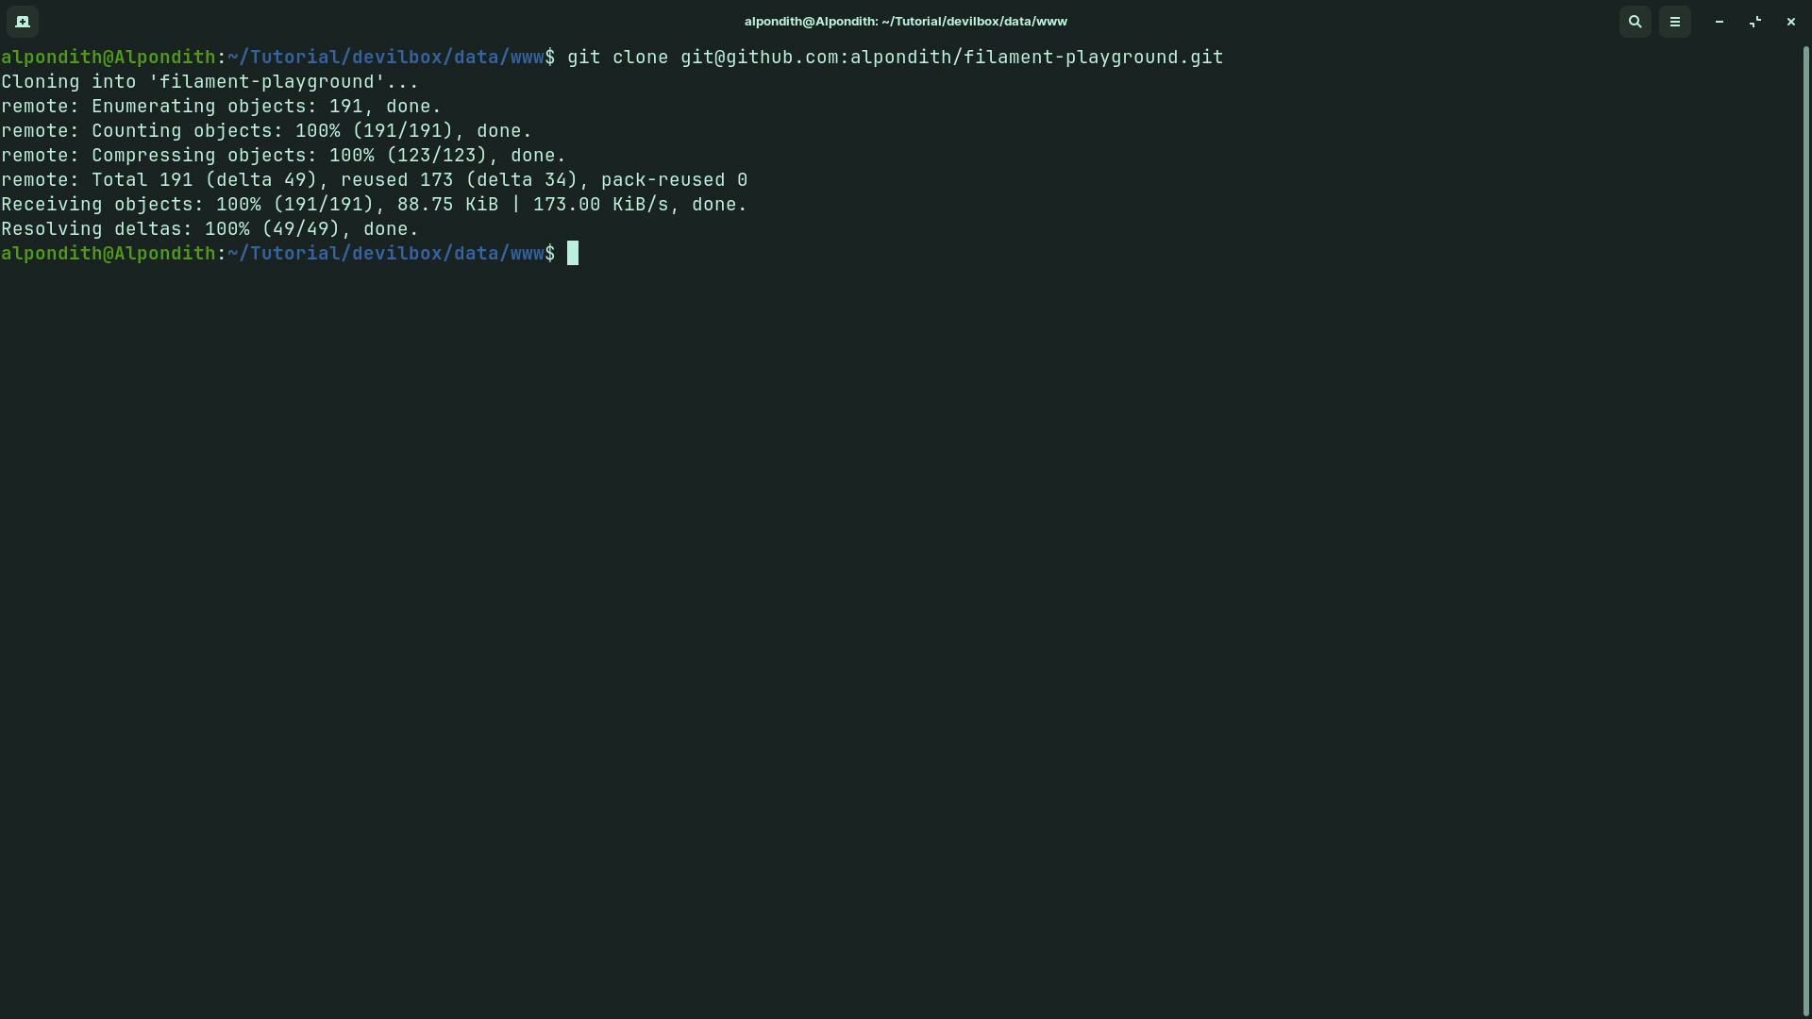
pyautogui.moveTo(811, 293)
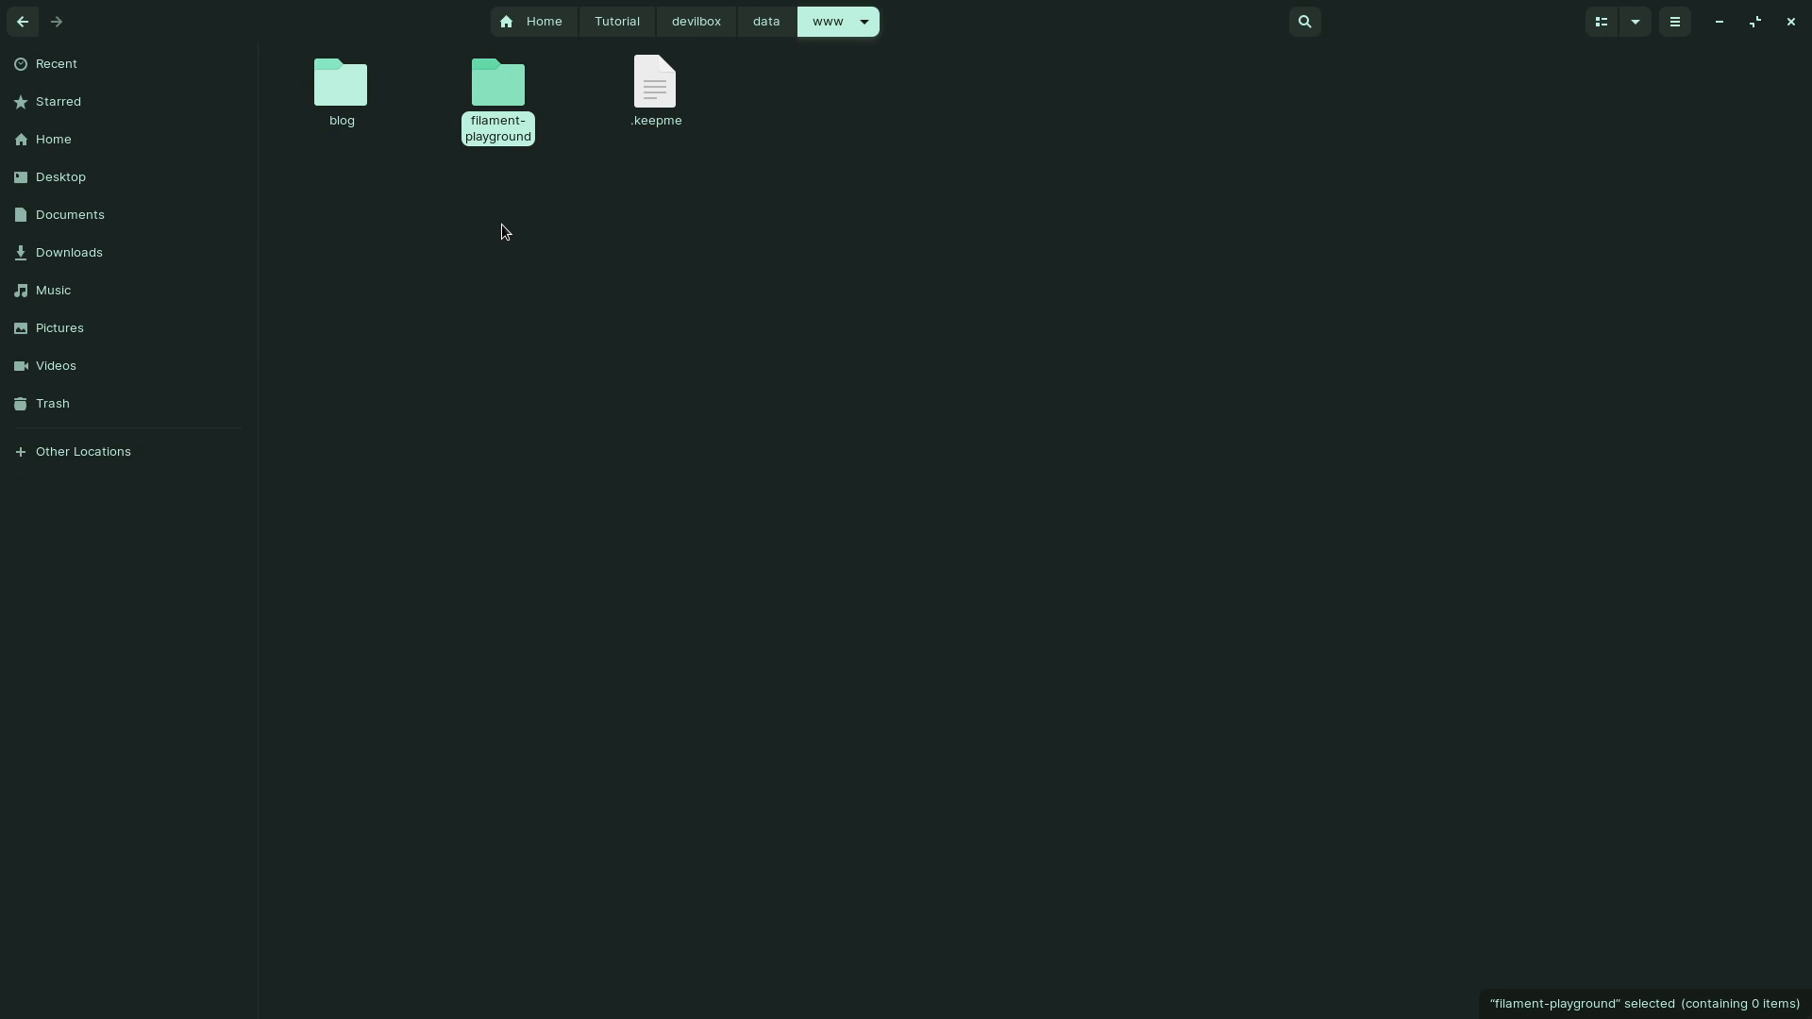
pyautogui.moveTo(502, 90)
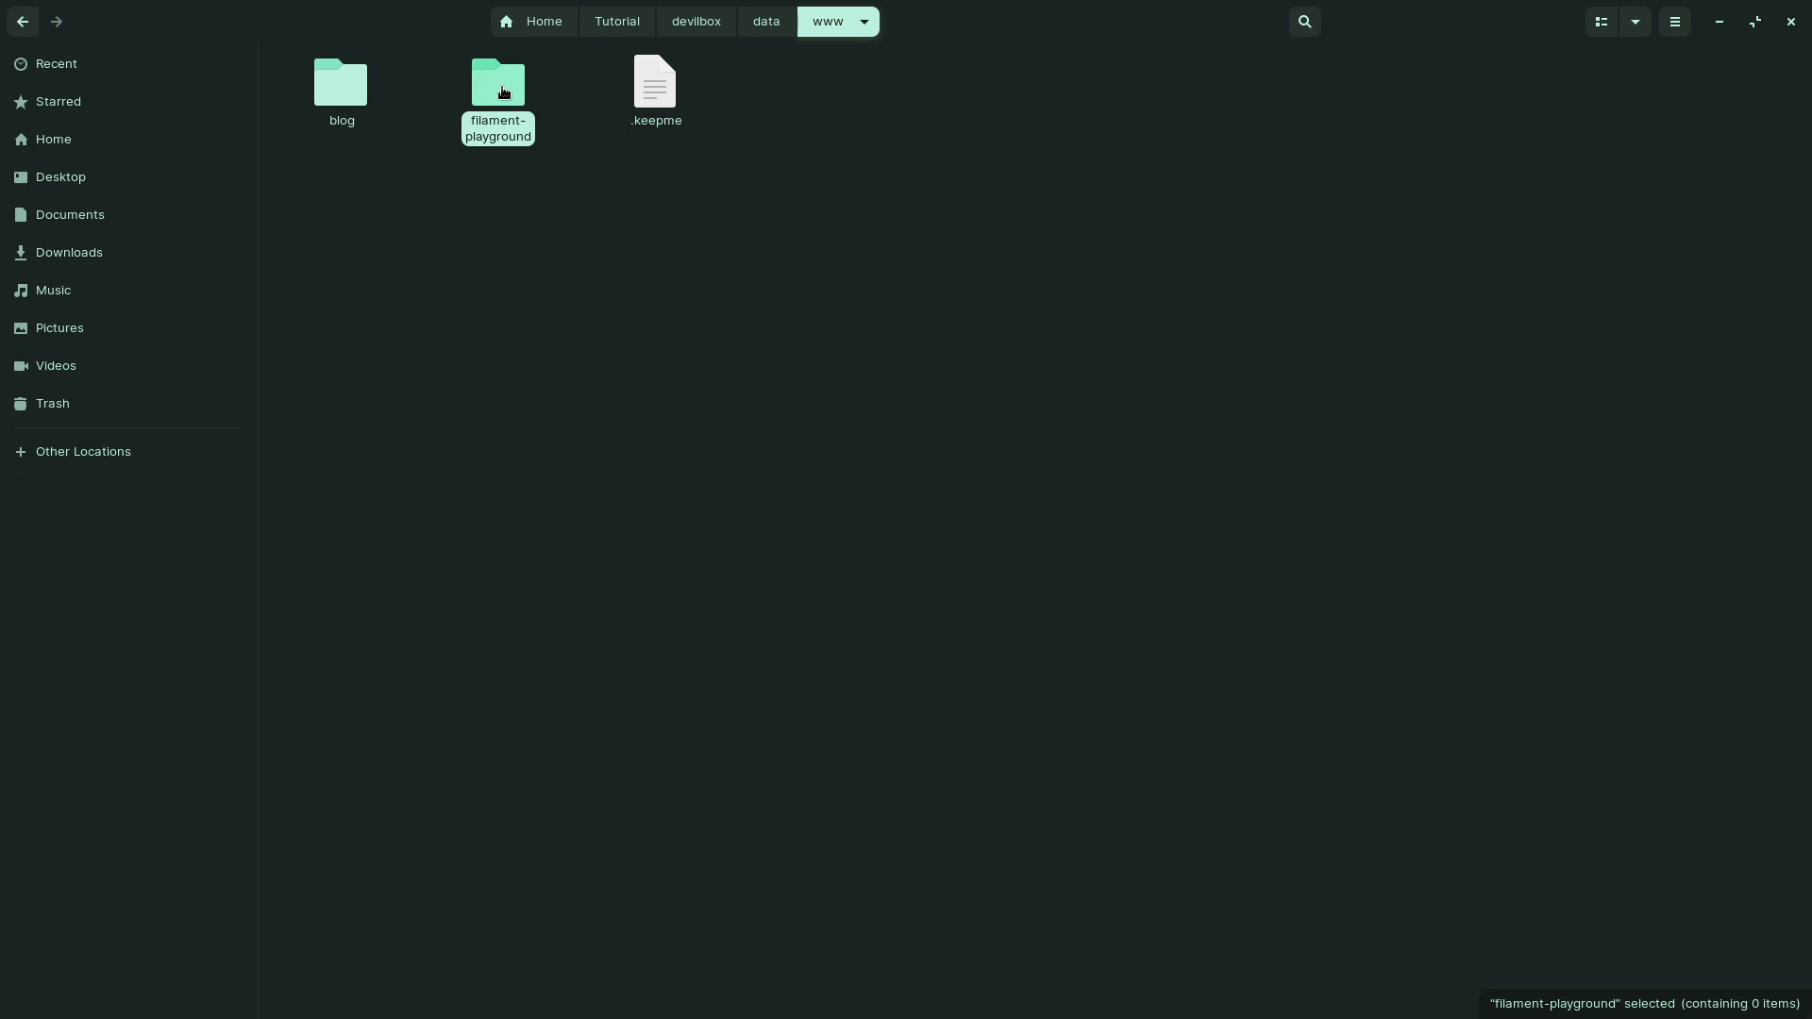
# - Rename the cloned filament-playground folder to filament
pyautogui.rightClick(498, 83)
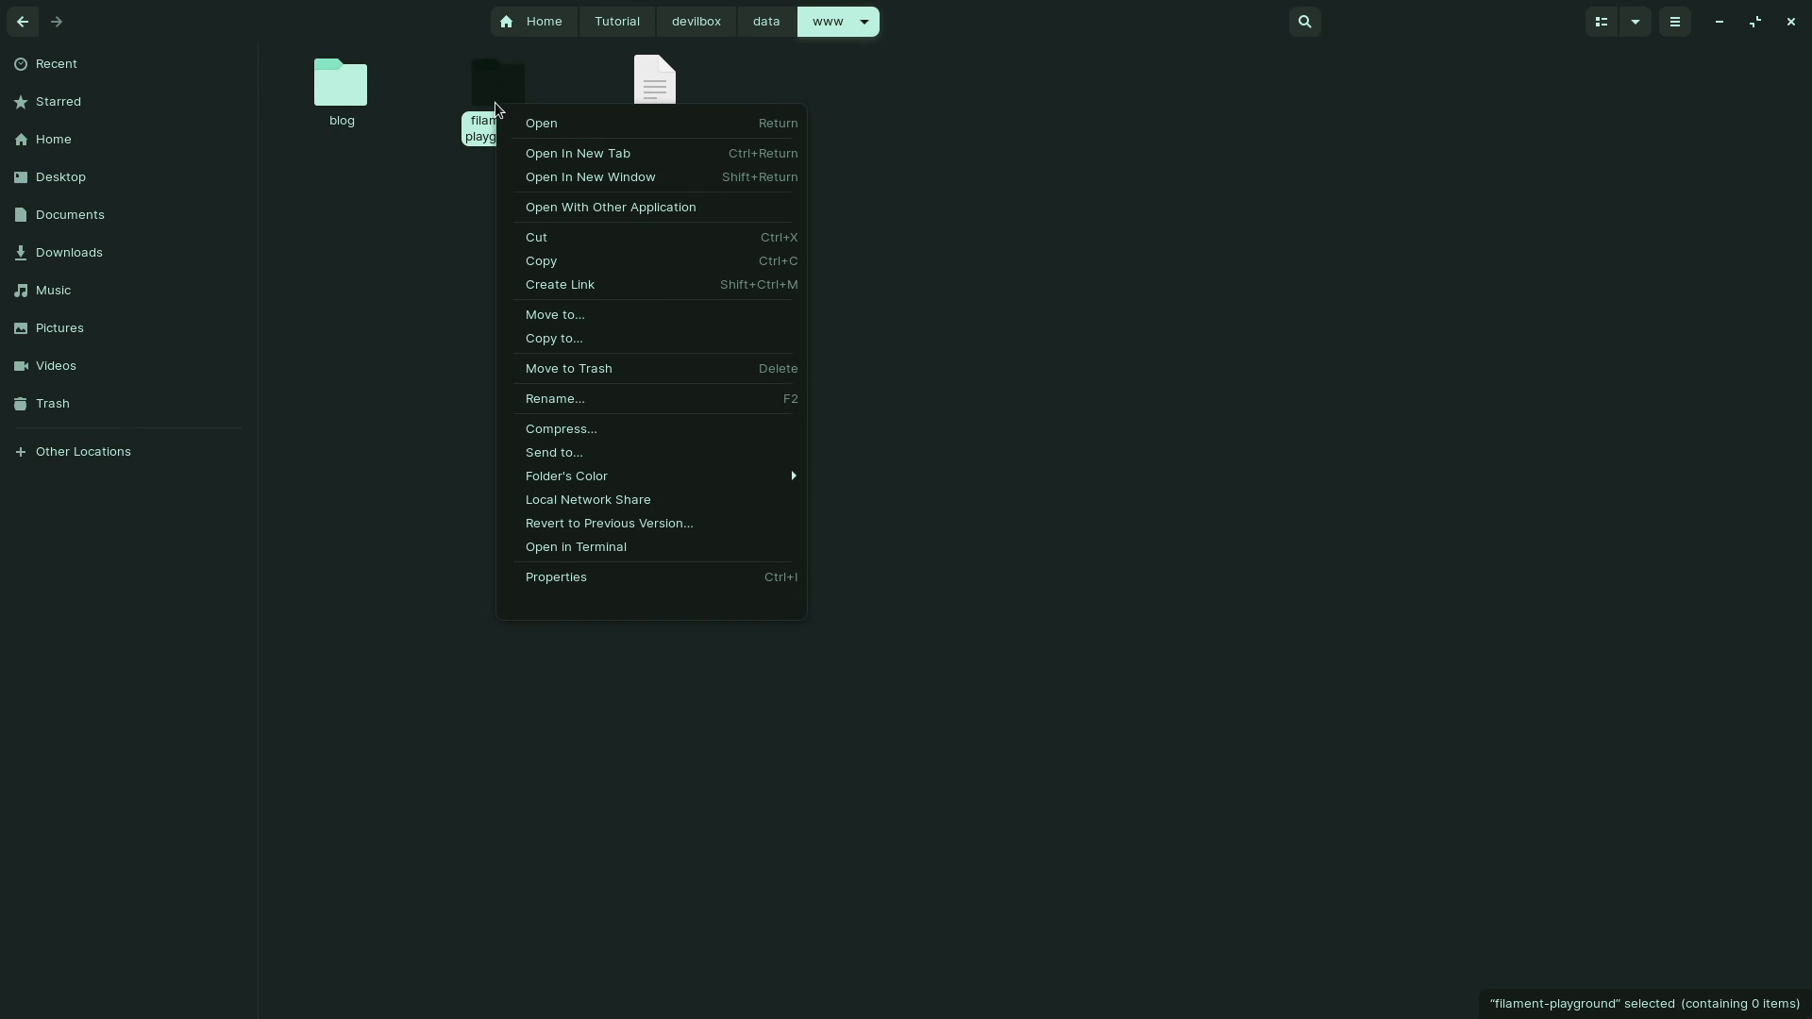
pyautogui.moveTo(583, 319)
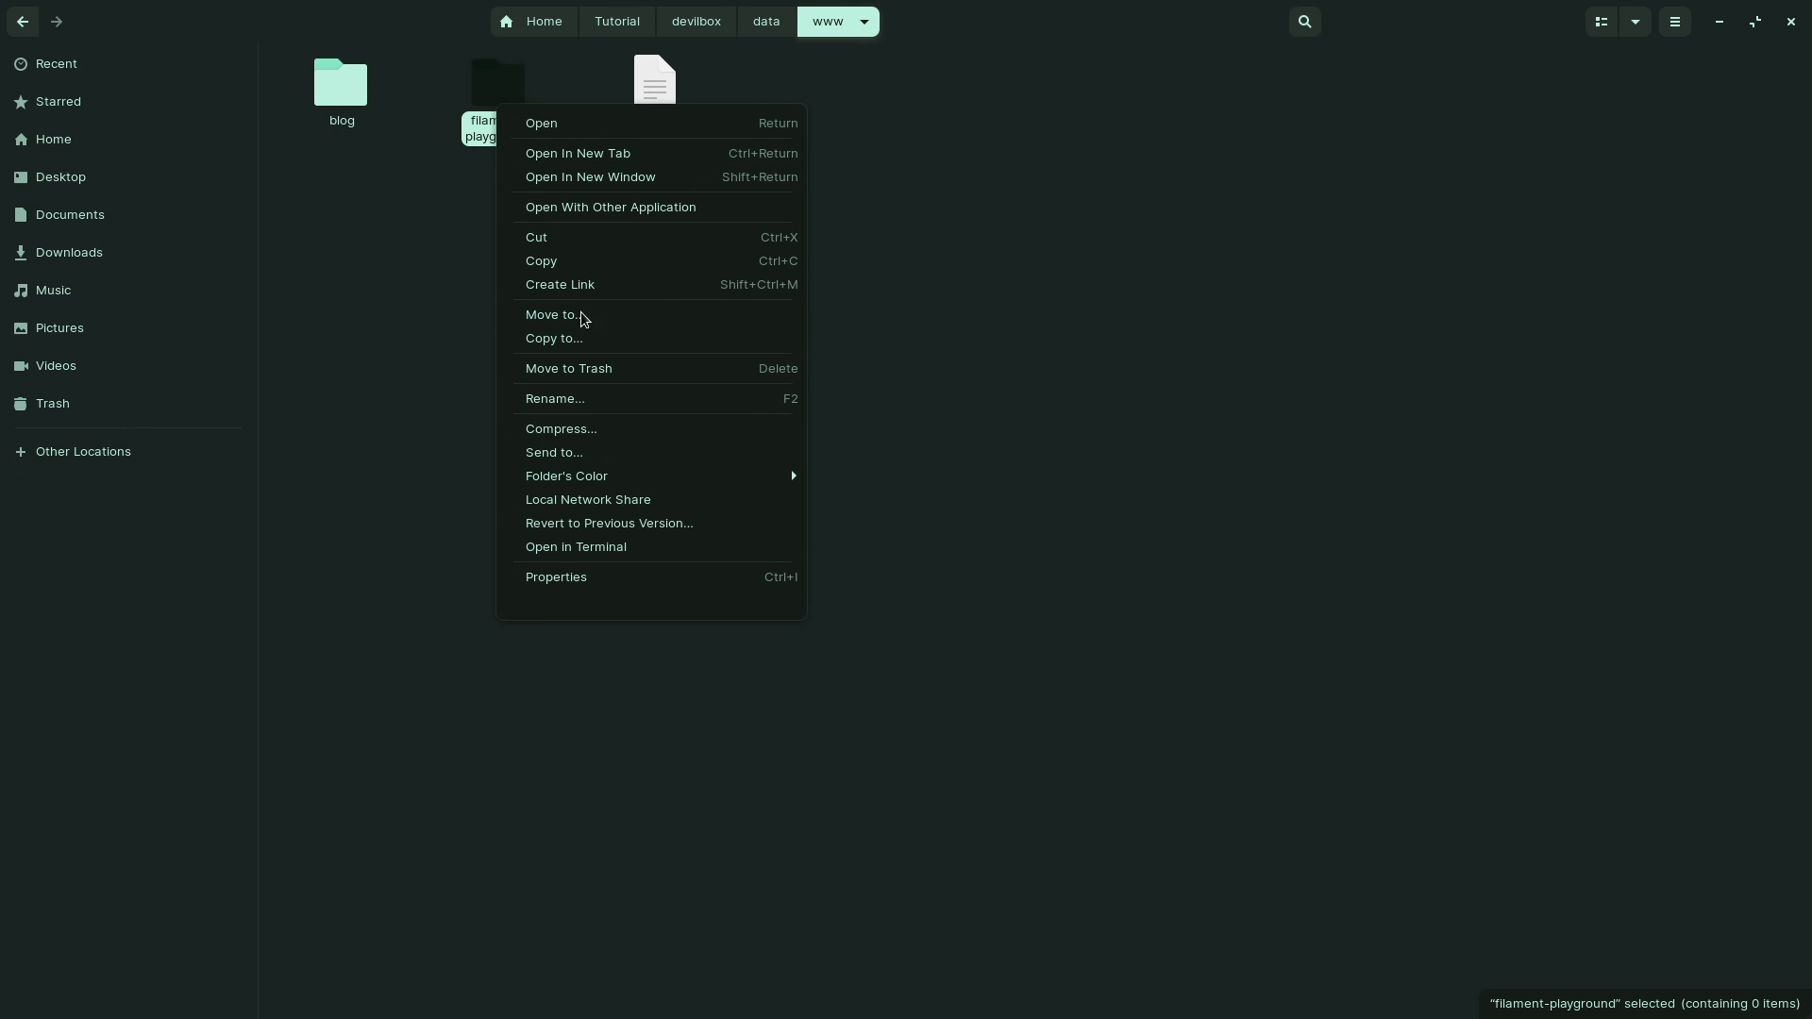
pyautogui.click(555, 398)
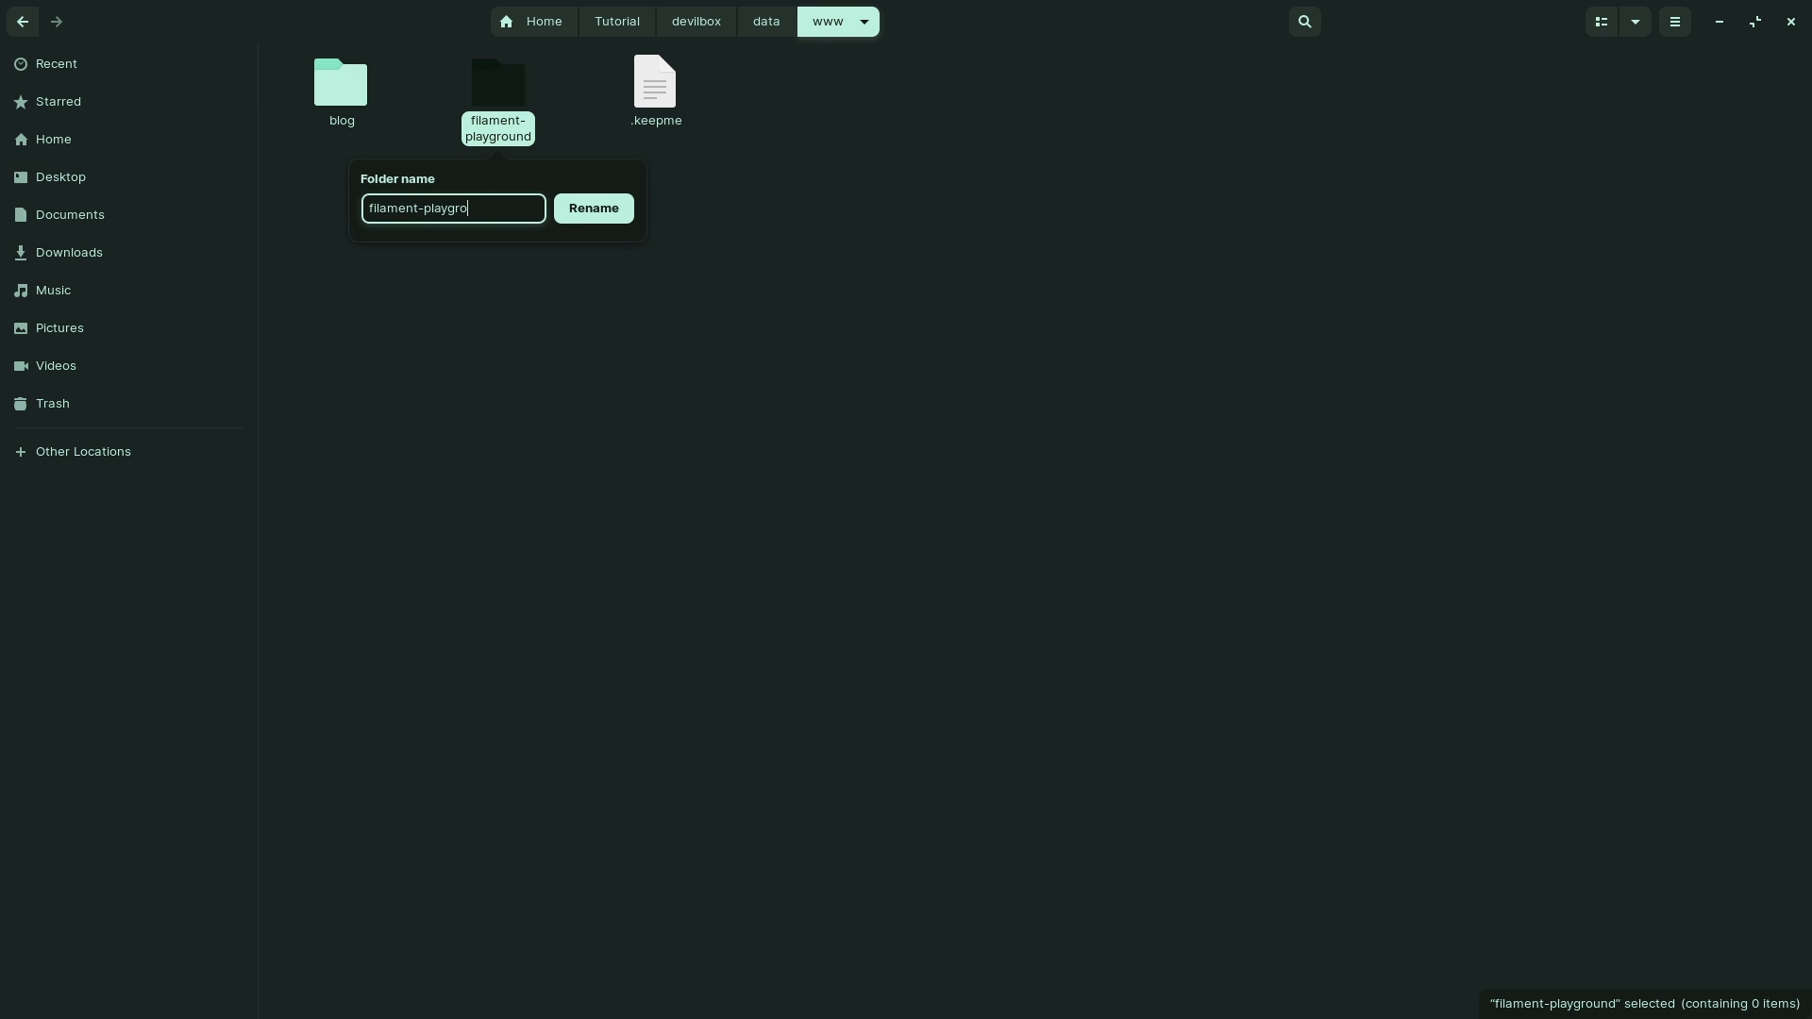
pyautogui.press('BackSpace')
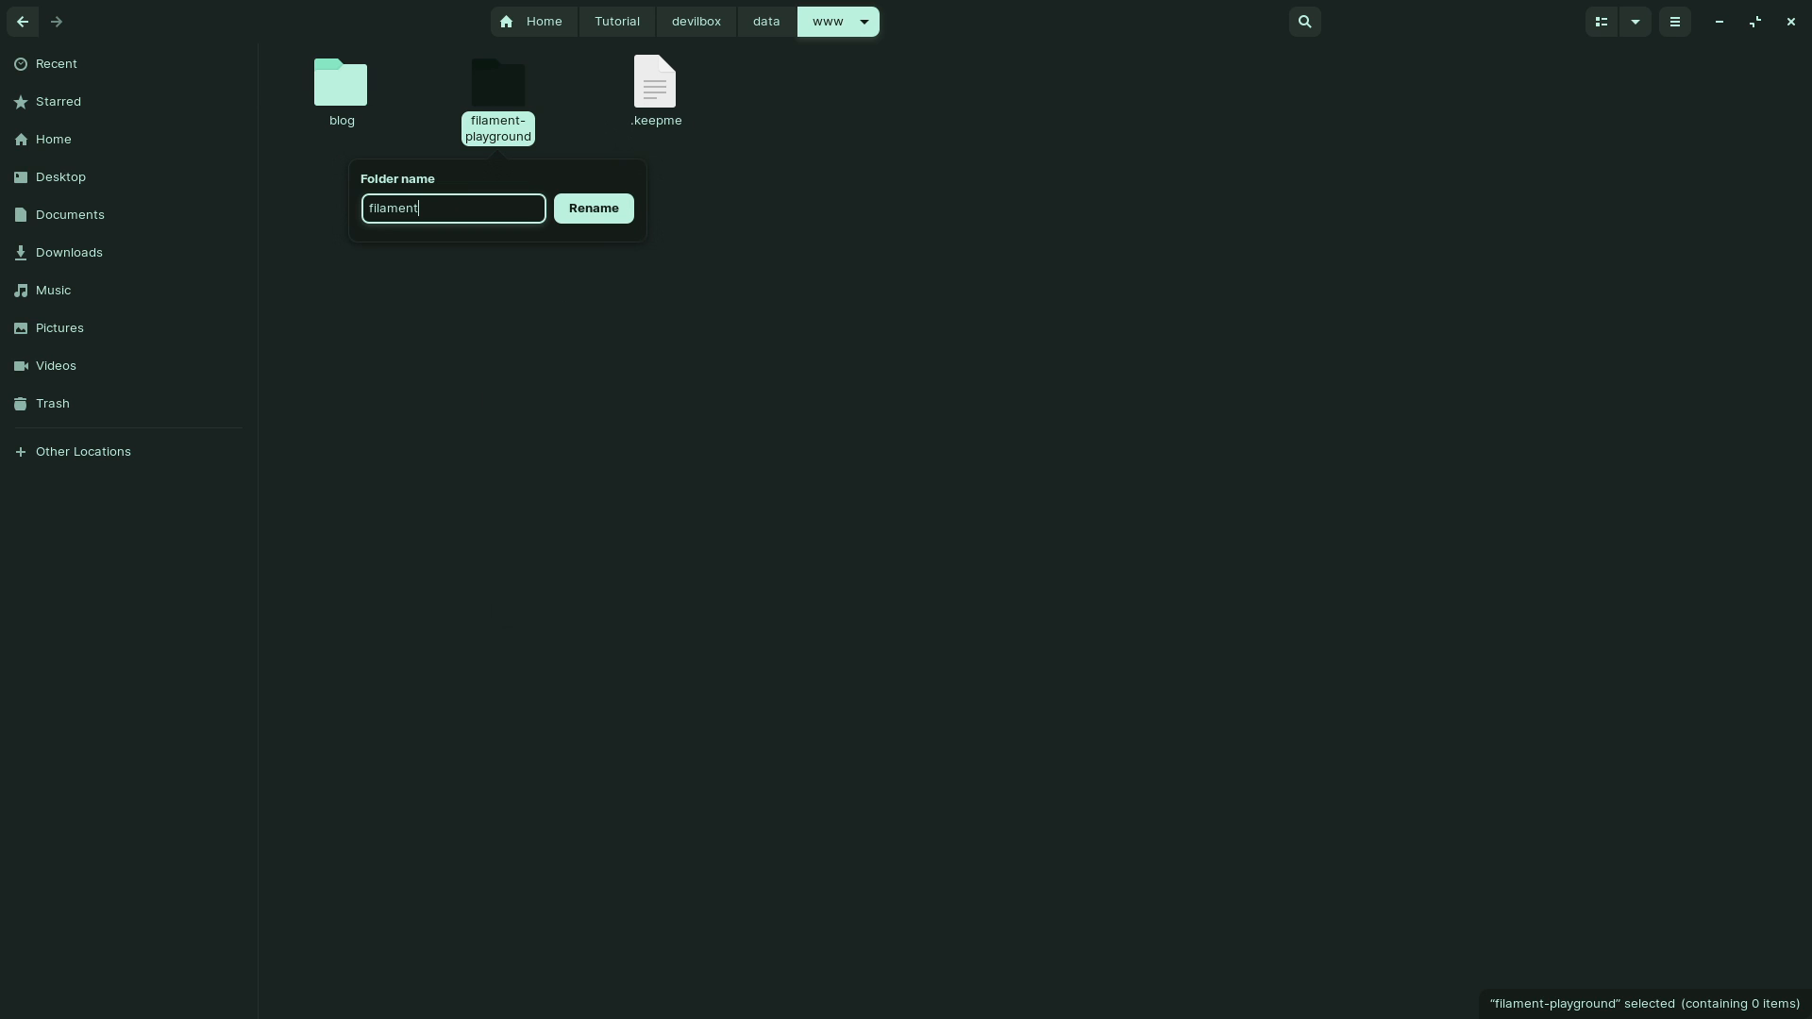
pyautogui.click(593, 207)
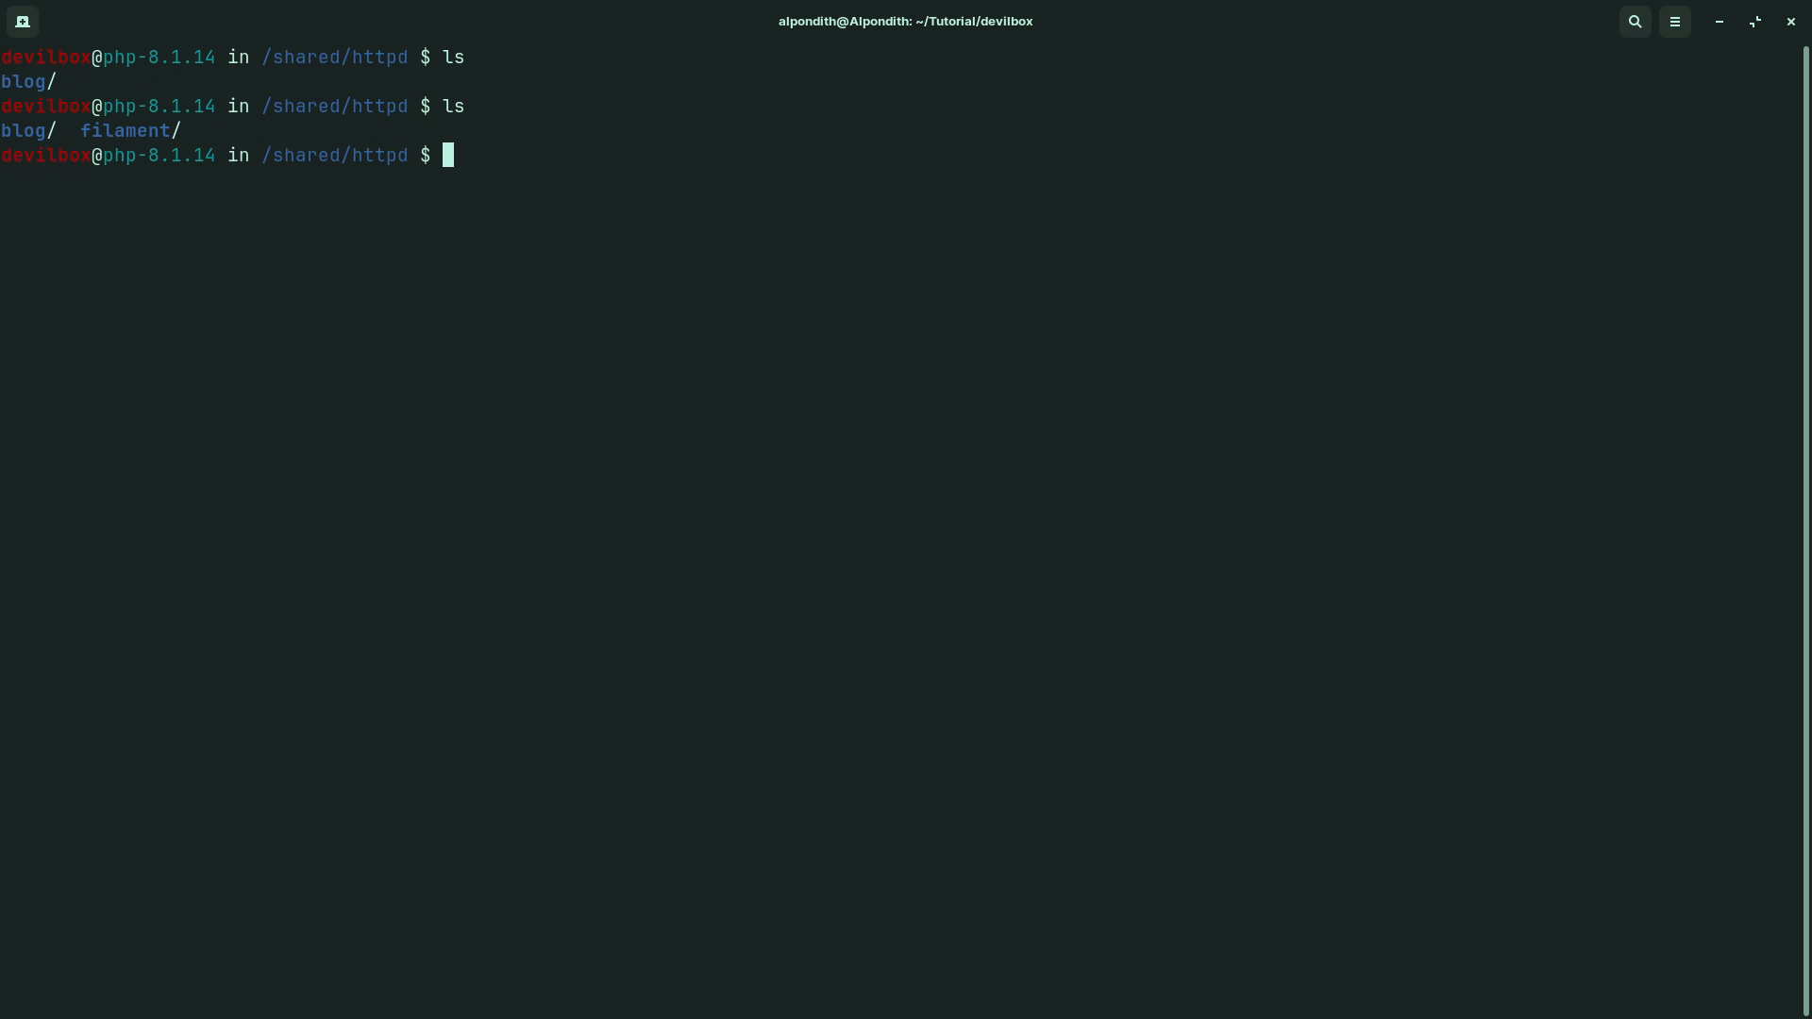
pyautogui.moveTo(120, 132)
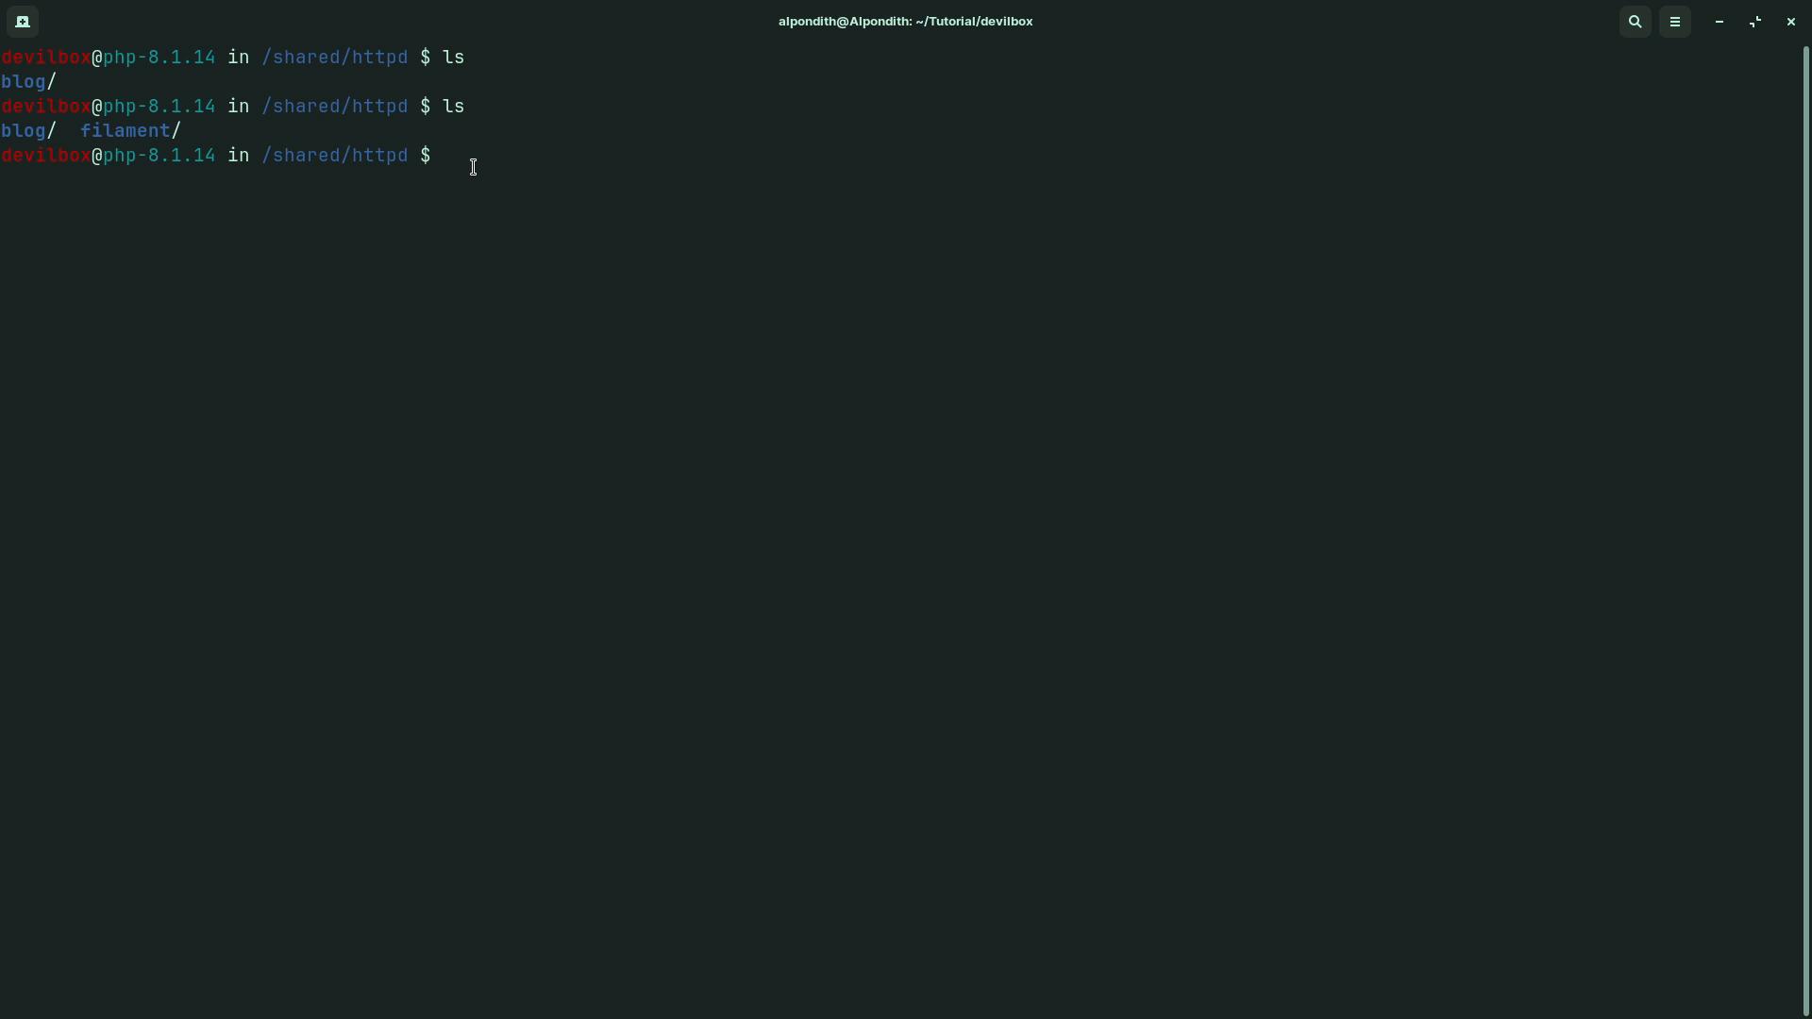
# - Change into filament/ inside the PHP container and run composer install
pyautogui.write('c')
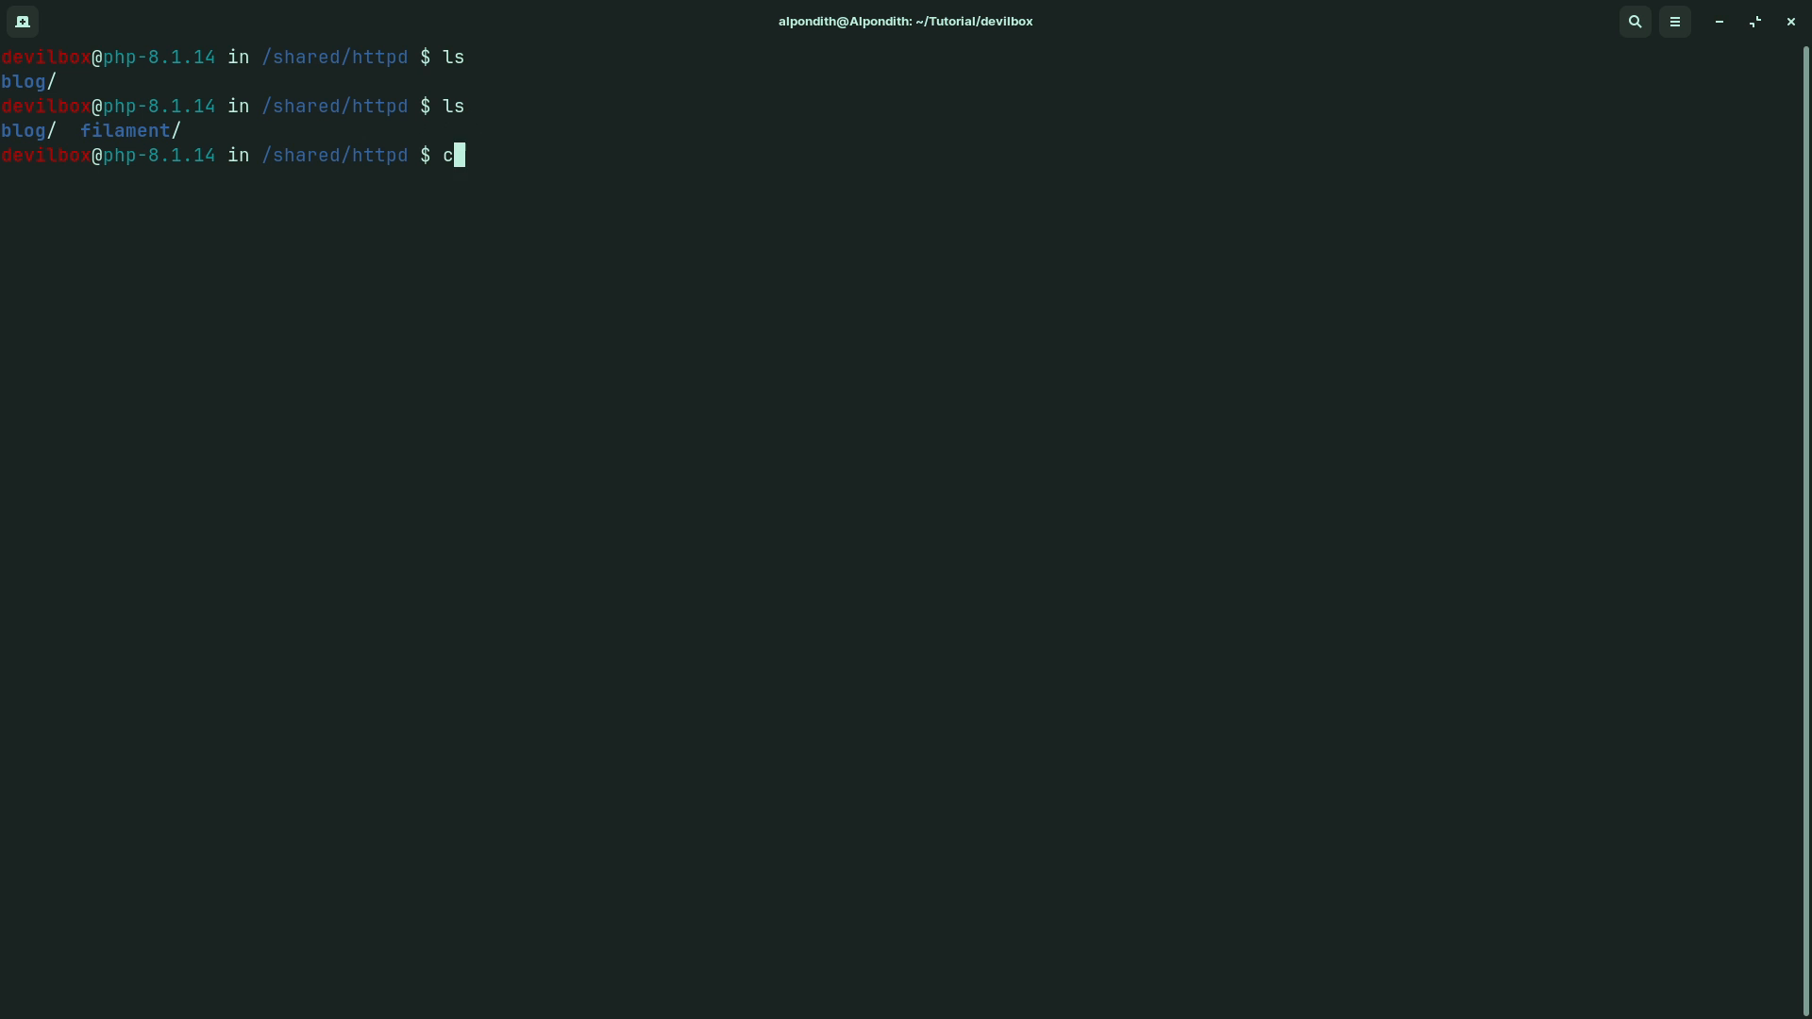
pyautogui.write('d filament/')
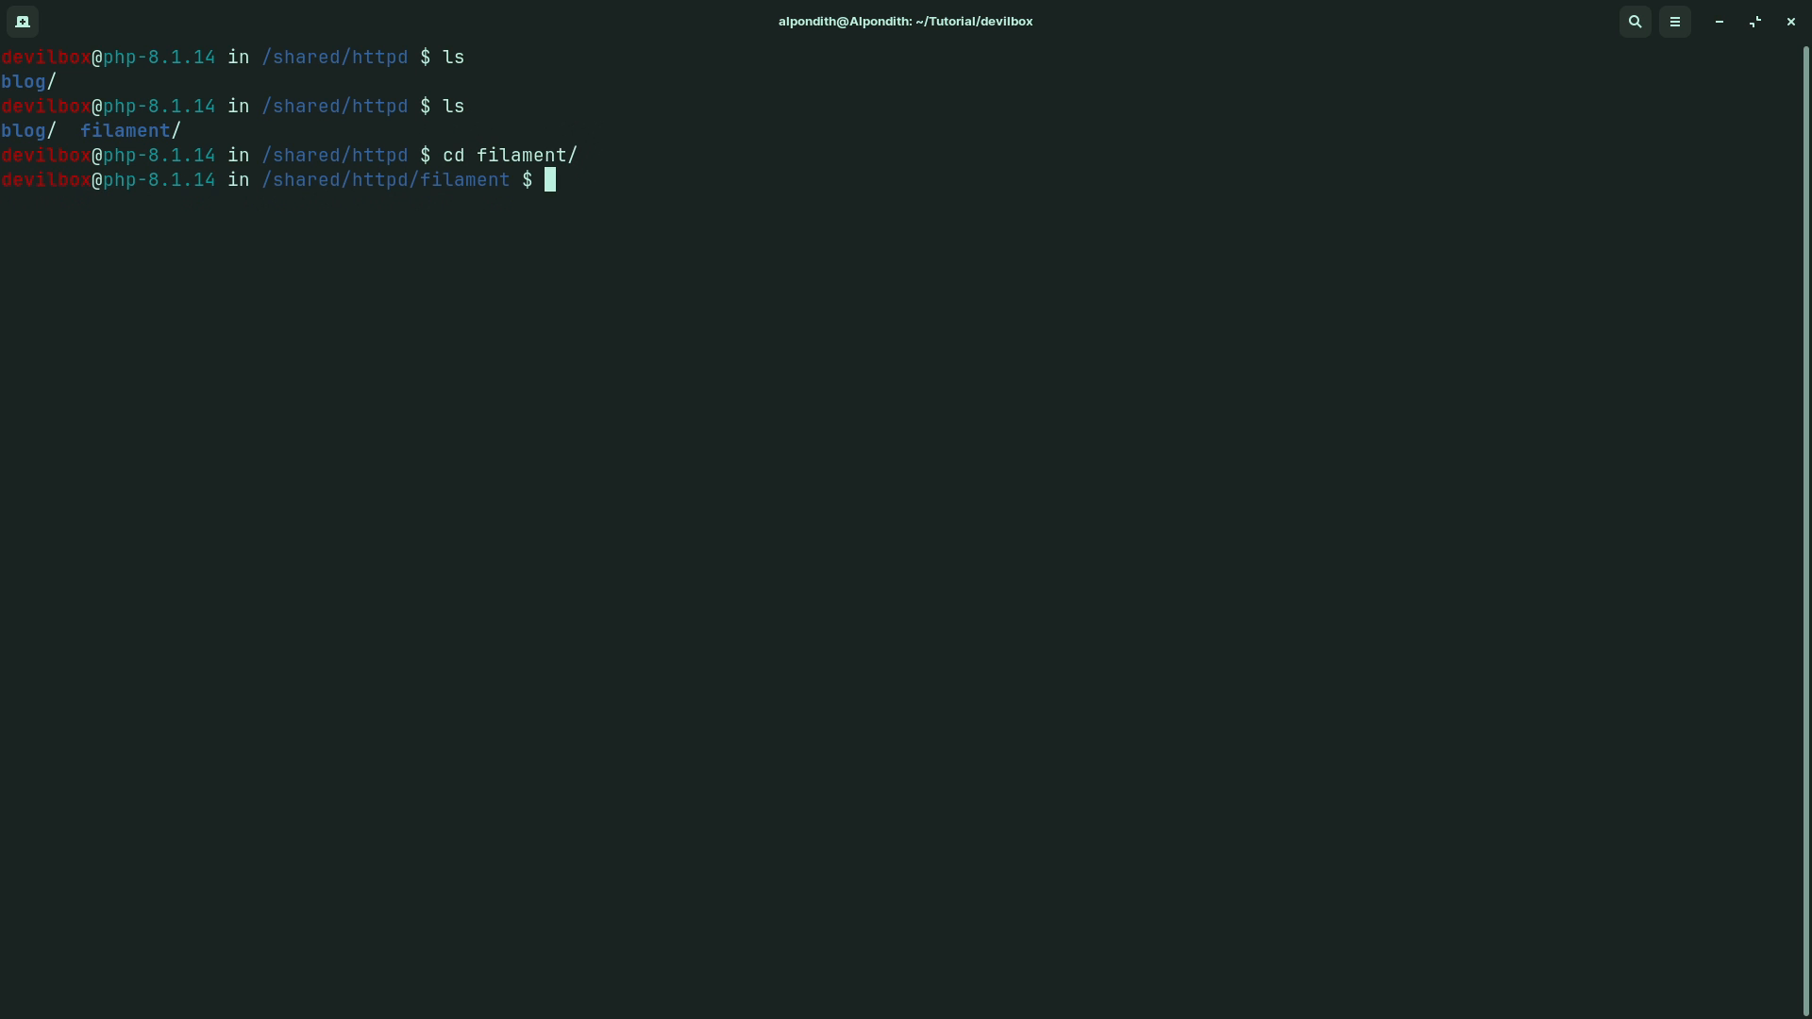
pyautogui.write('cle')
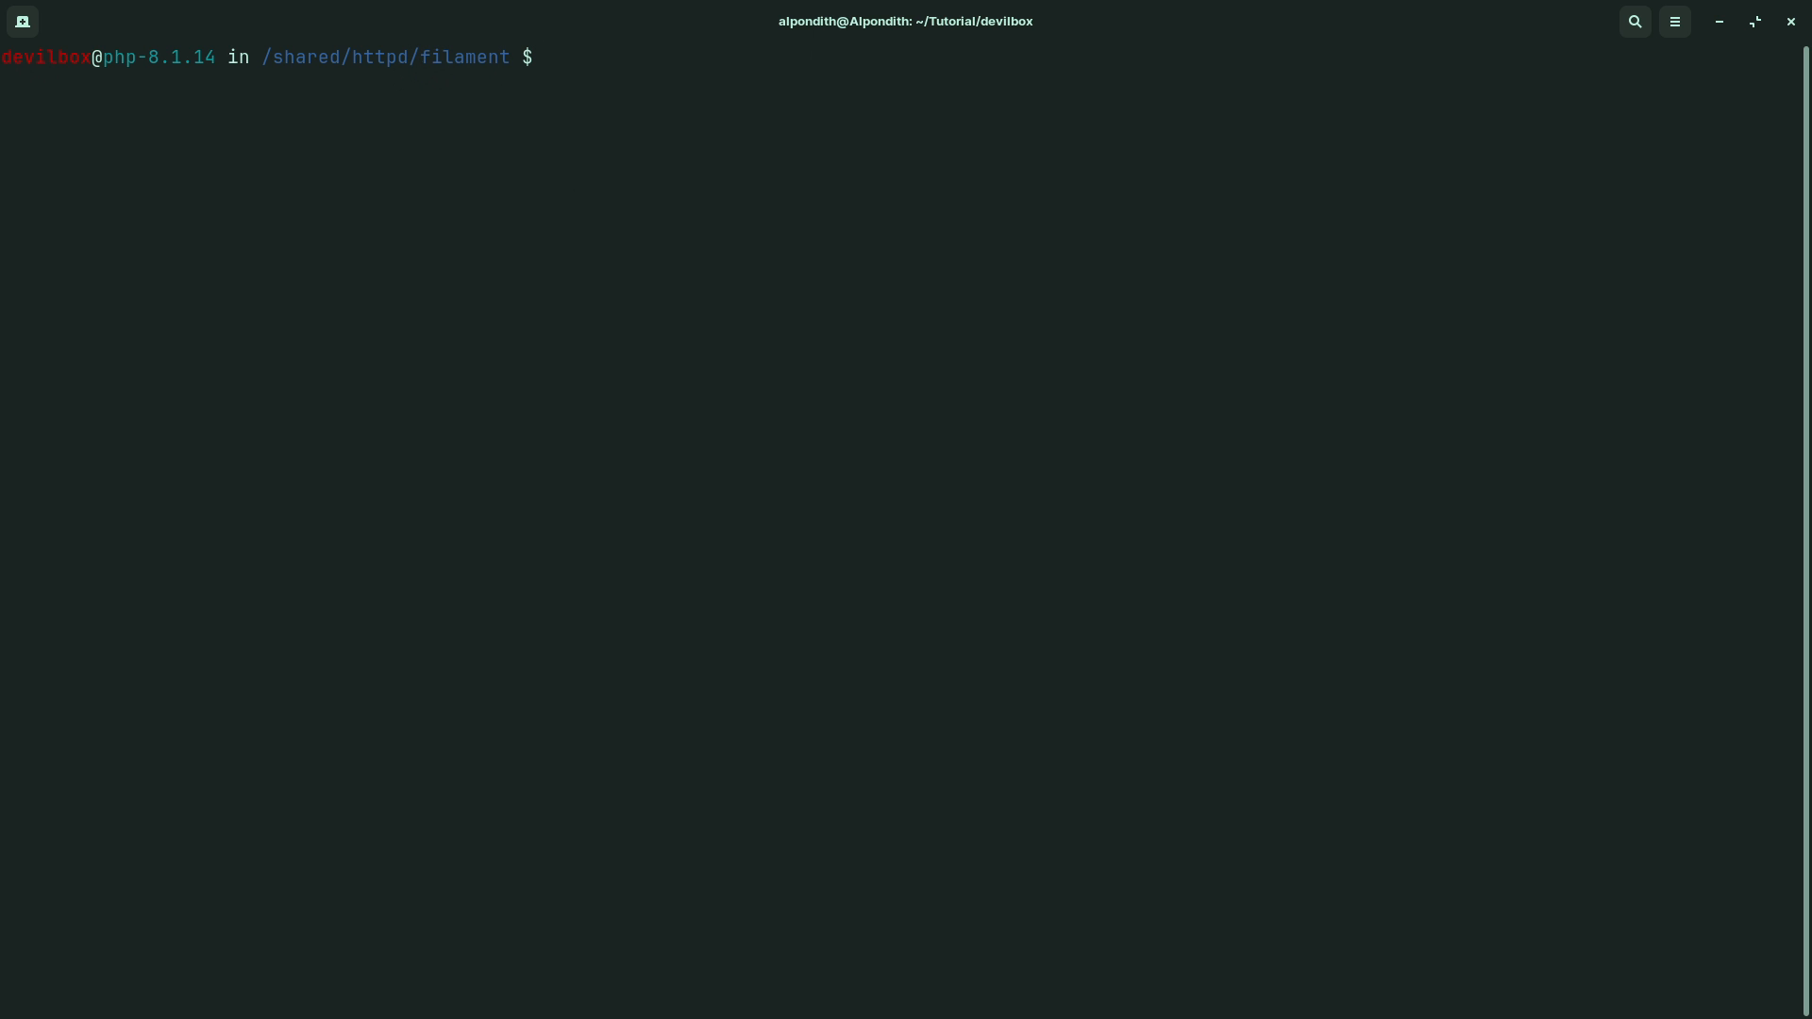
pyautogui.write('composer')
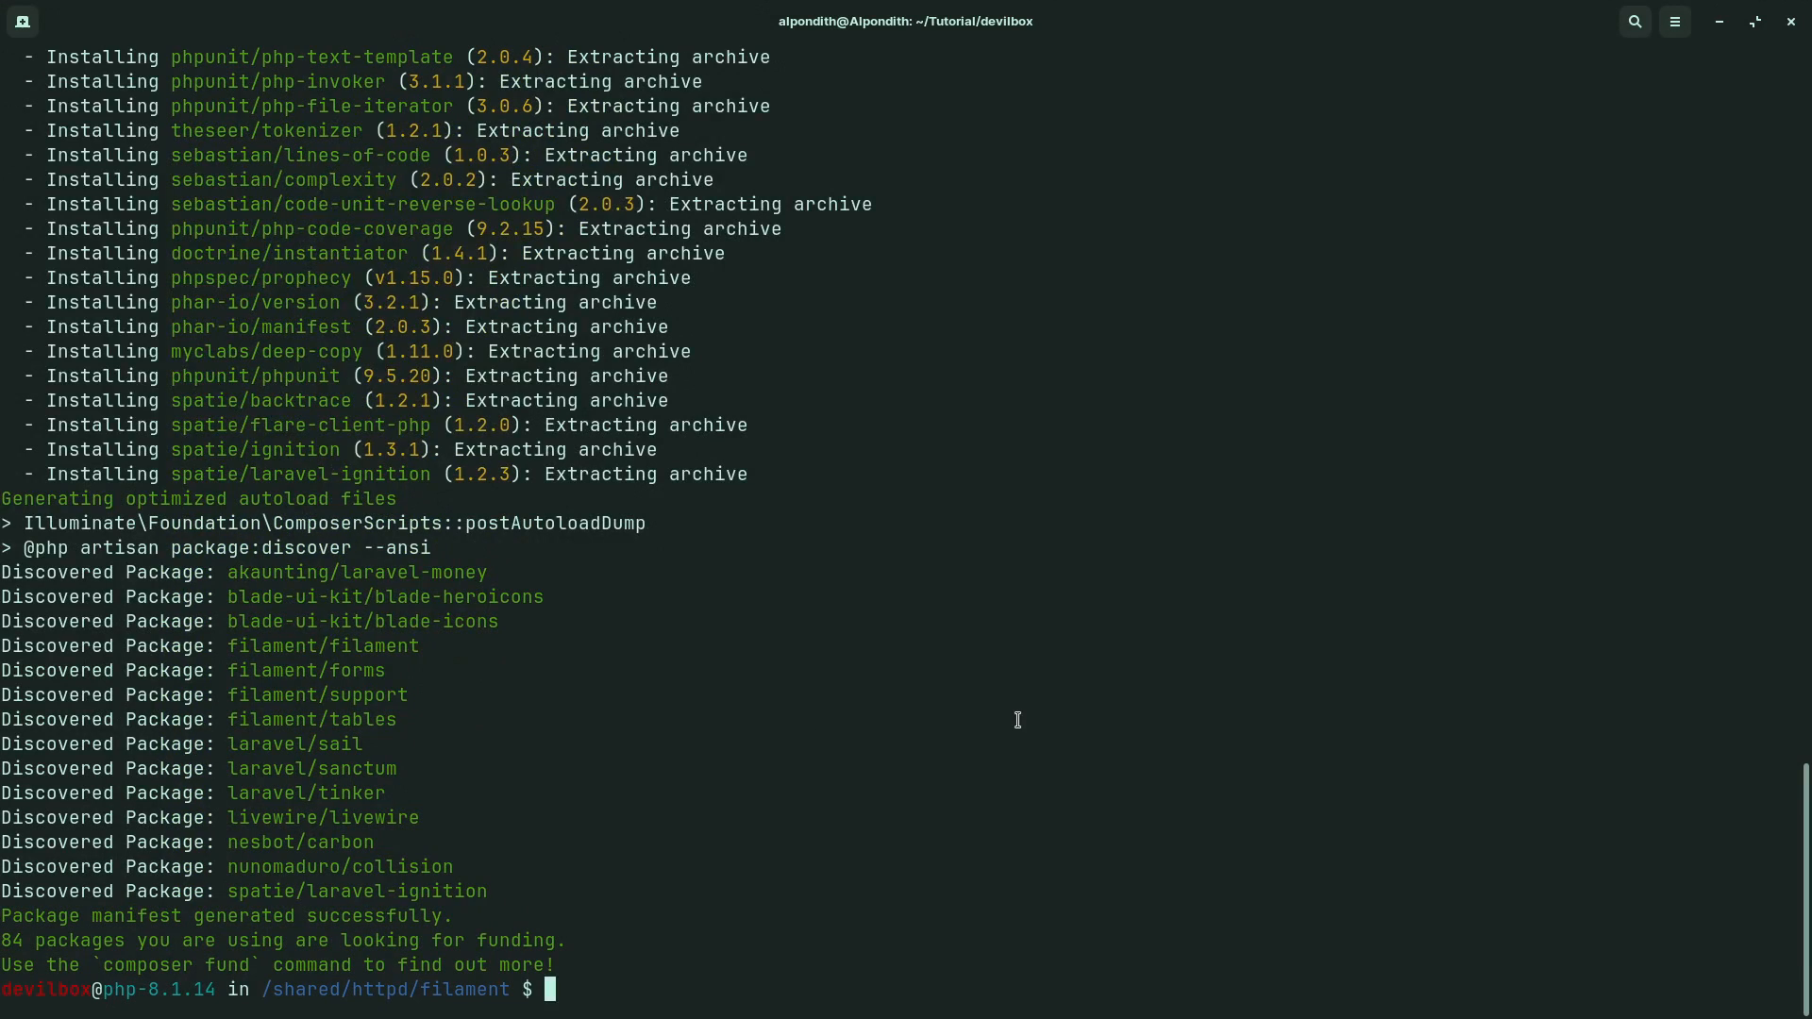
pyautogui.moveTo(686, 968)
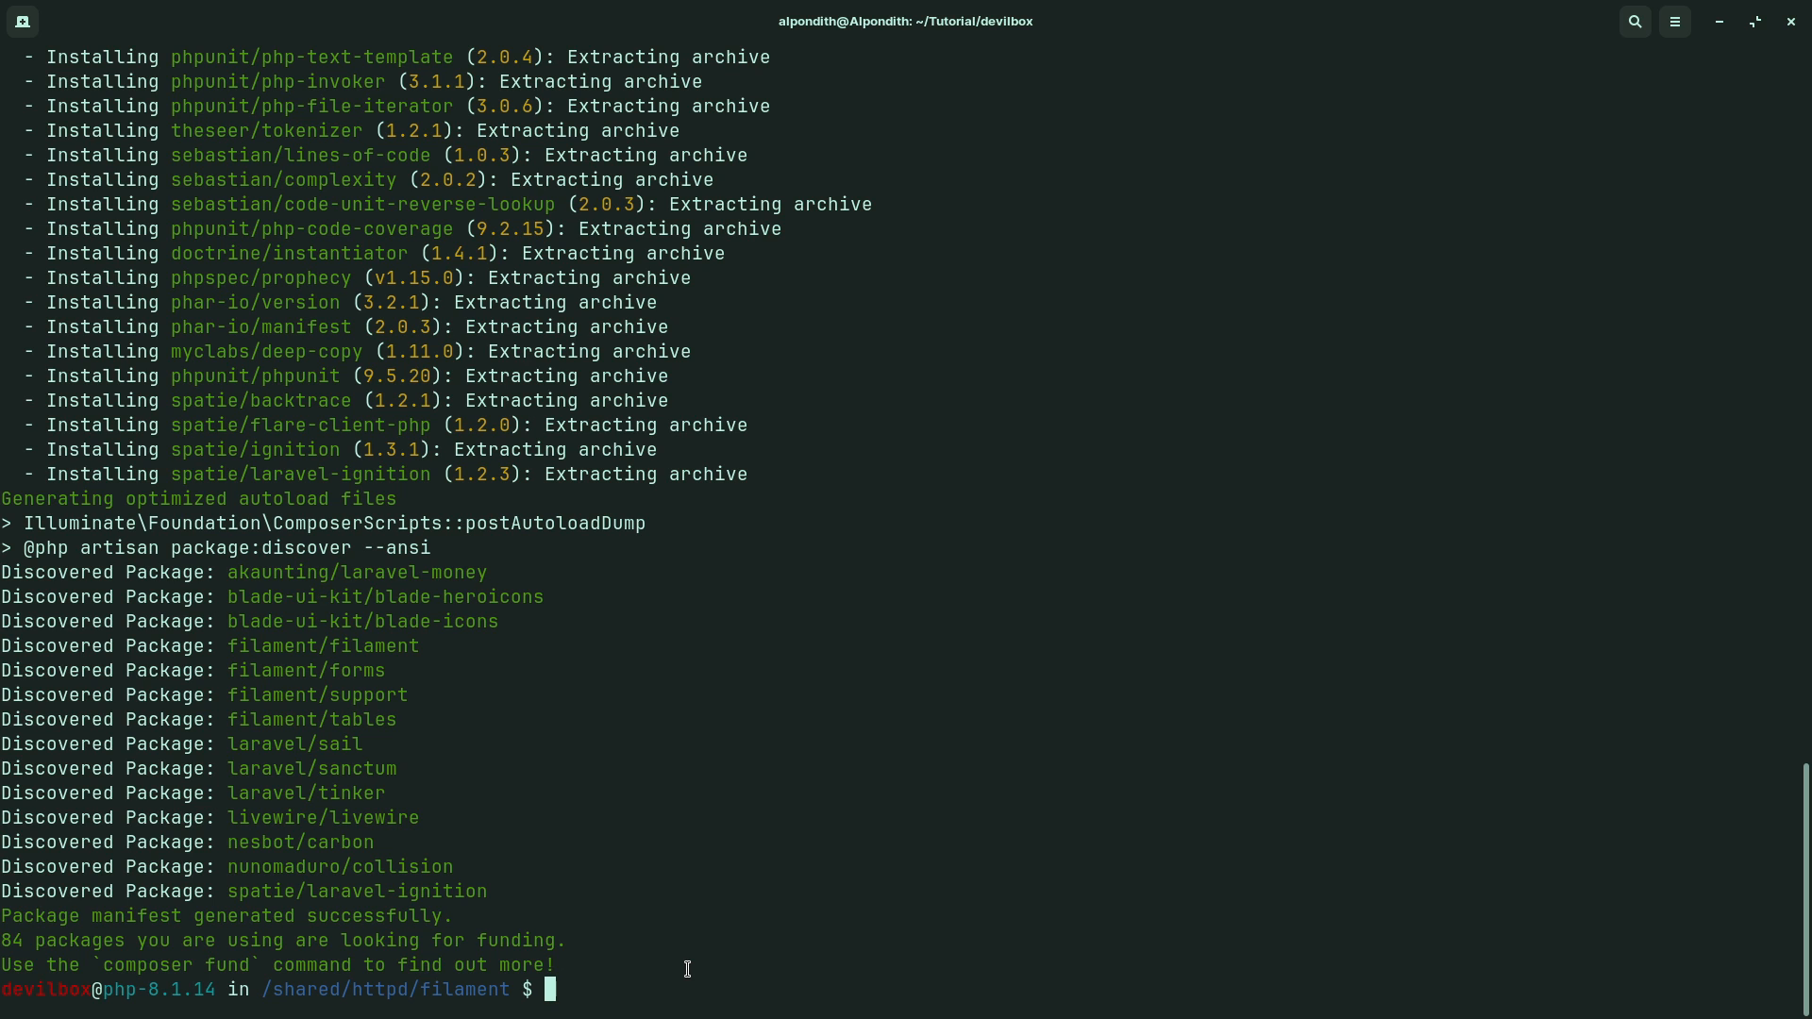
# - Run php artisan route:list to show the project's 15 routes including admin/login
pyautogui.write('p')
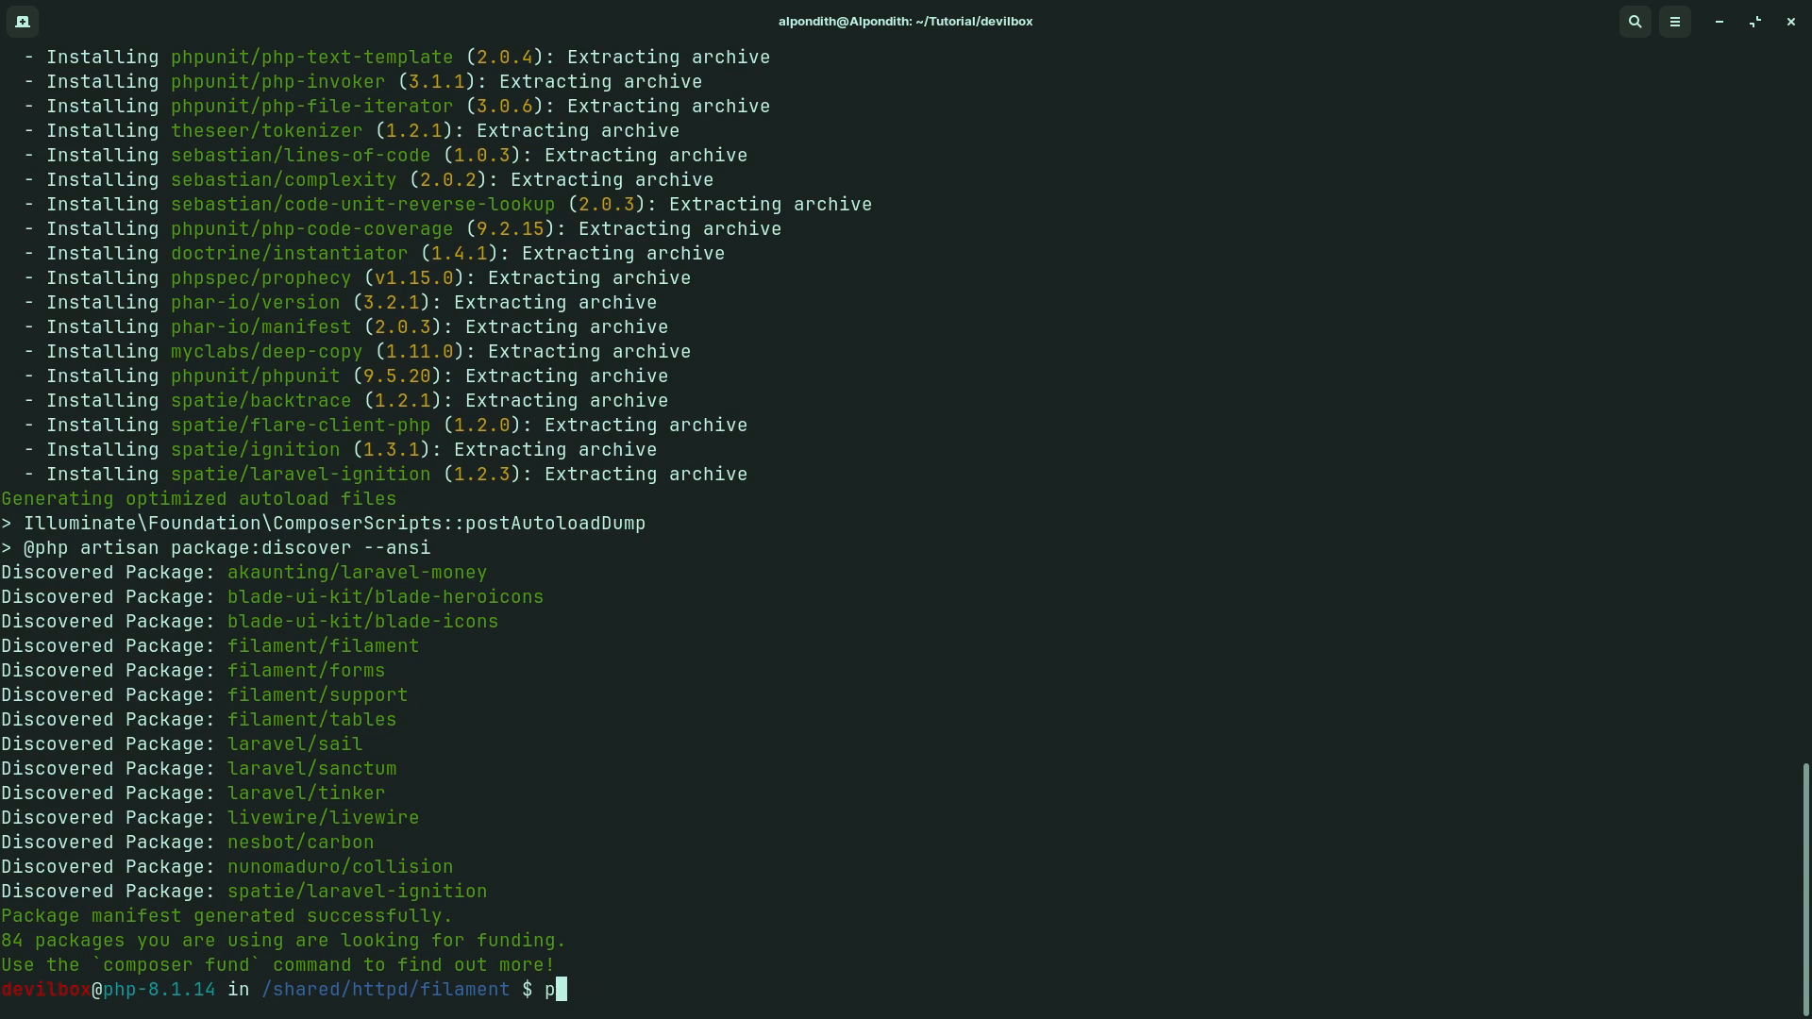
pyautogui.write('cl')
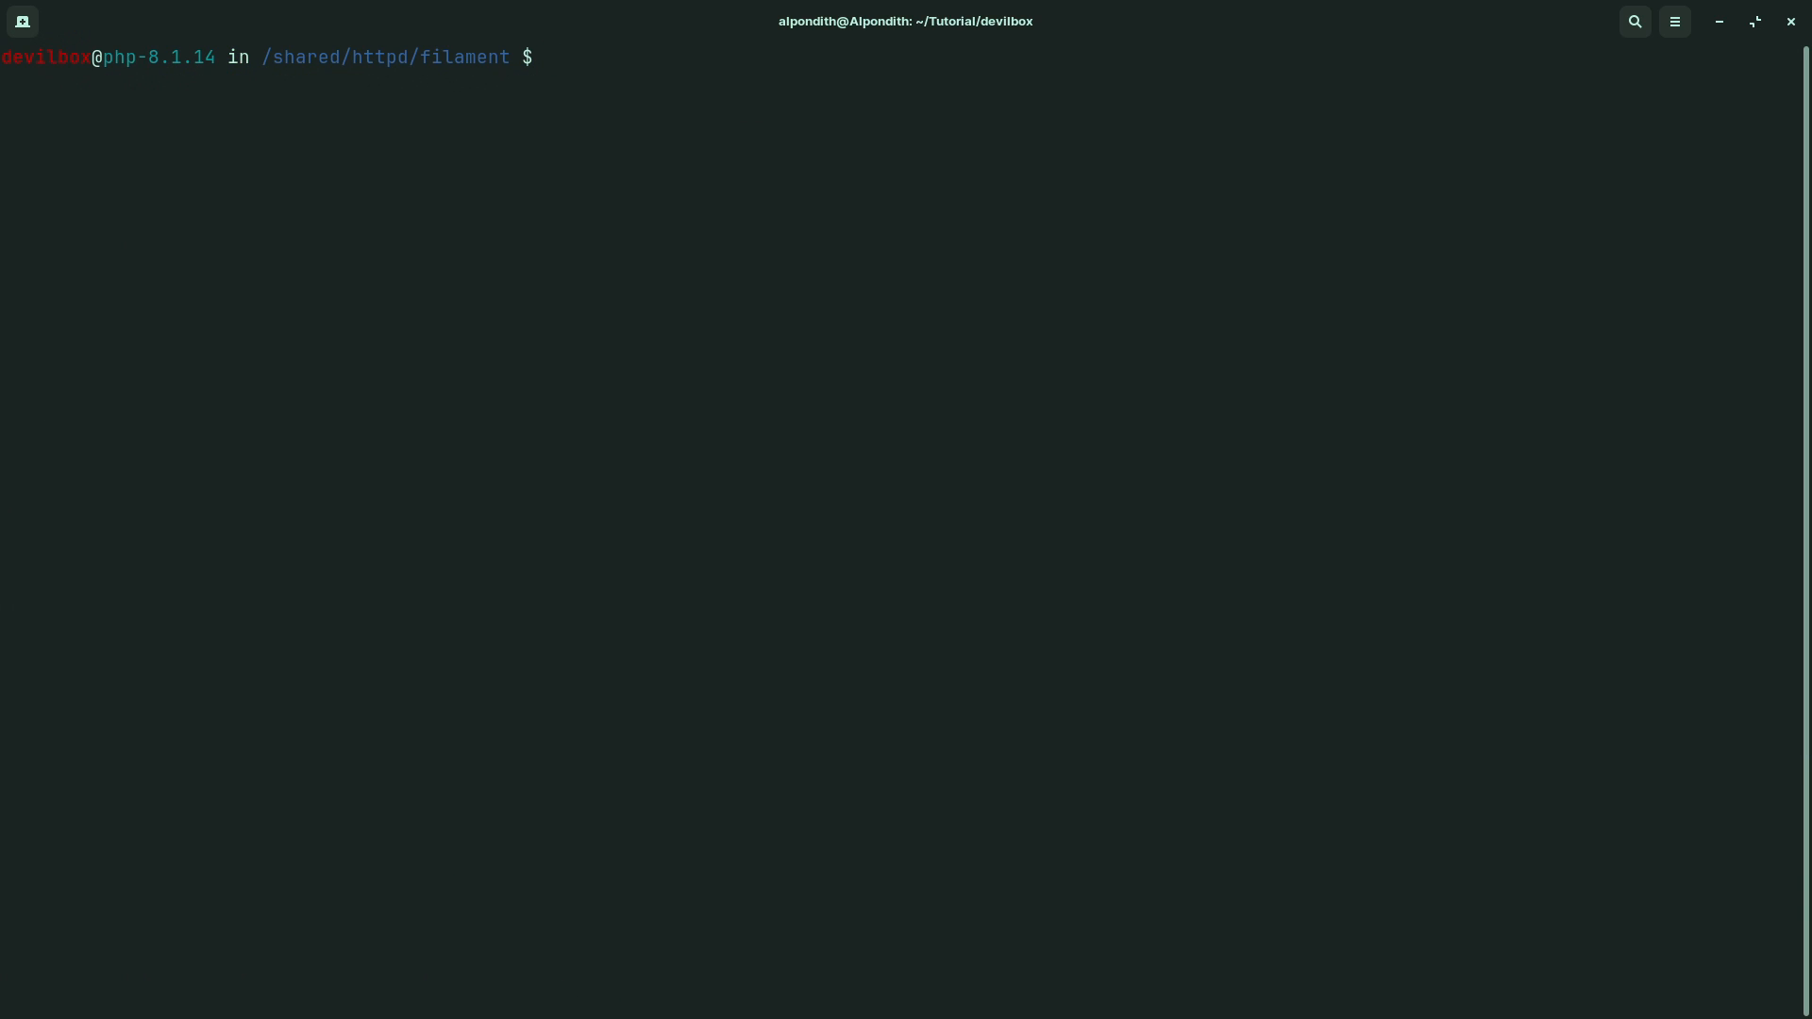
pyautogui.write('php artis')
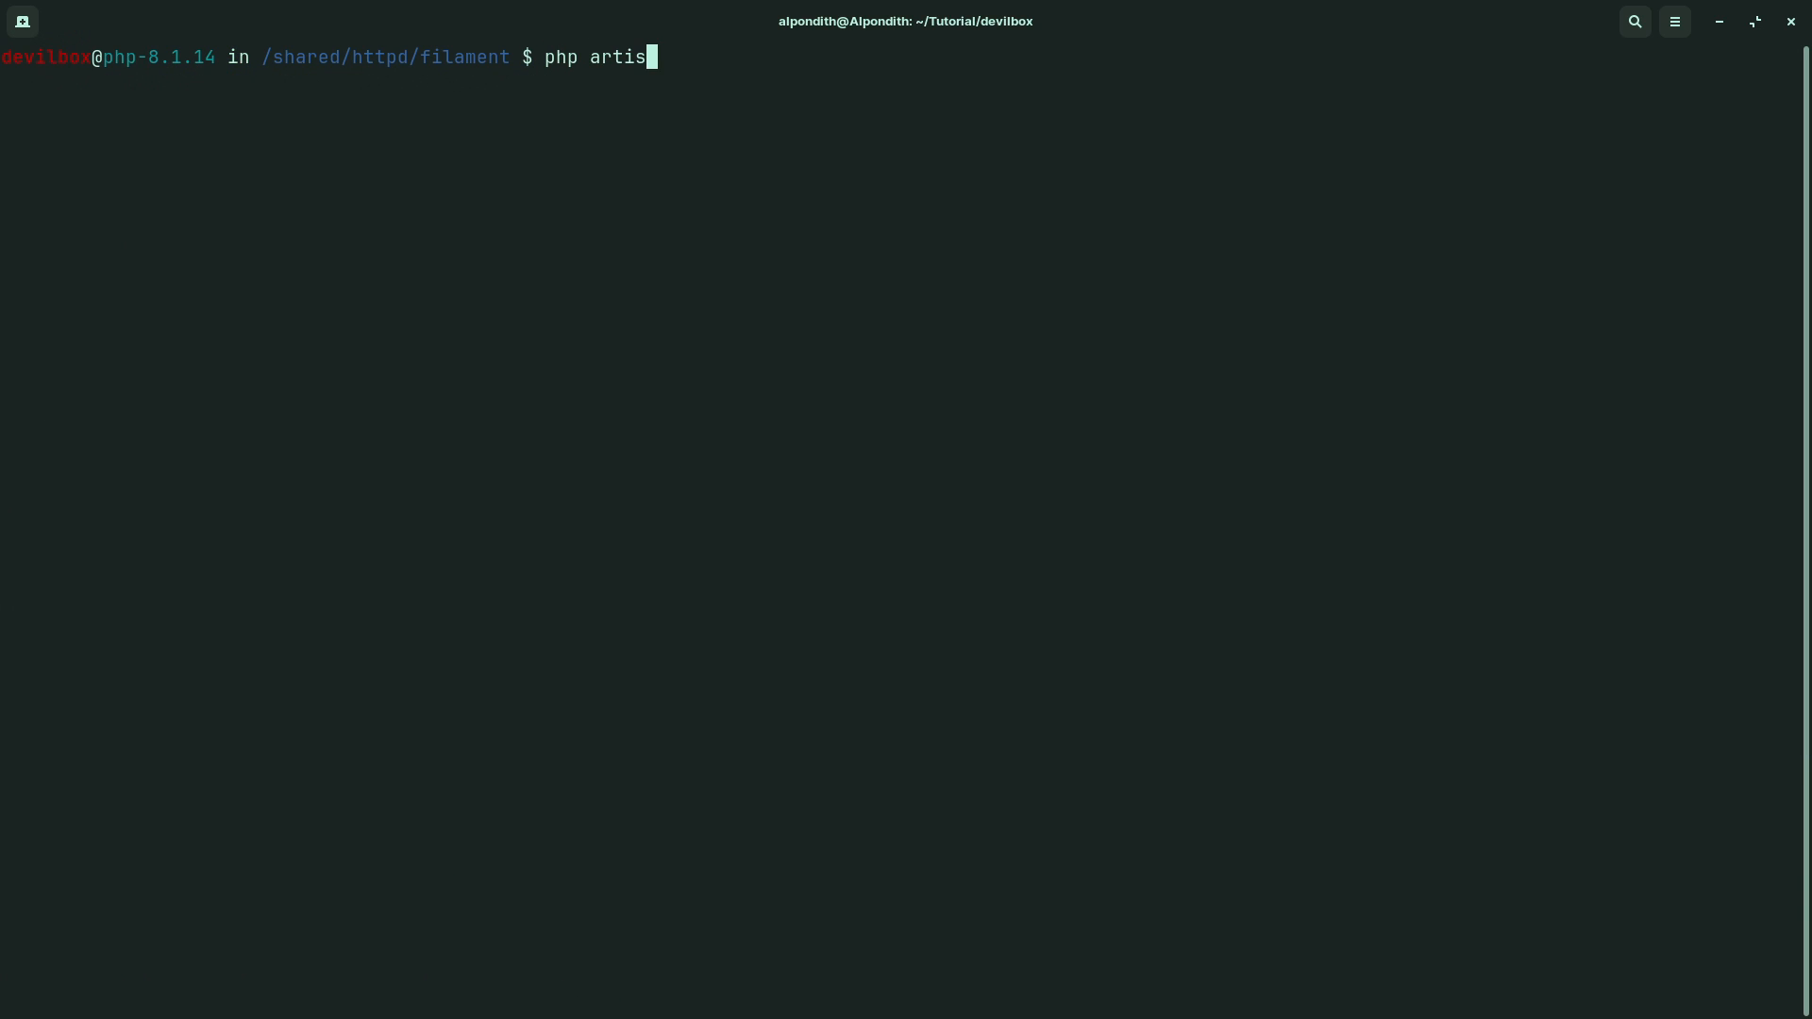
pyautogui.write('an route')
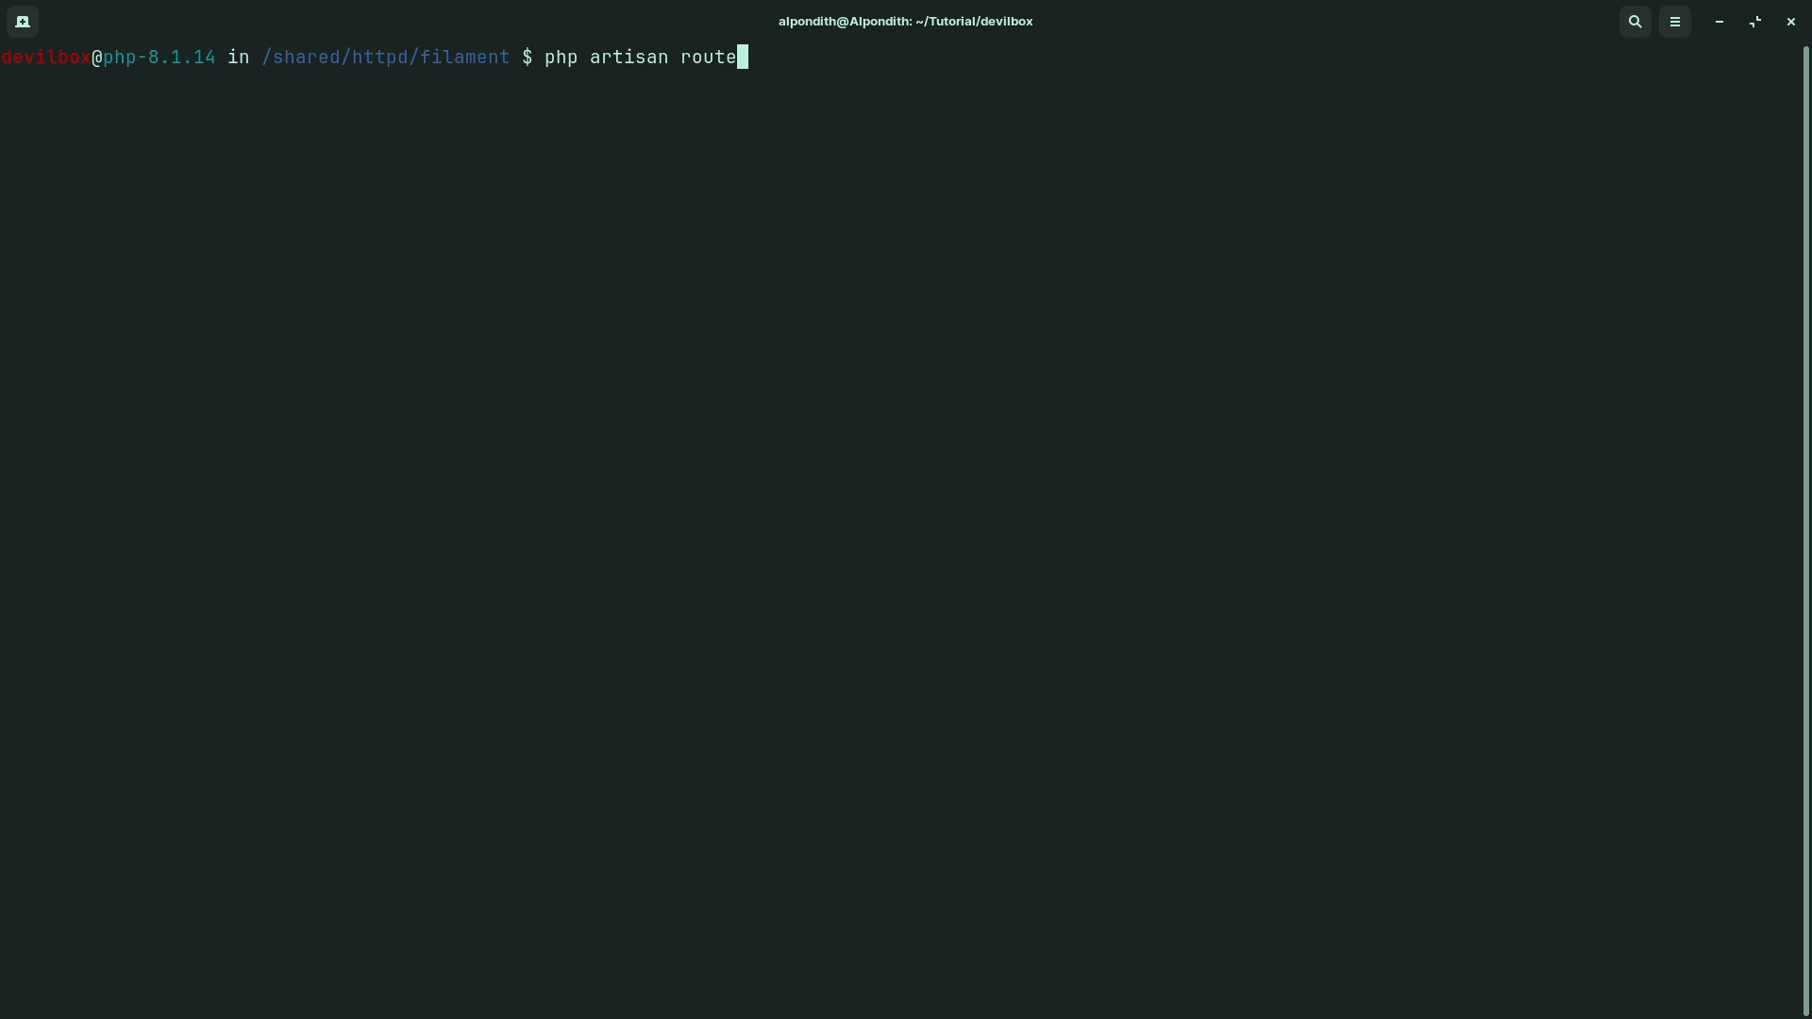
pyautogui.press('Return')
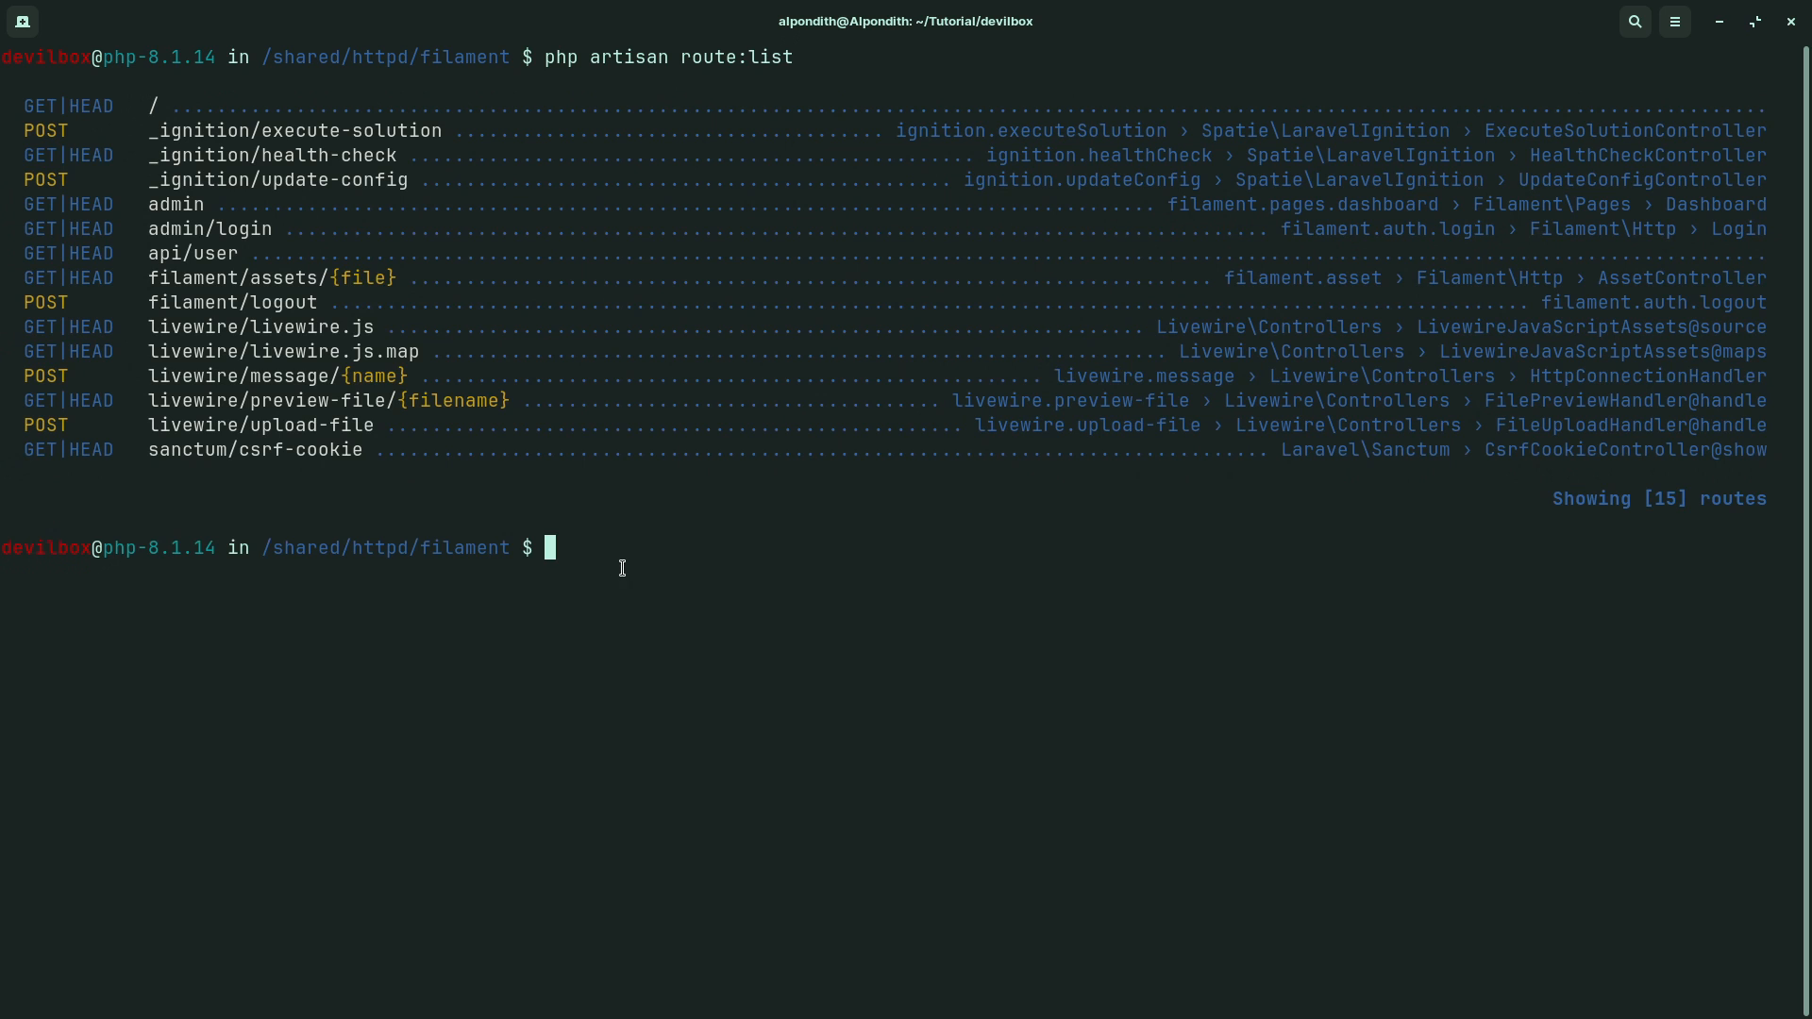
pyautogui.moveTo(619, 562)
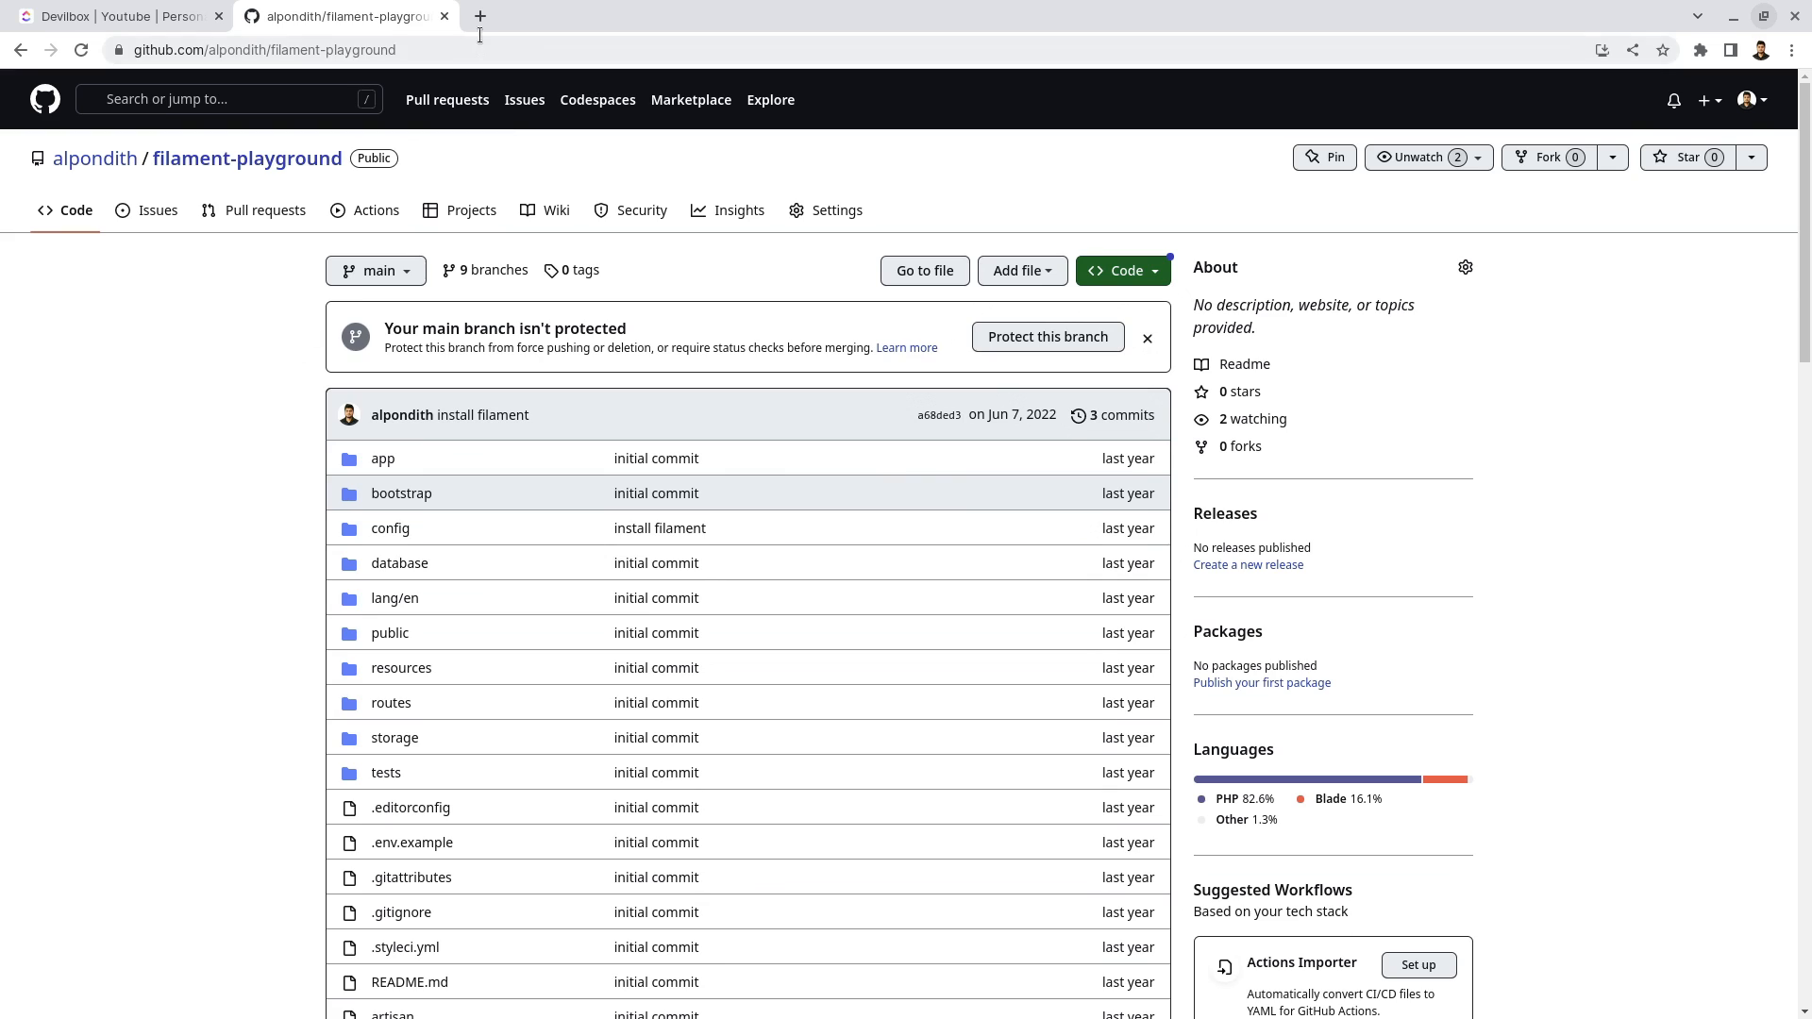
# - Open the Devilbox dashboard at localhost in a new Chrome tab
pyautogui.click(479, 15)
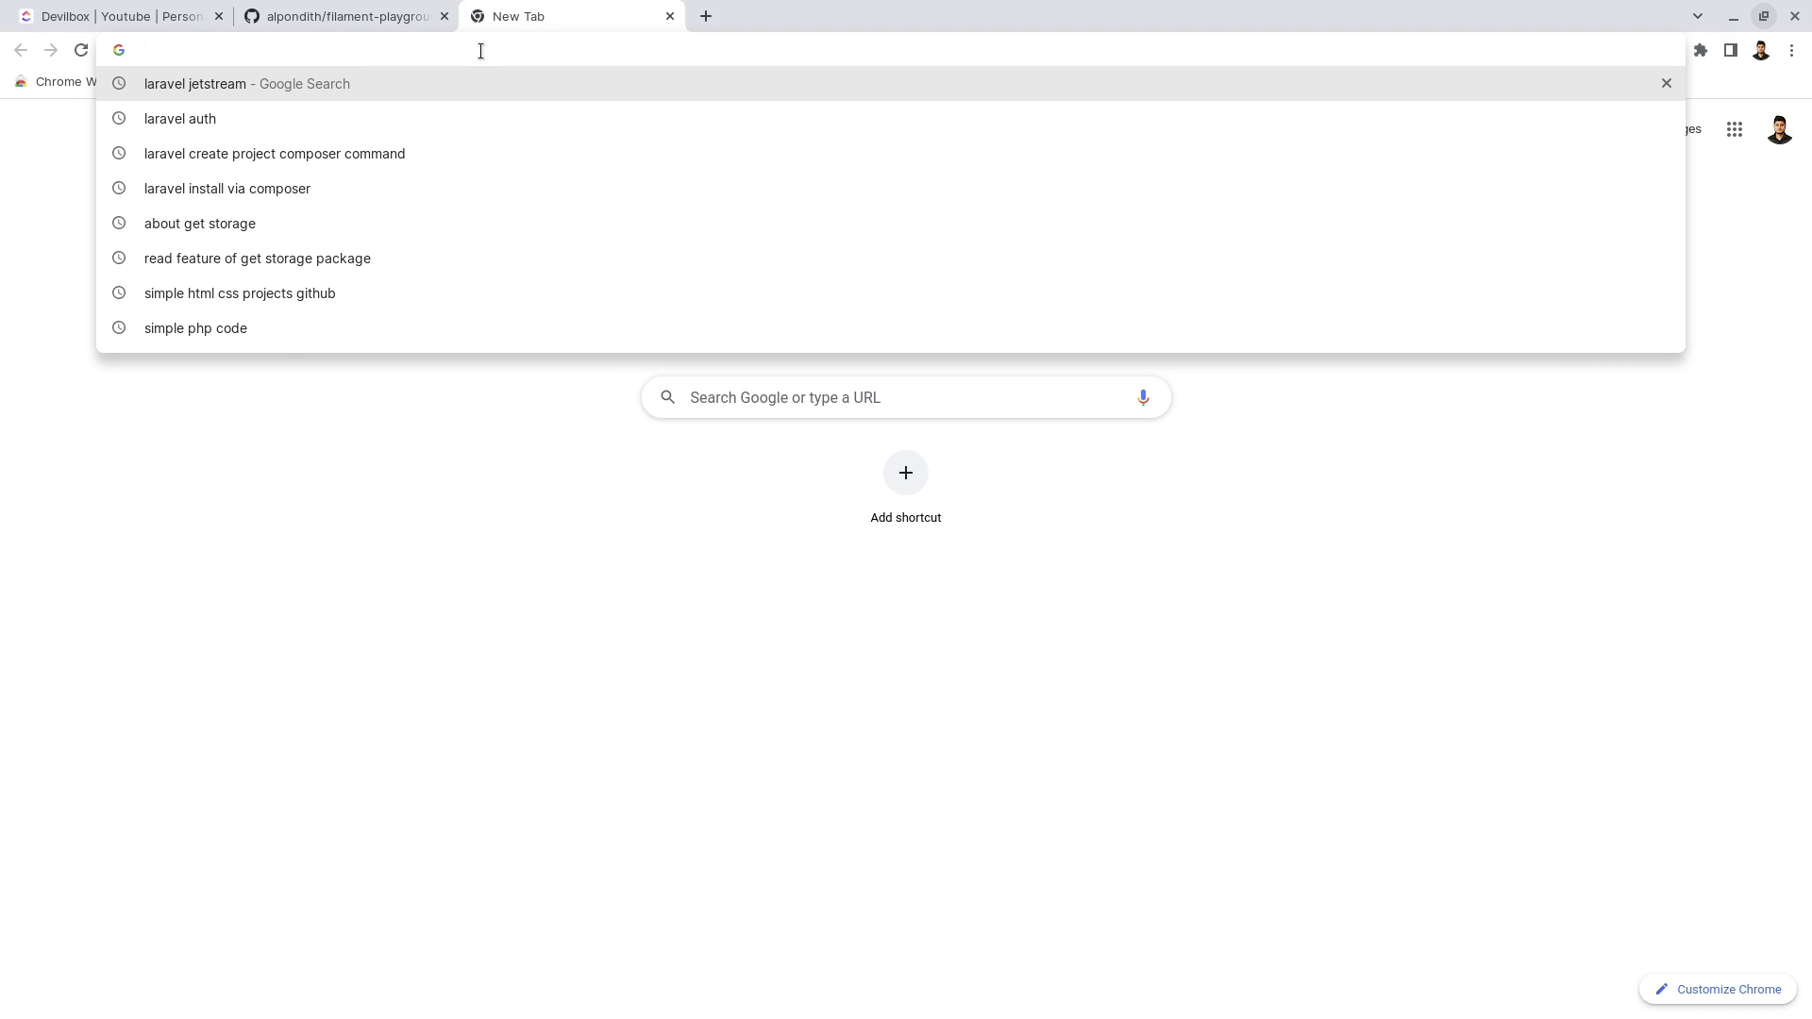
pyautogui.write('localhost')
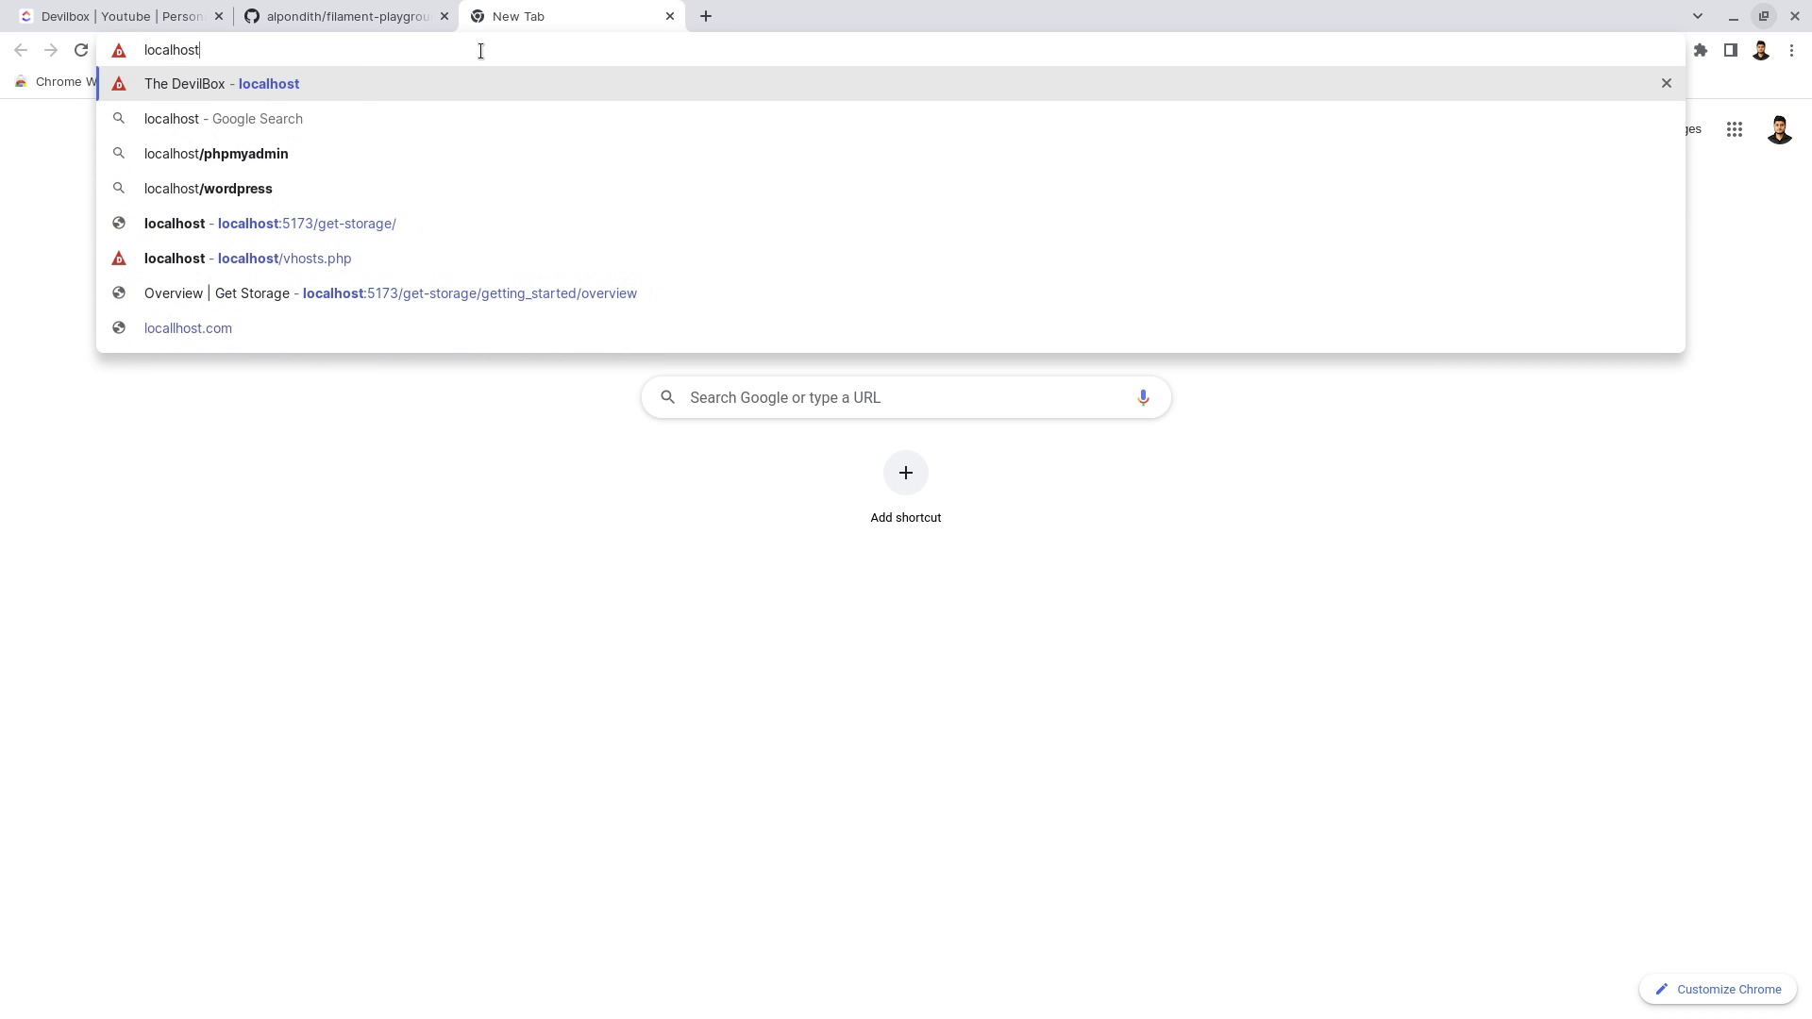
pyautogui.click(222, 83)
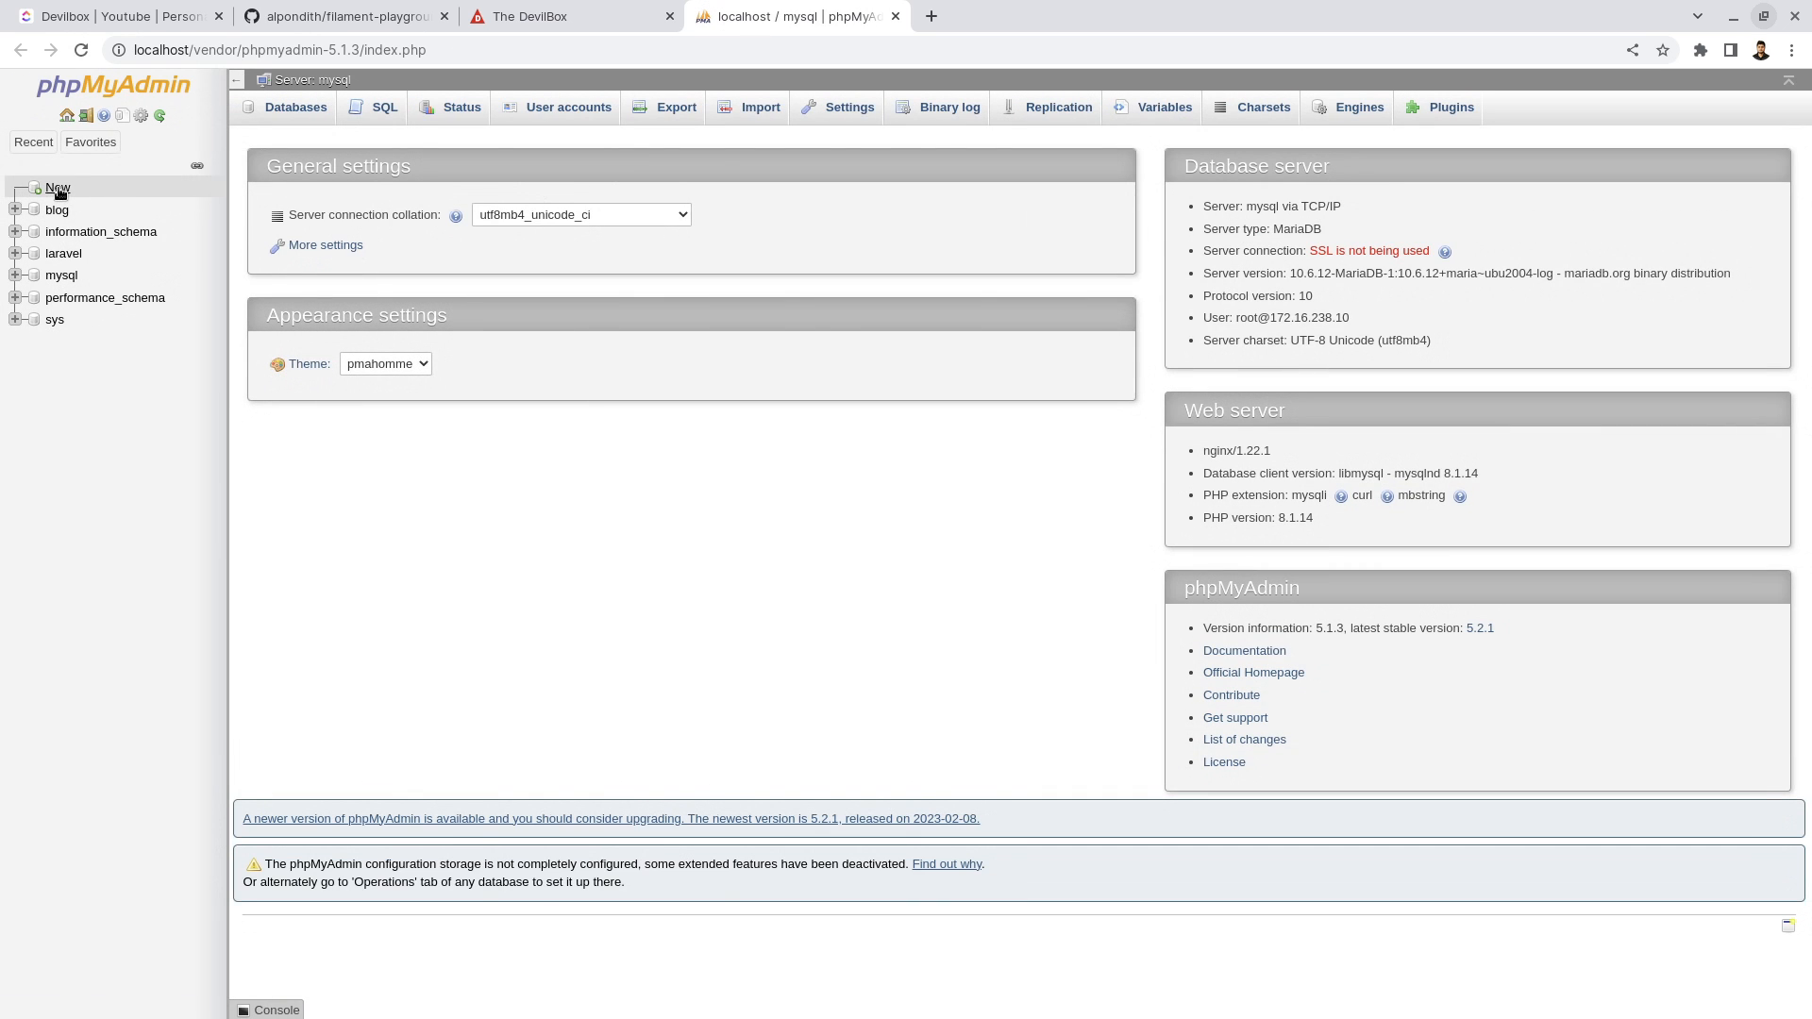
# - Create a new empty database named filamament_db from the Databases page
pyautogui.click(295, 106)
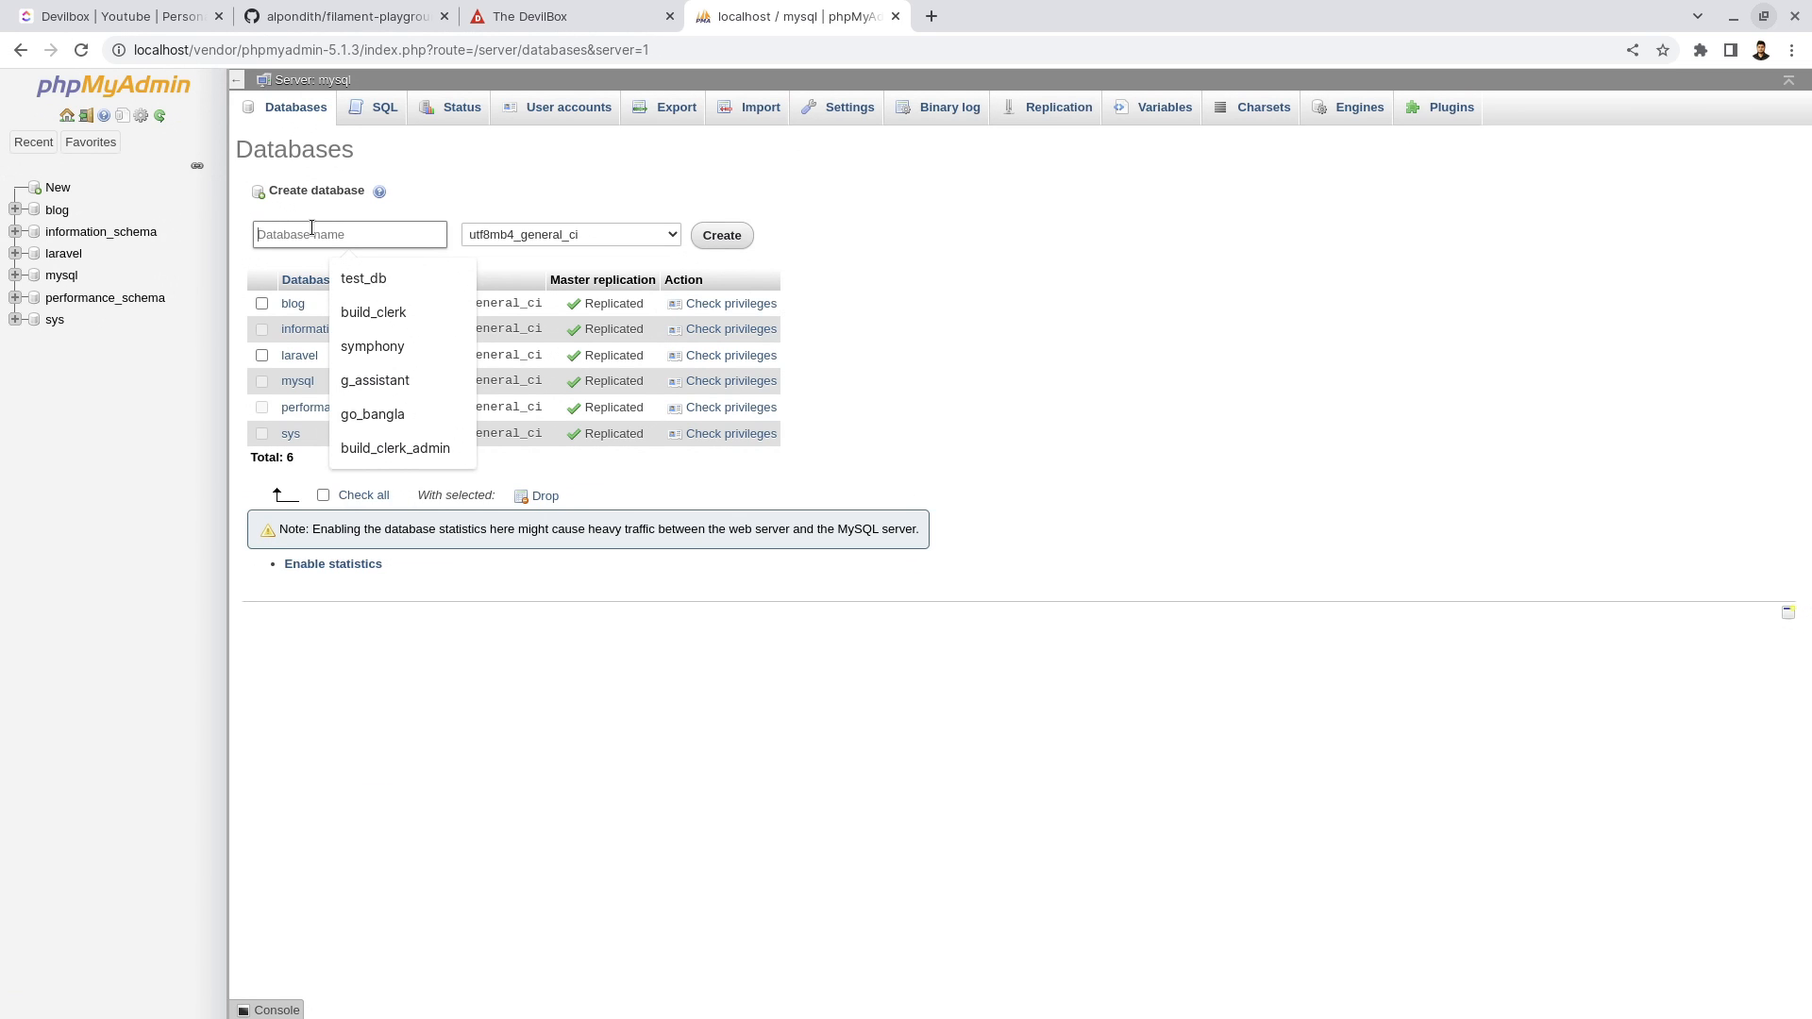
pyautogui.write('filame')
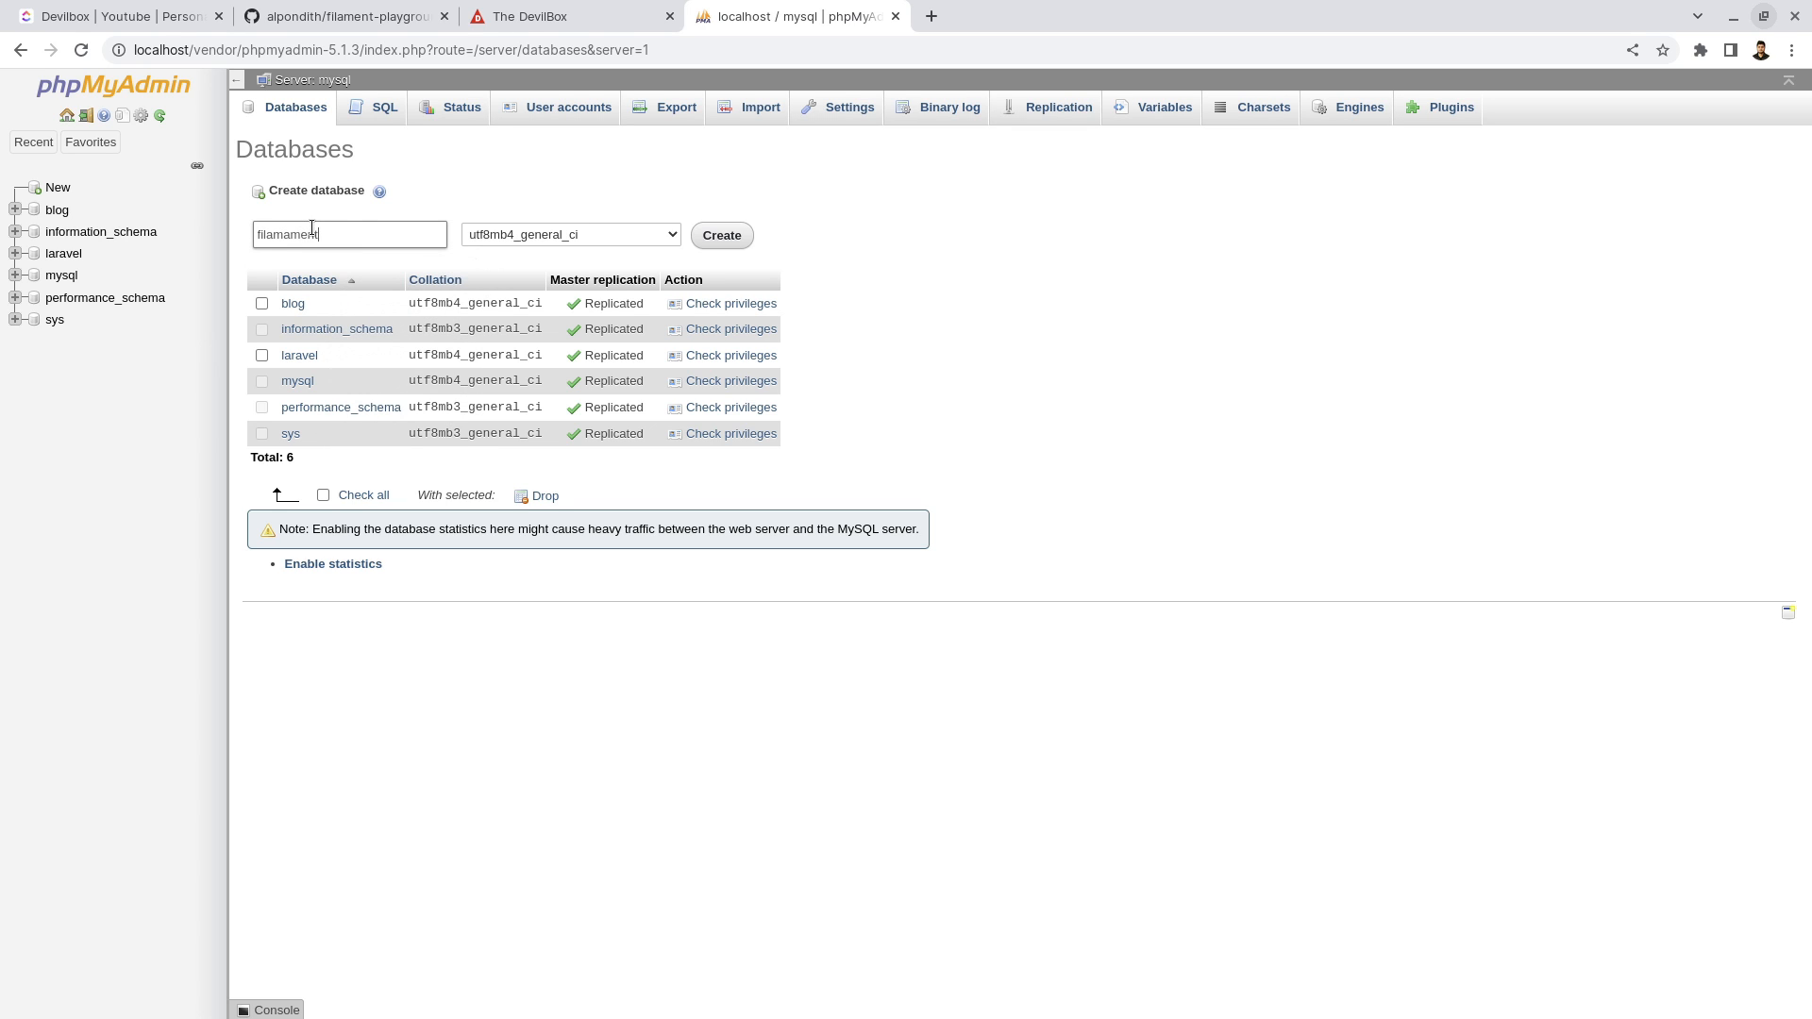
pyautogui.write('_db')
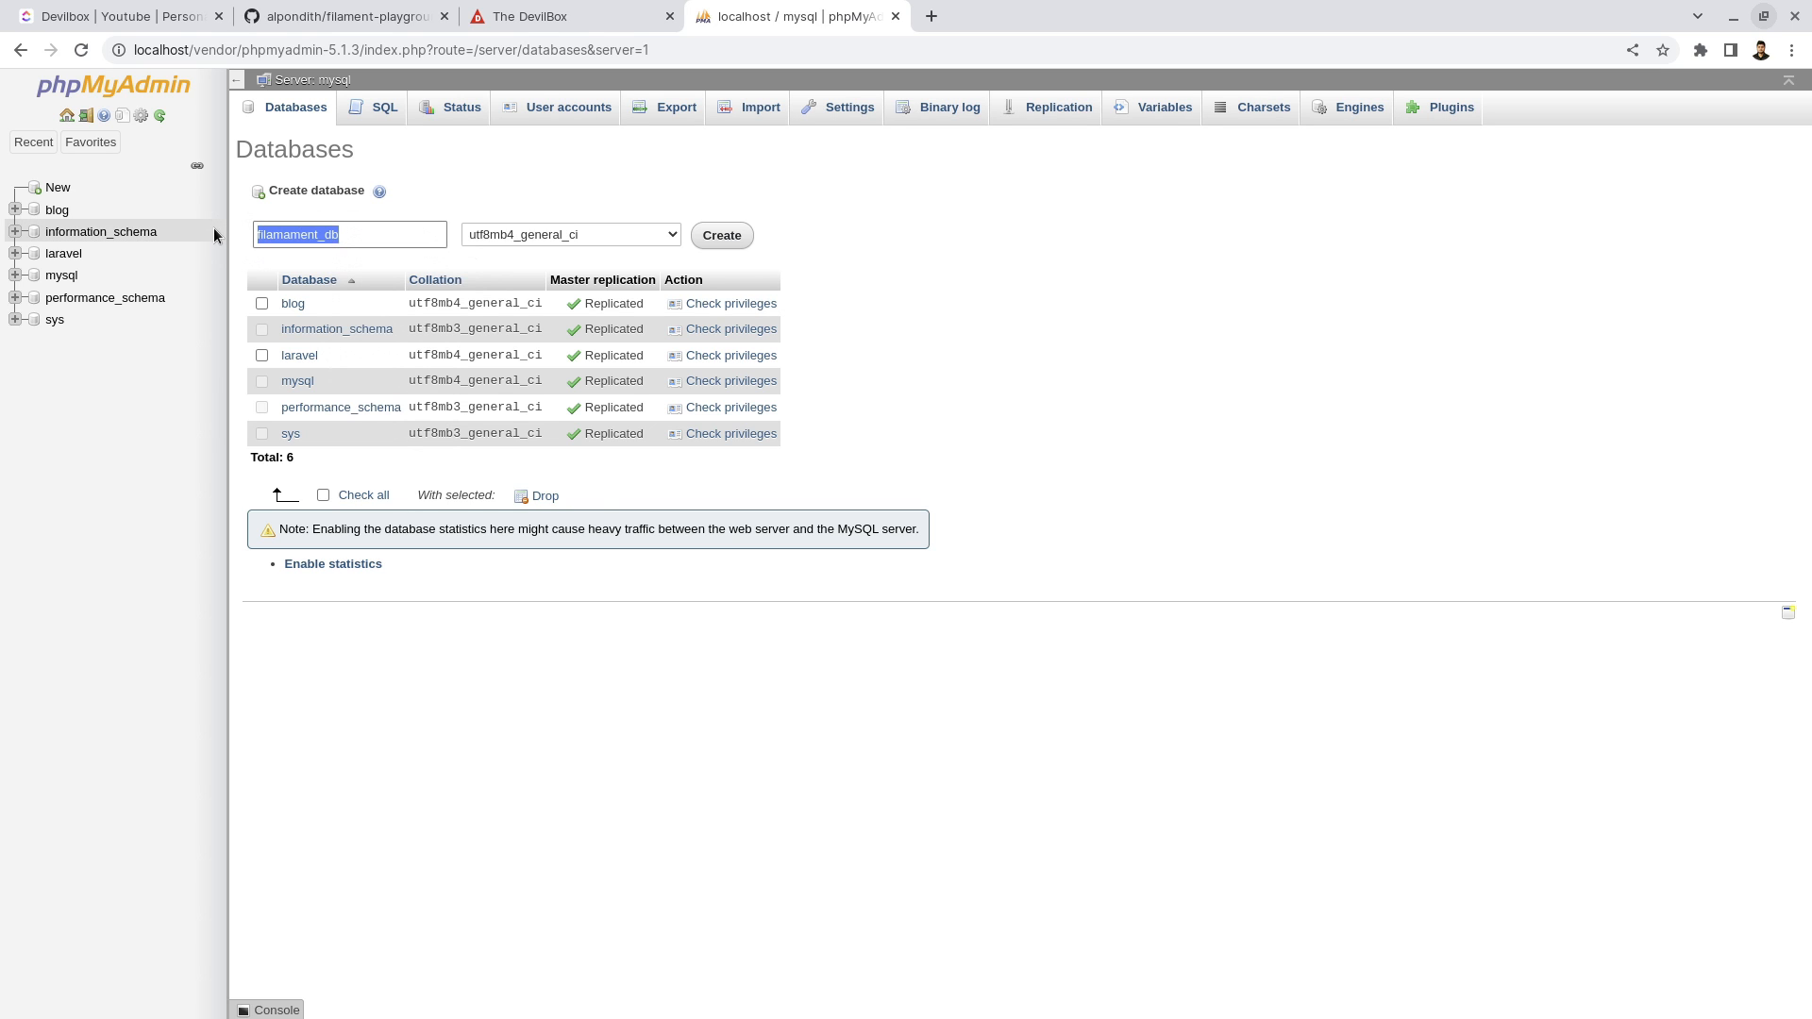
pyautogui.click(721, 234)
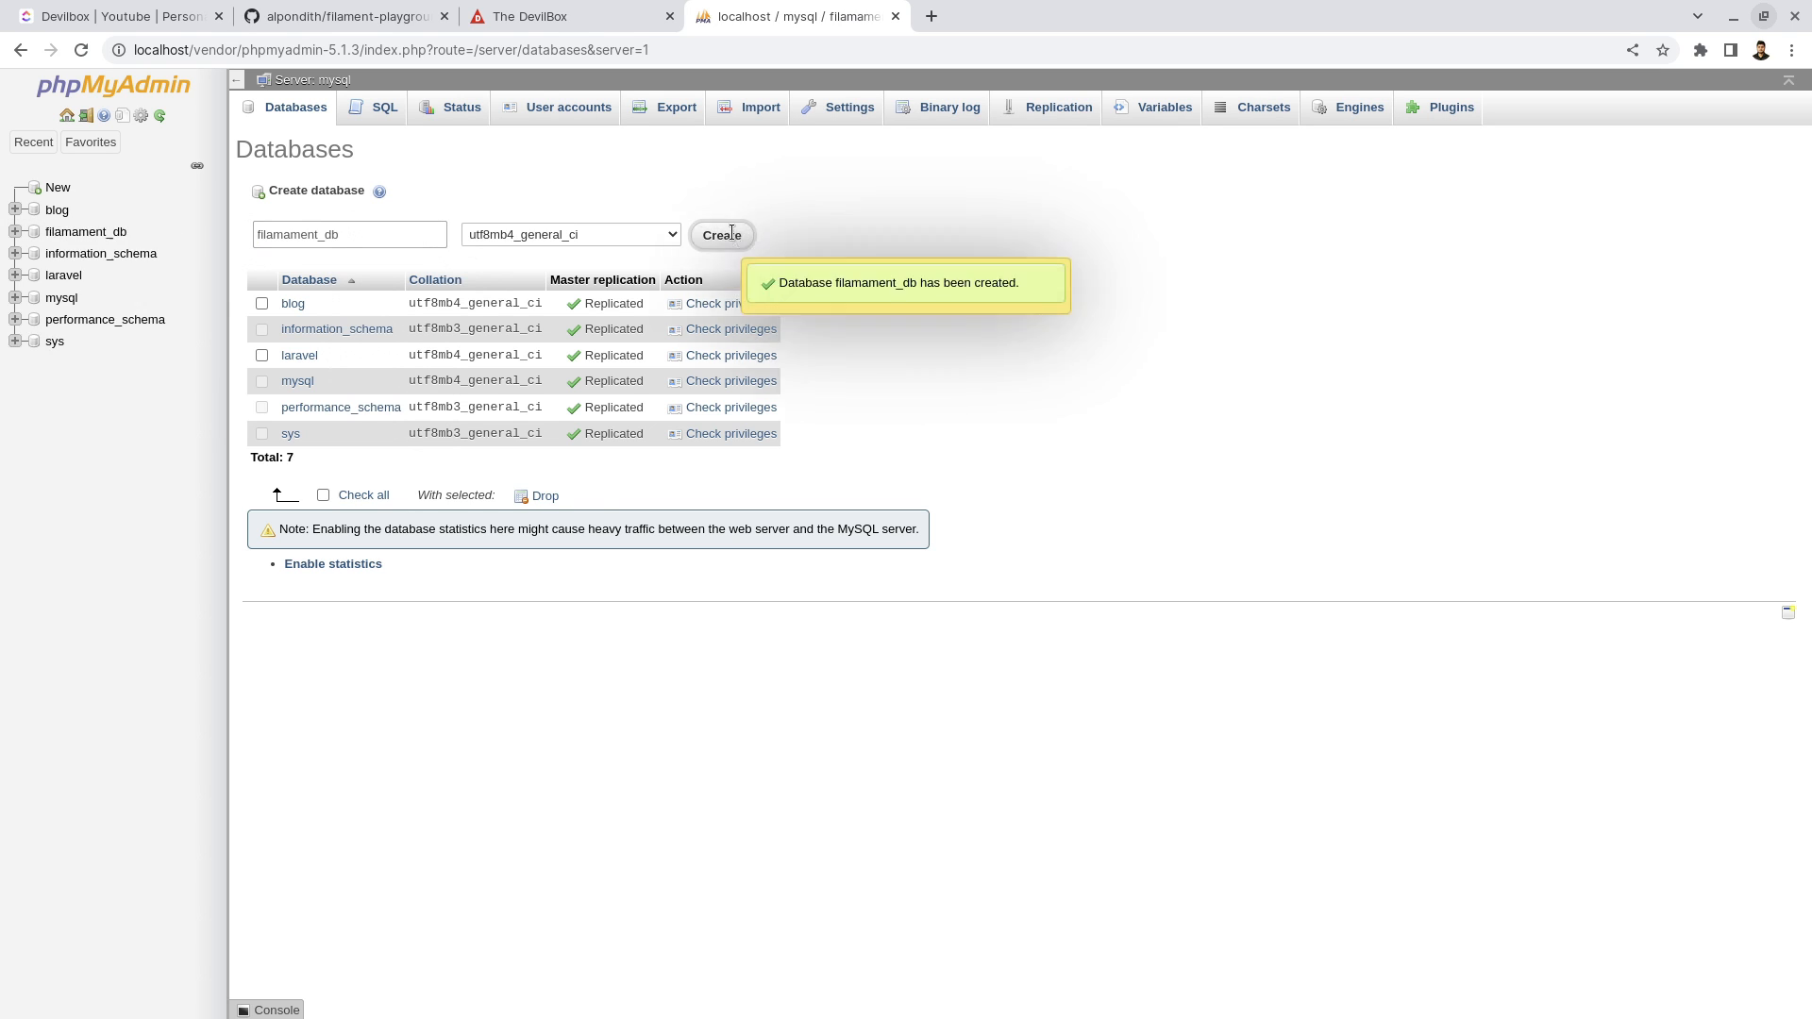
pyautogui.click(87, 231)
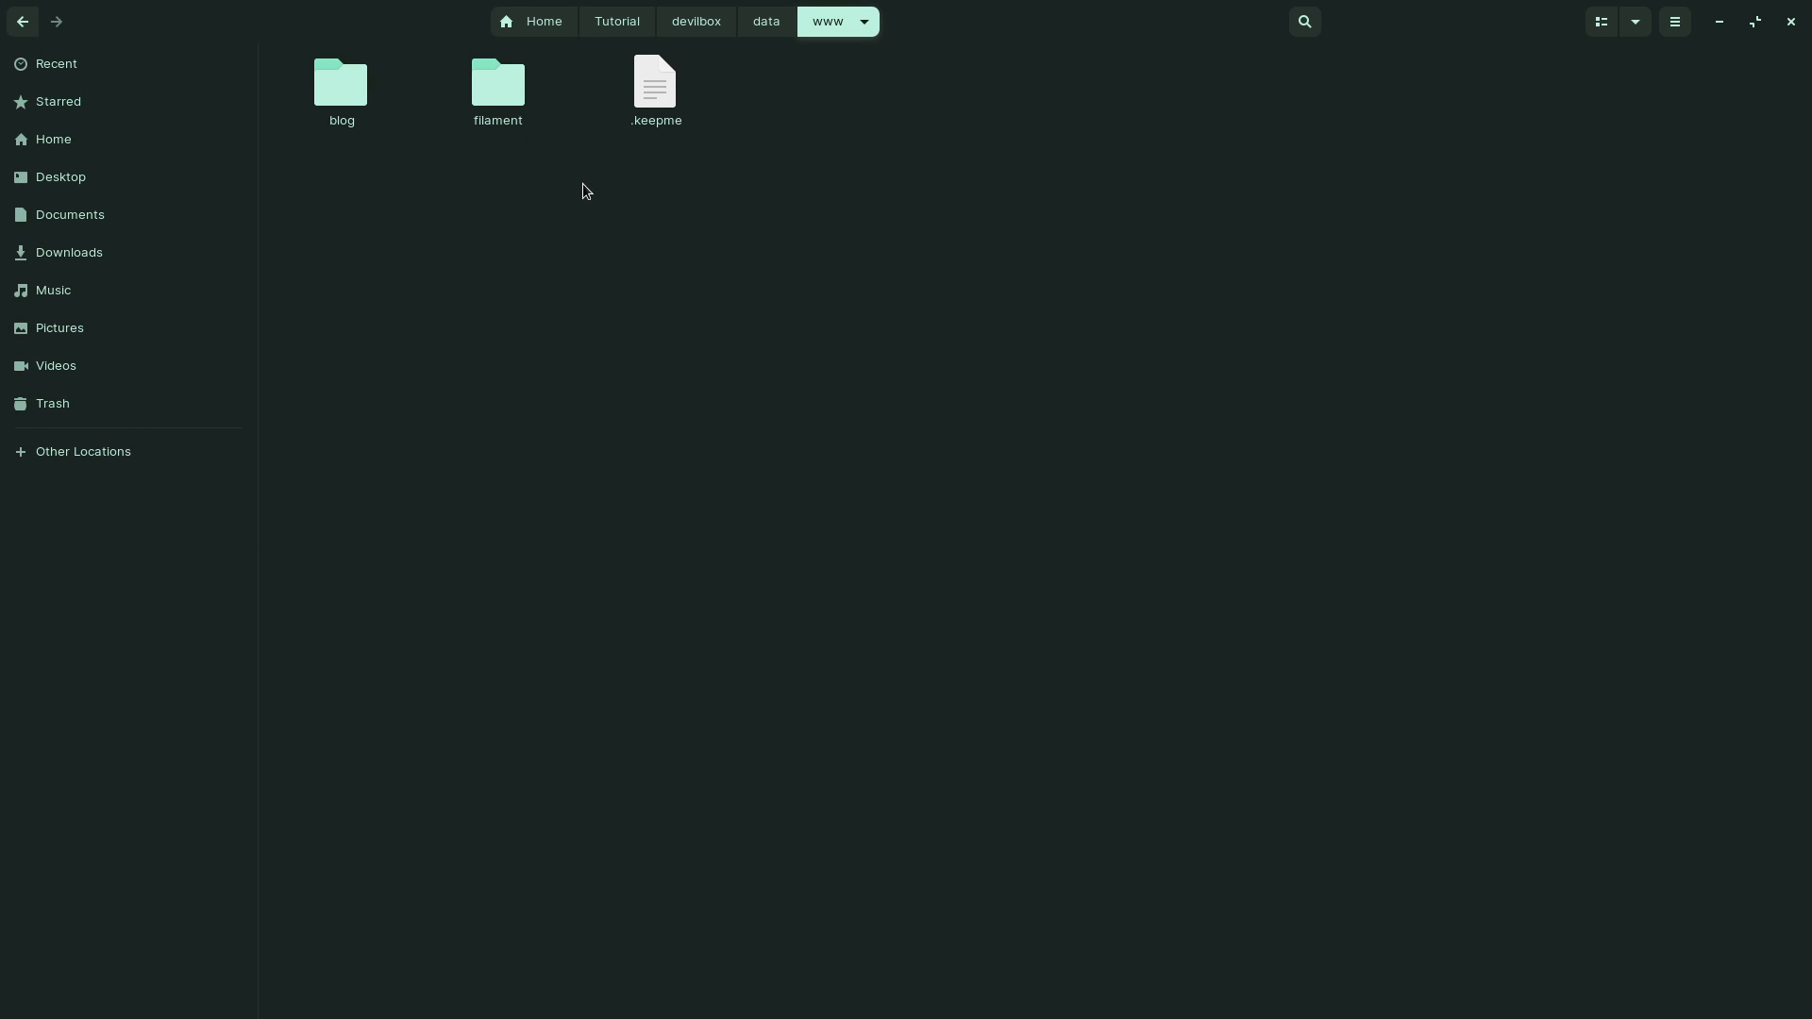
# - Enter the filament folder, maximize a terminal there and launch VS Code with 'code .'
pyautogui.doubleClick(498, 83)
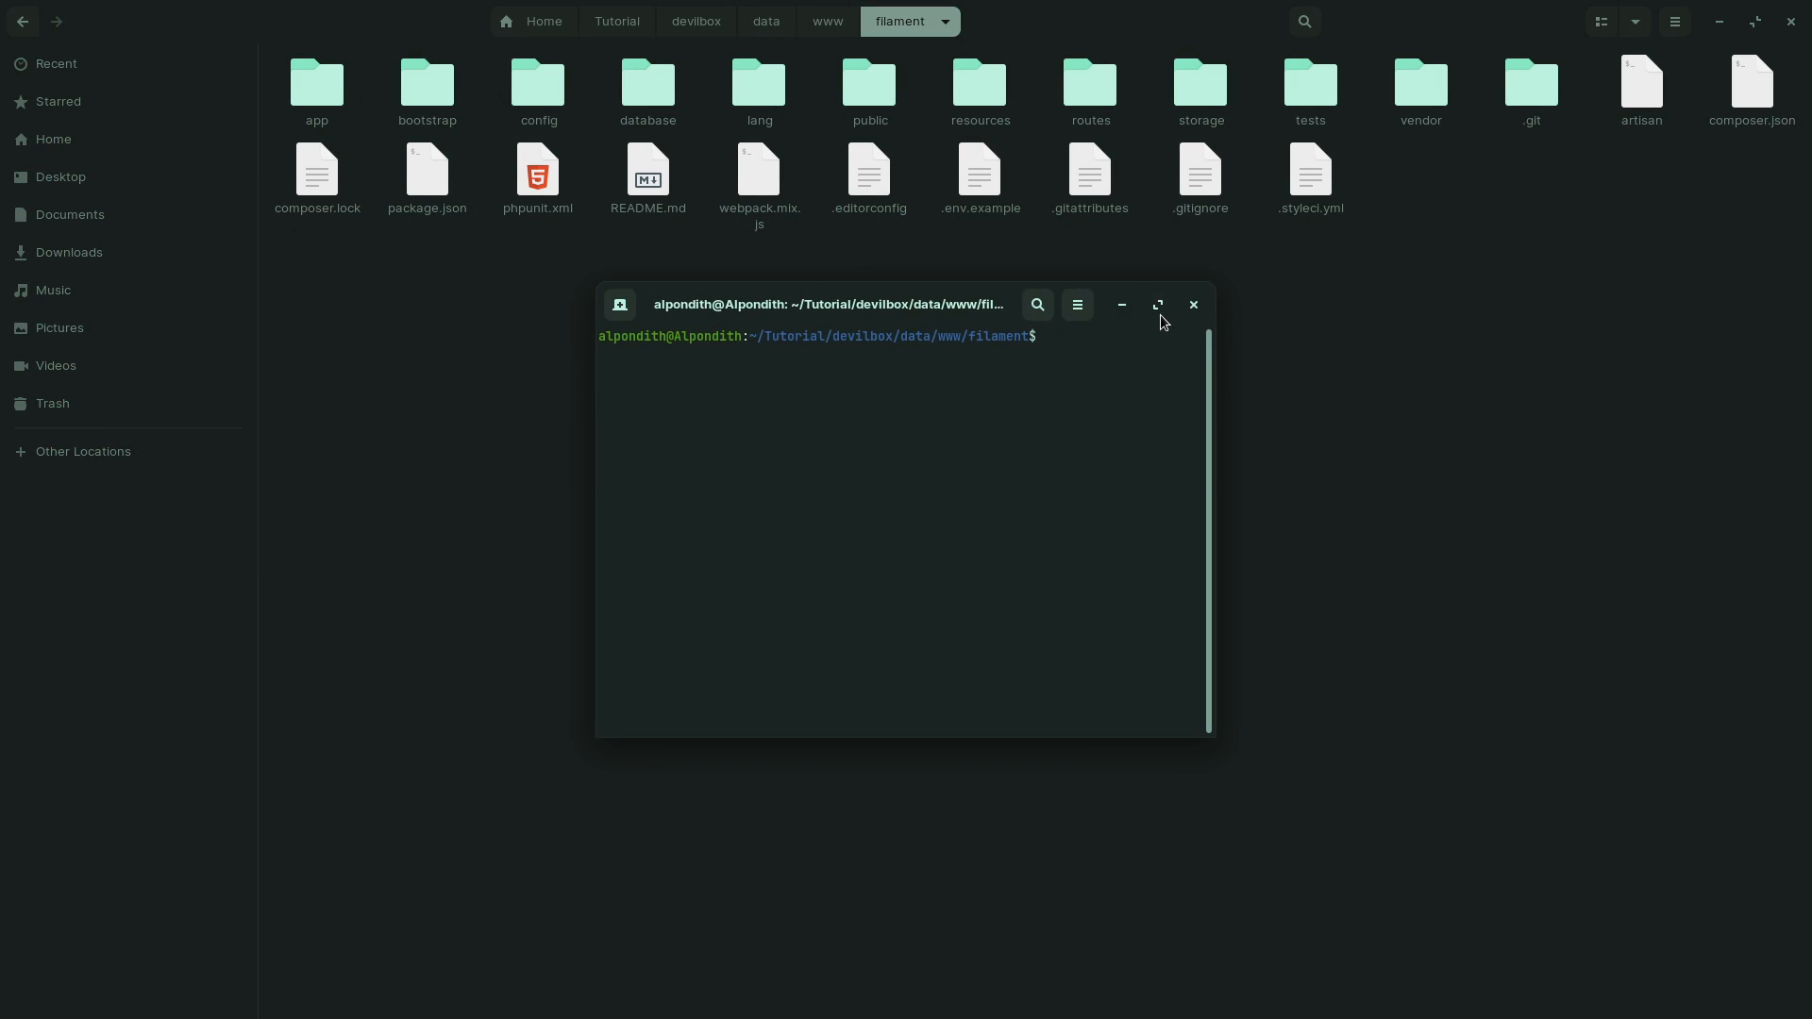
pyautogui.click(1159, 305)
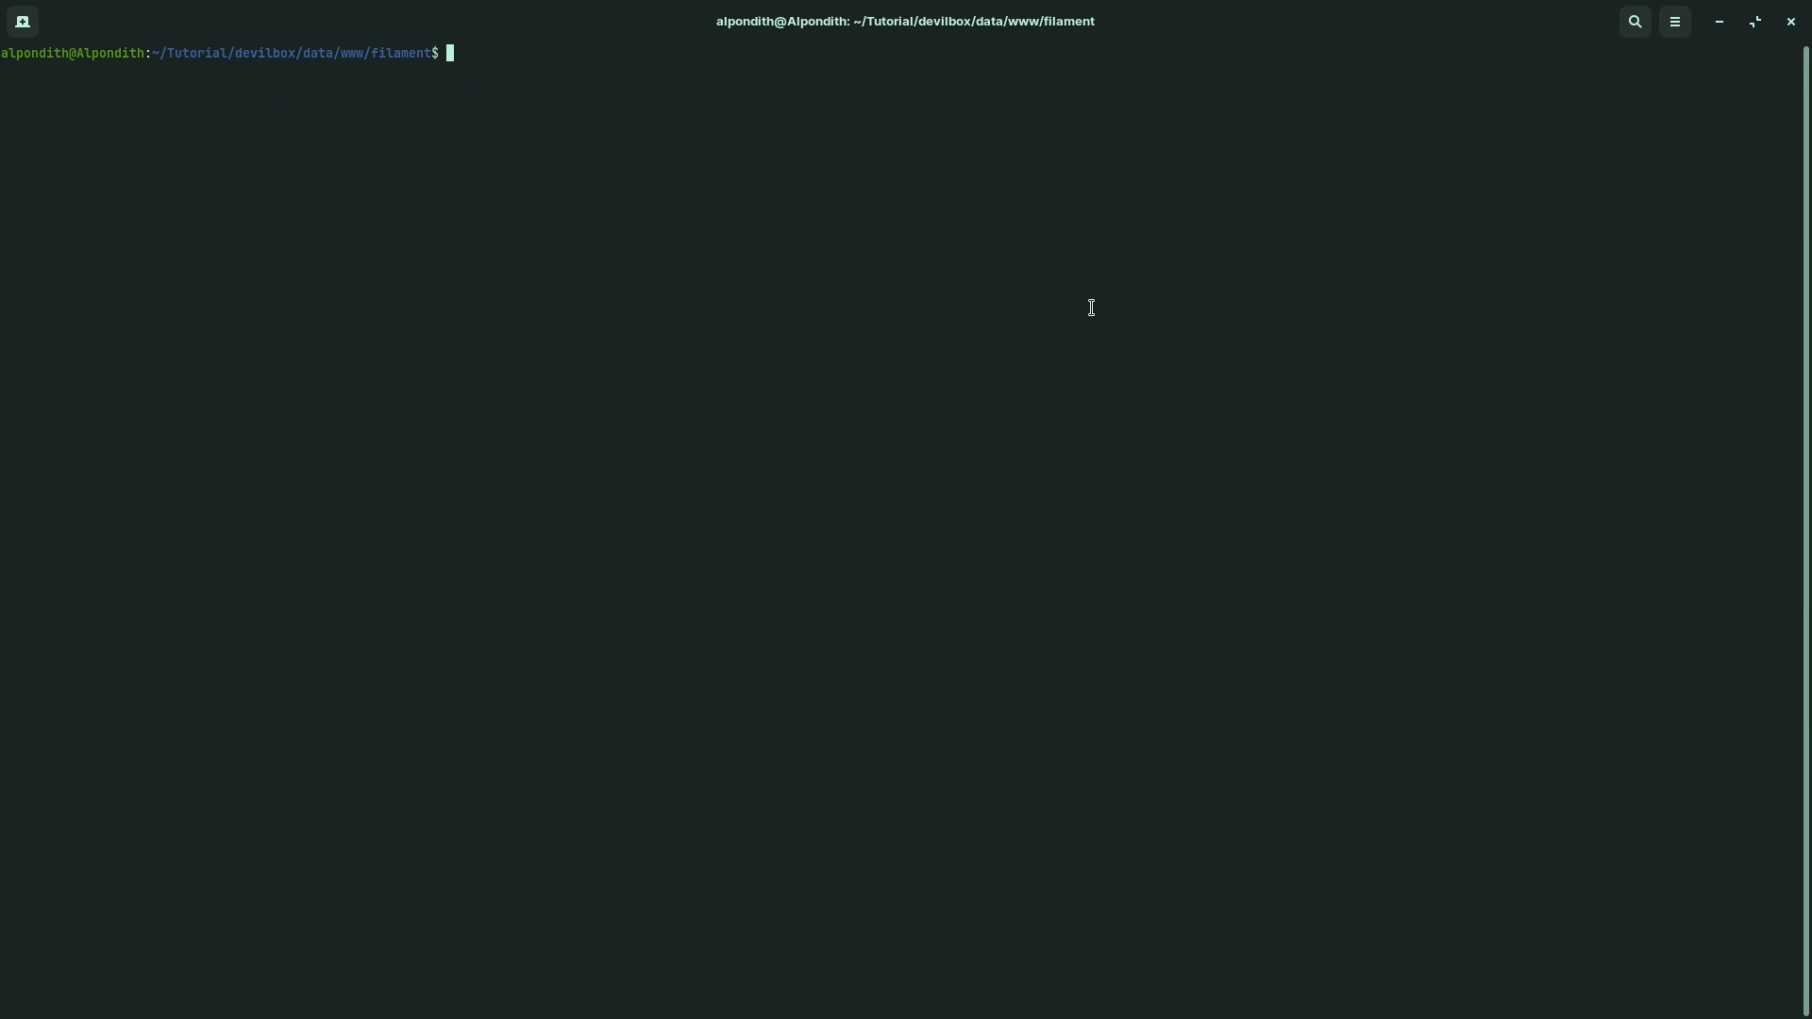
pyautogui.write('code .')
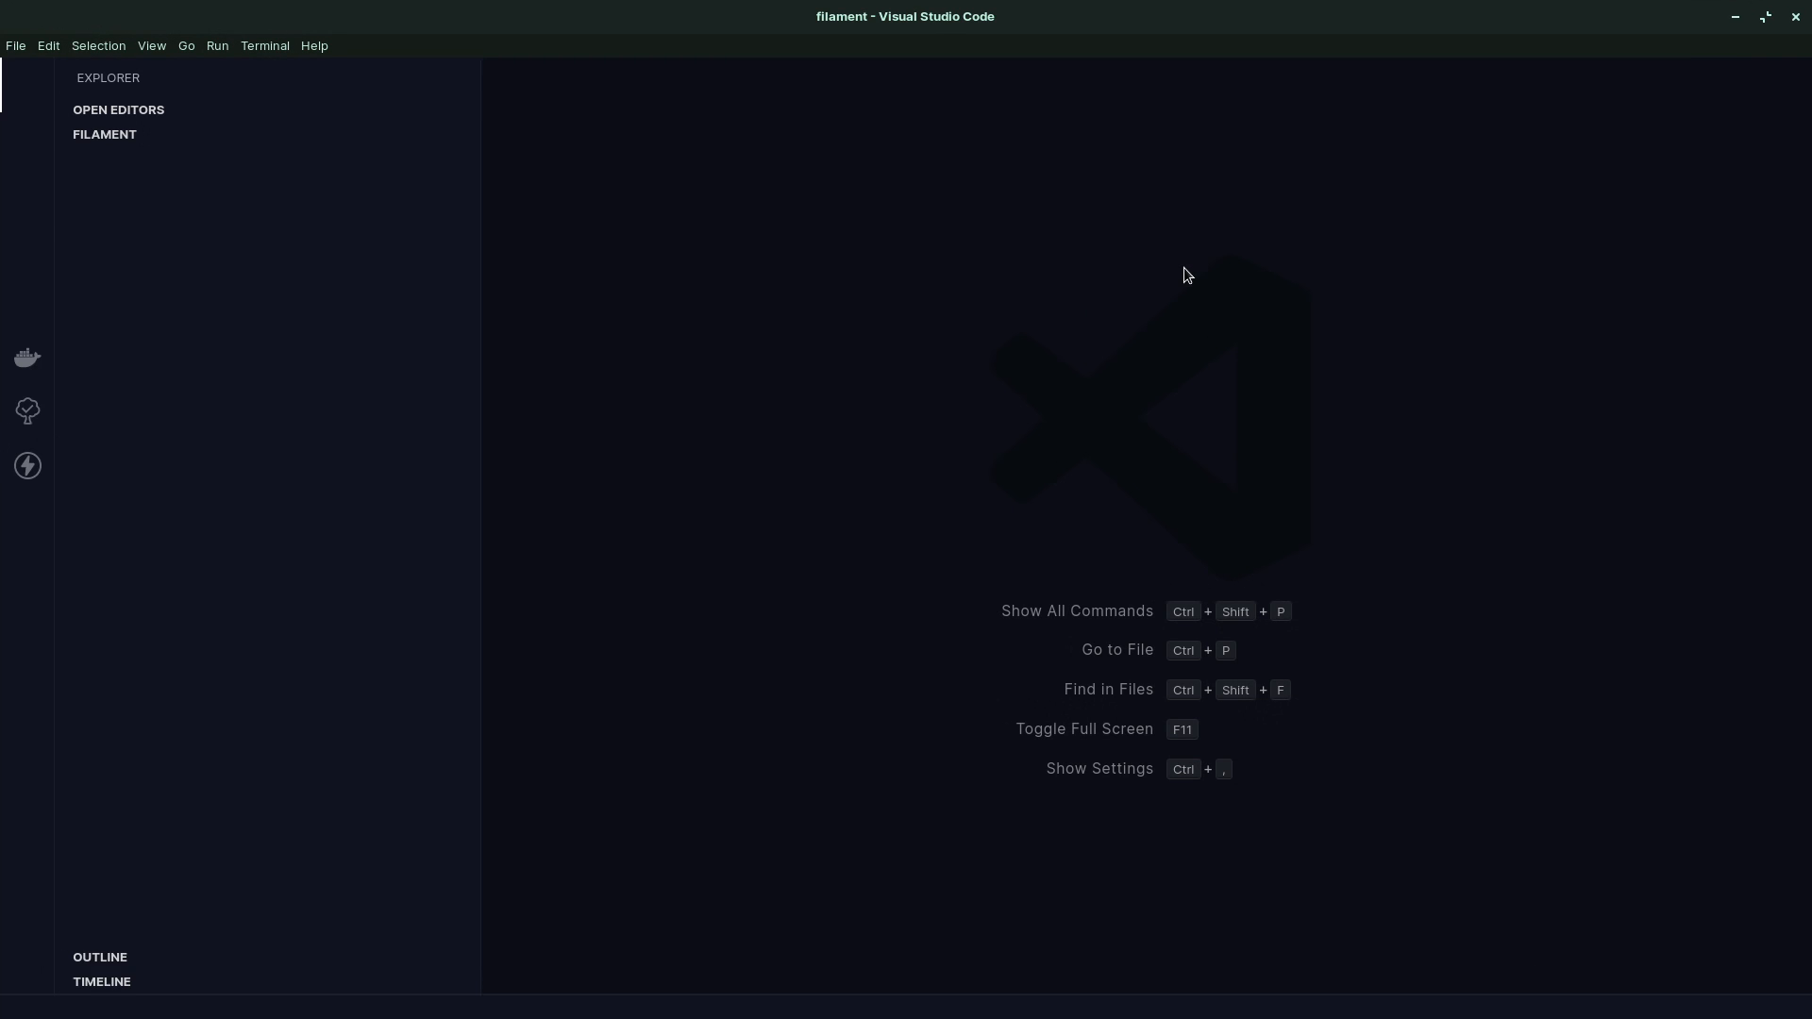
# - Trust the folder and duplicate .env.example, renaming the copy to .env
pyautogui.click(104, 134)
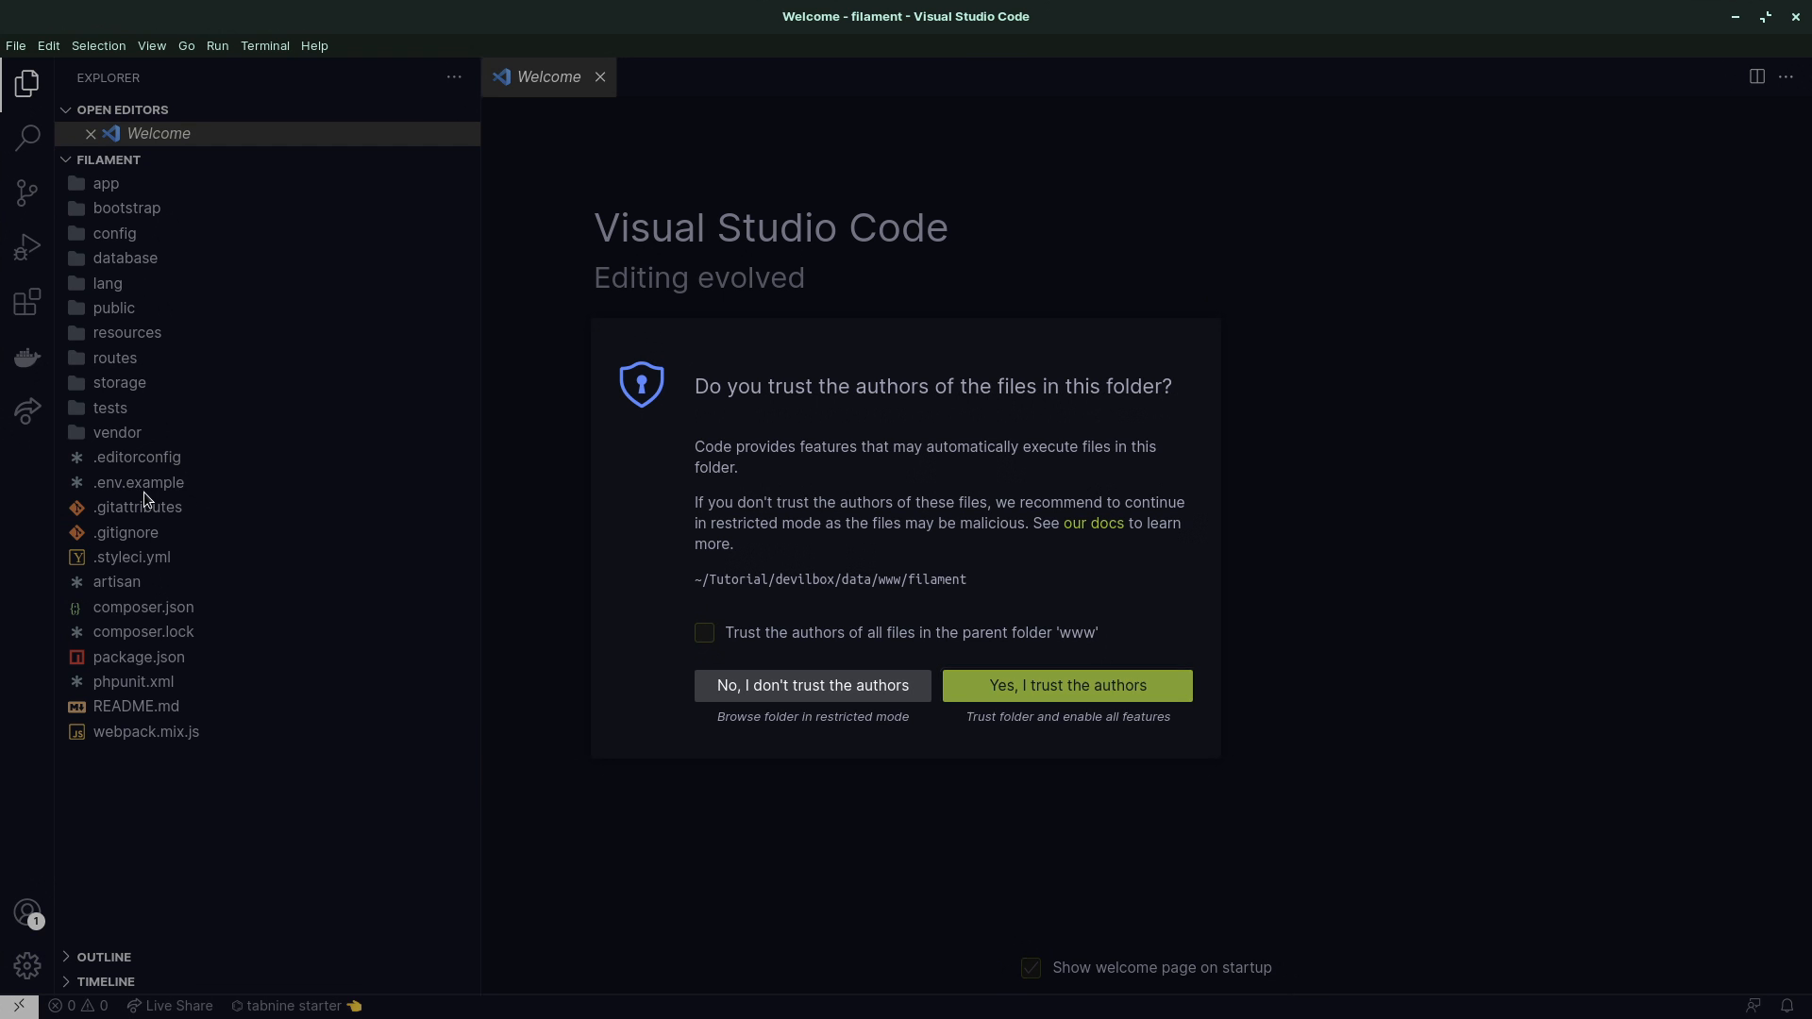
pyautogui.click(1066, 685)
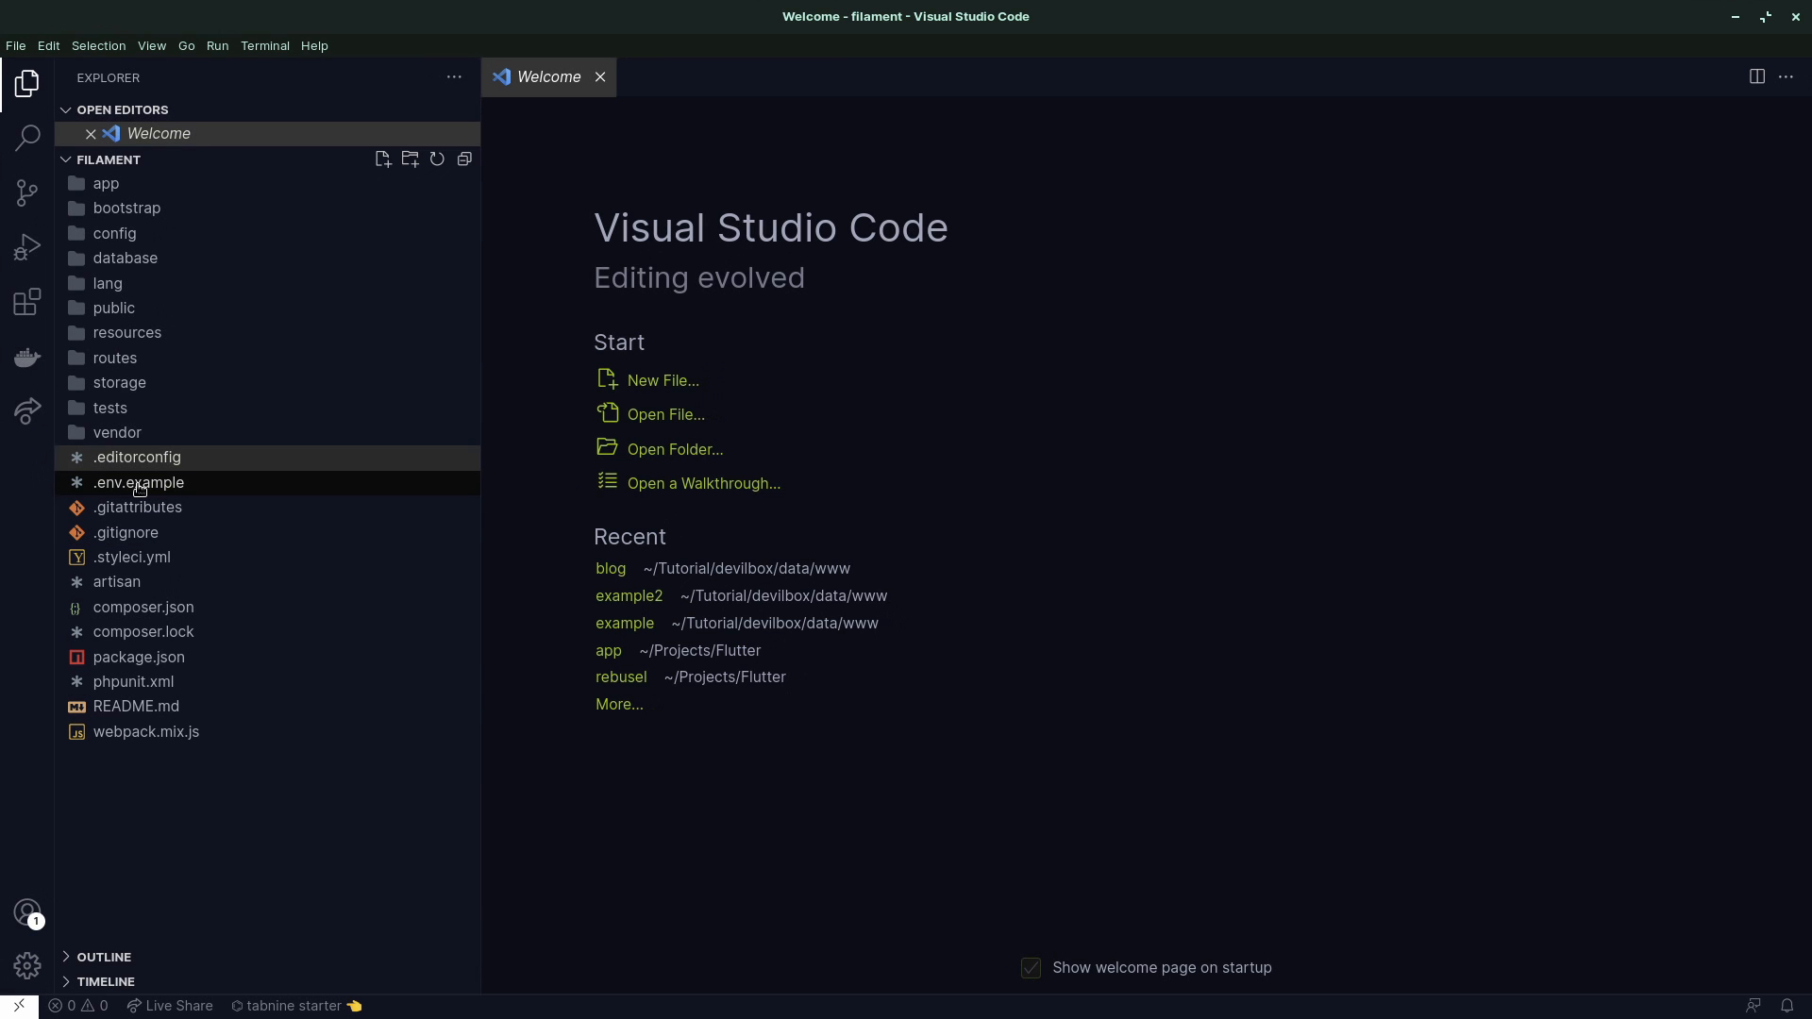
pyautogui.rightClick(138, 483)
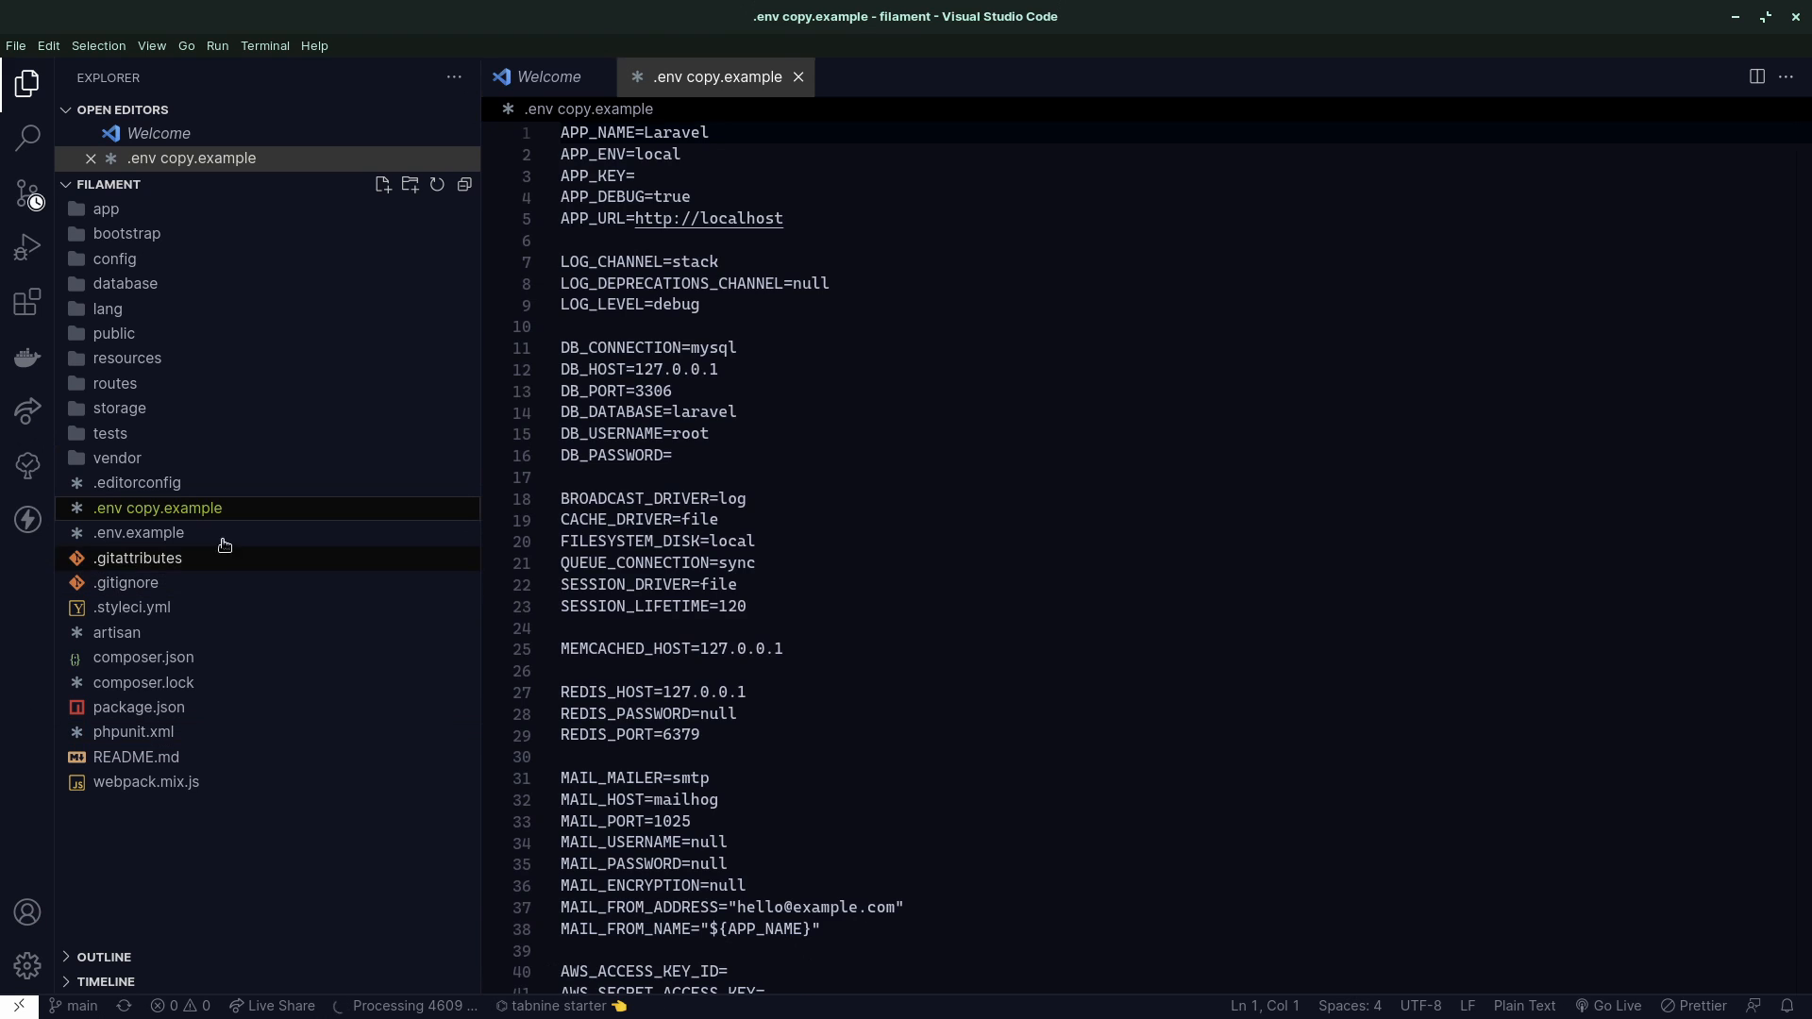
pyautogui.rightClick(158, 508)
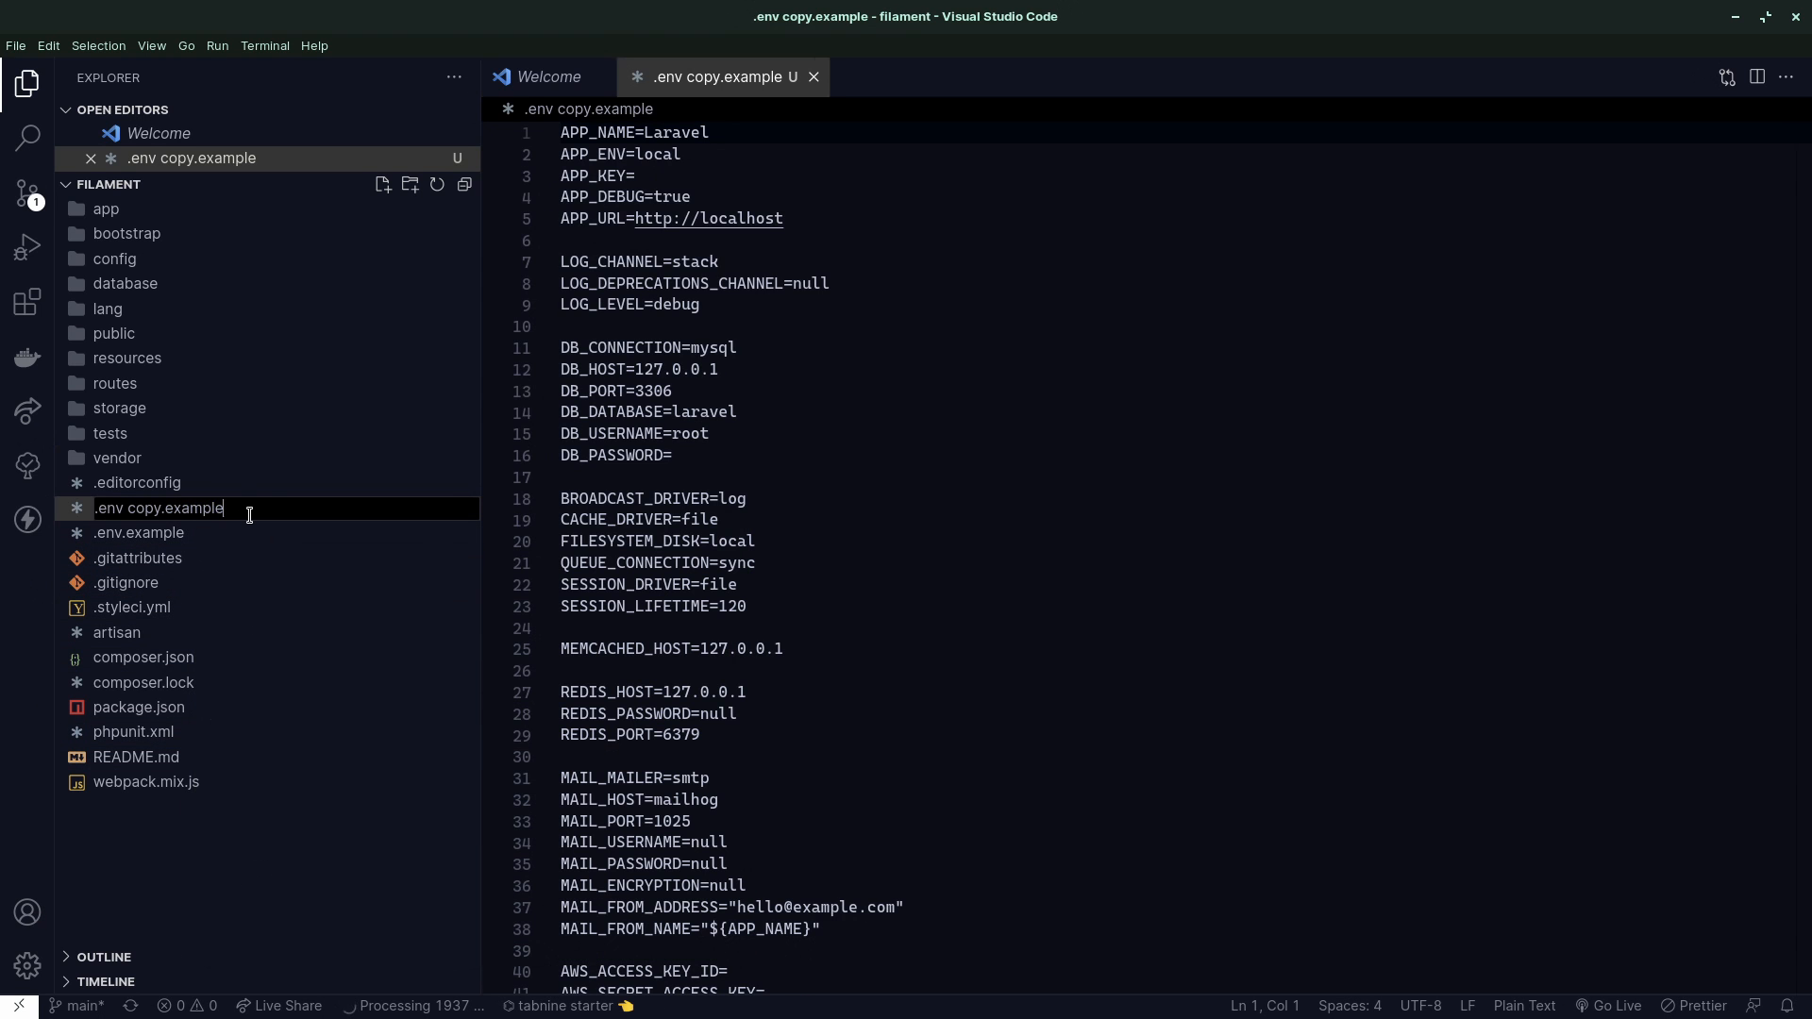
pyautogui.press('Backspace')
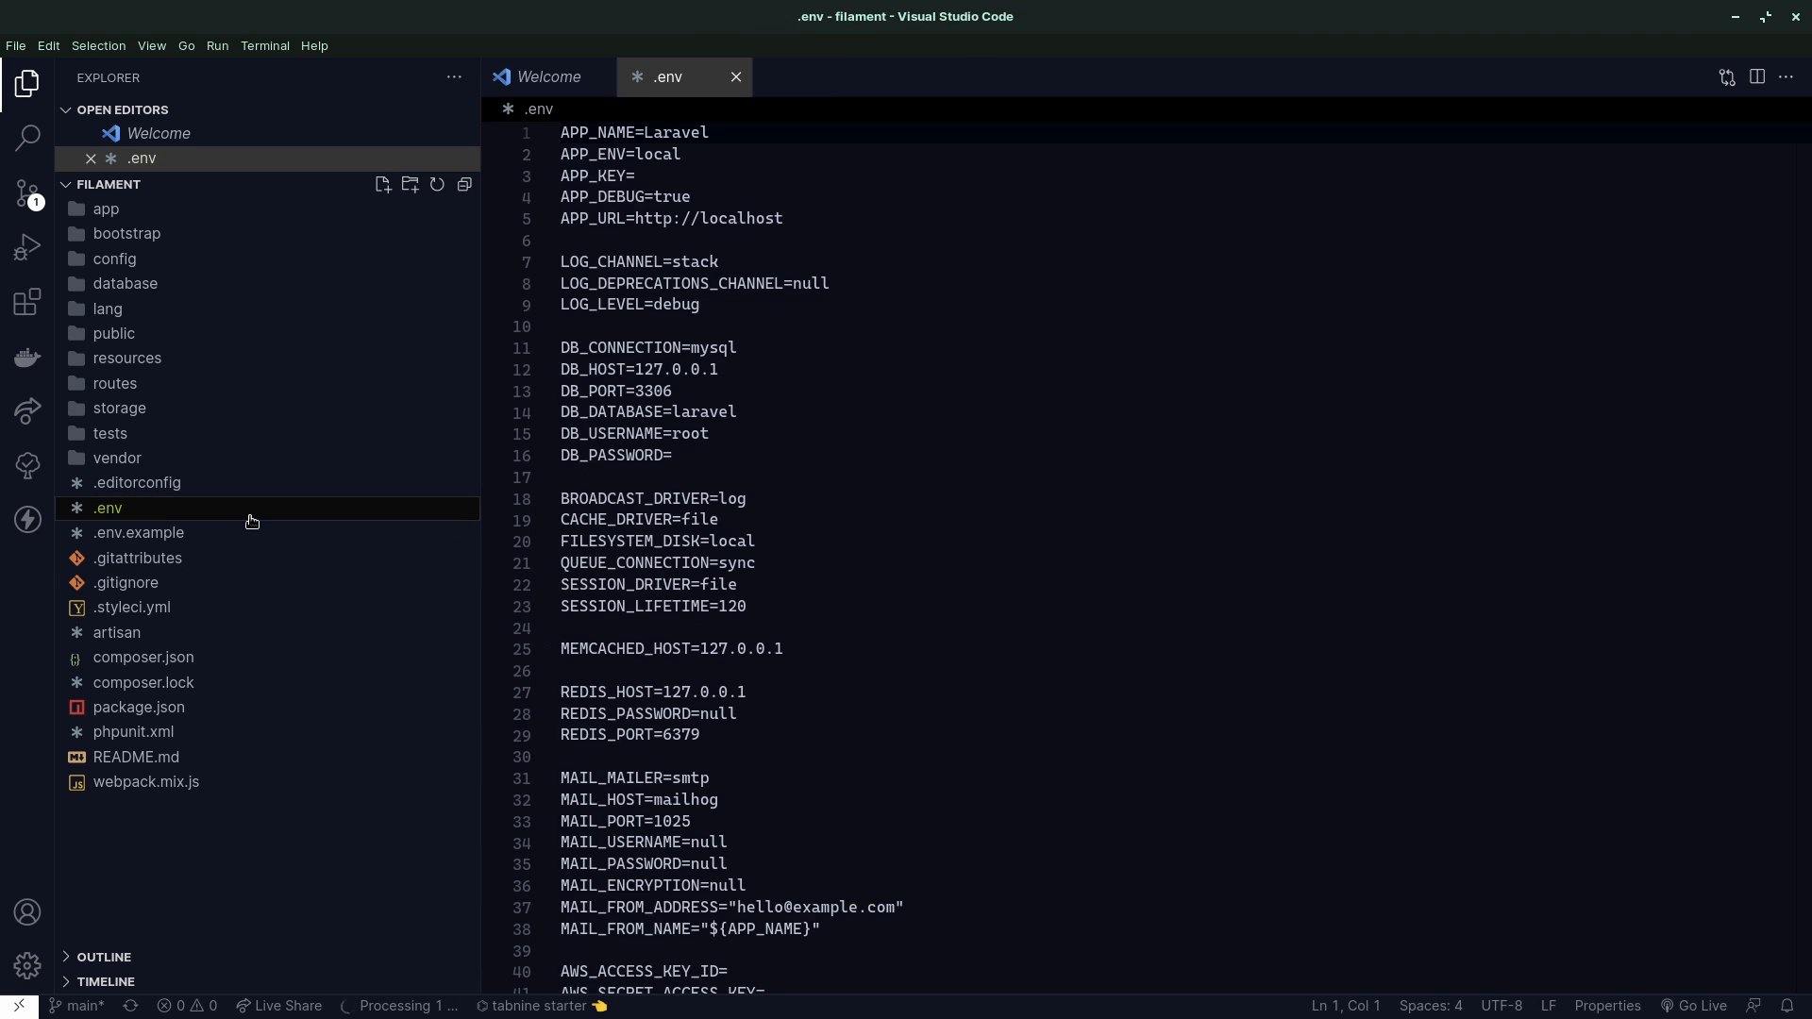
# - Edit the new .env so DB_DATABASE is filament_db
pyautogui.doubleClick(708, 411)
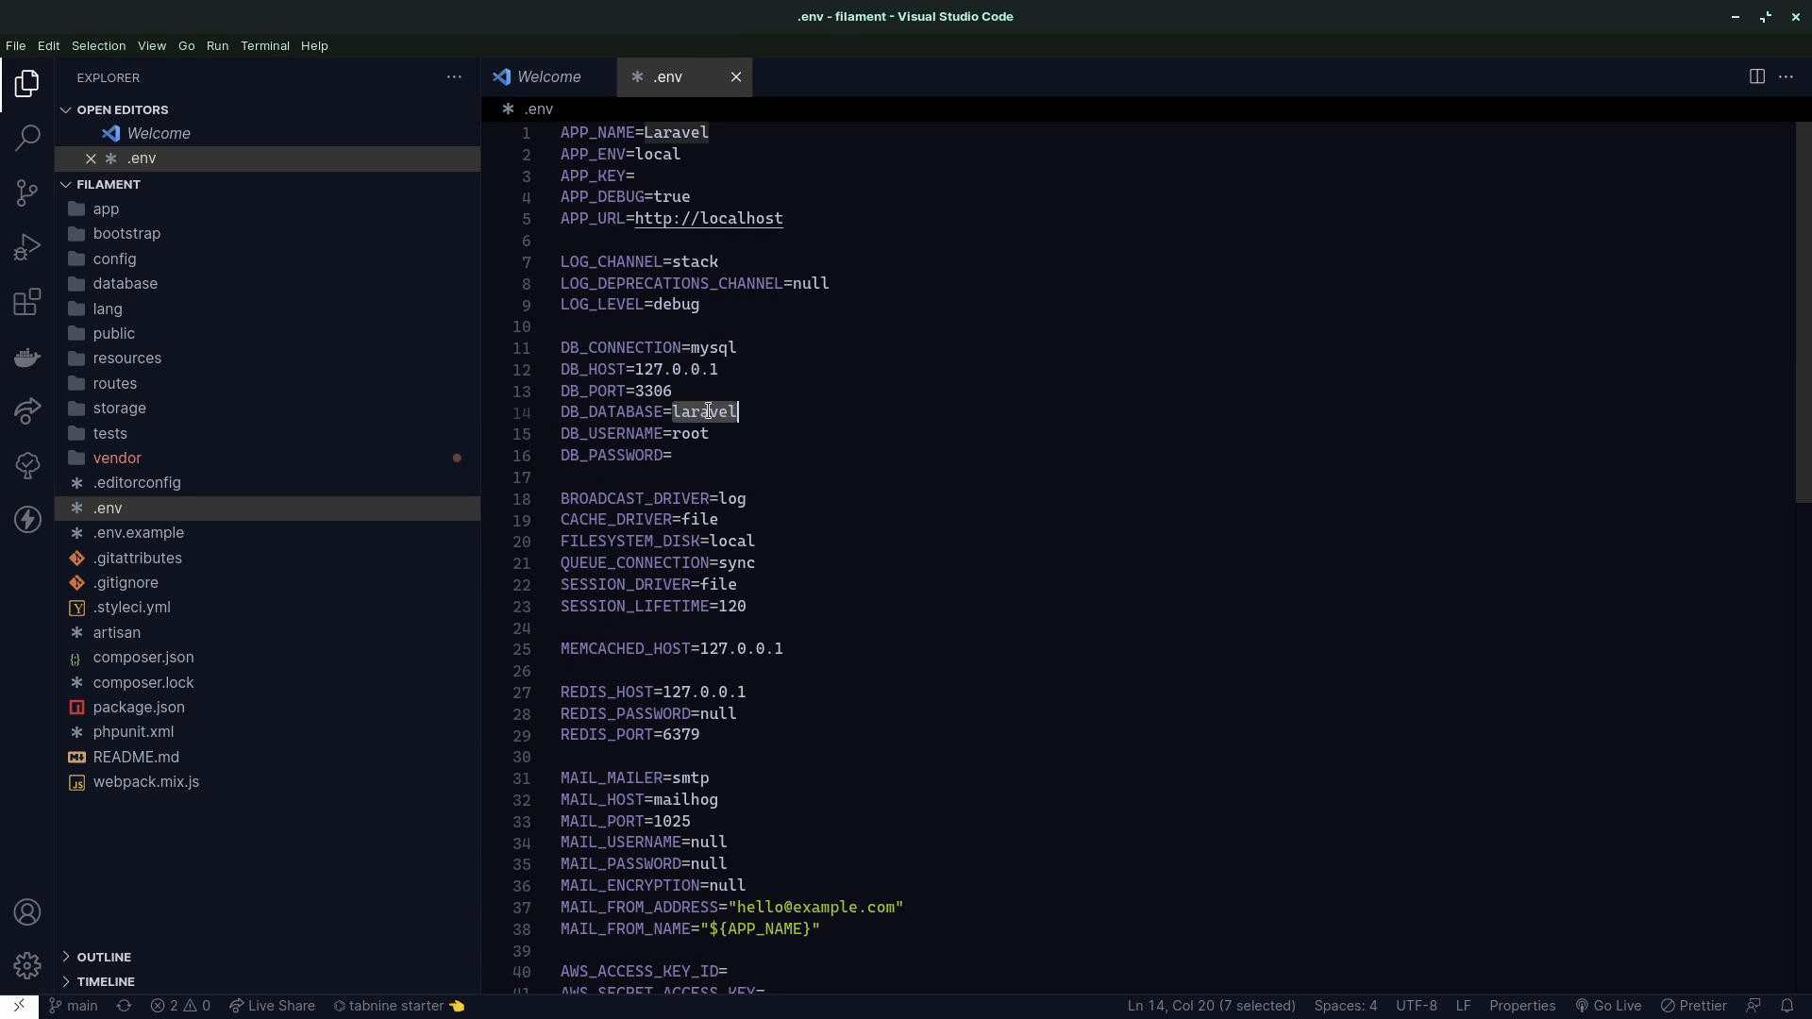
pyautogui.moveTo(715, 408)
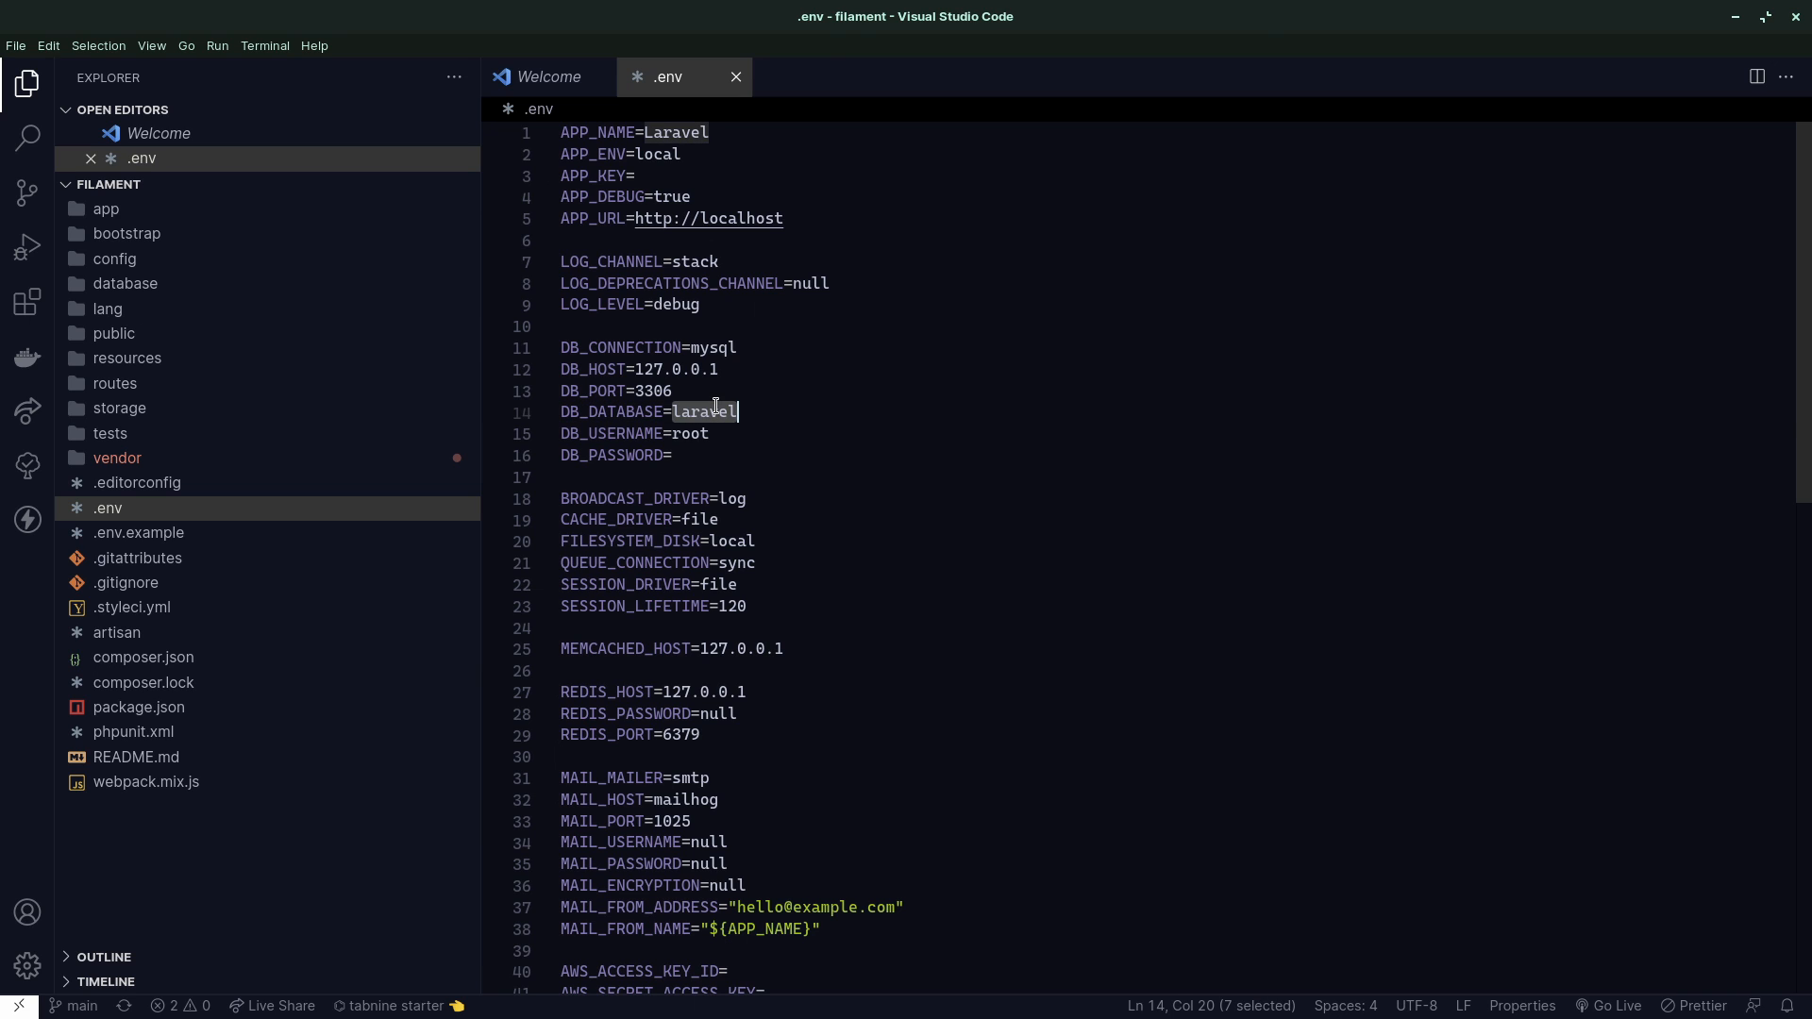
pyautogui.write('filamen')
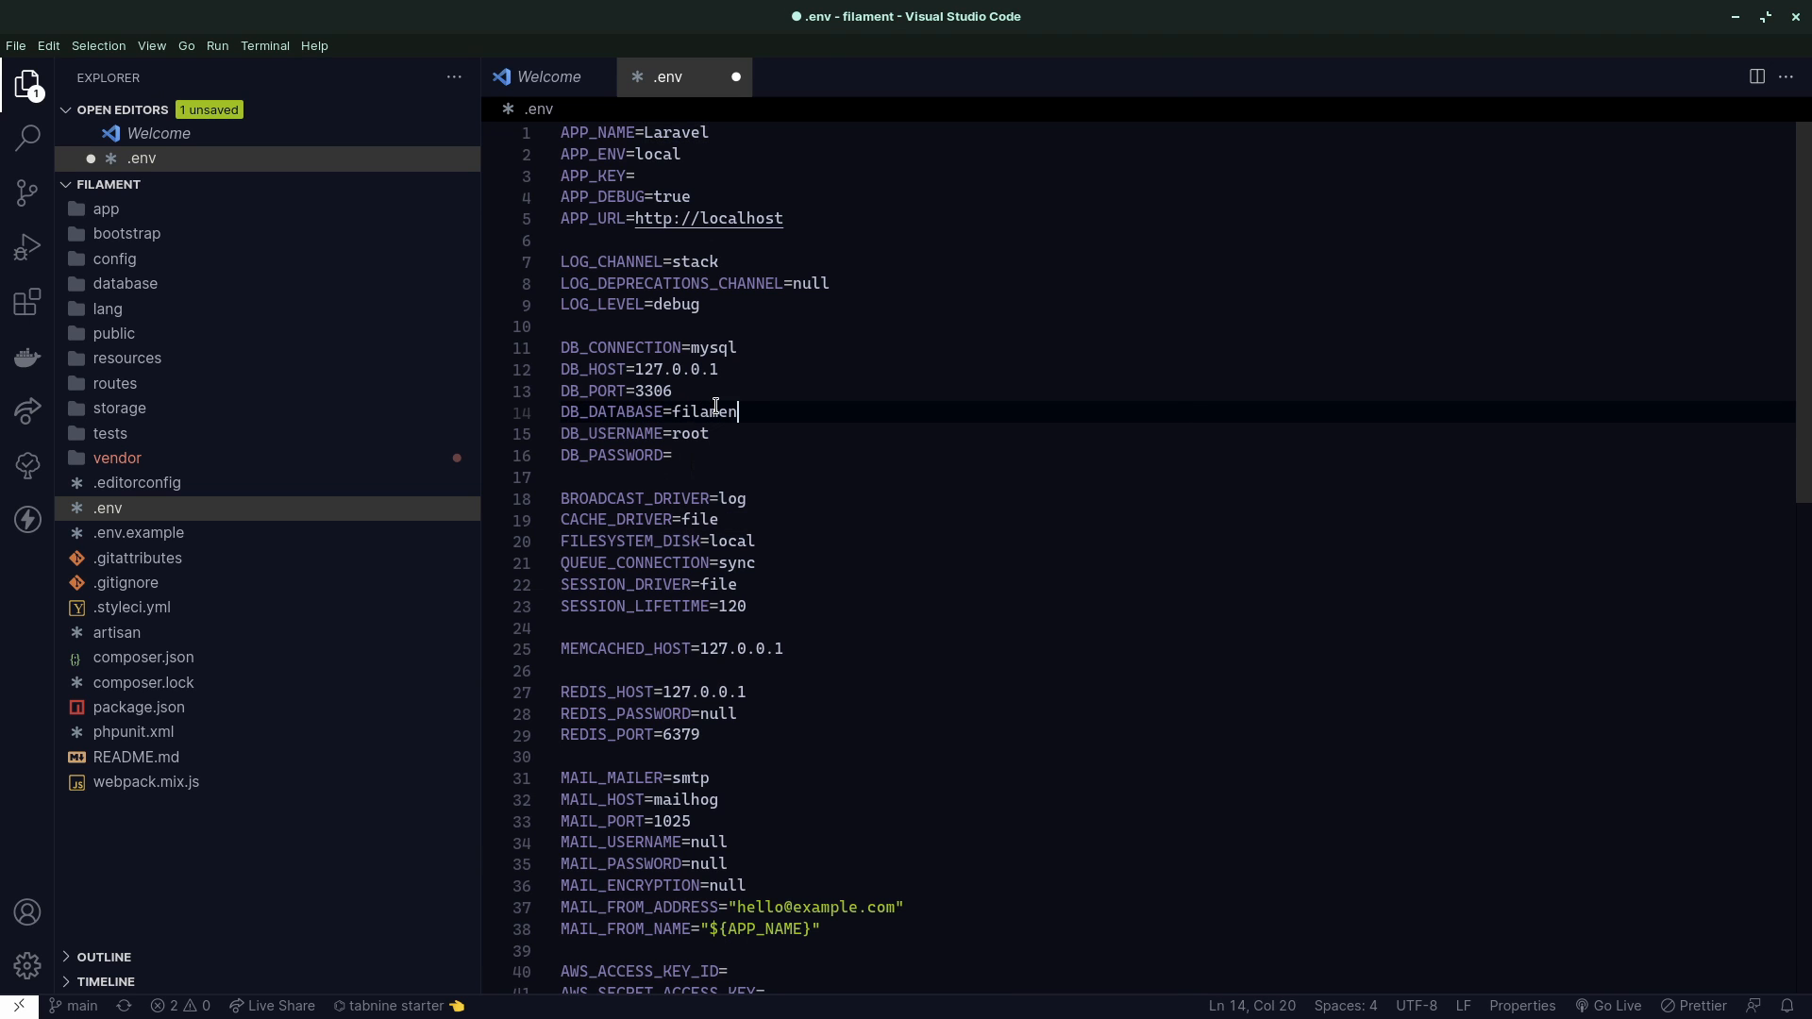
pyautogui.write('t_db')
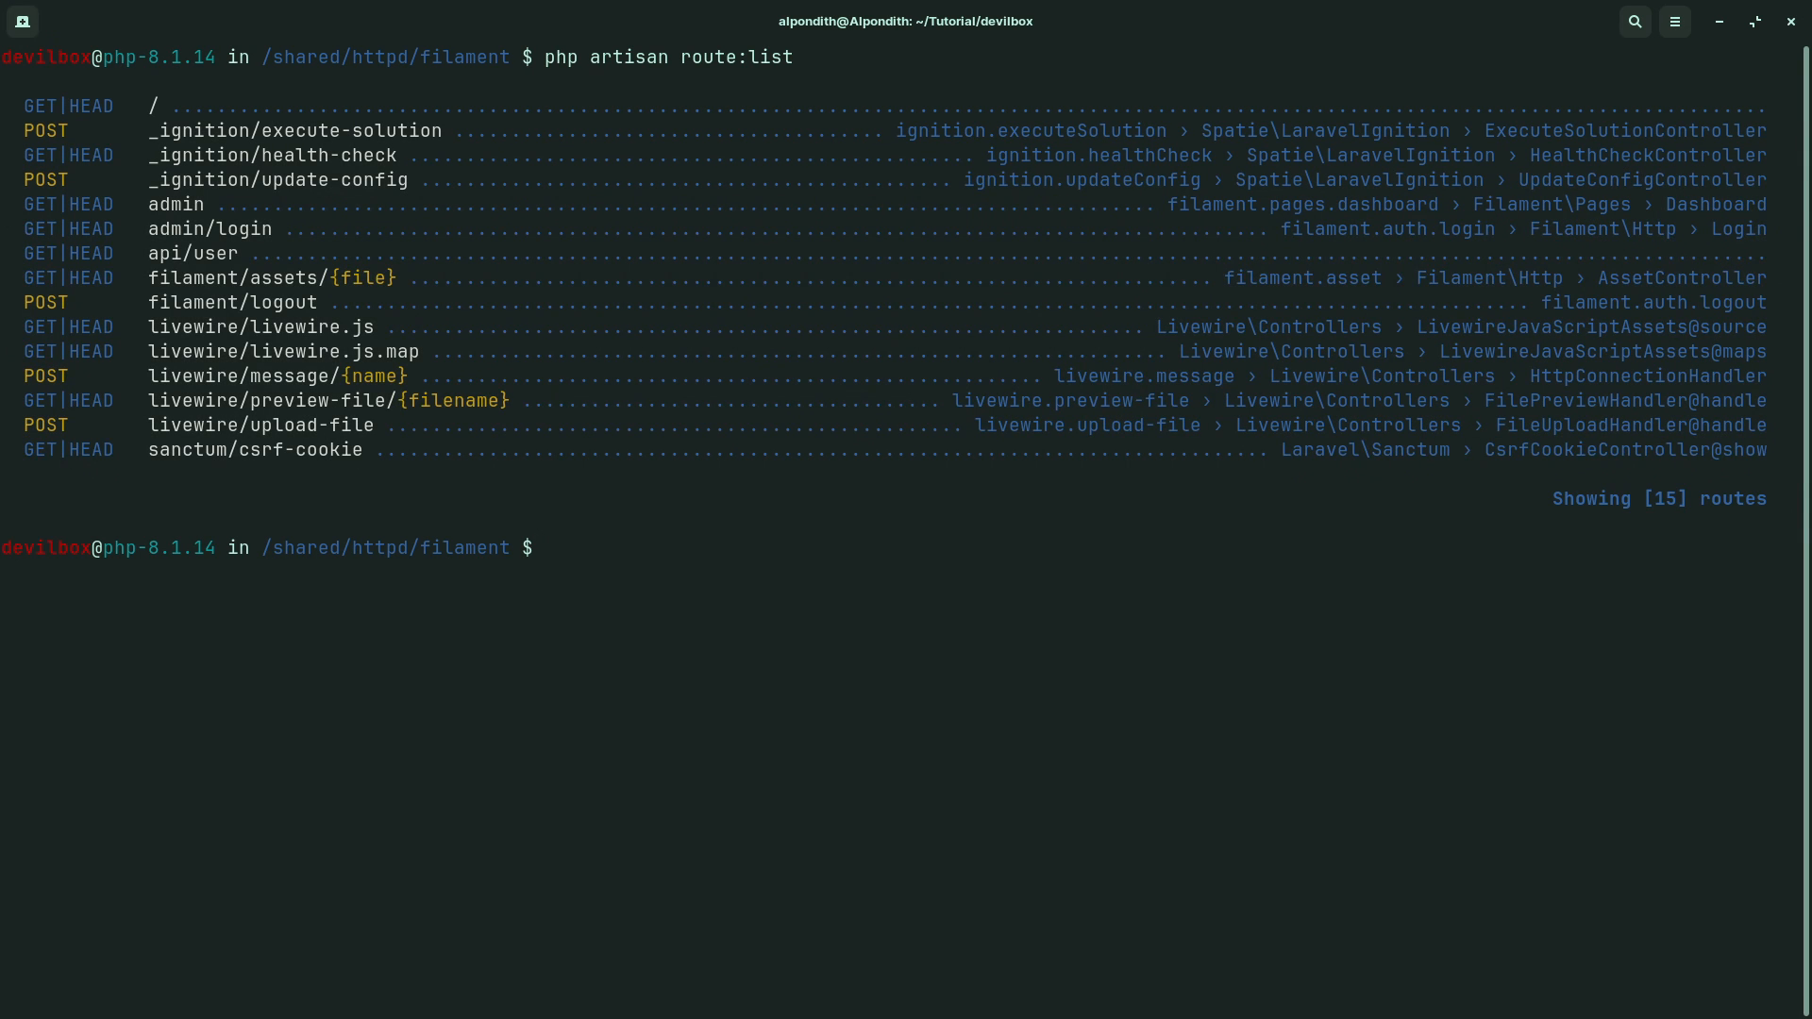
# - Run php artisan migrate, which fails on unknown database filament_db, and copy that name
pyautogui.write('php arti')
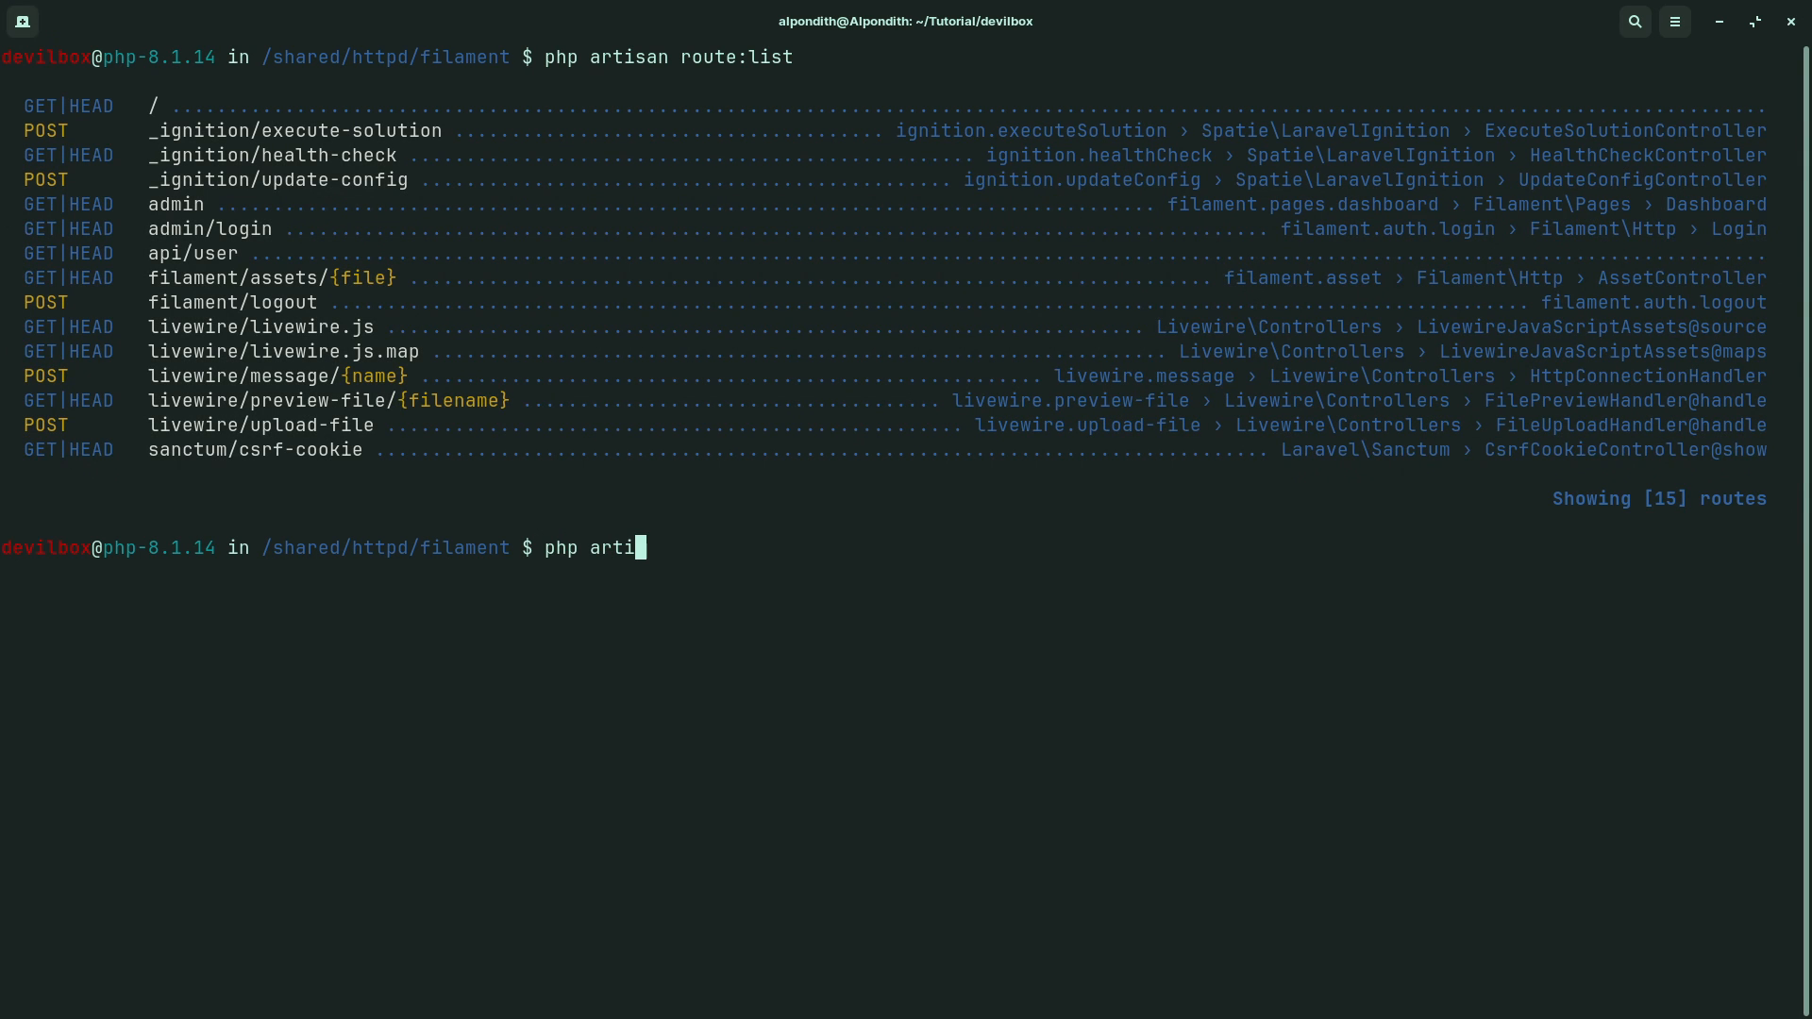
pyautogui.write('an')
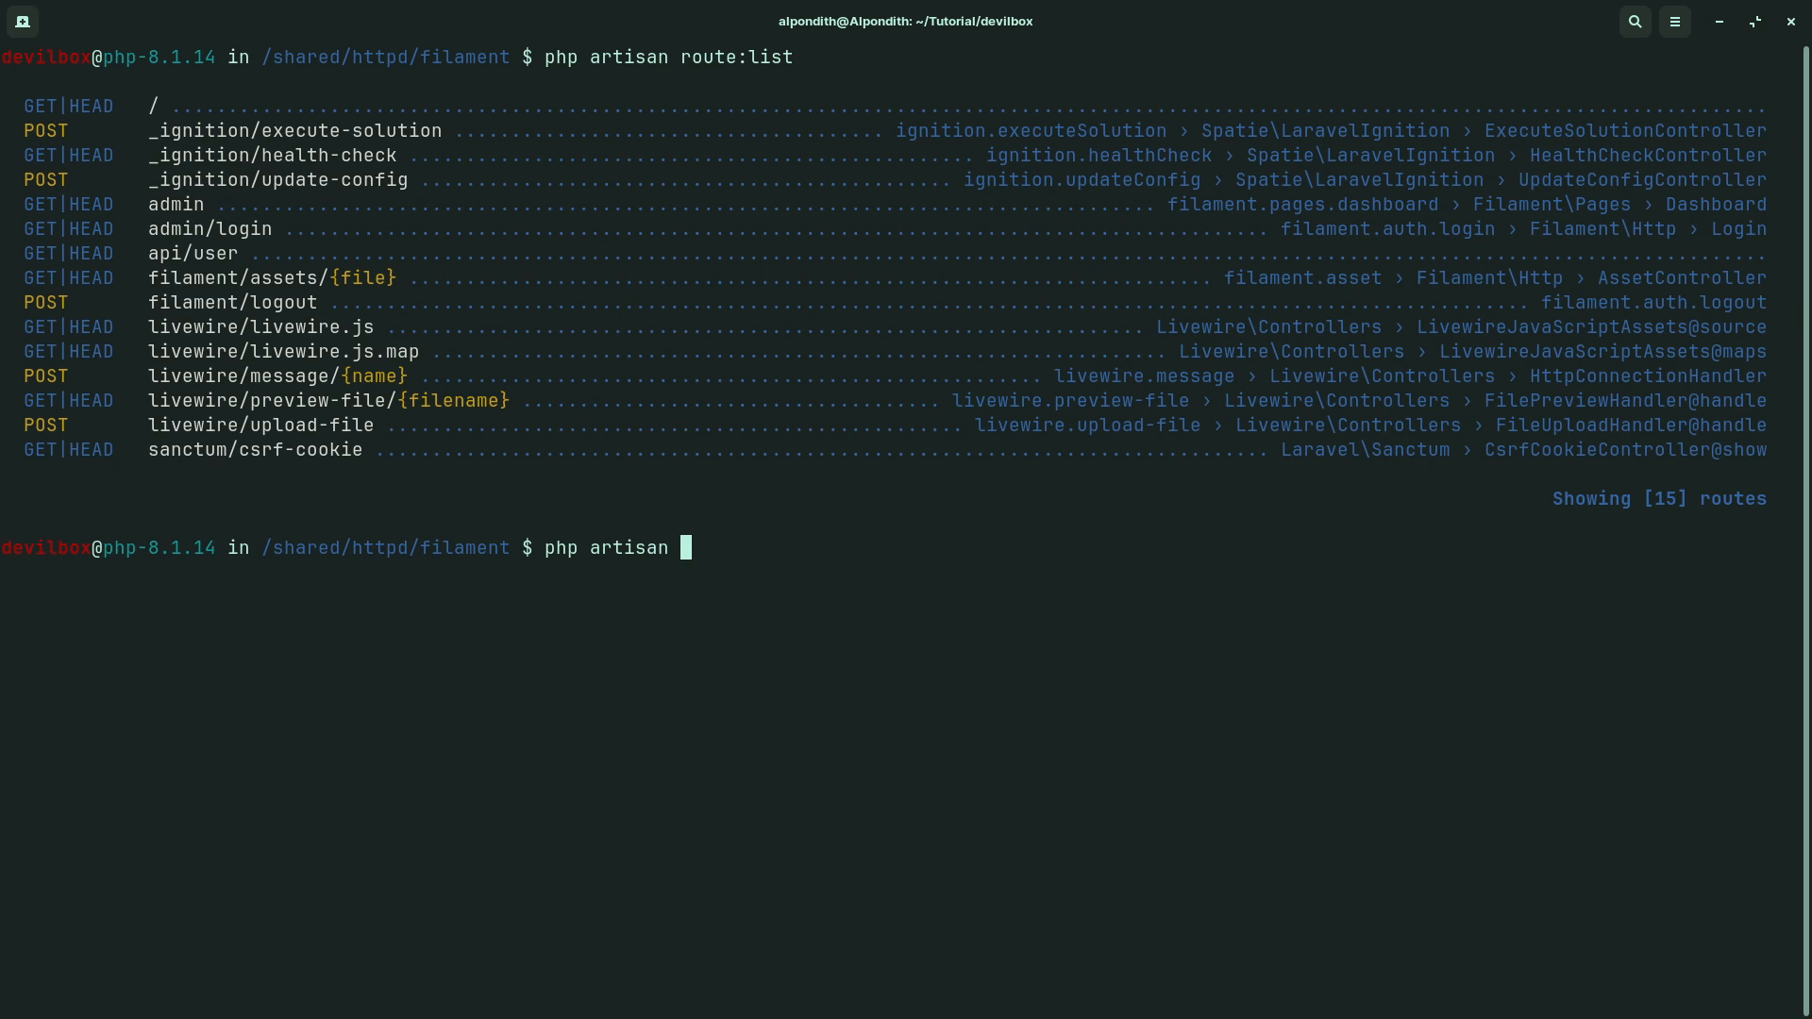
pyautogui.write('migrate')
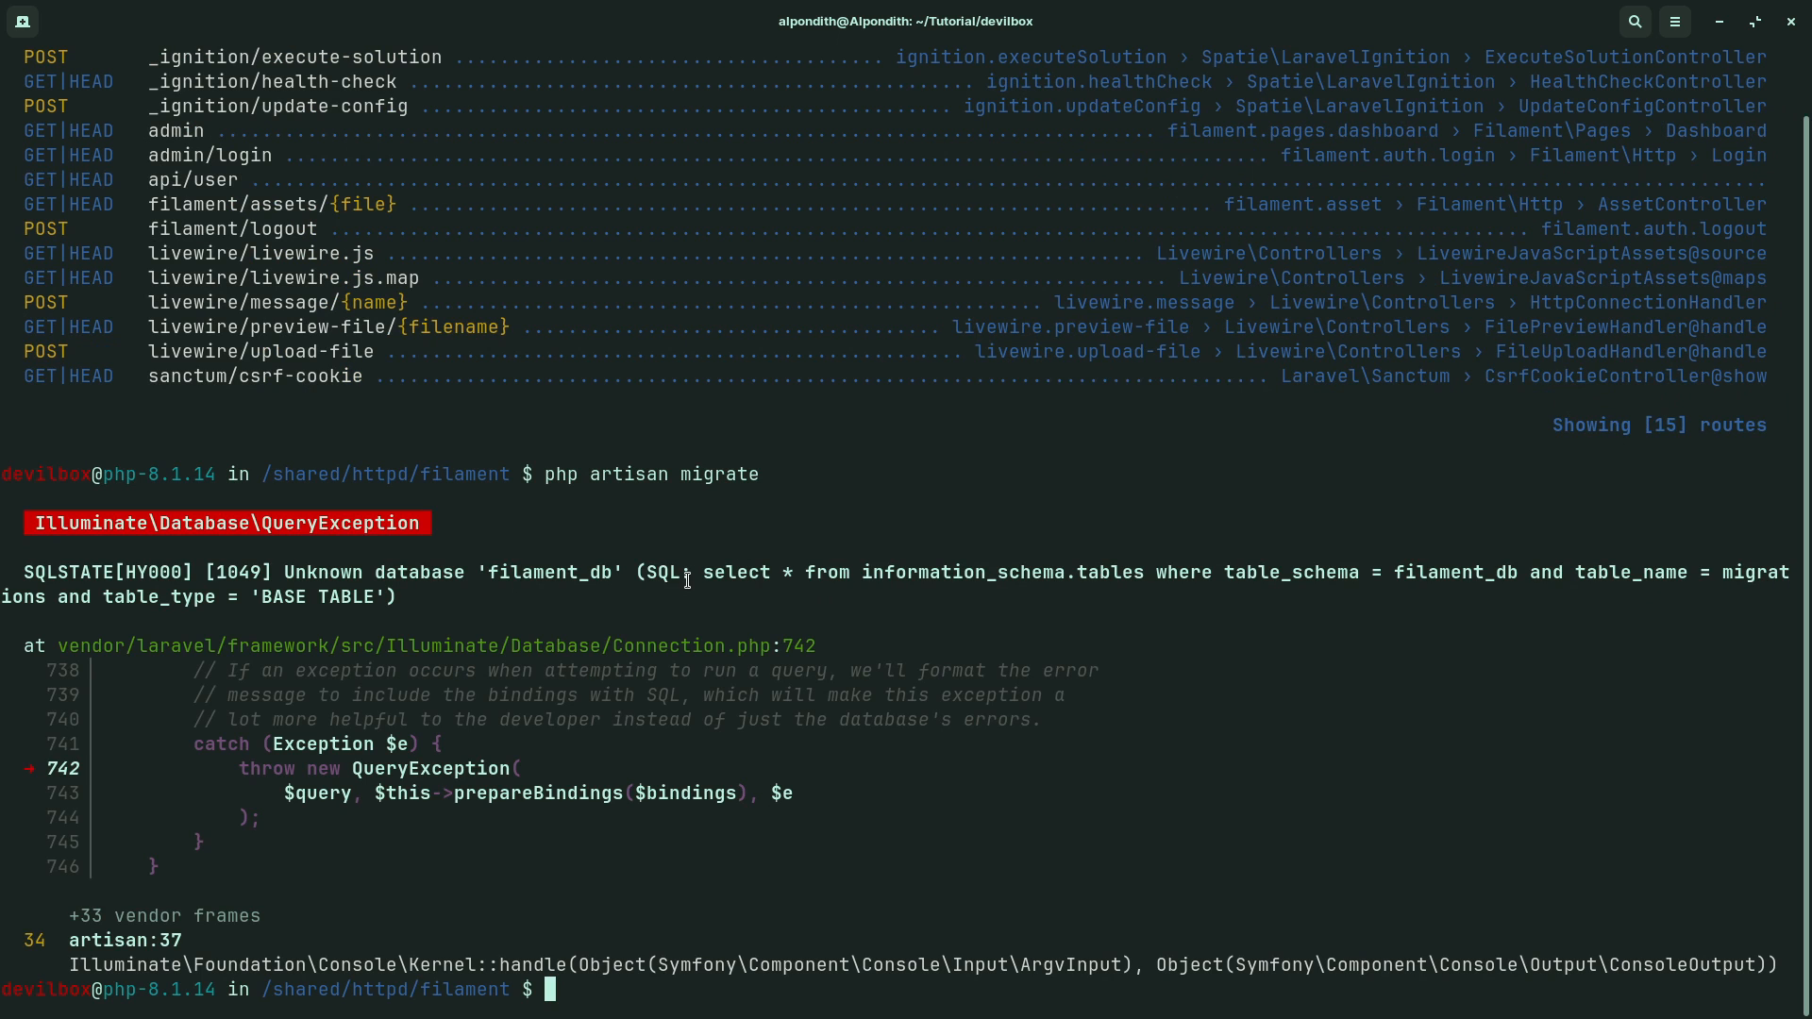
pyautogui.doubleClick(548, 572)
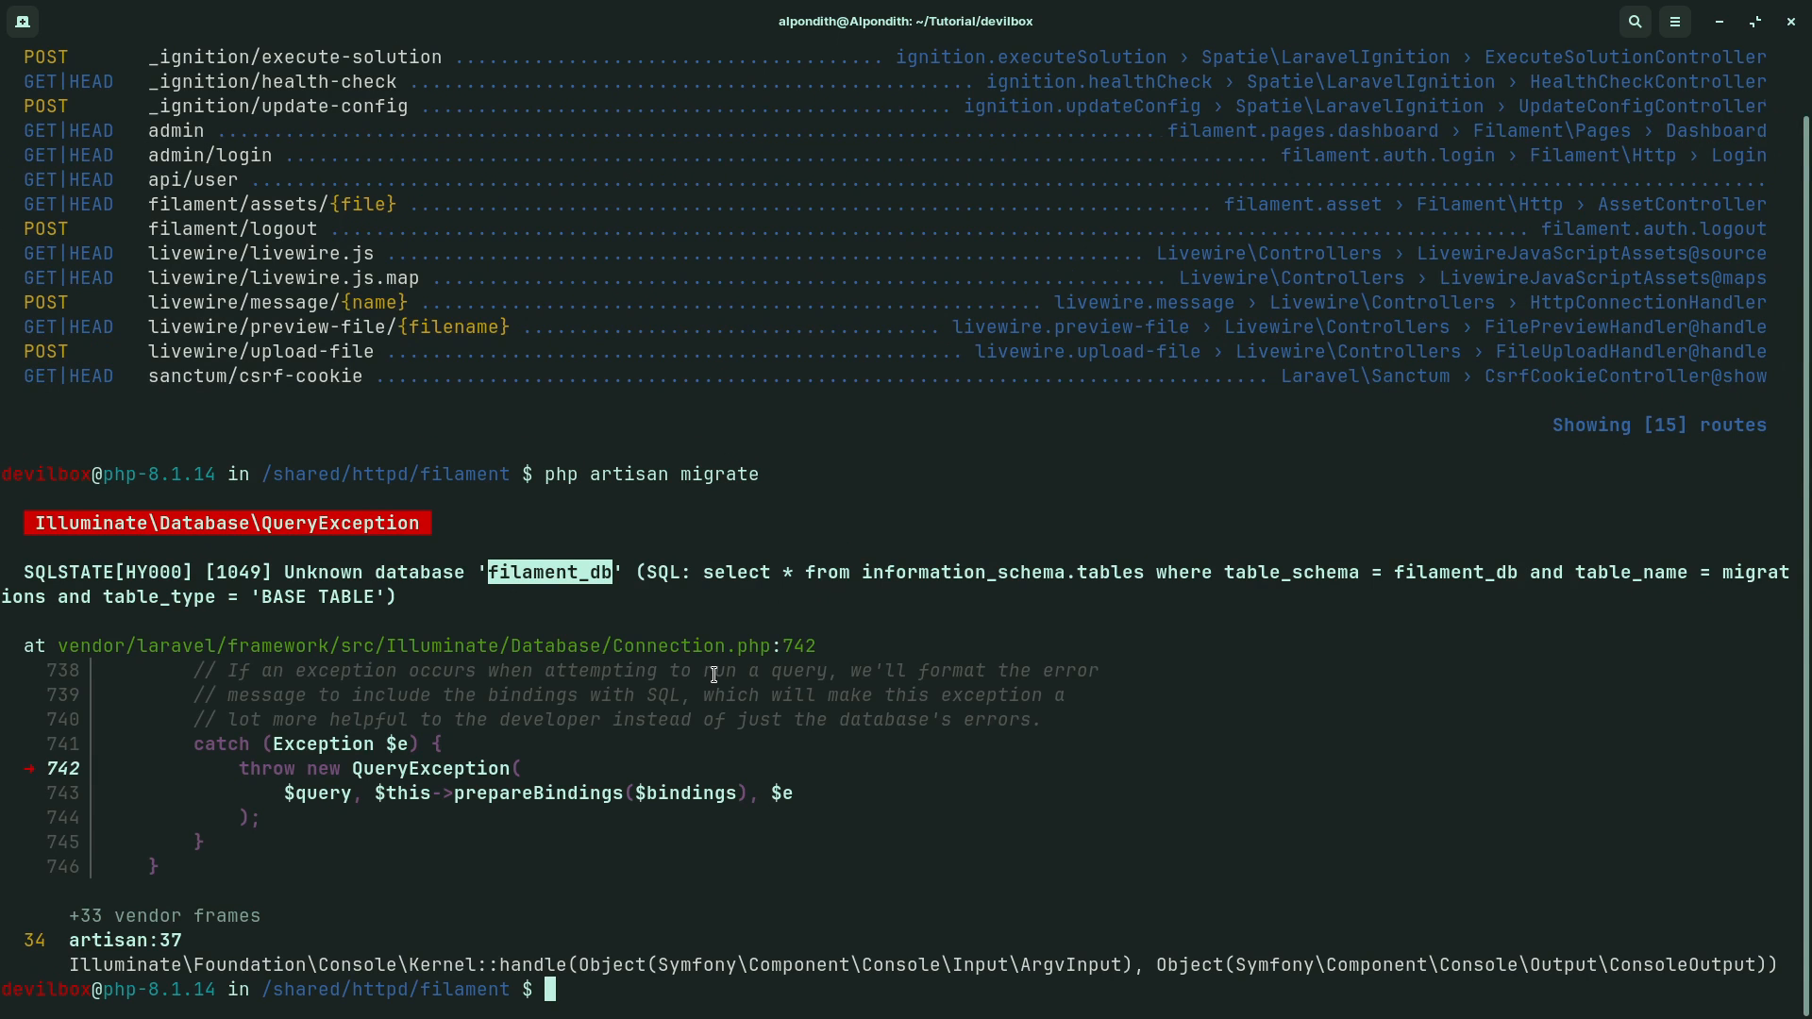
pyautogui.press('ctrl+c')
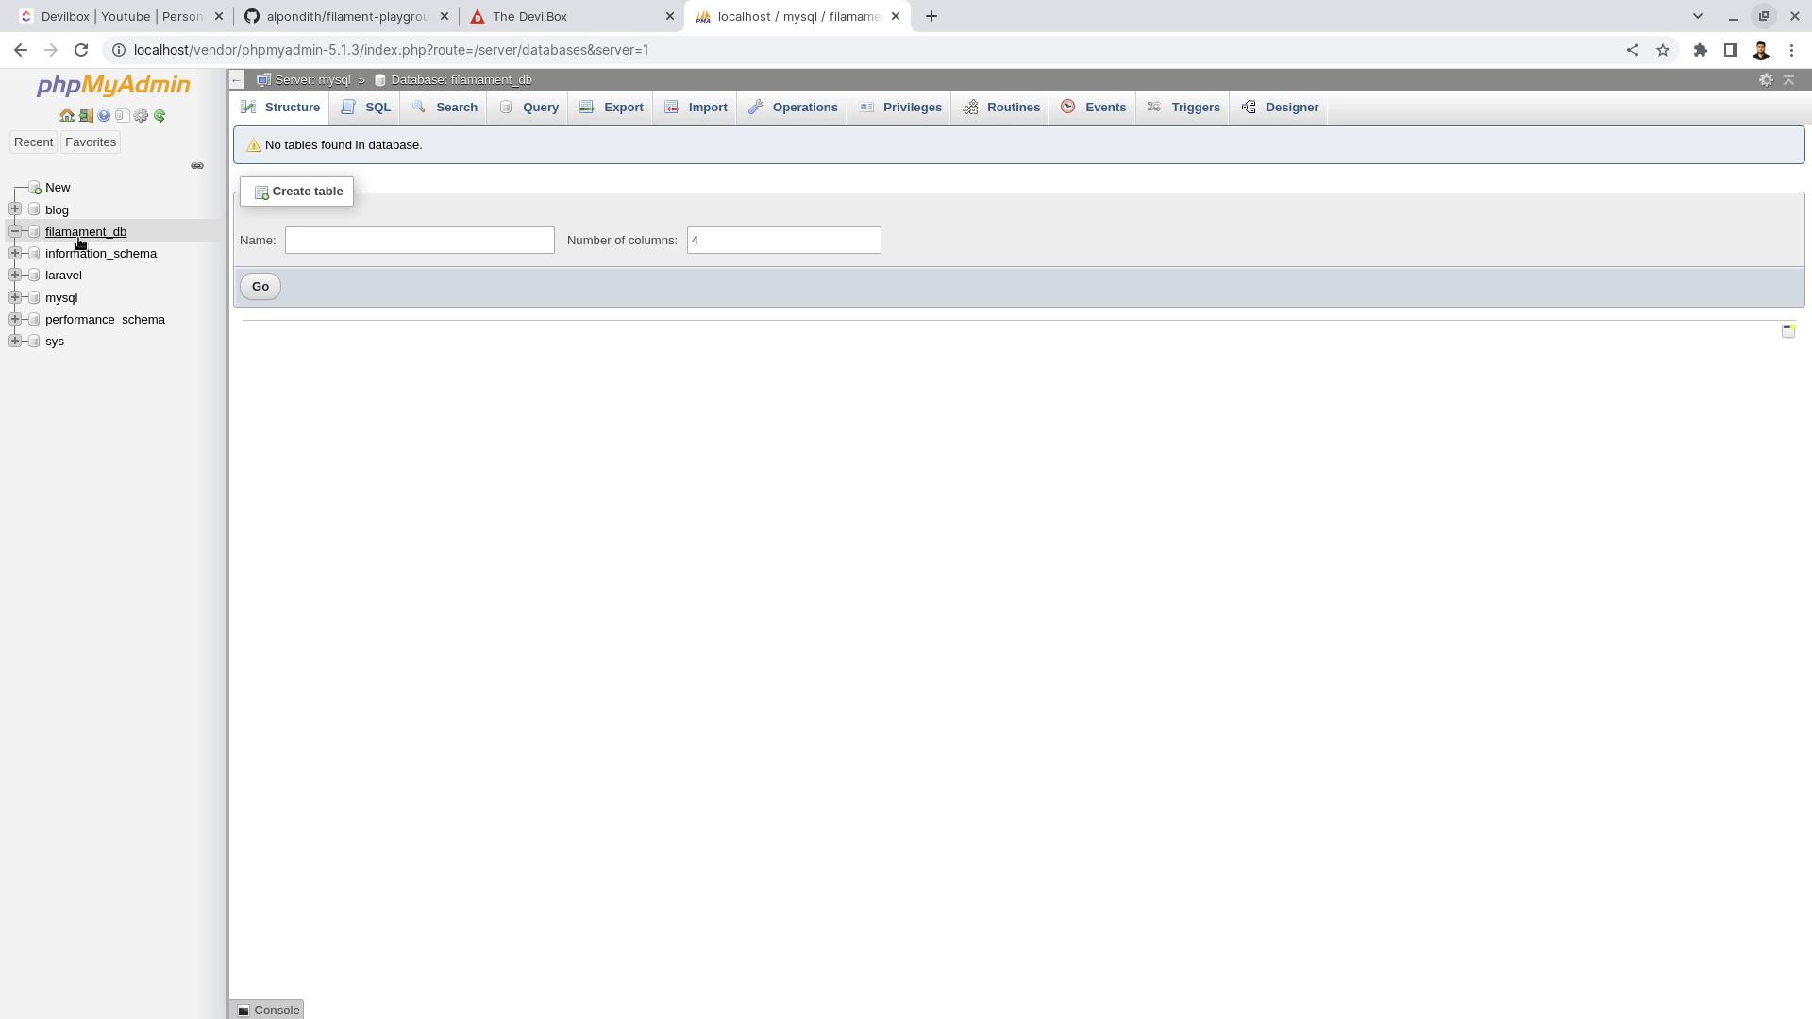
pyautogui.moveTo(79, 238)
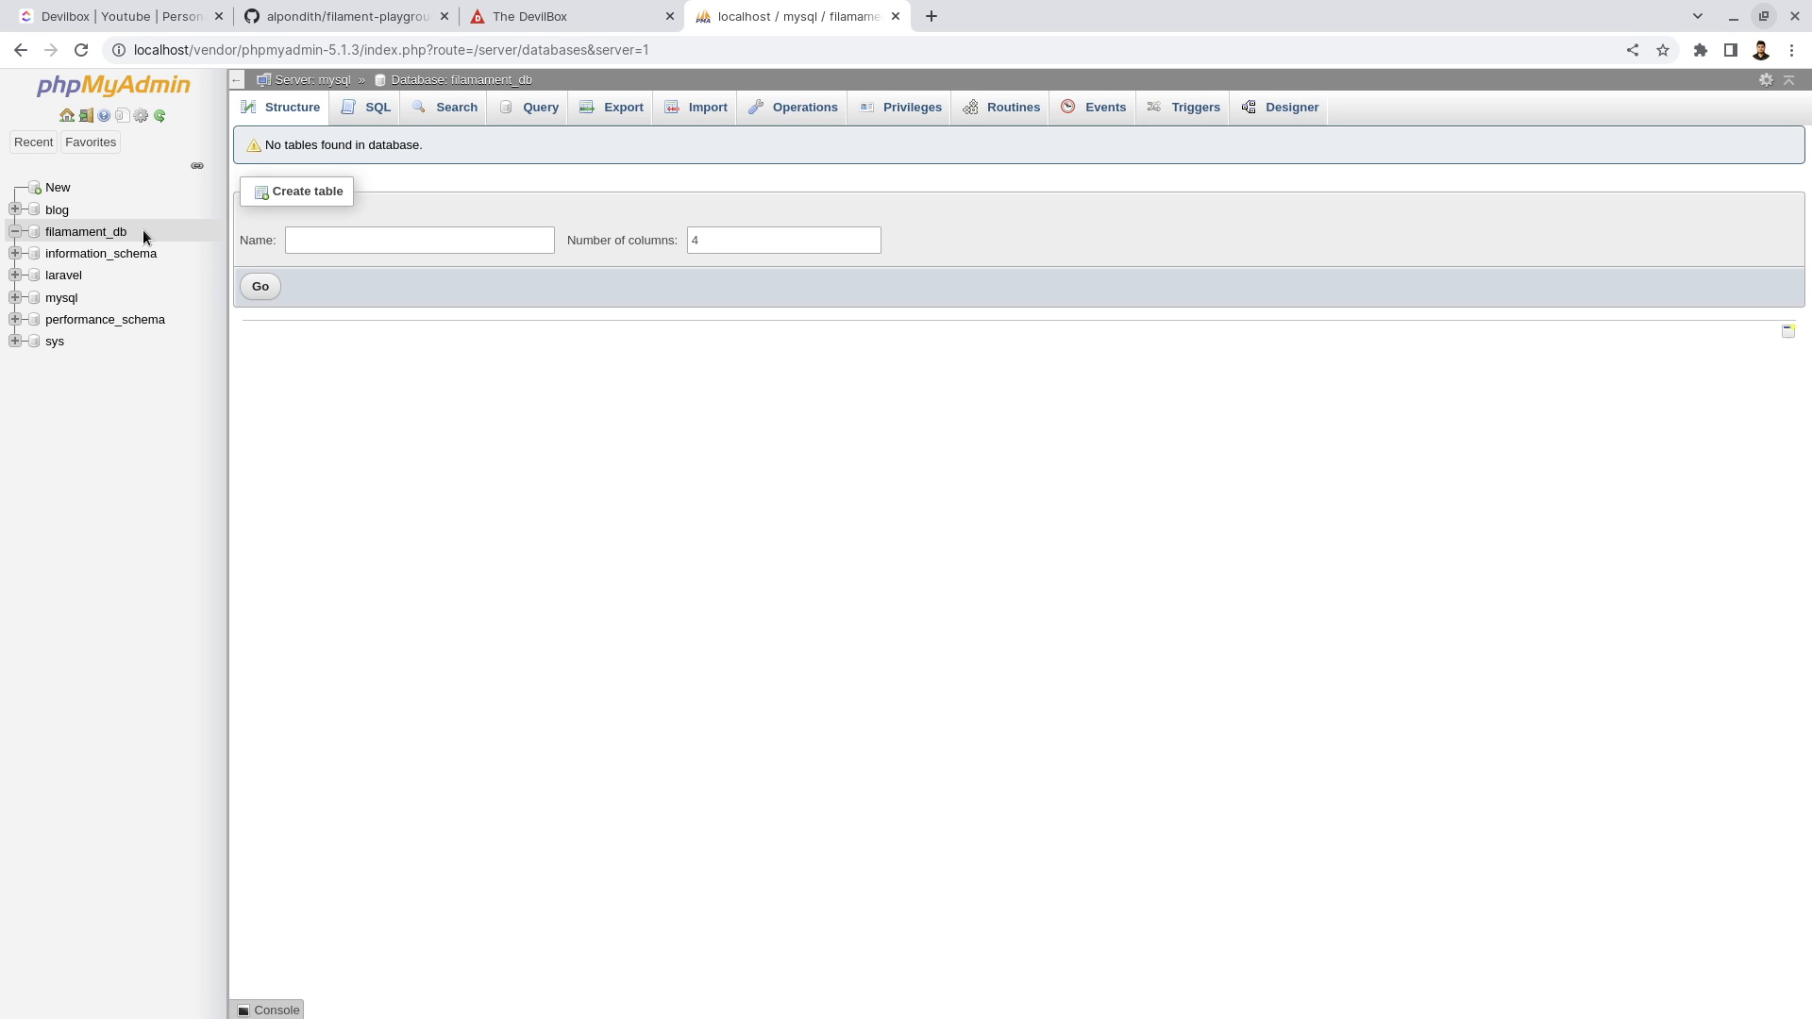
# - Select the filamament_db database in phpMyAdmin to check its exact spelling
pyautogui.doubleClick(85, 230)
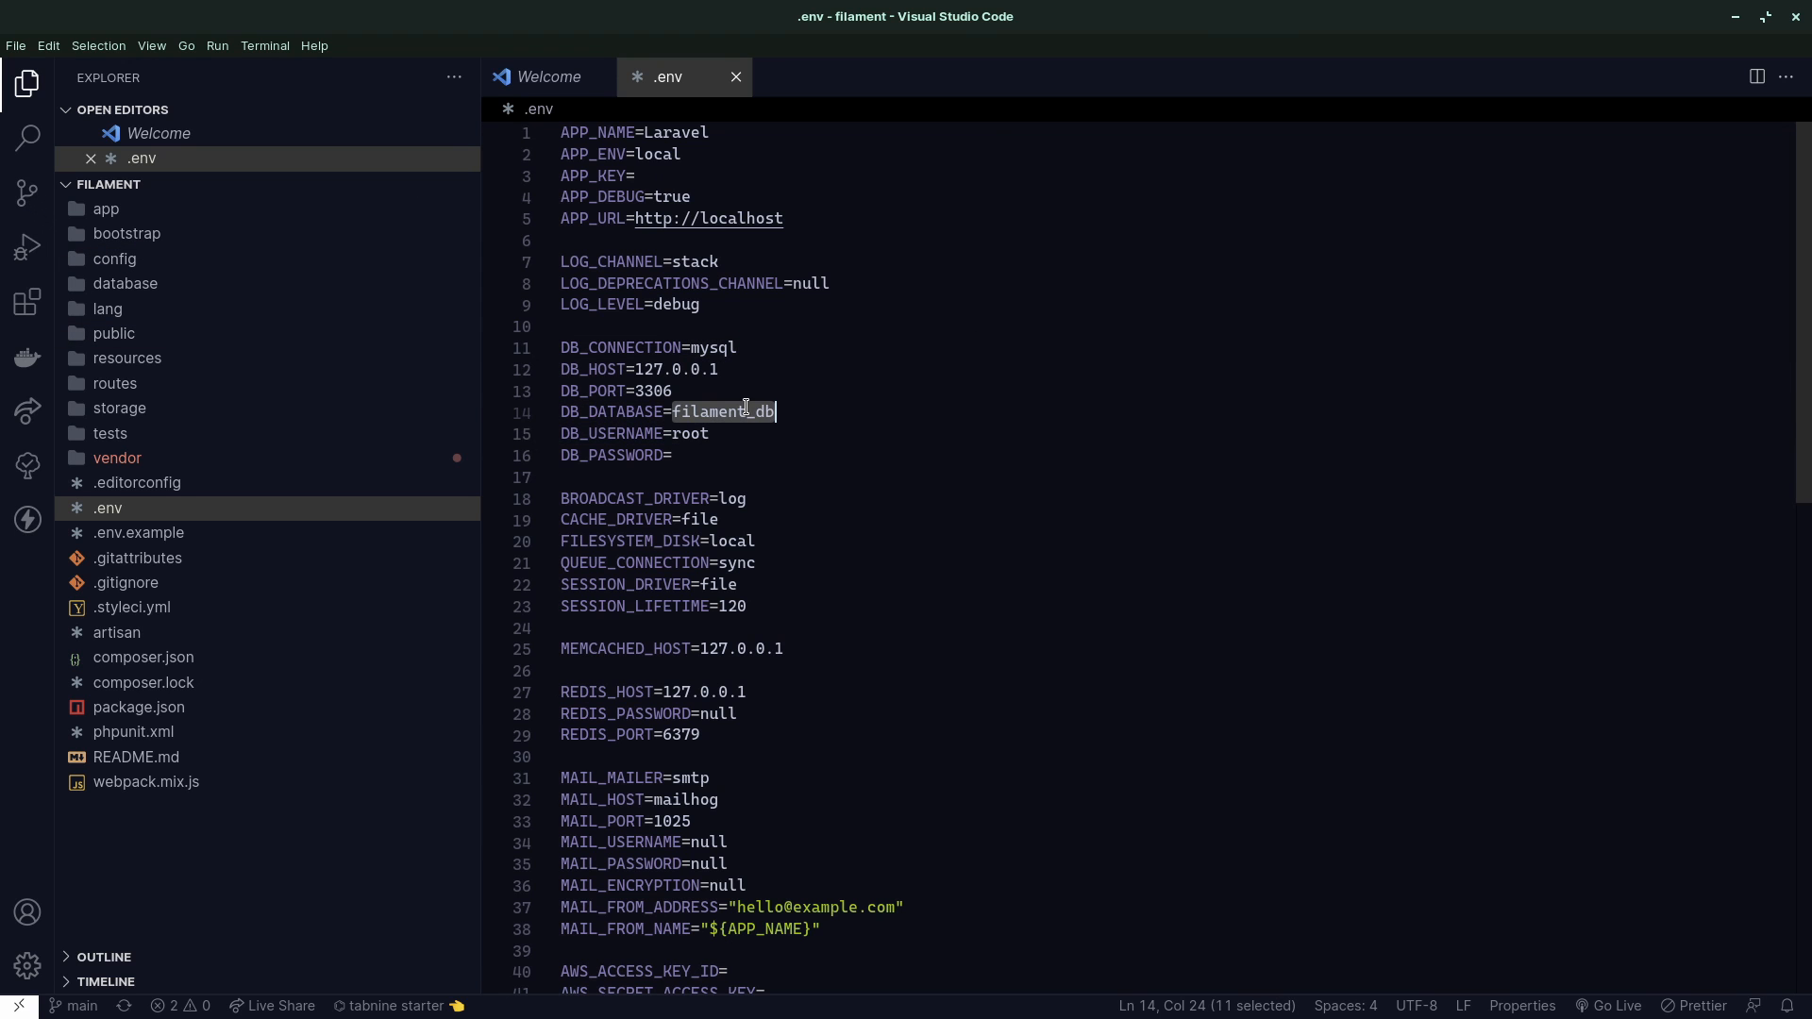
# - Change DB_DATABASE to filamament_db in .env and save the file
pyautogui.write('filamament_db')
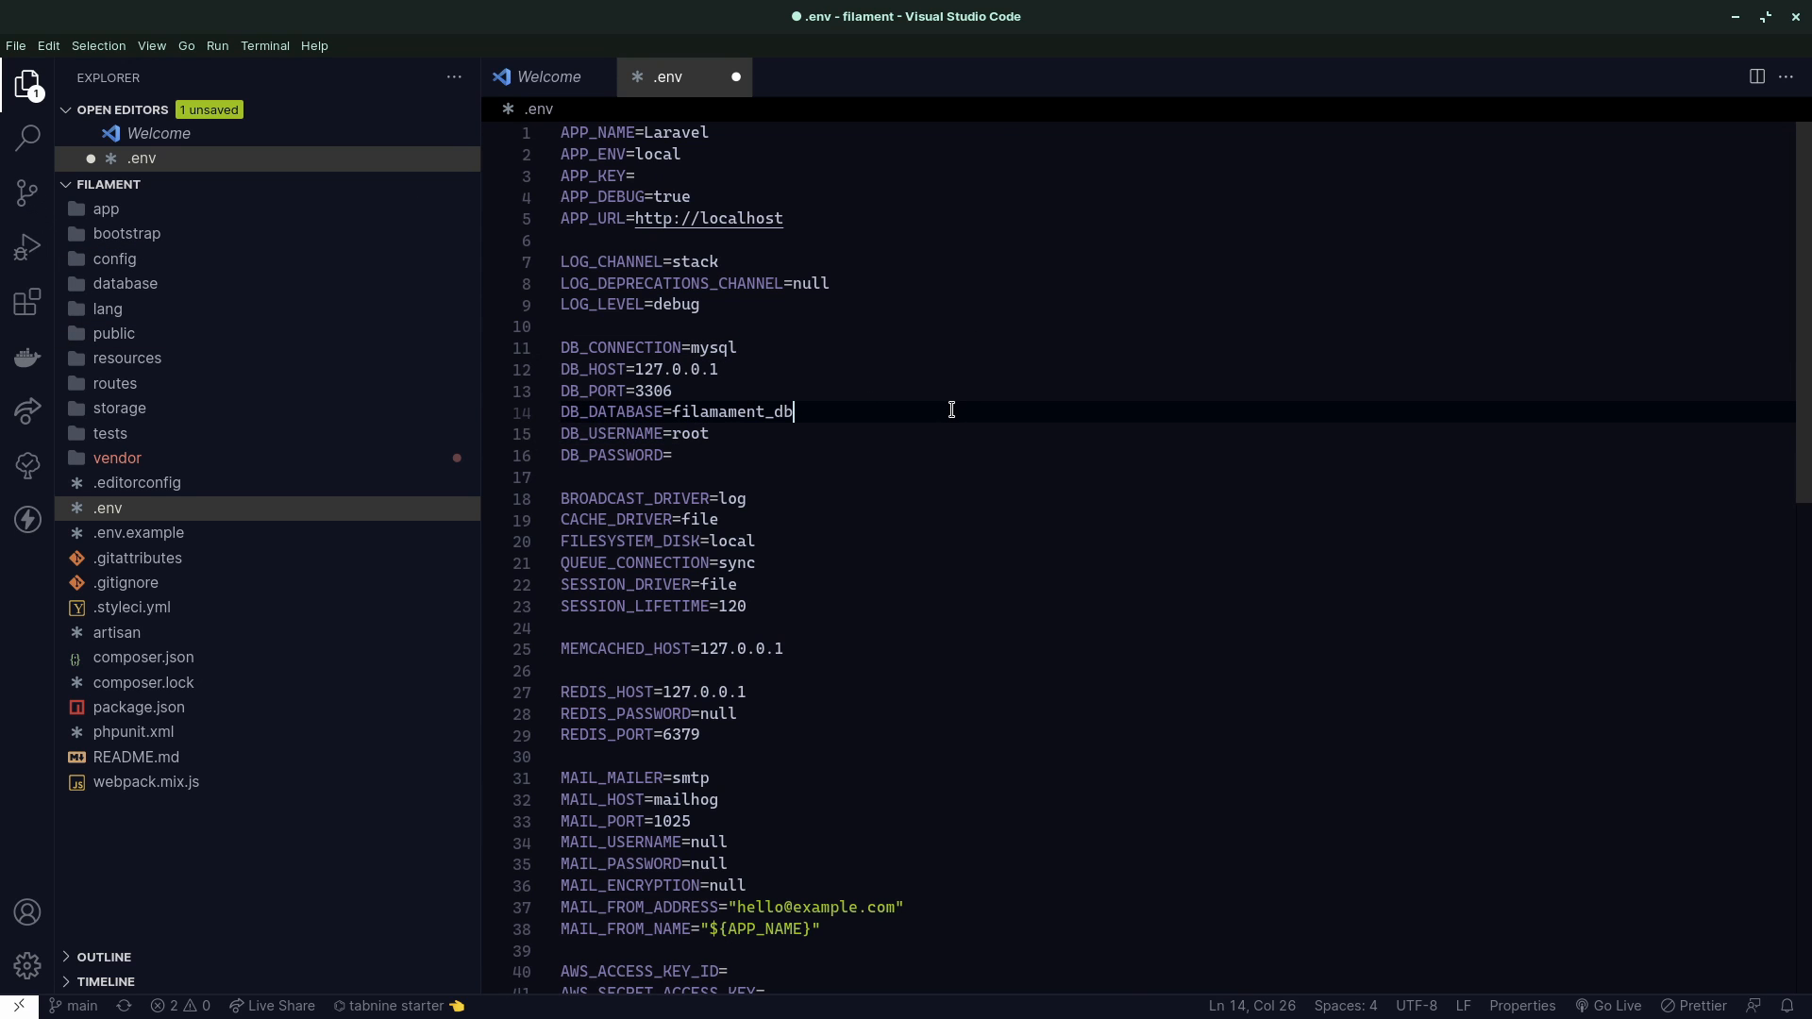
pyautogui.press('Ctrl+S')
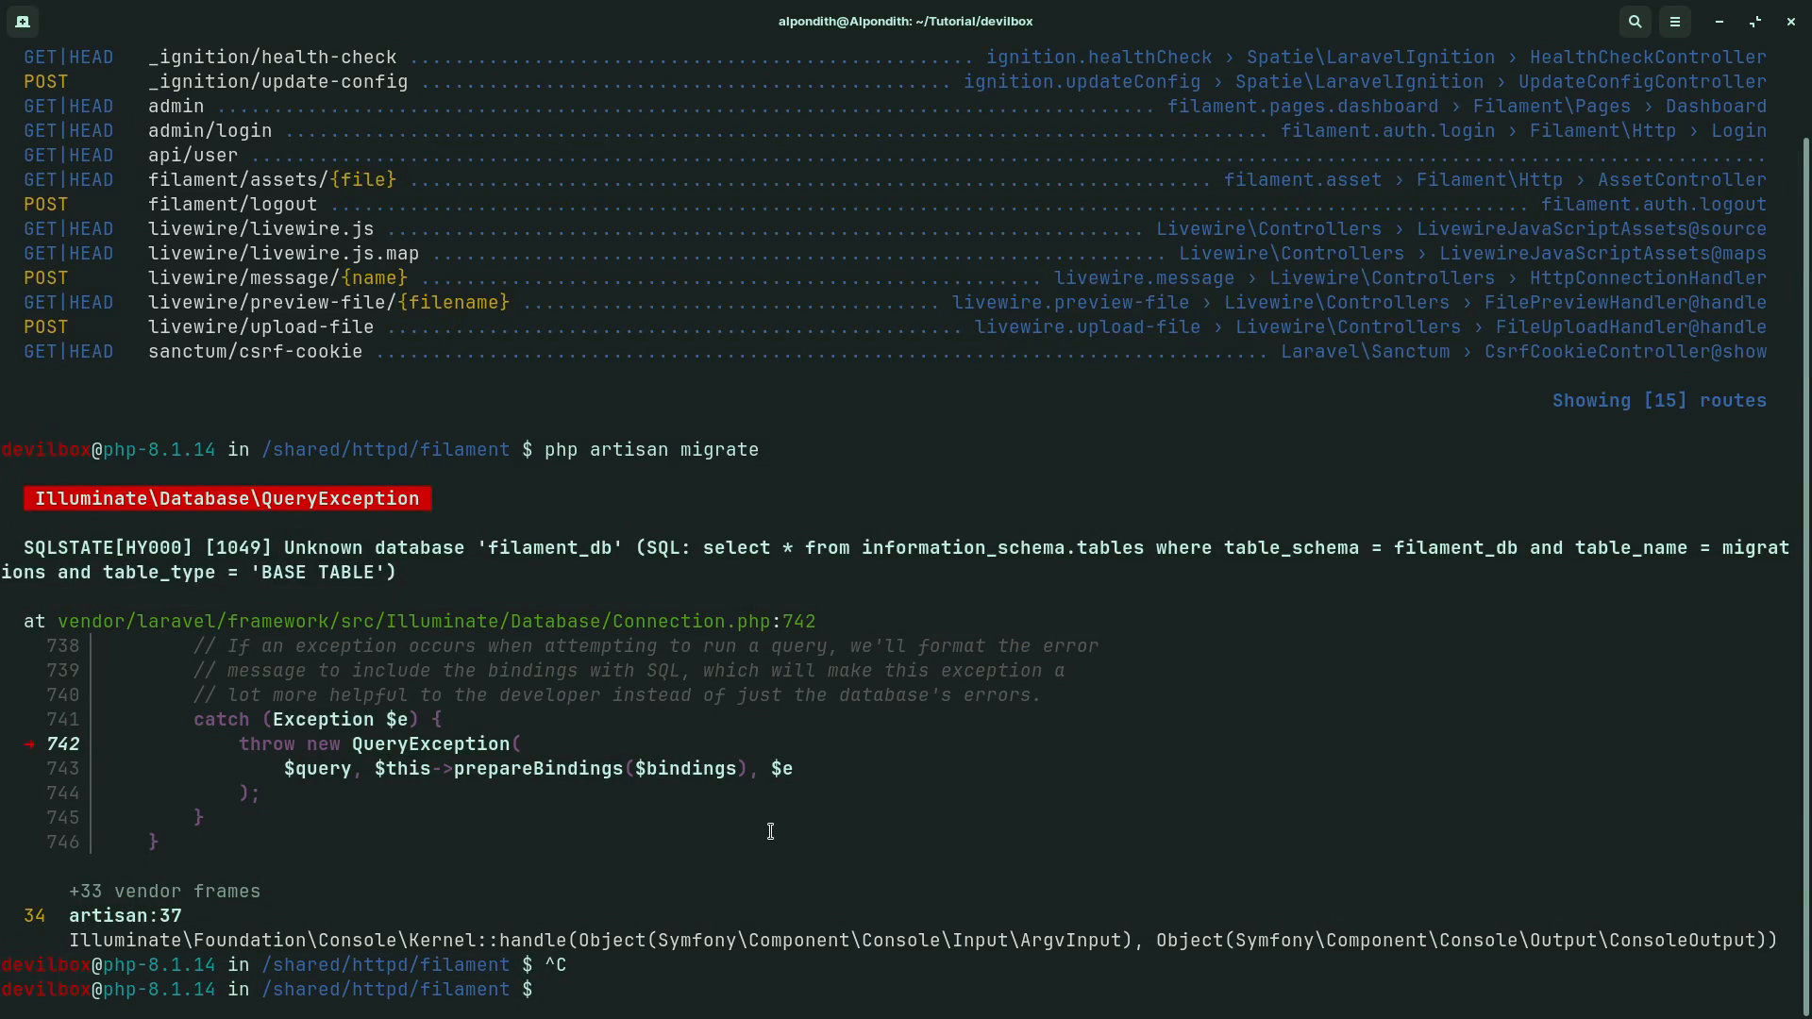
# - Run php artisan migrate, storage:link and key:generate successfully, then clear the screen
pyautogui.write('php artisan migrate')
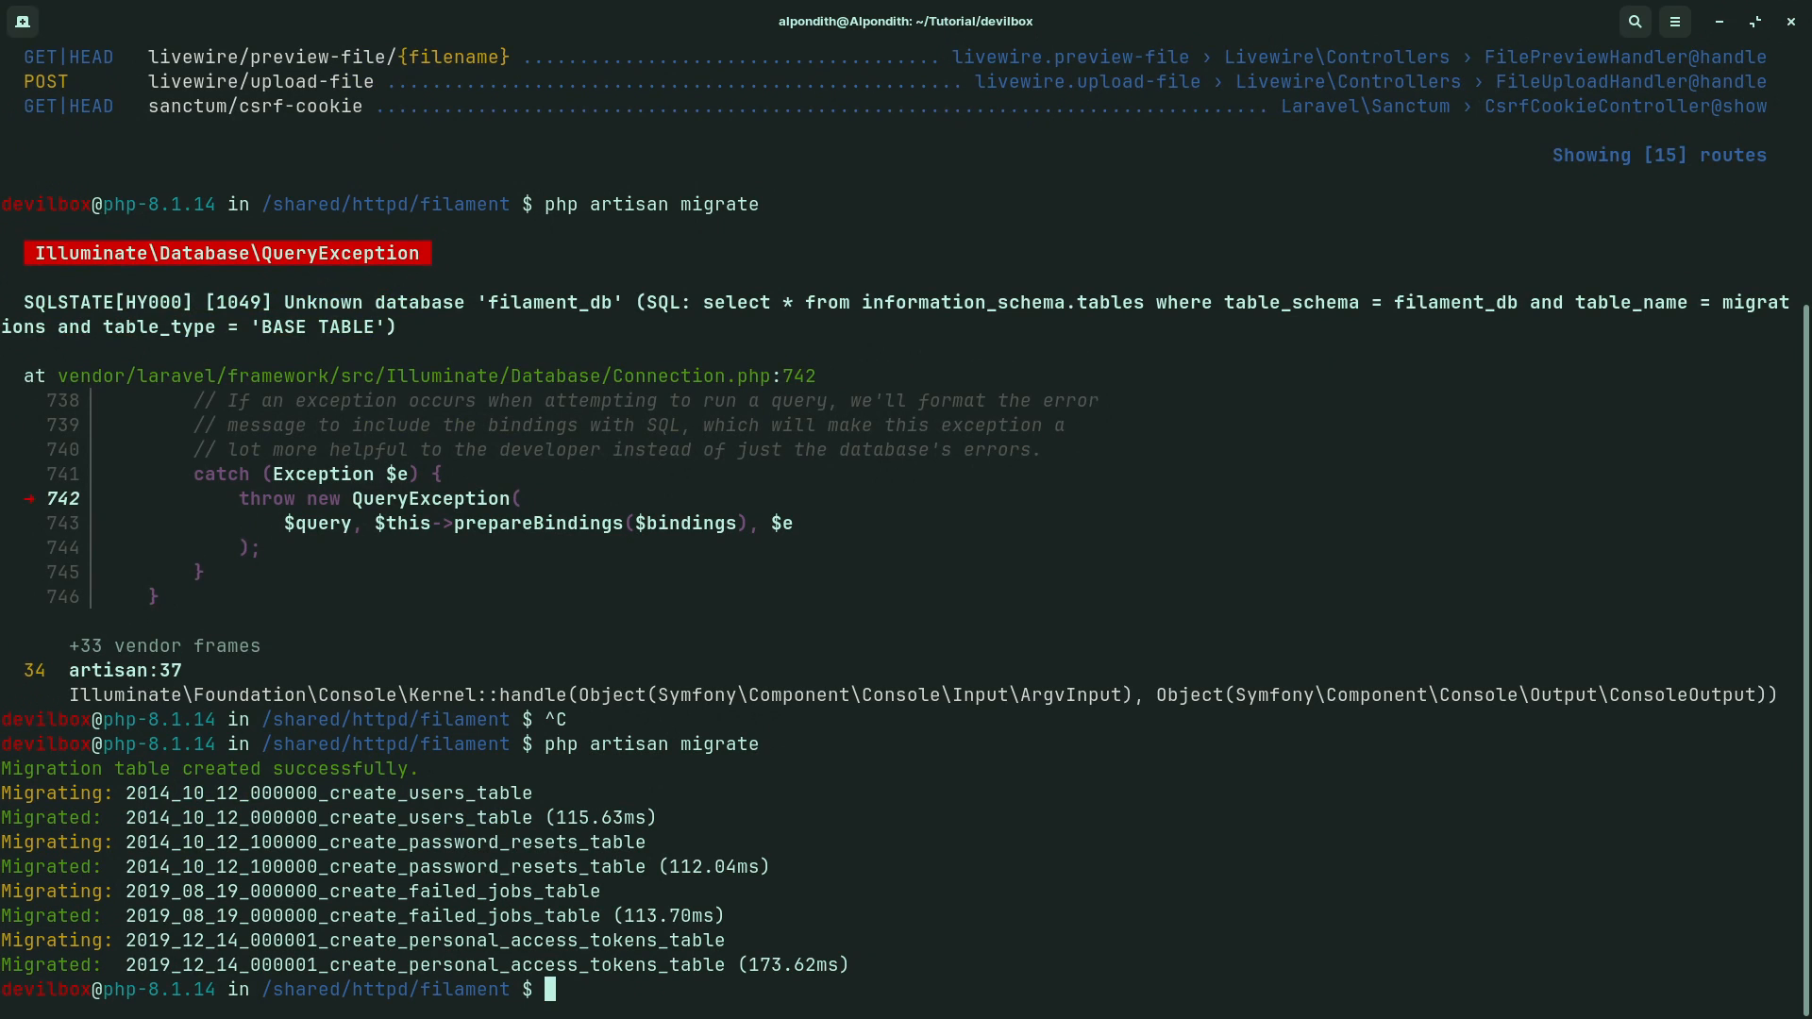
pyautogui.write('php artisan')
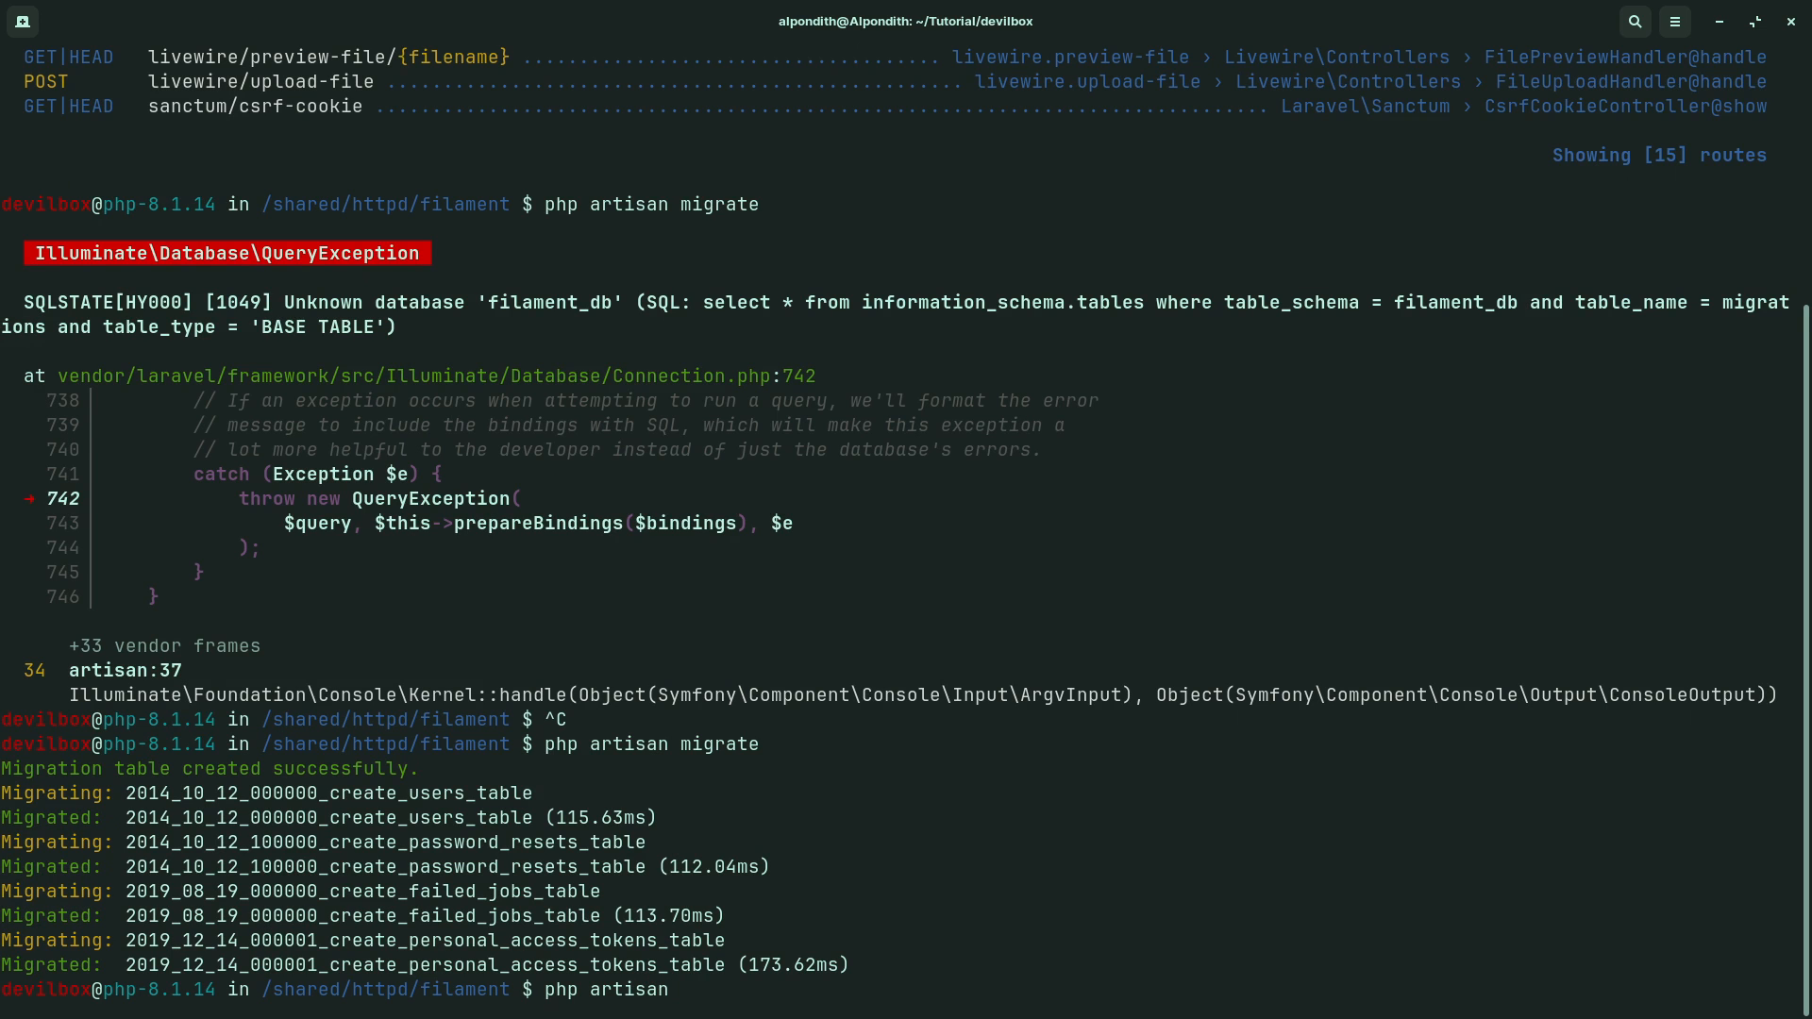
pyautogui.write('storage:link')
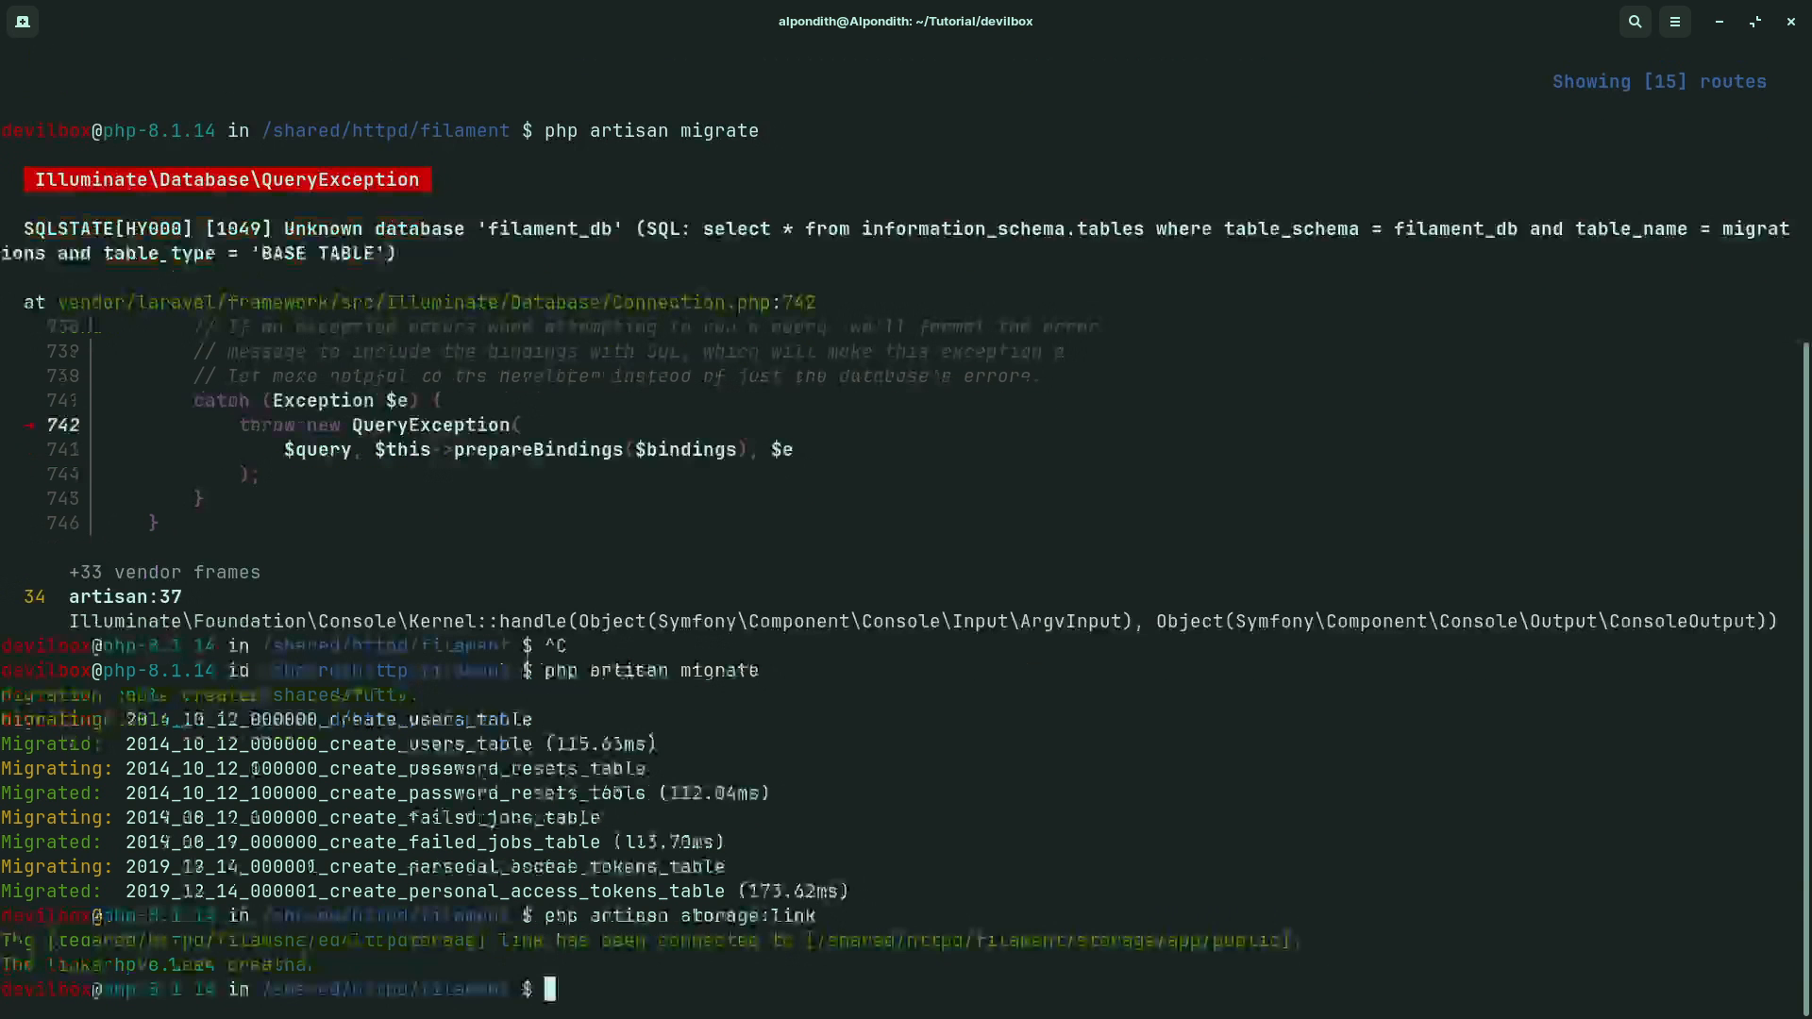
pyautogui.write('php artisan key')
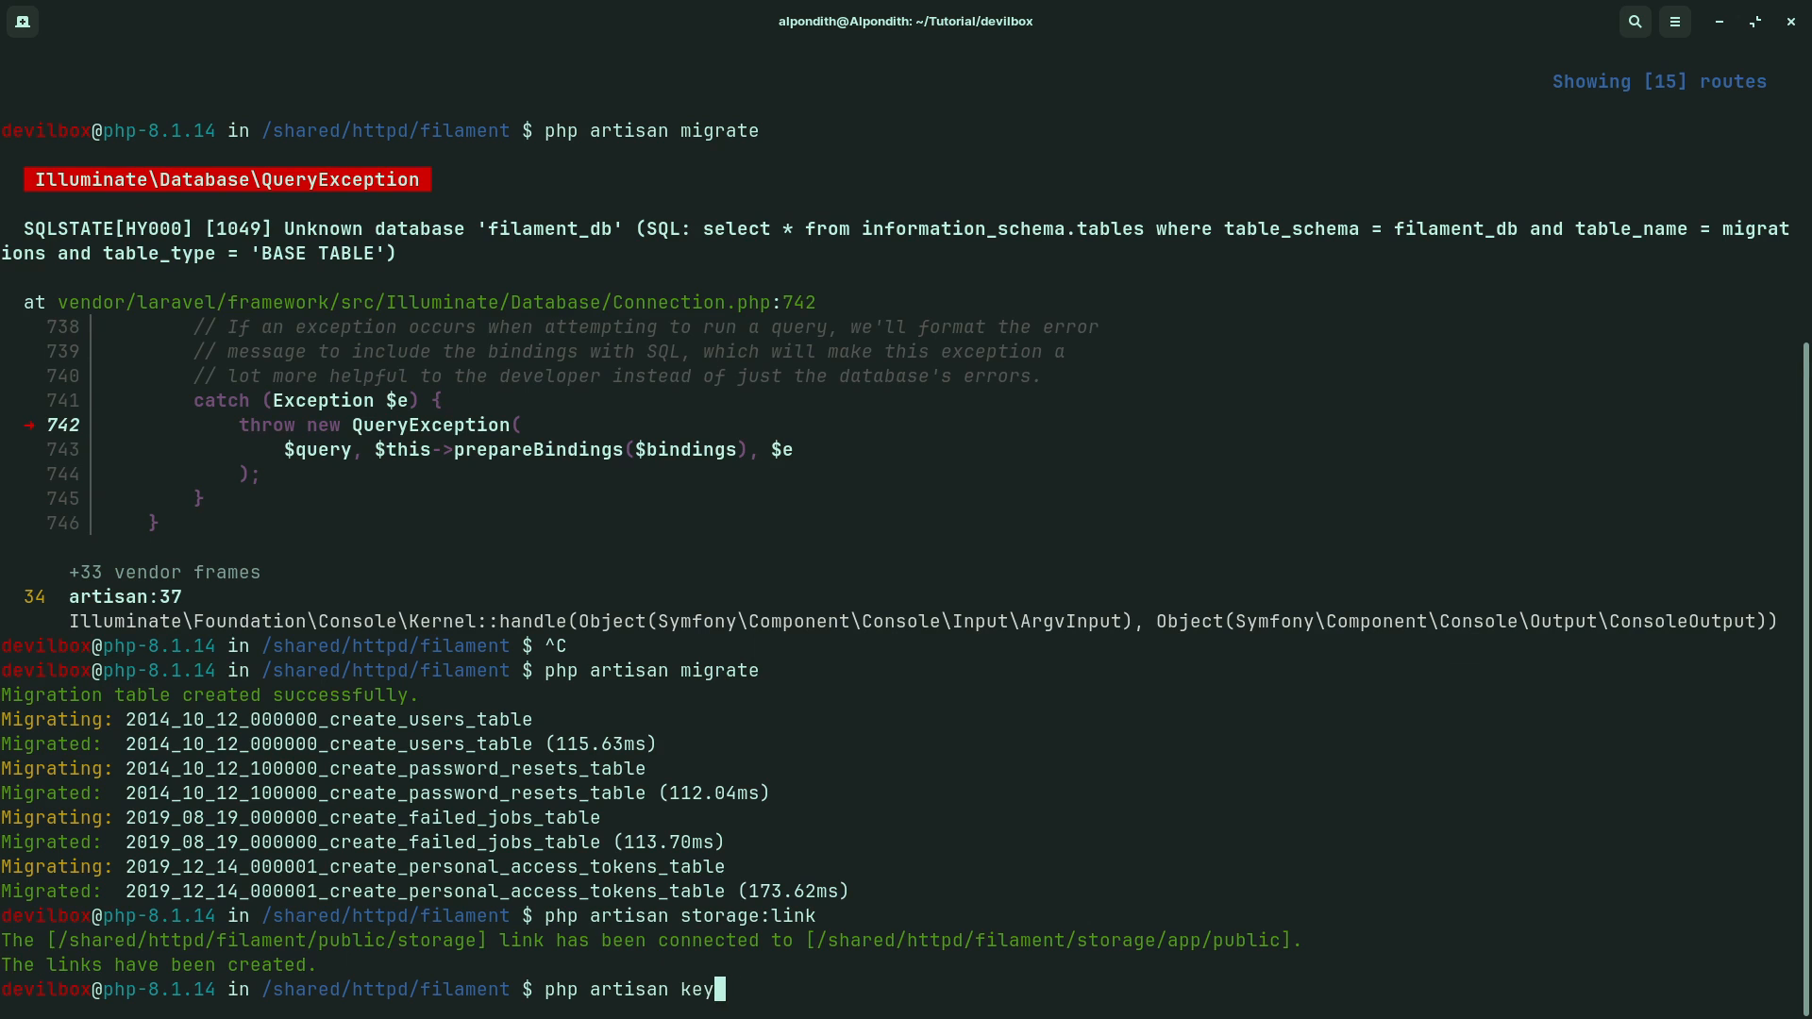
pyautogui.write(':generate')
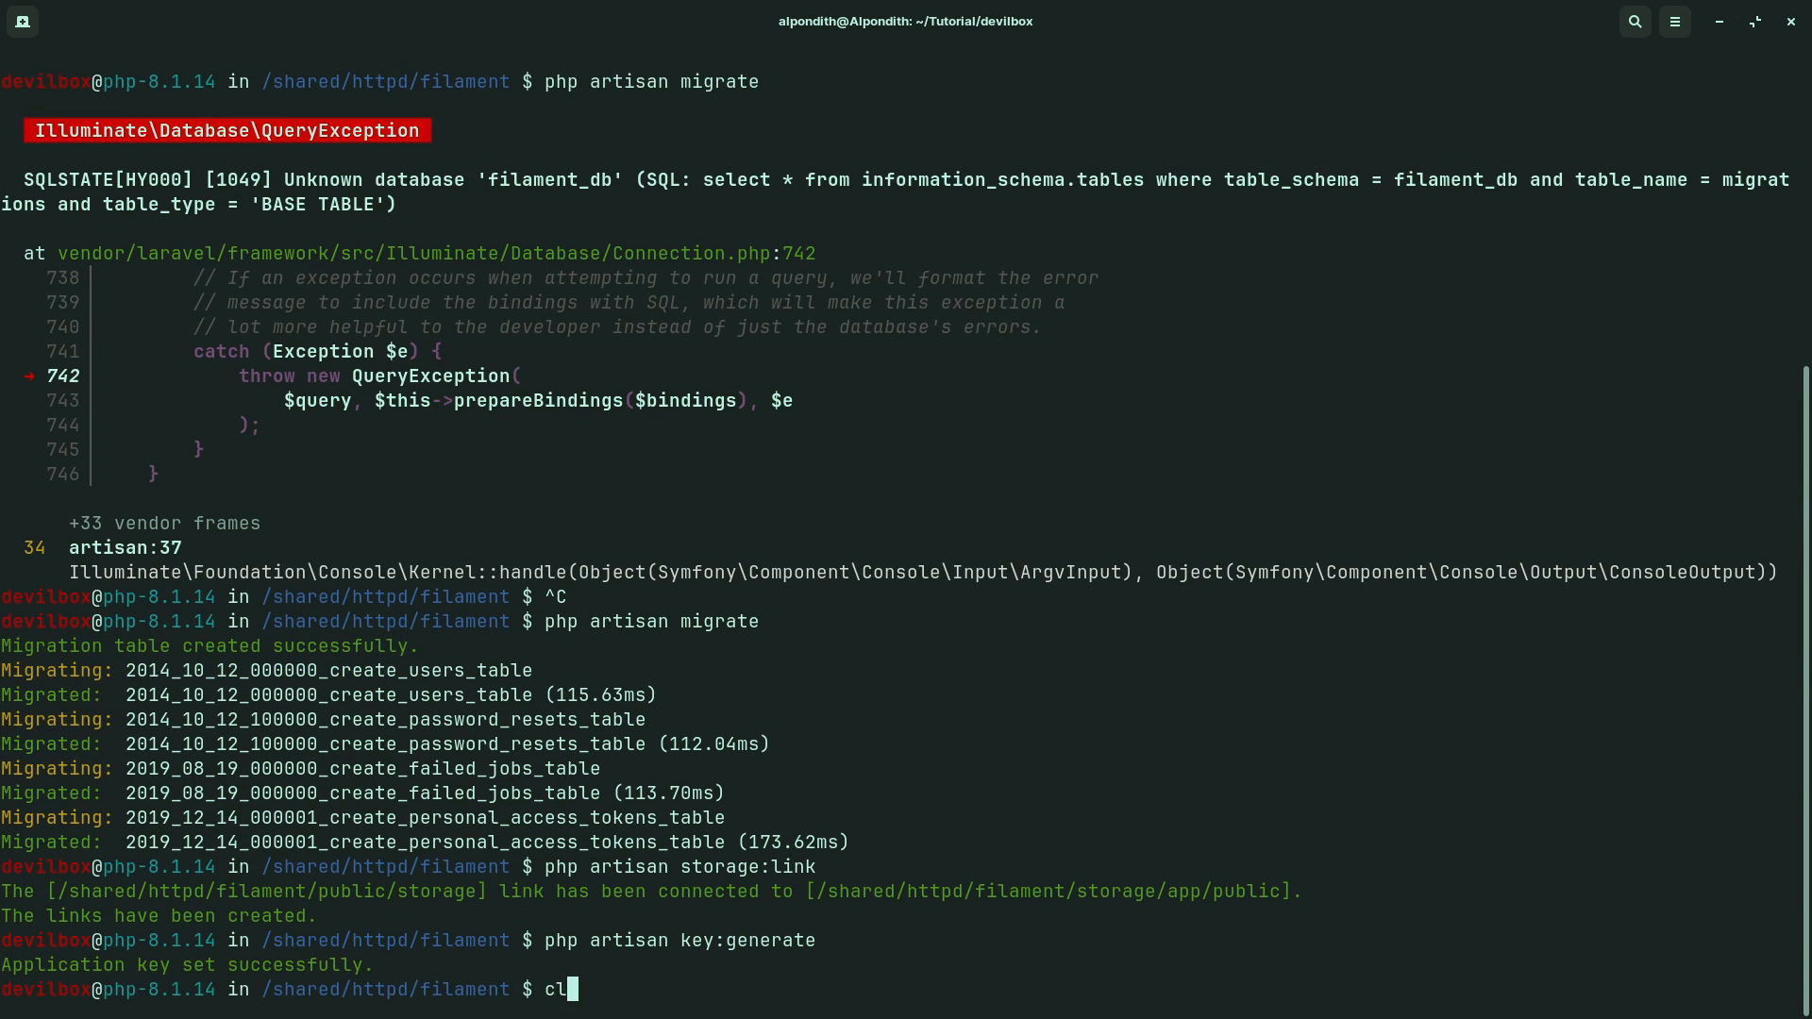
pyautogui.press('Return')
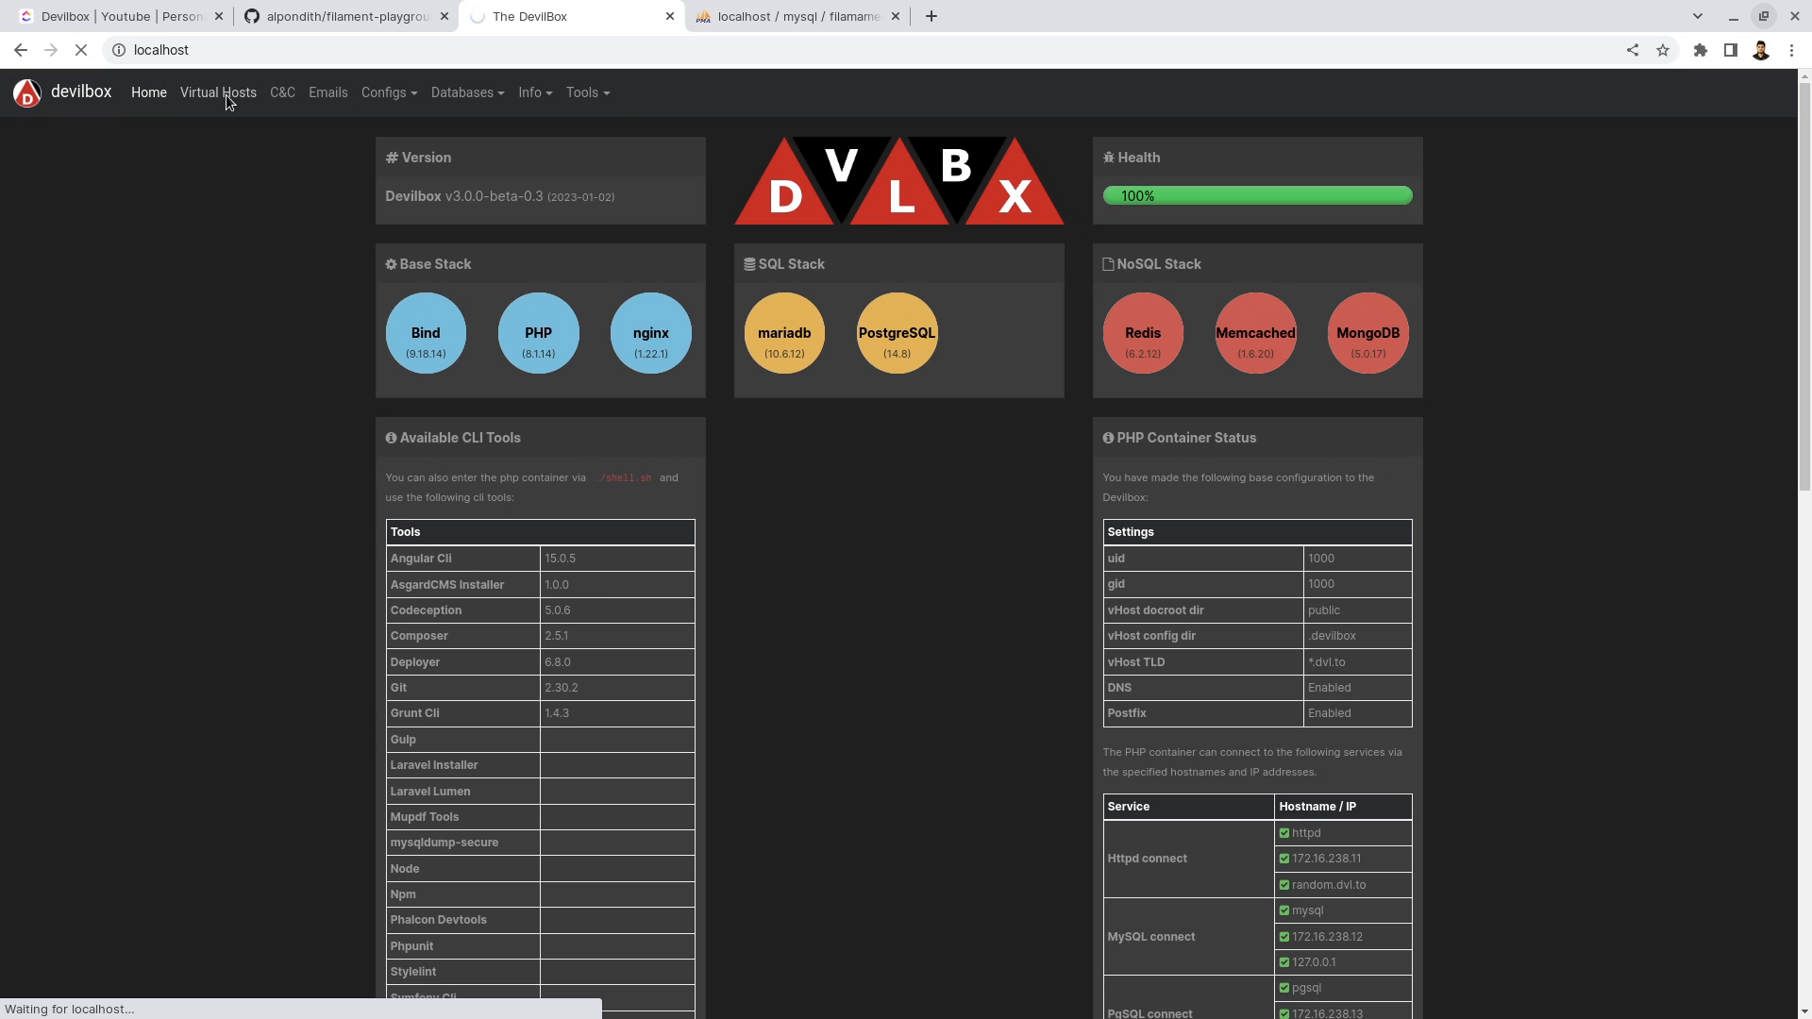
# - From Virtual Hosts, load the filament.dvl.to and blog.dvl.to sites
pyautogui.click(219, 93)
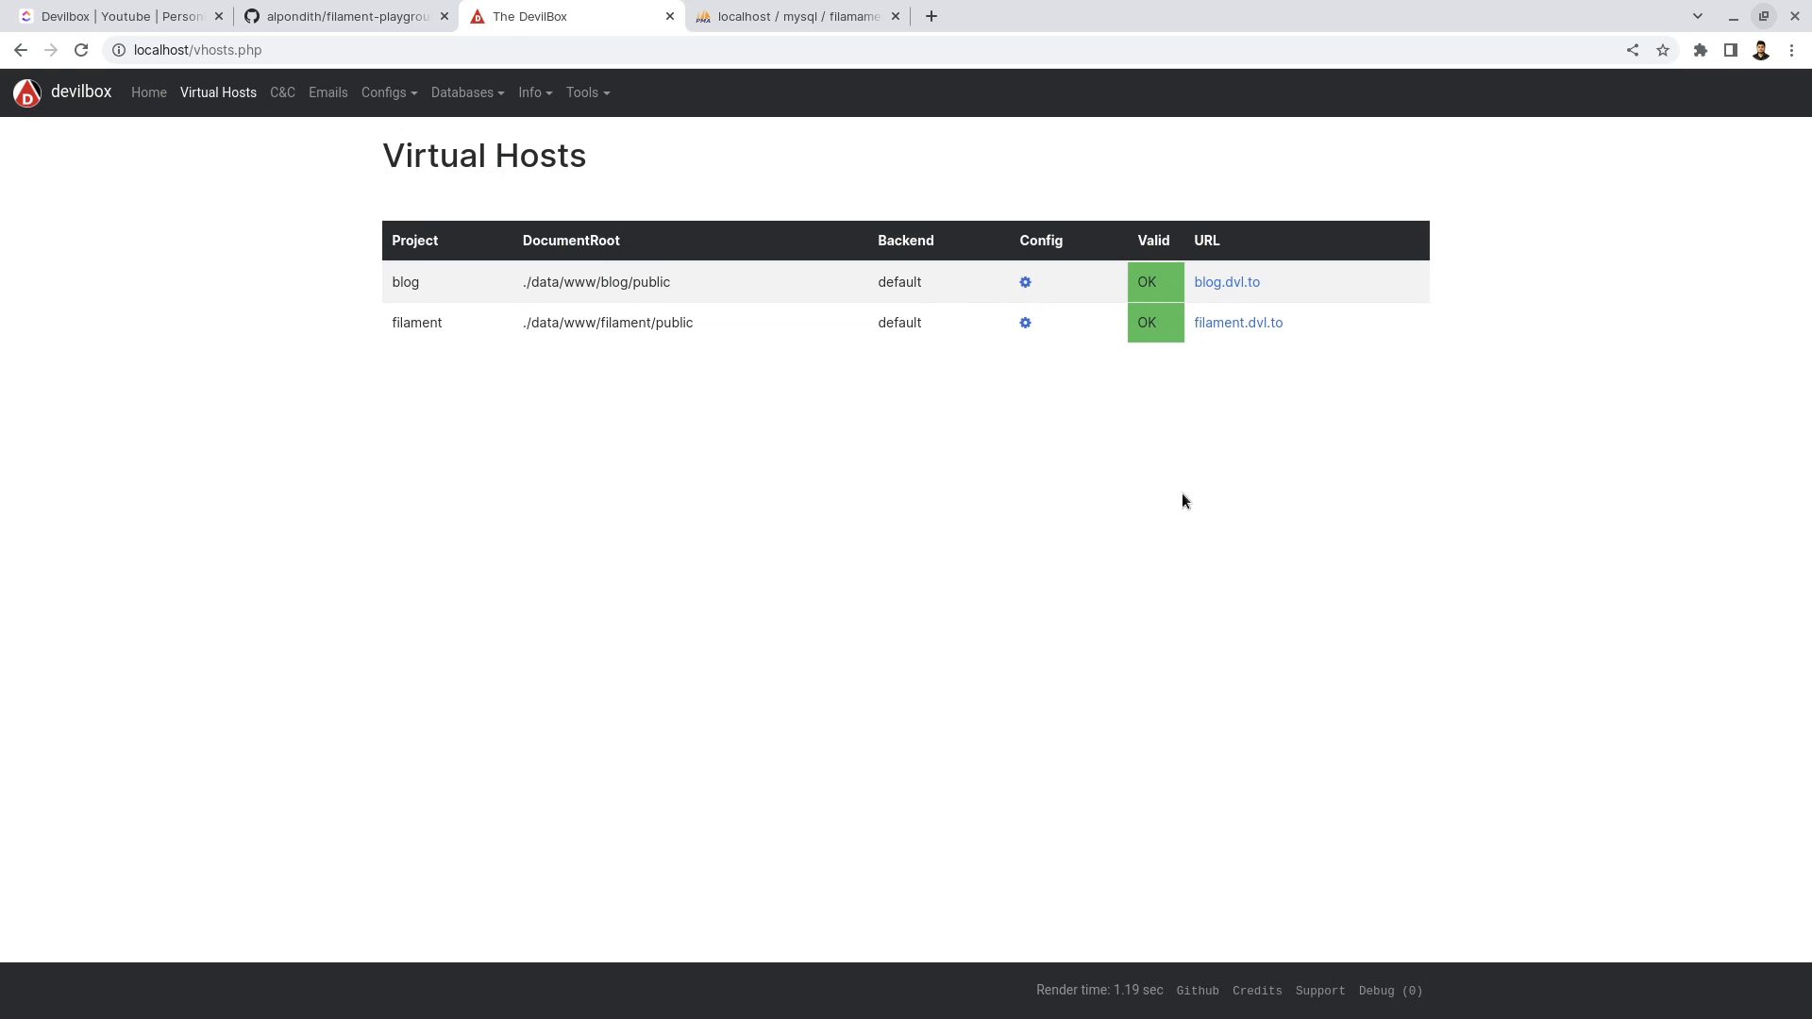
pyautogui.moveTo(1248, 332)
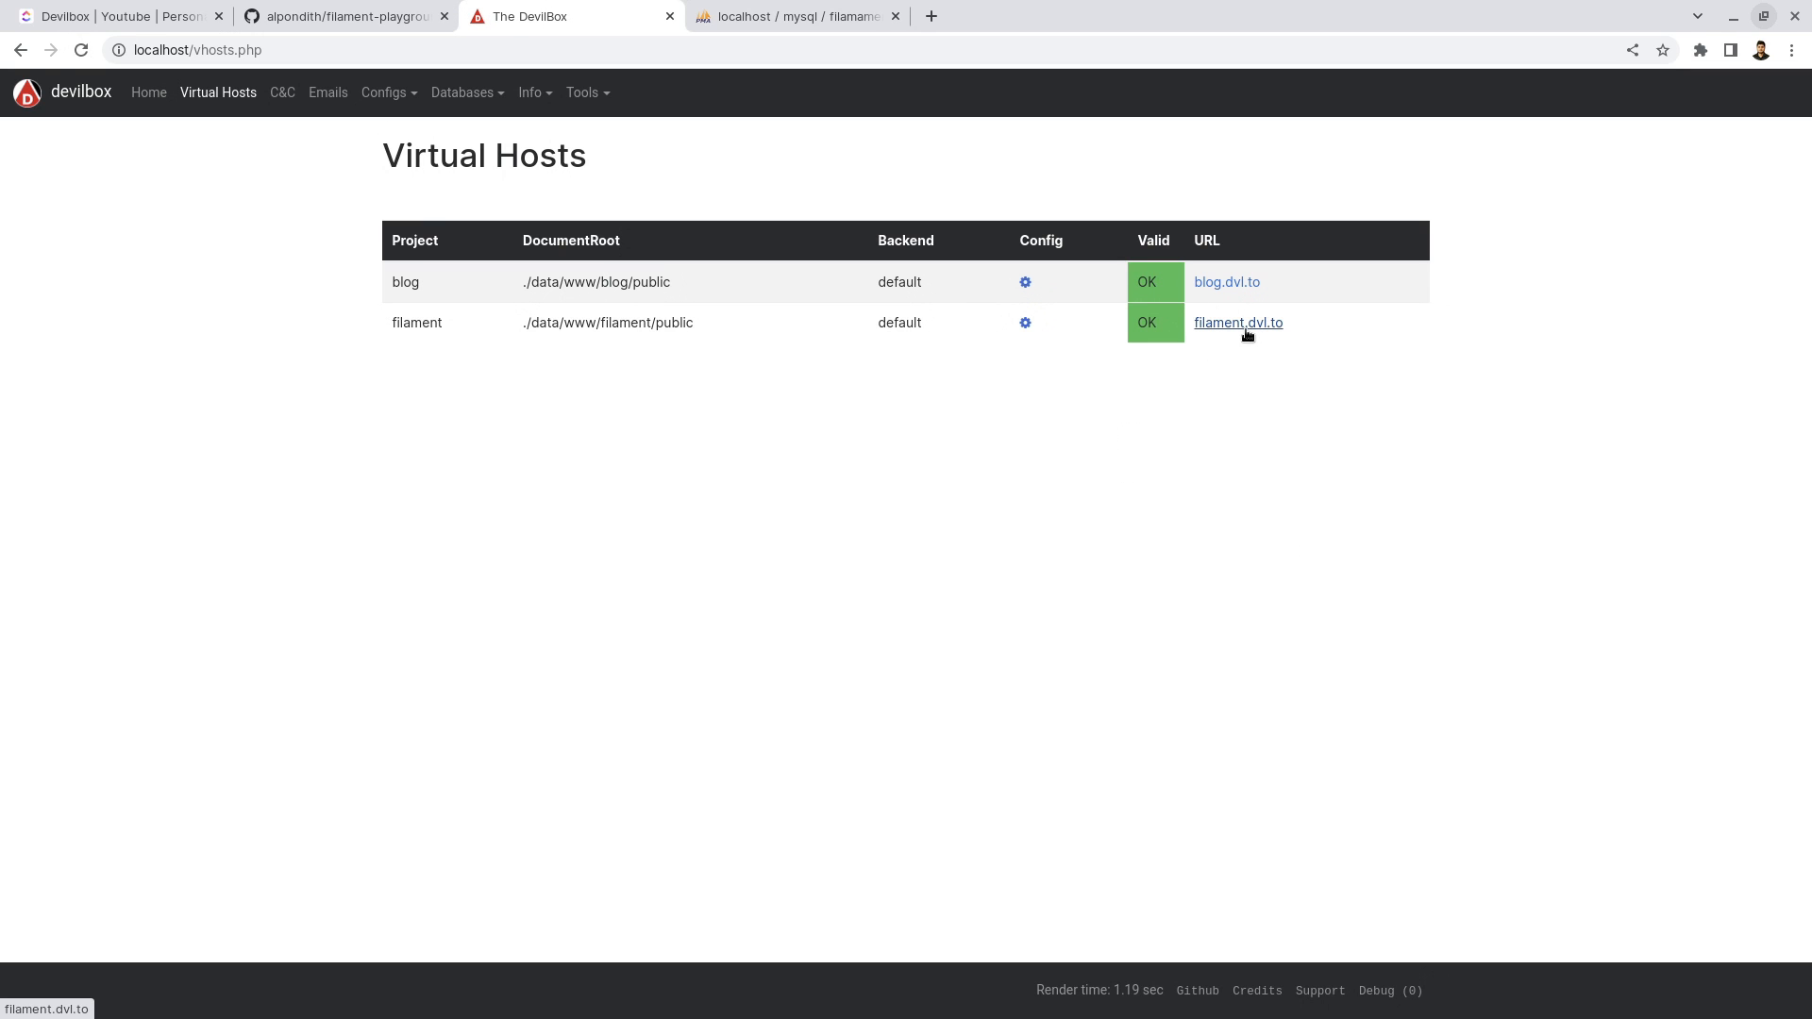
pyautogui.click(1238, 322)
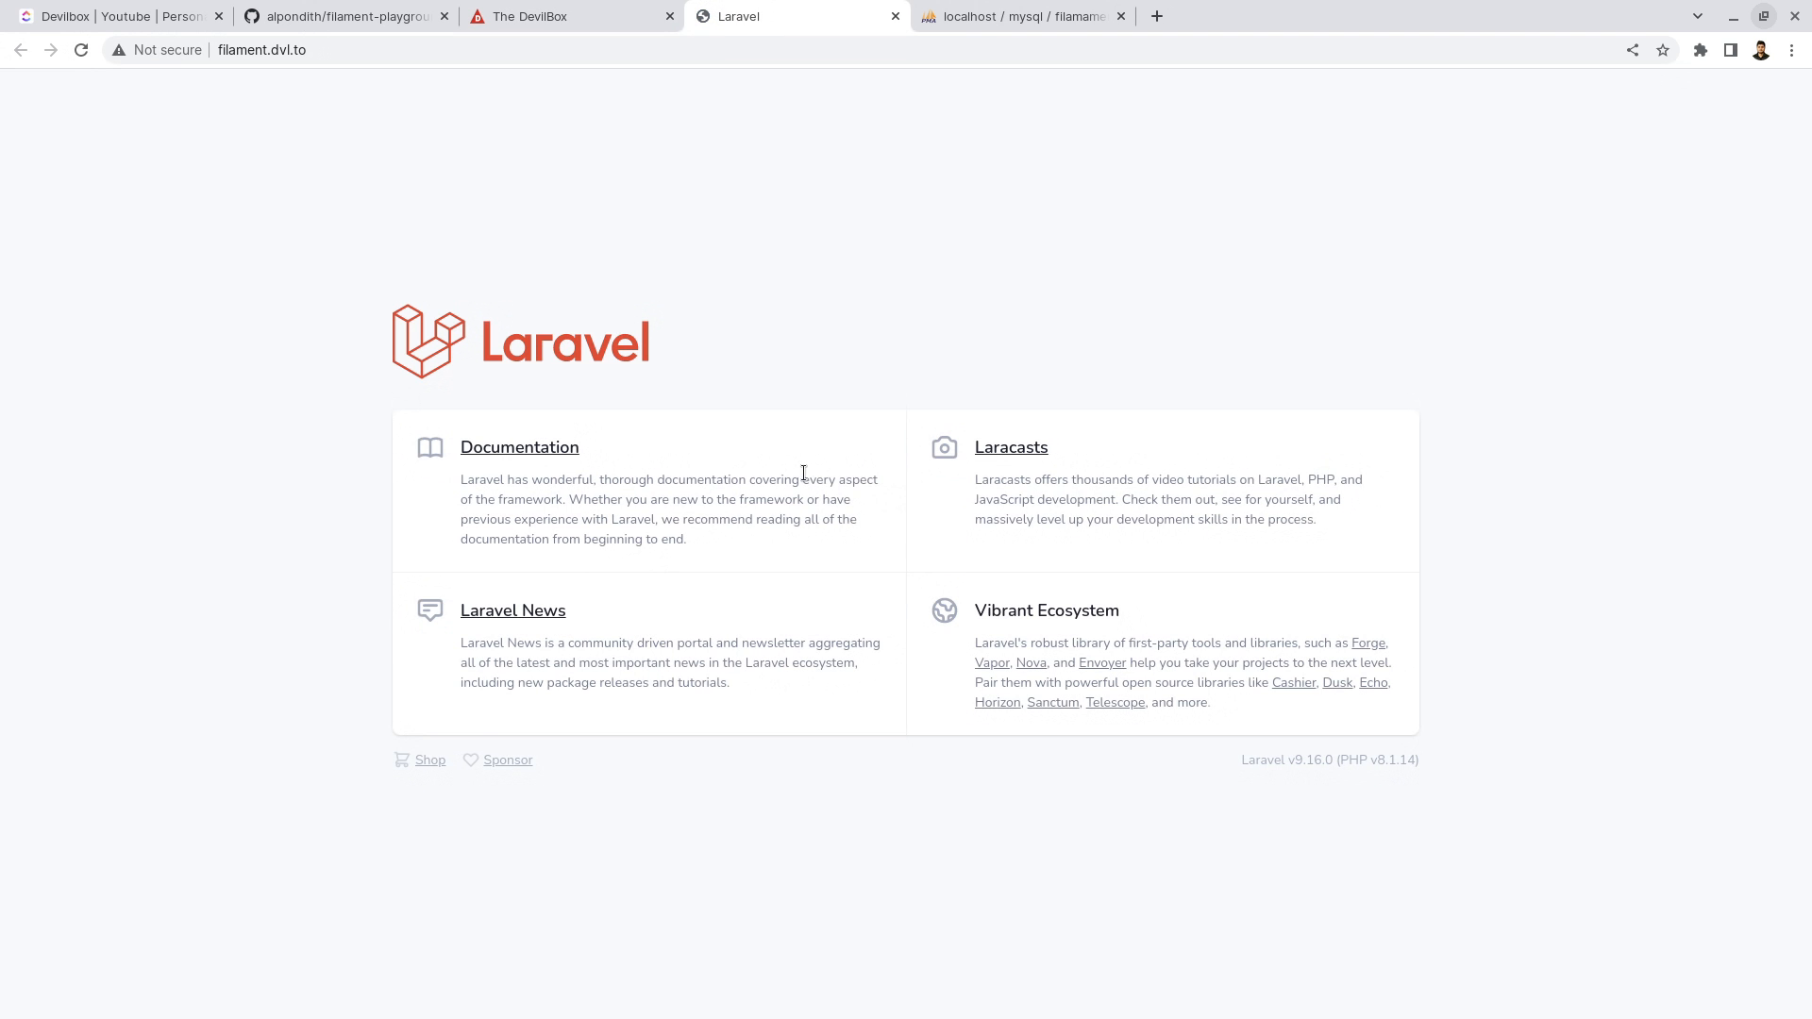
pyautogui.moveTo(932, 262)
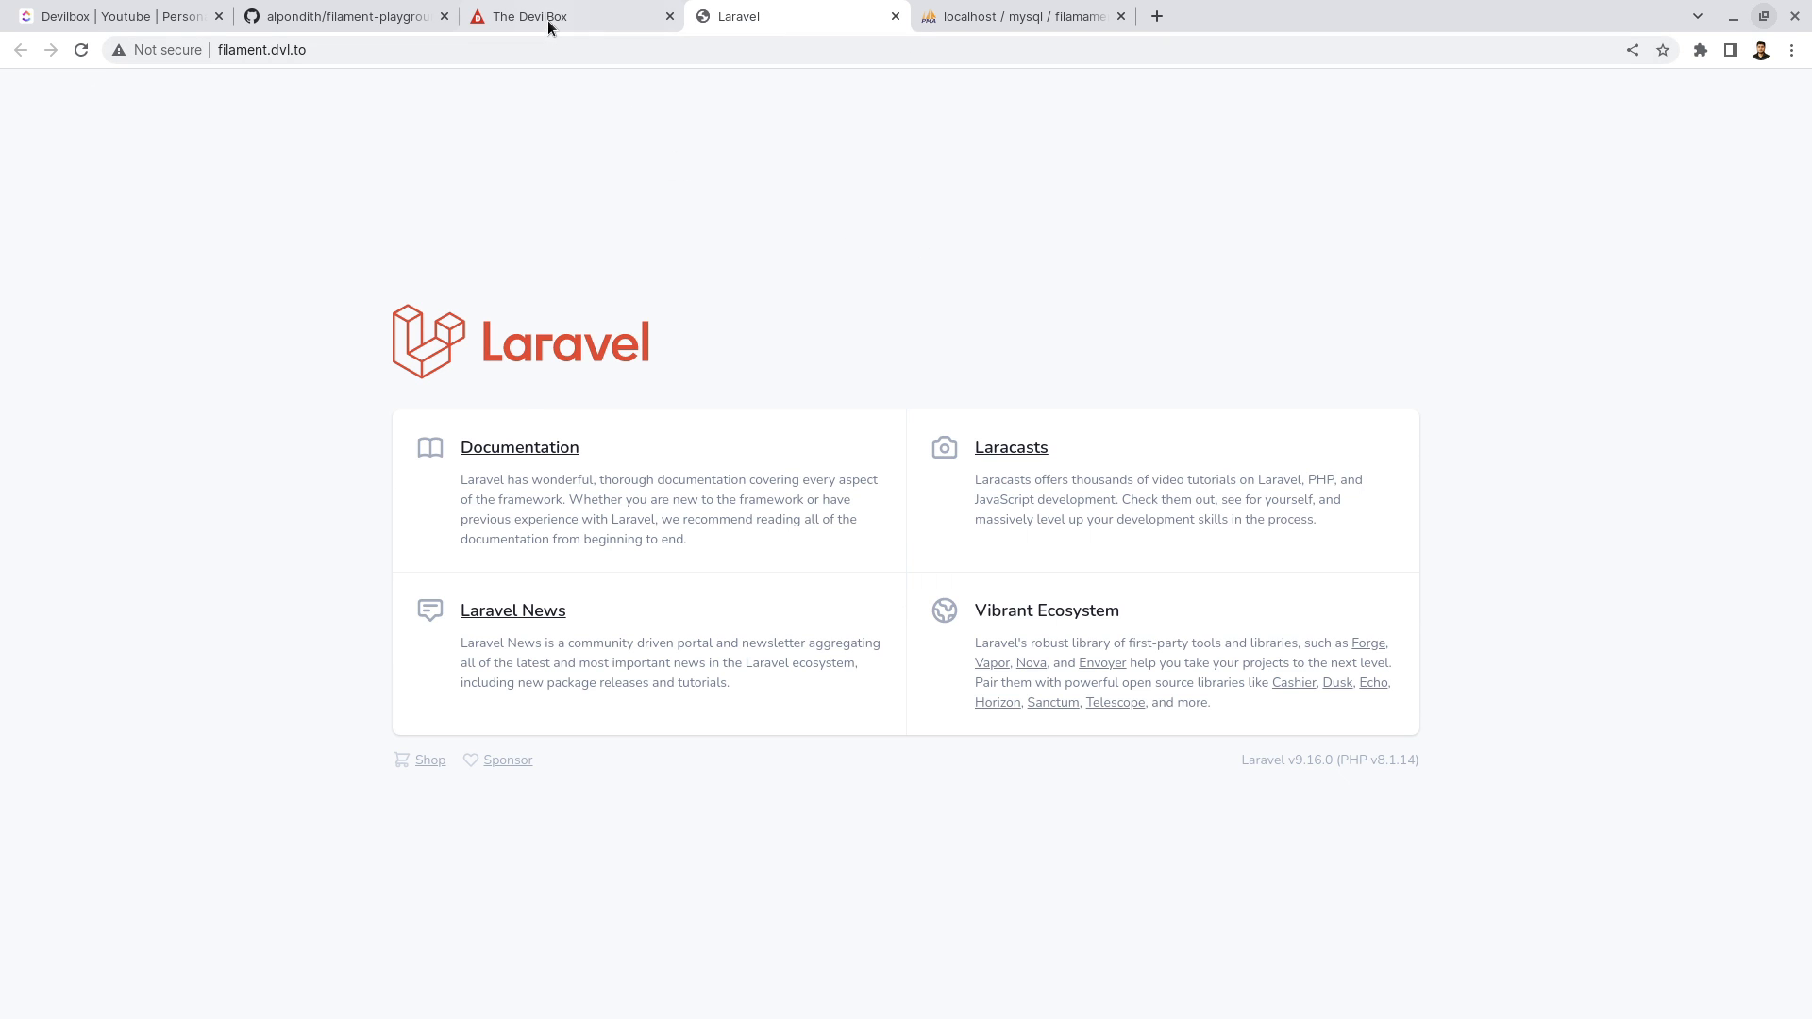
pyautogui.click(551, 15)
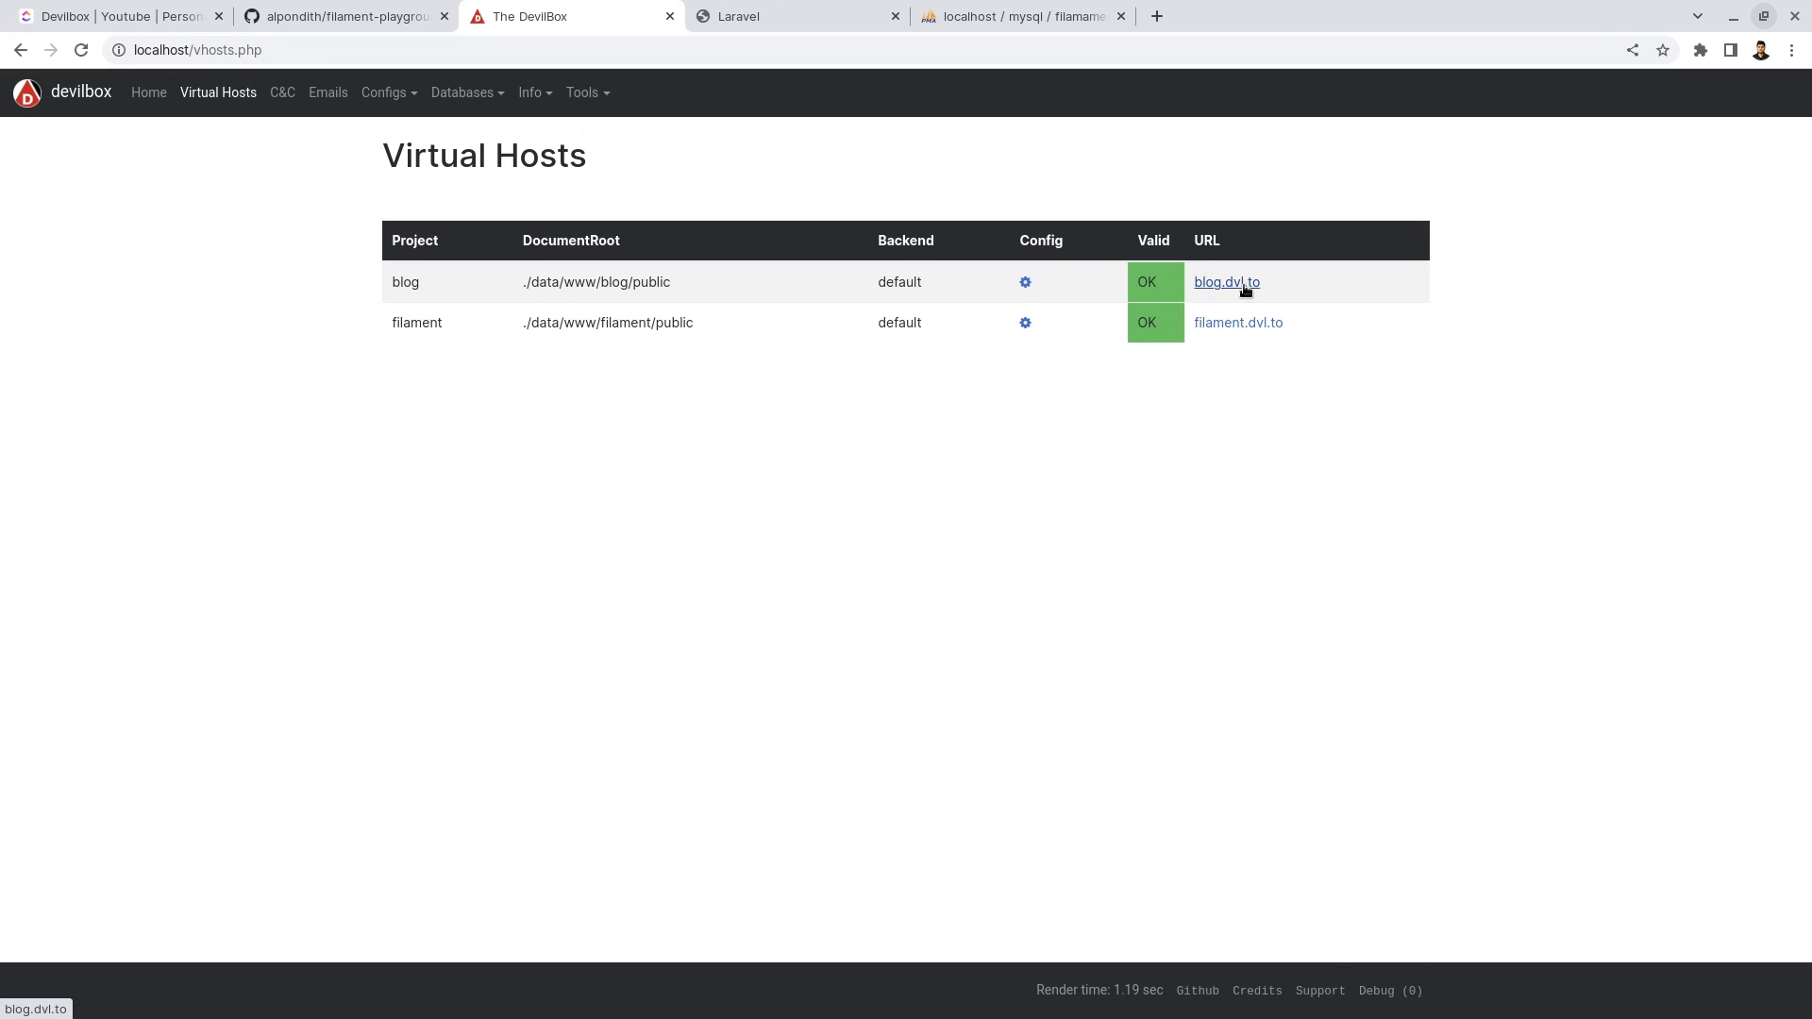
pyautogui.click(1227, 283)
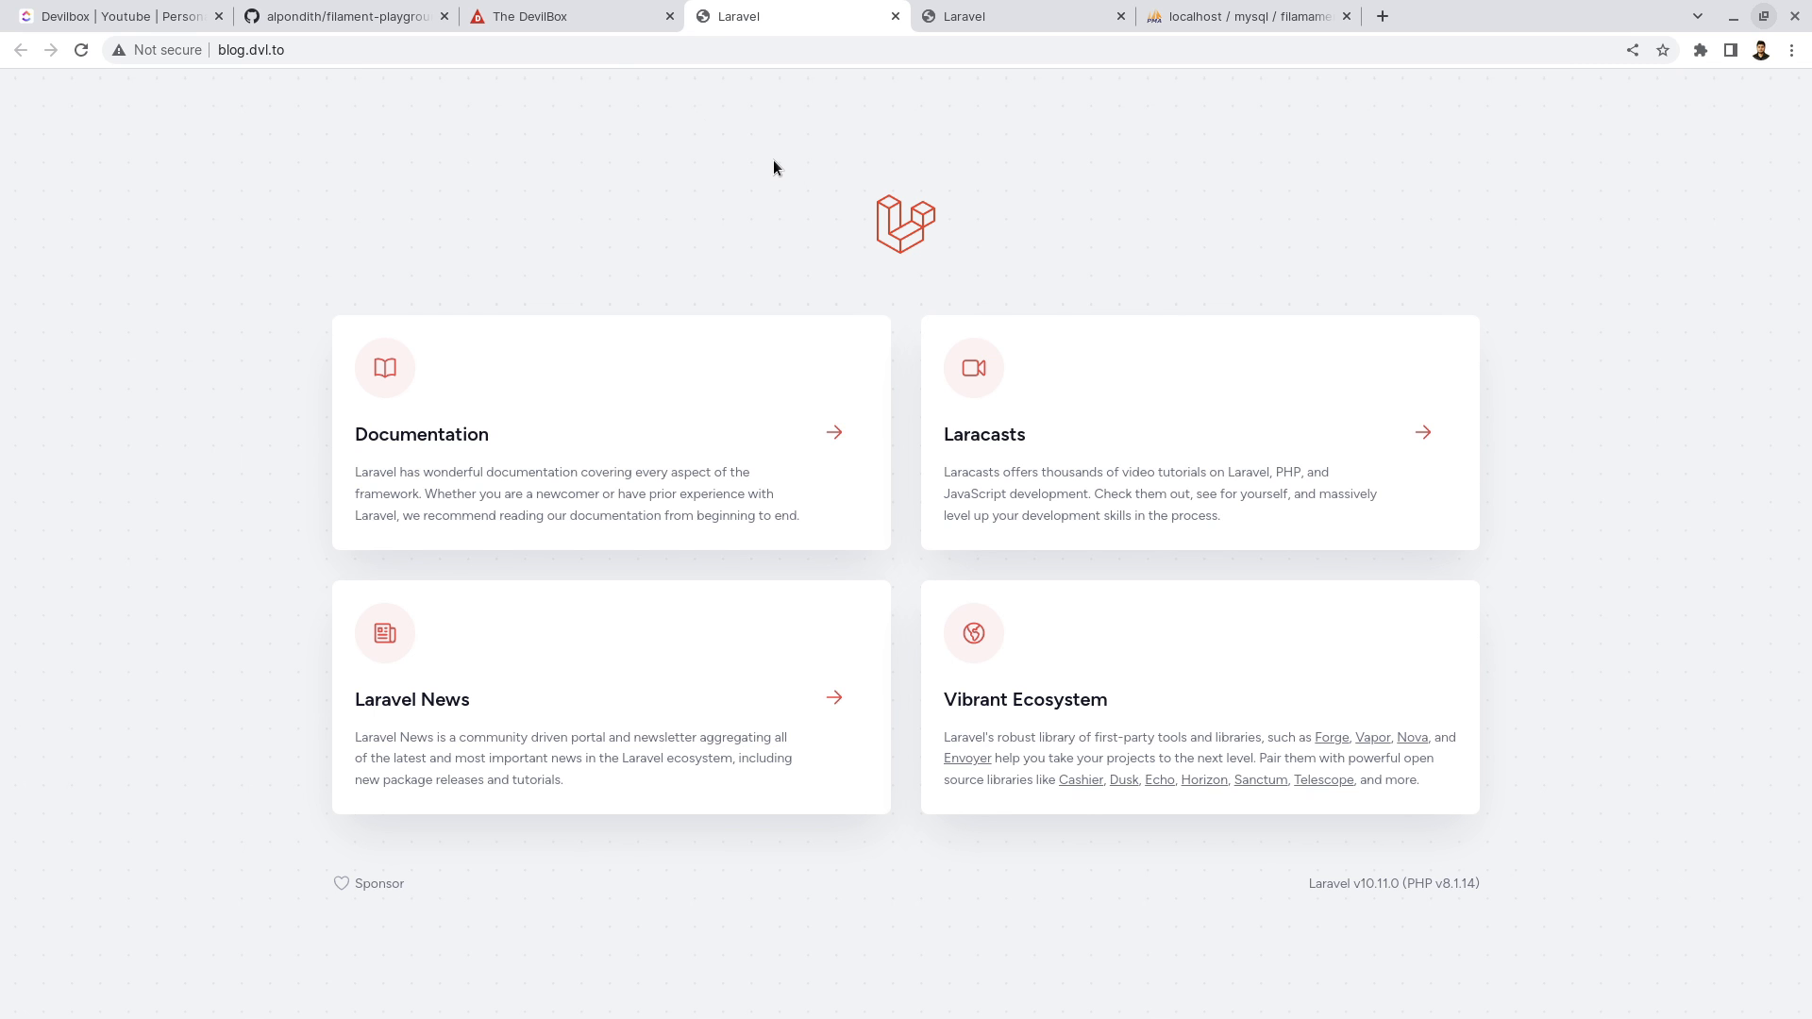
# - Return to the filament.dvl.to Laravel welcome page and reload it
pyautogui.click(532, 15)
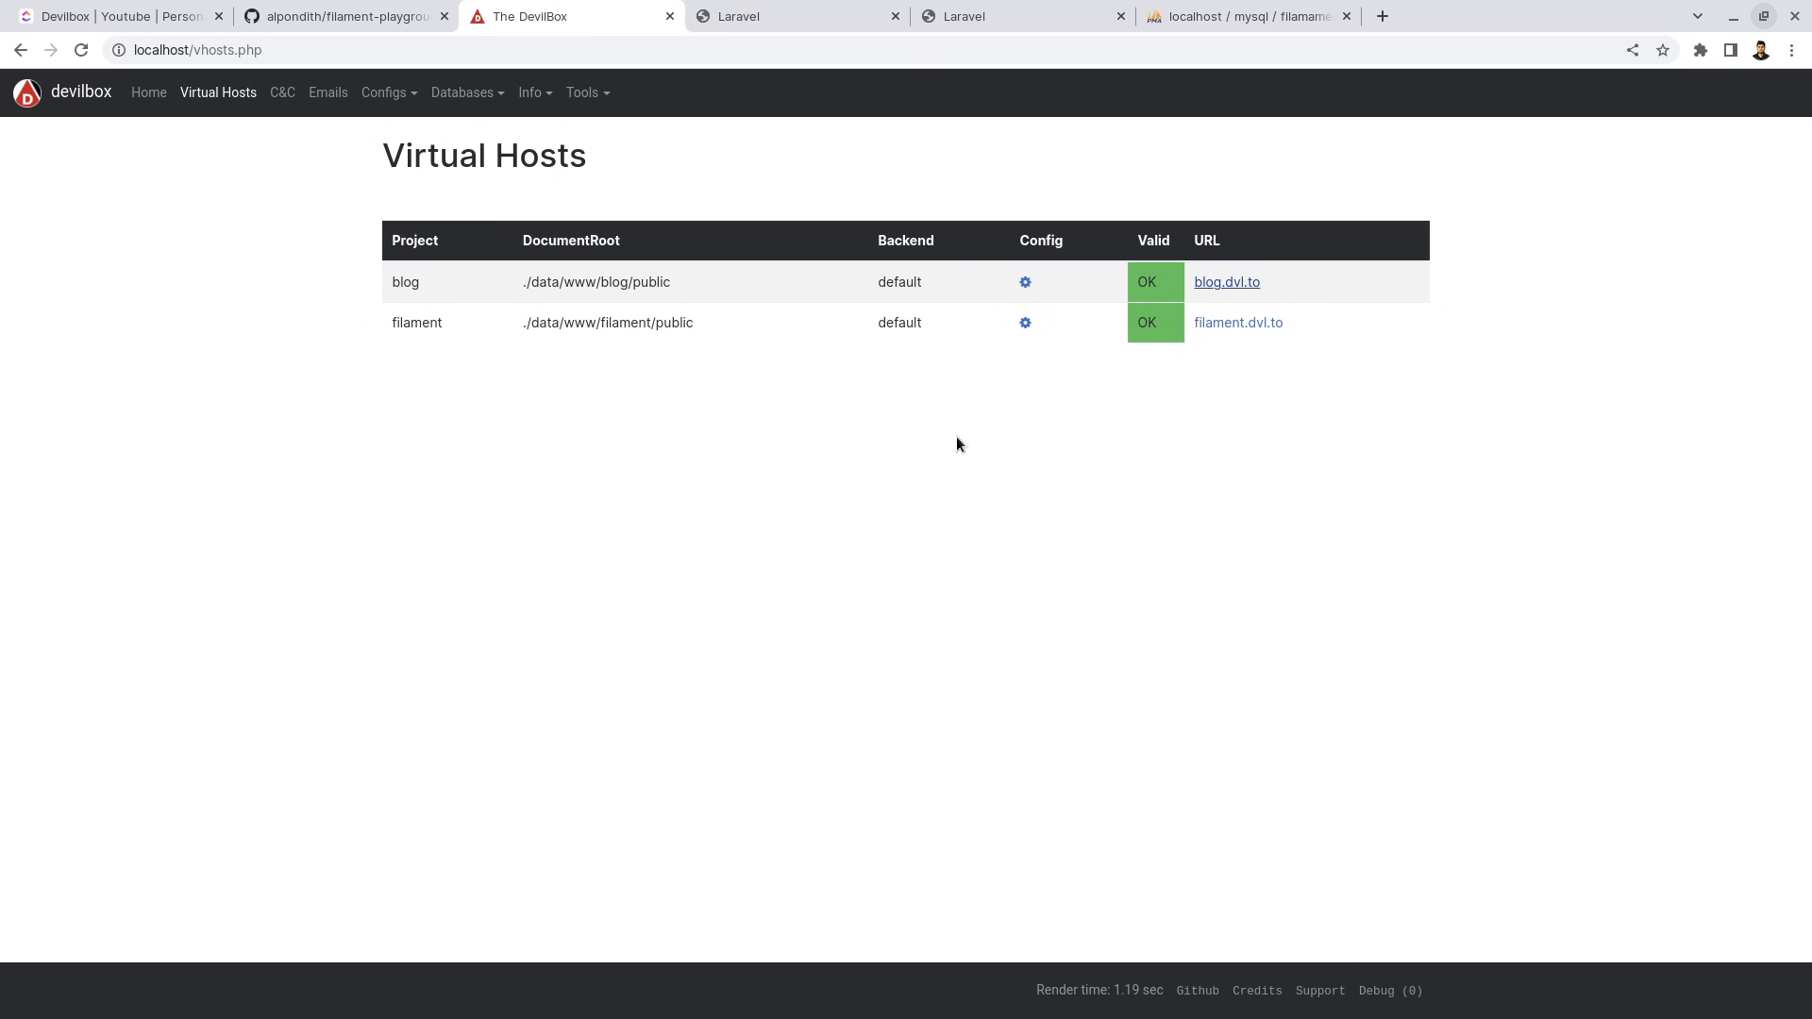
pyautogui.click(1238, 321)
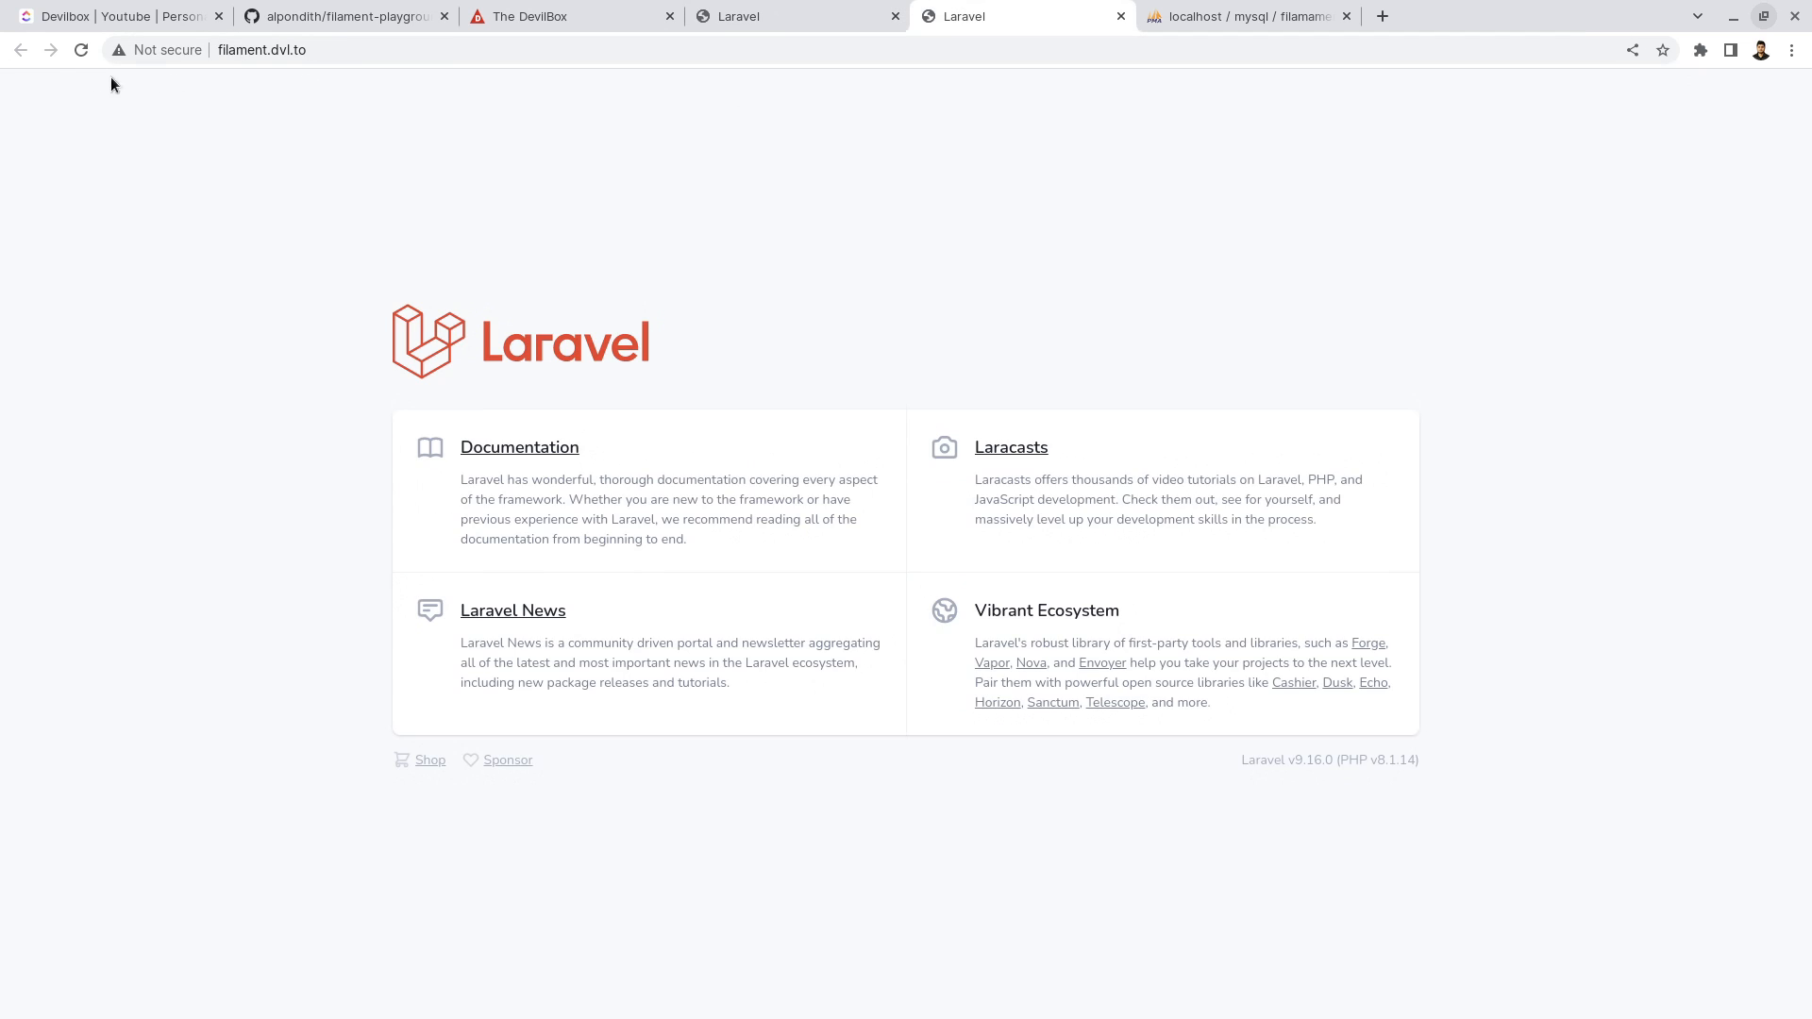
pyautogui.click(551, 16)
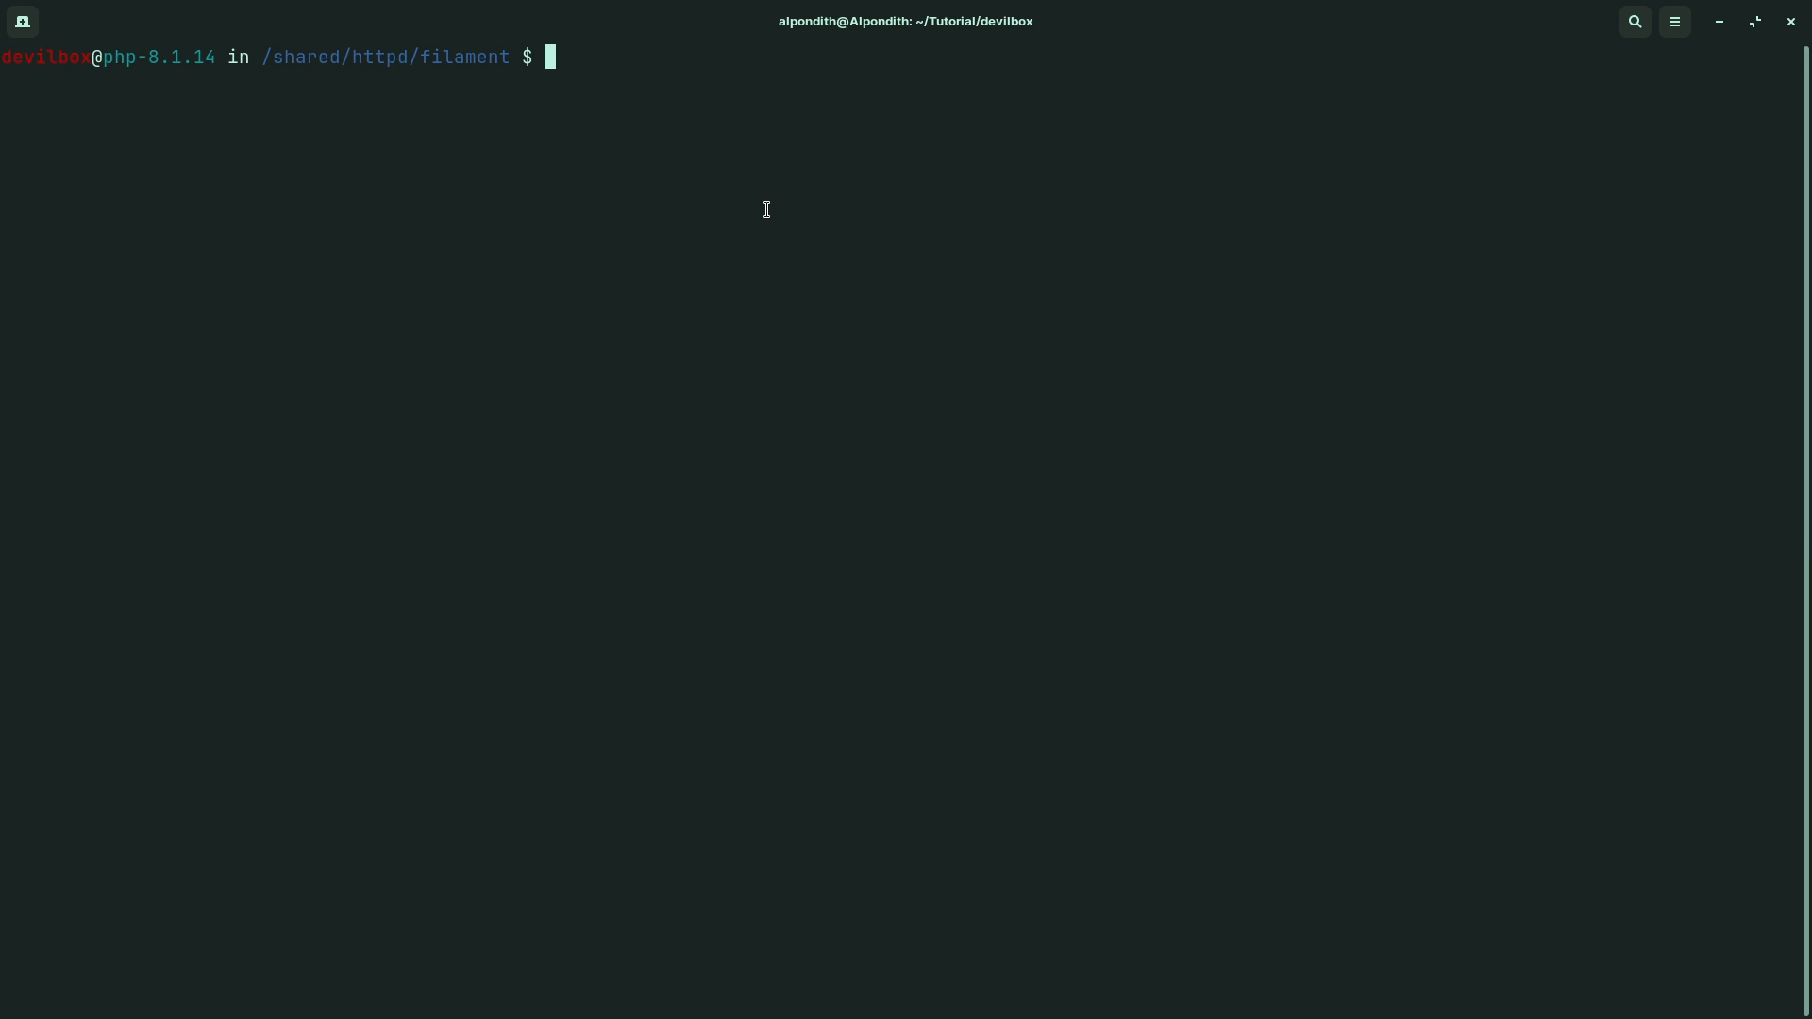
# - Exit the PHP container and run sudo docker-compose down in the devilbox folder
pyautogui.write('exit')
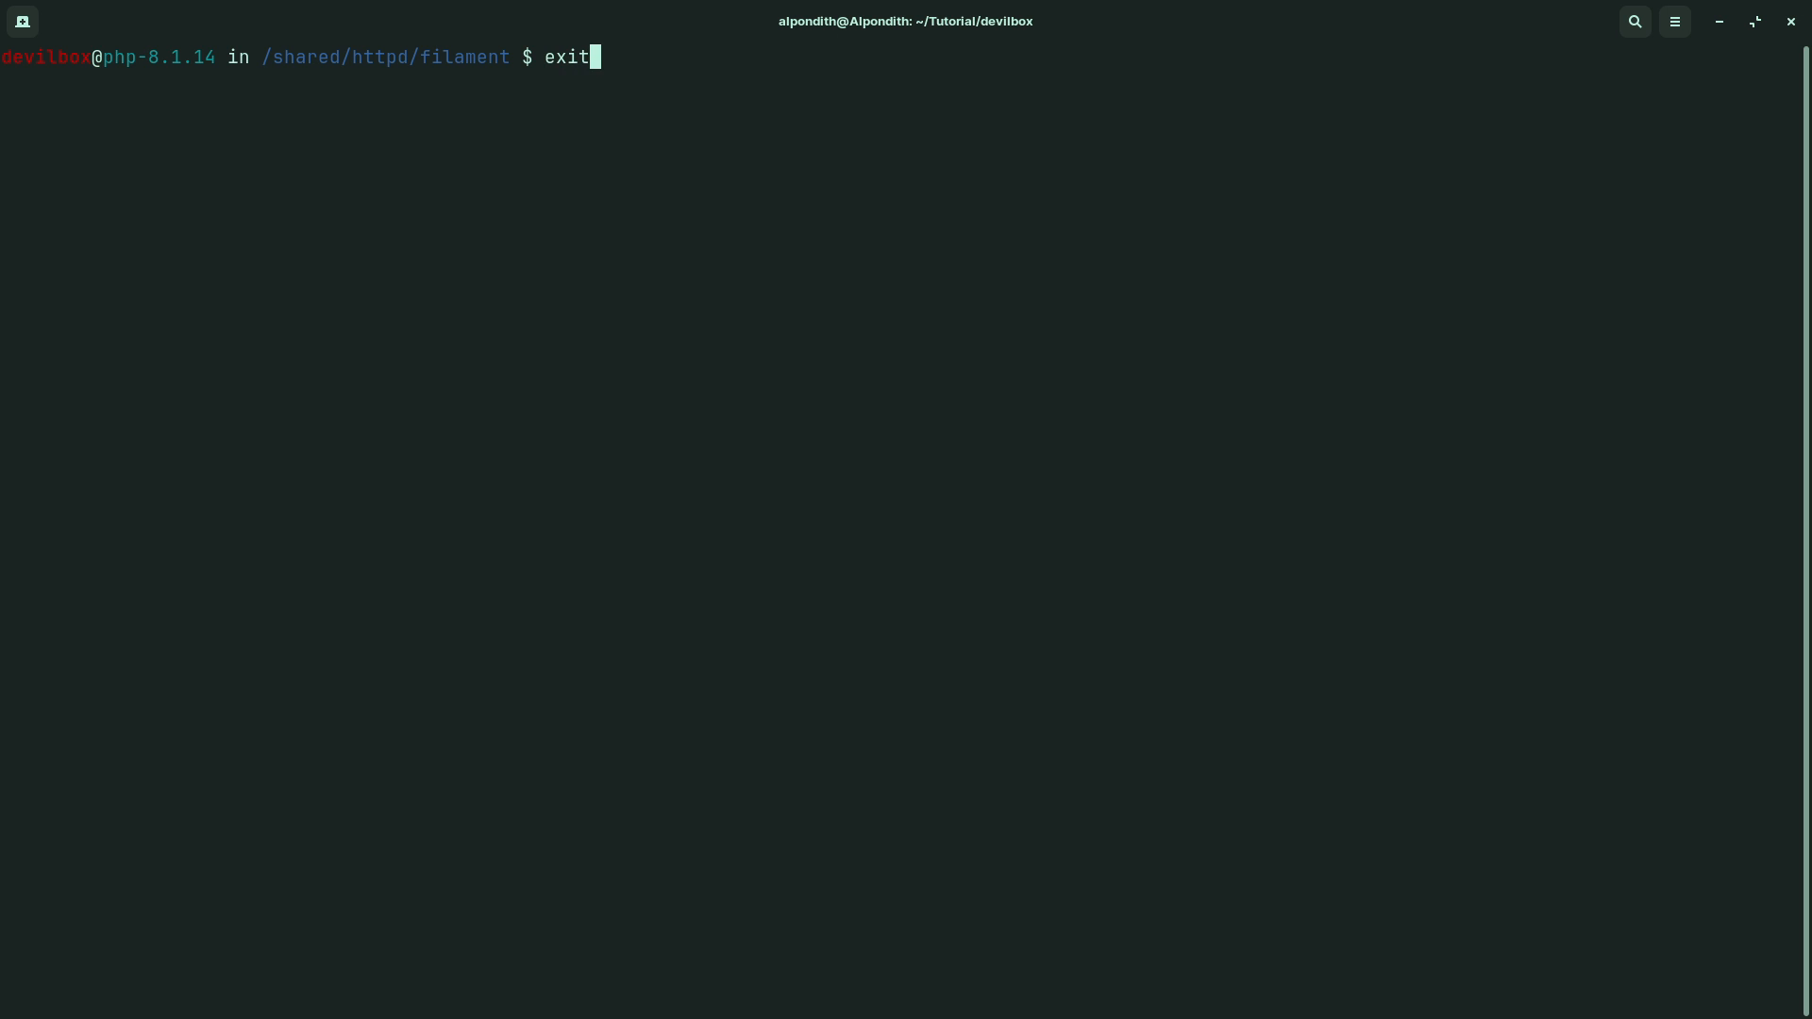
pyautogui.write('sudo')
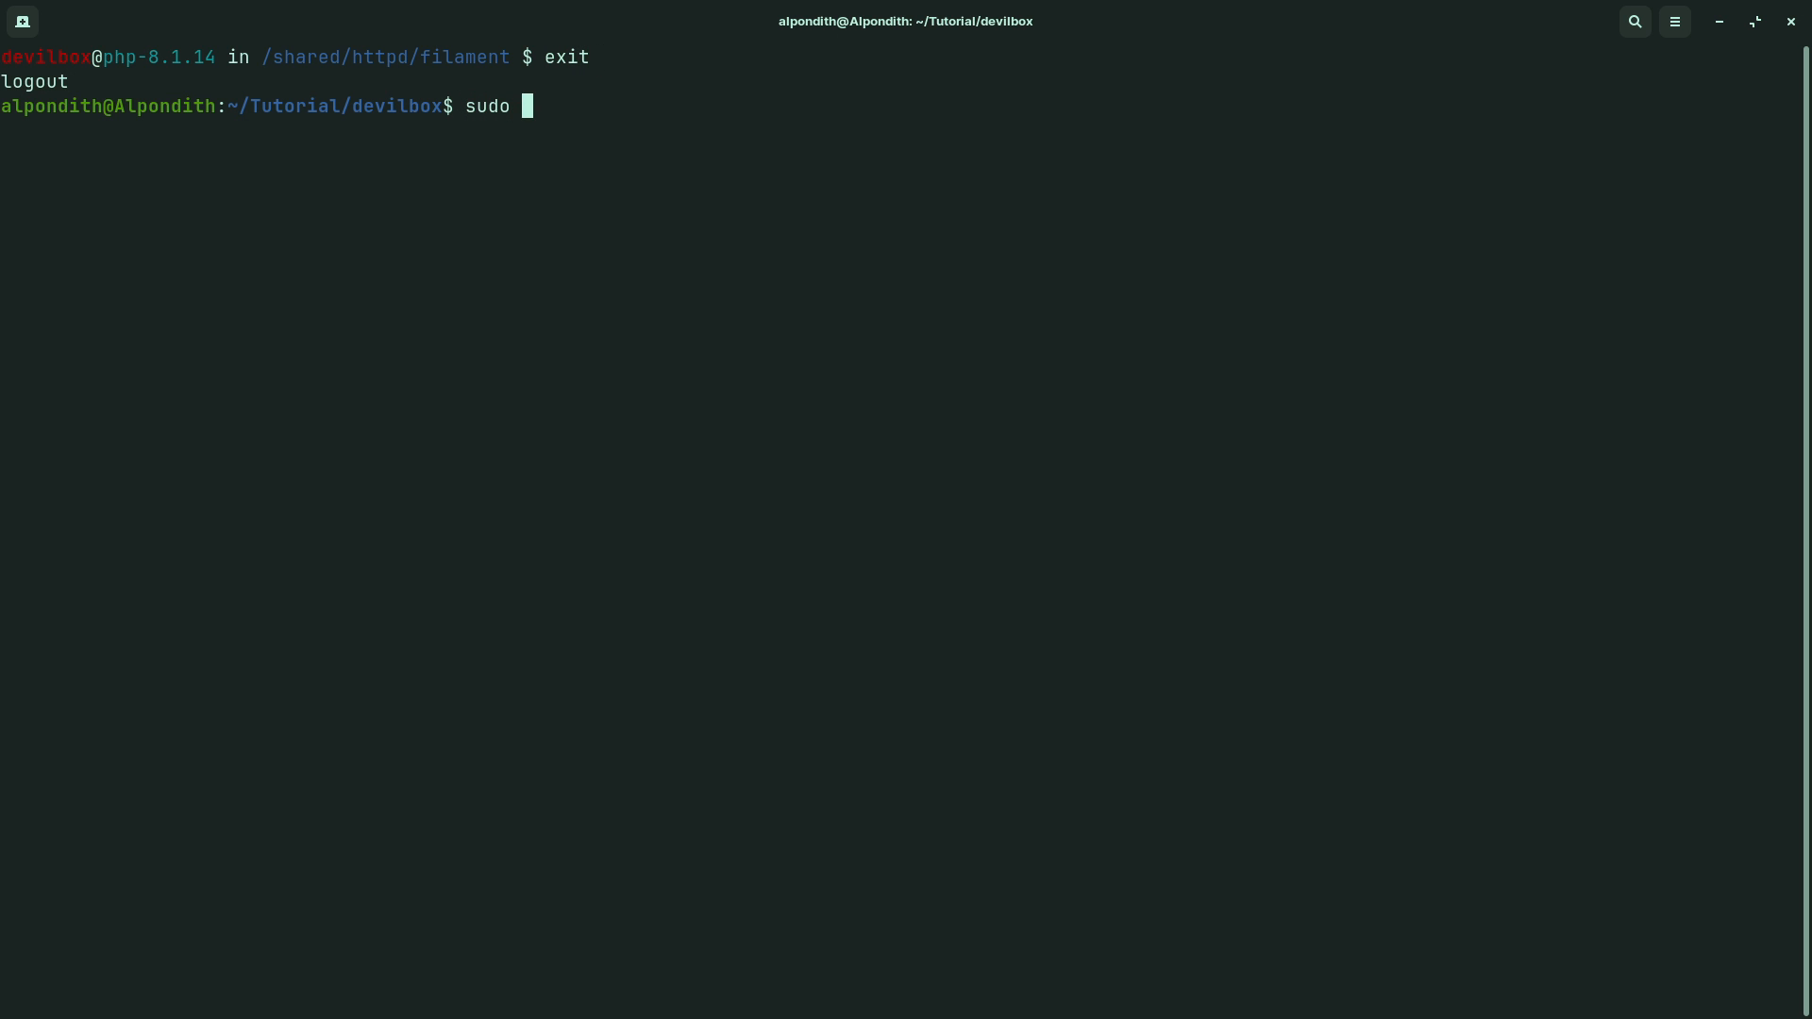
pyautogui.write('docker-c')
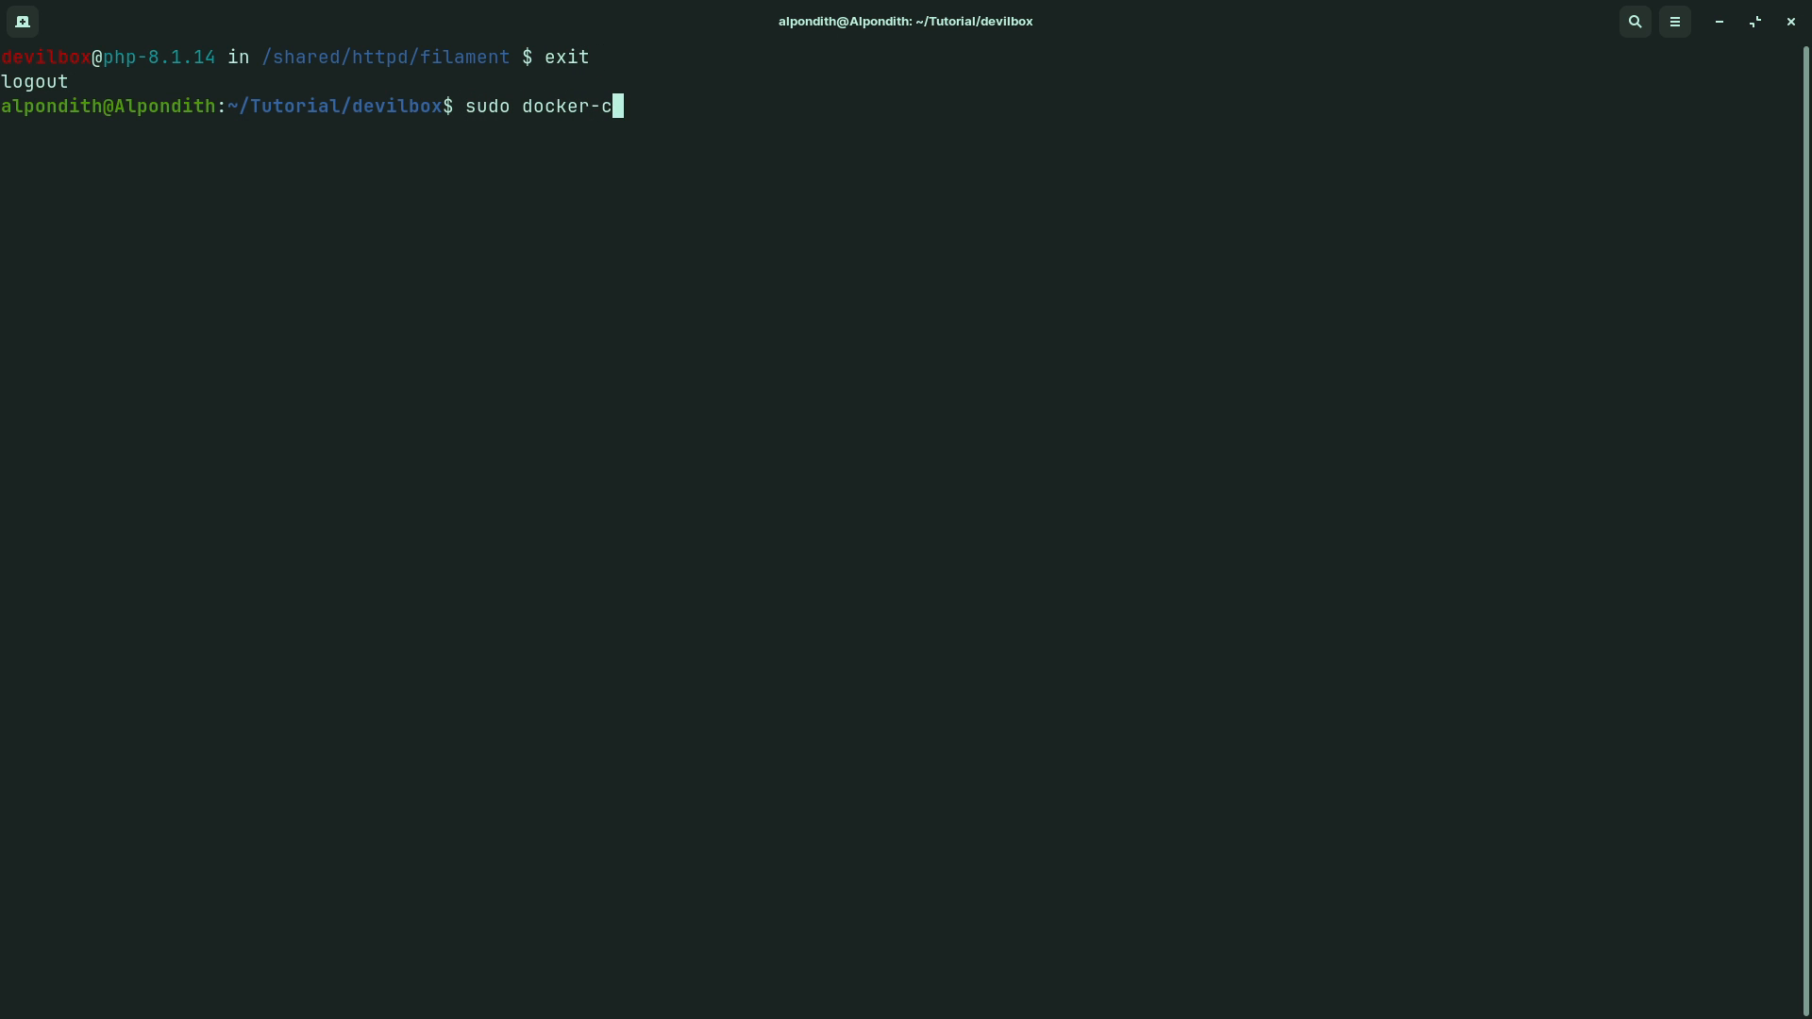
pyautogui.write('ompose down')
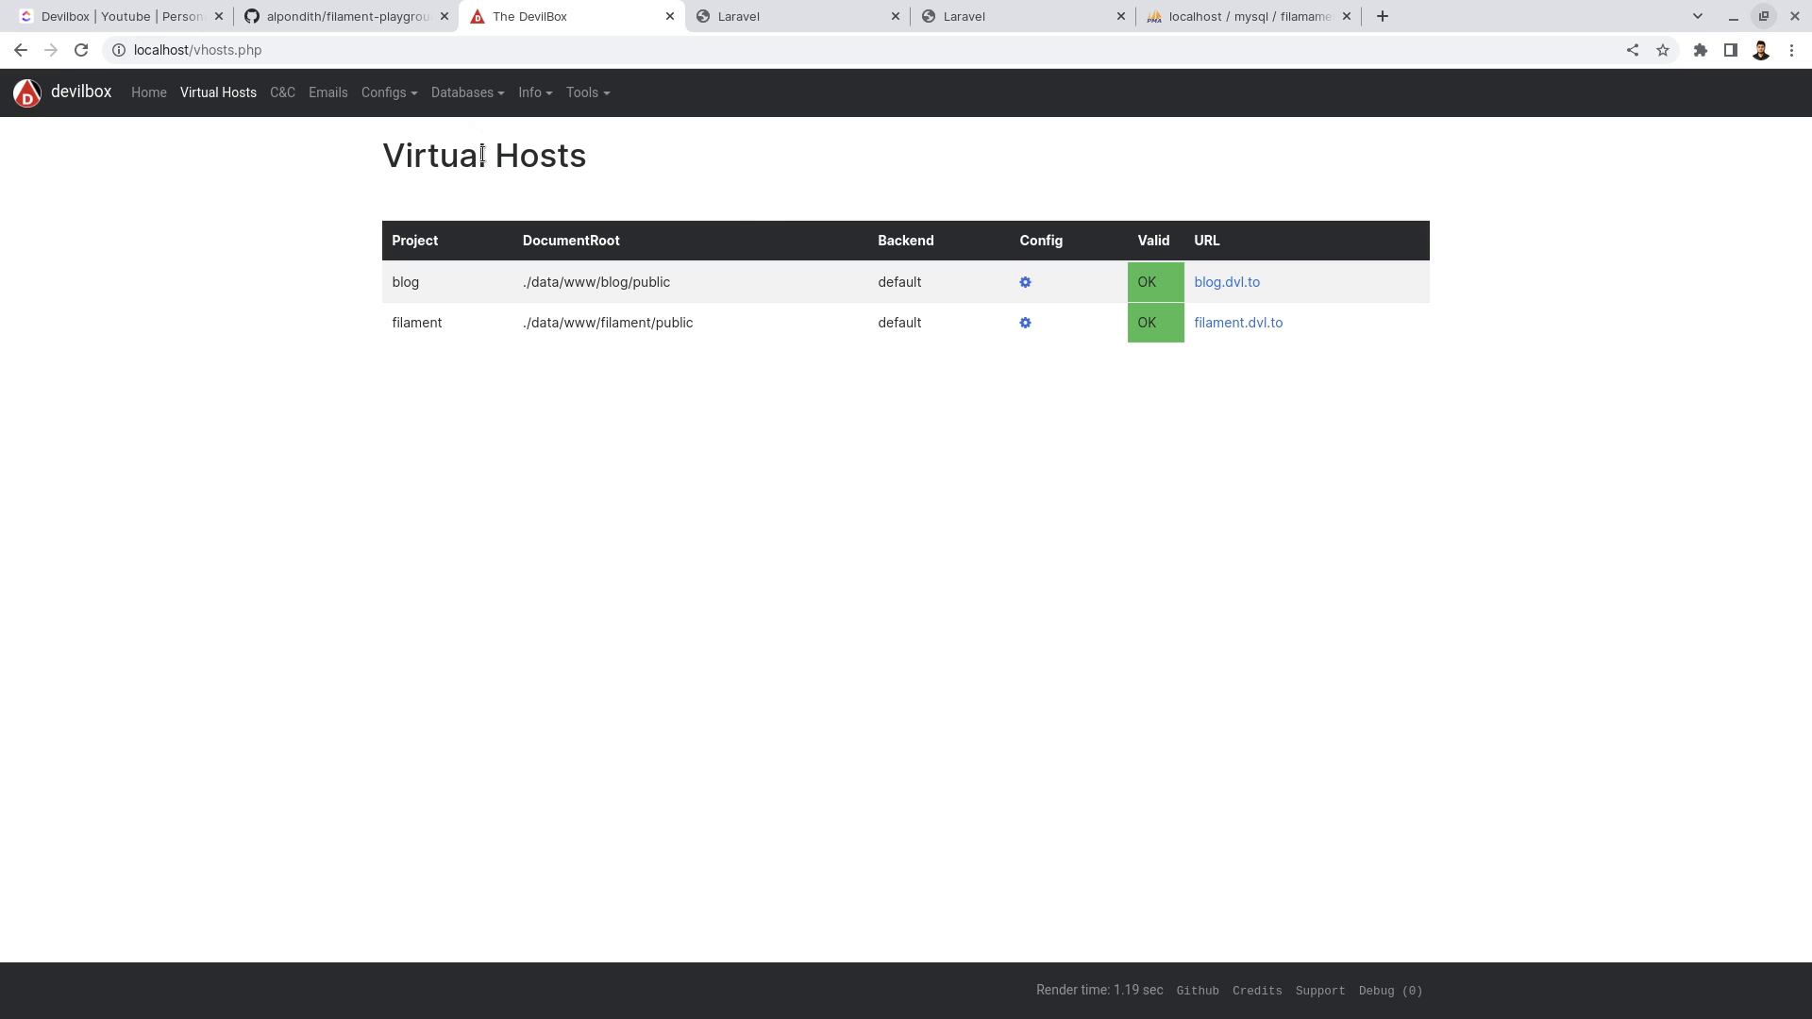
# - Switch to the ClickUp tab showing the Devilbox mind map whiteboard
pyautogui.click(113, 15)
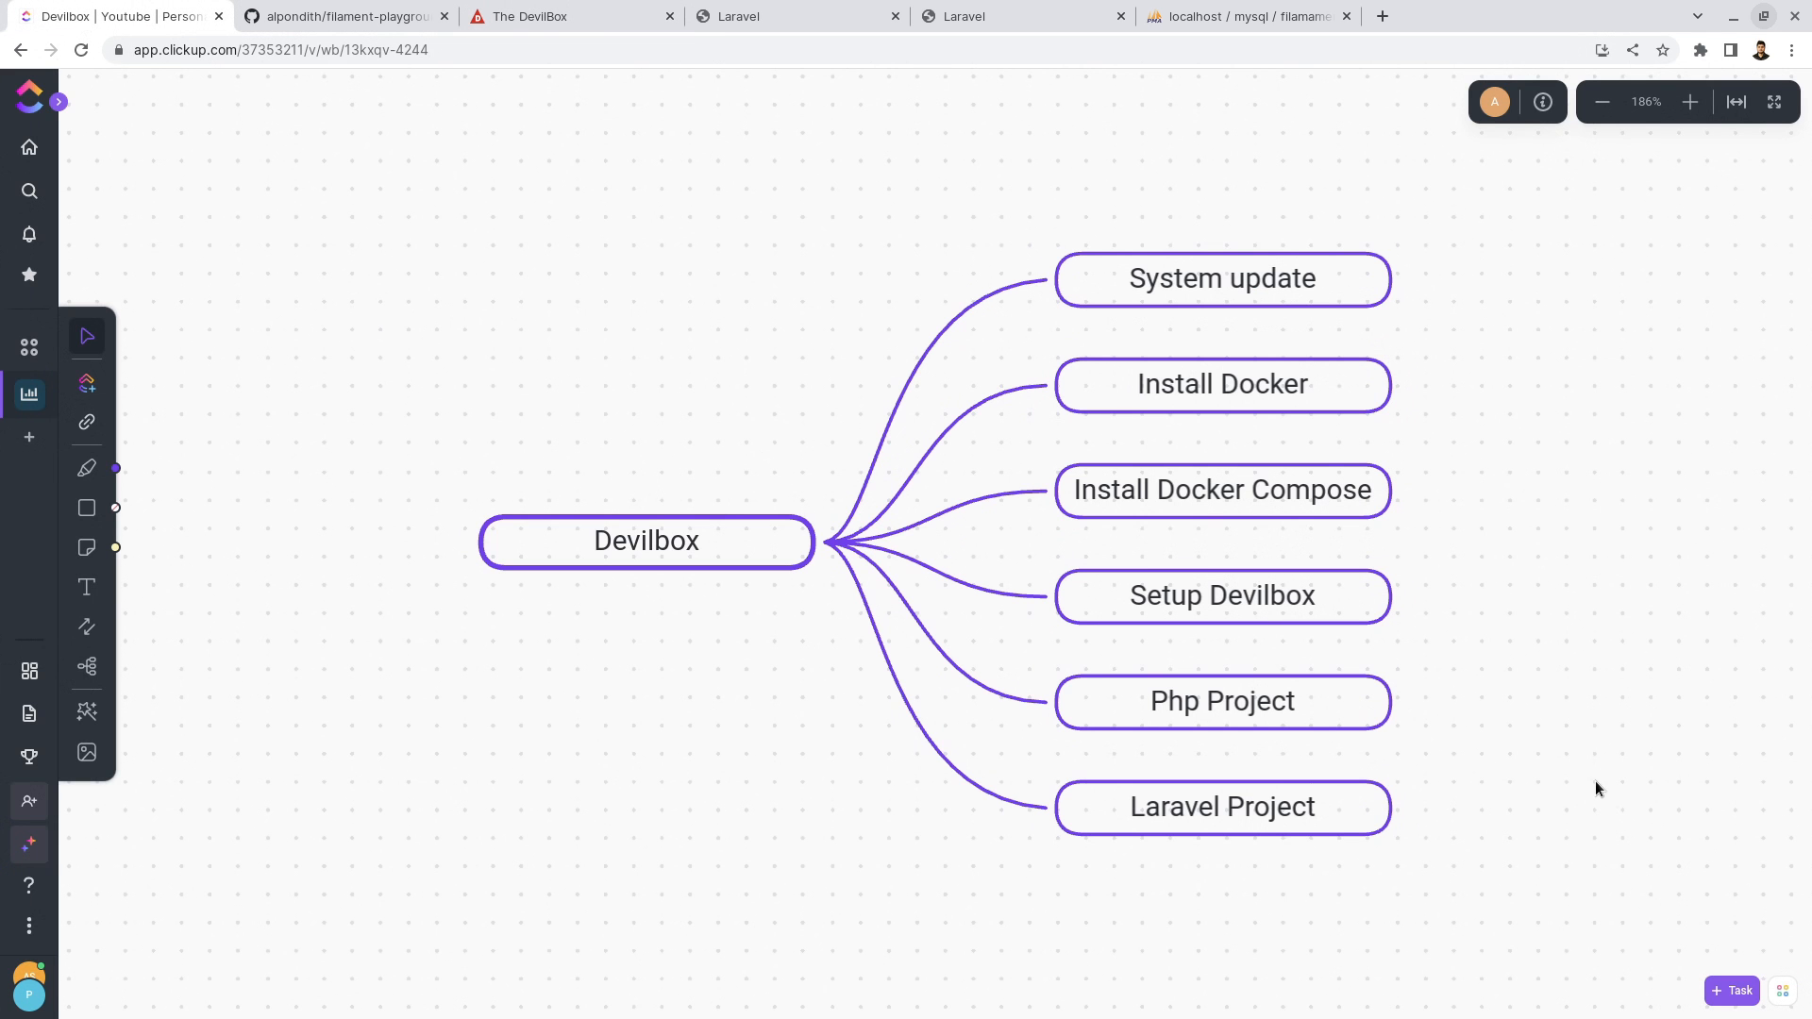
pyautogui.moveTo(1487, 812)
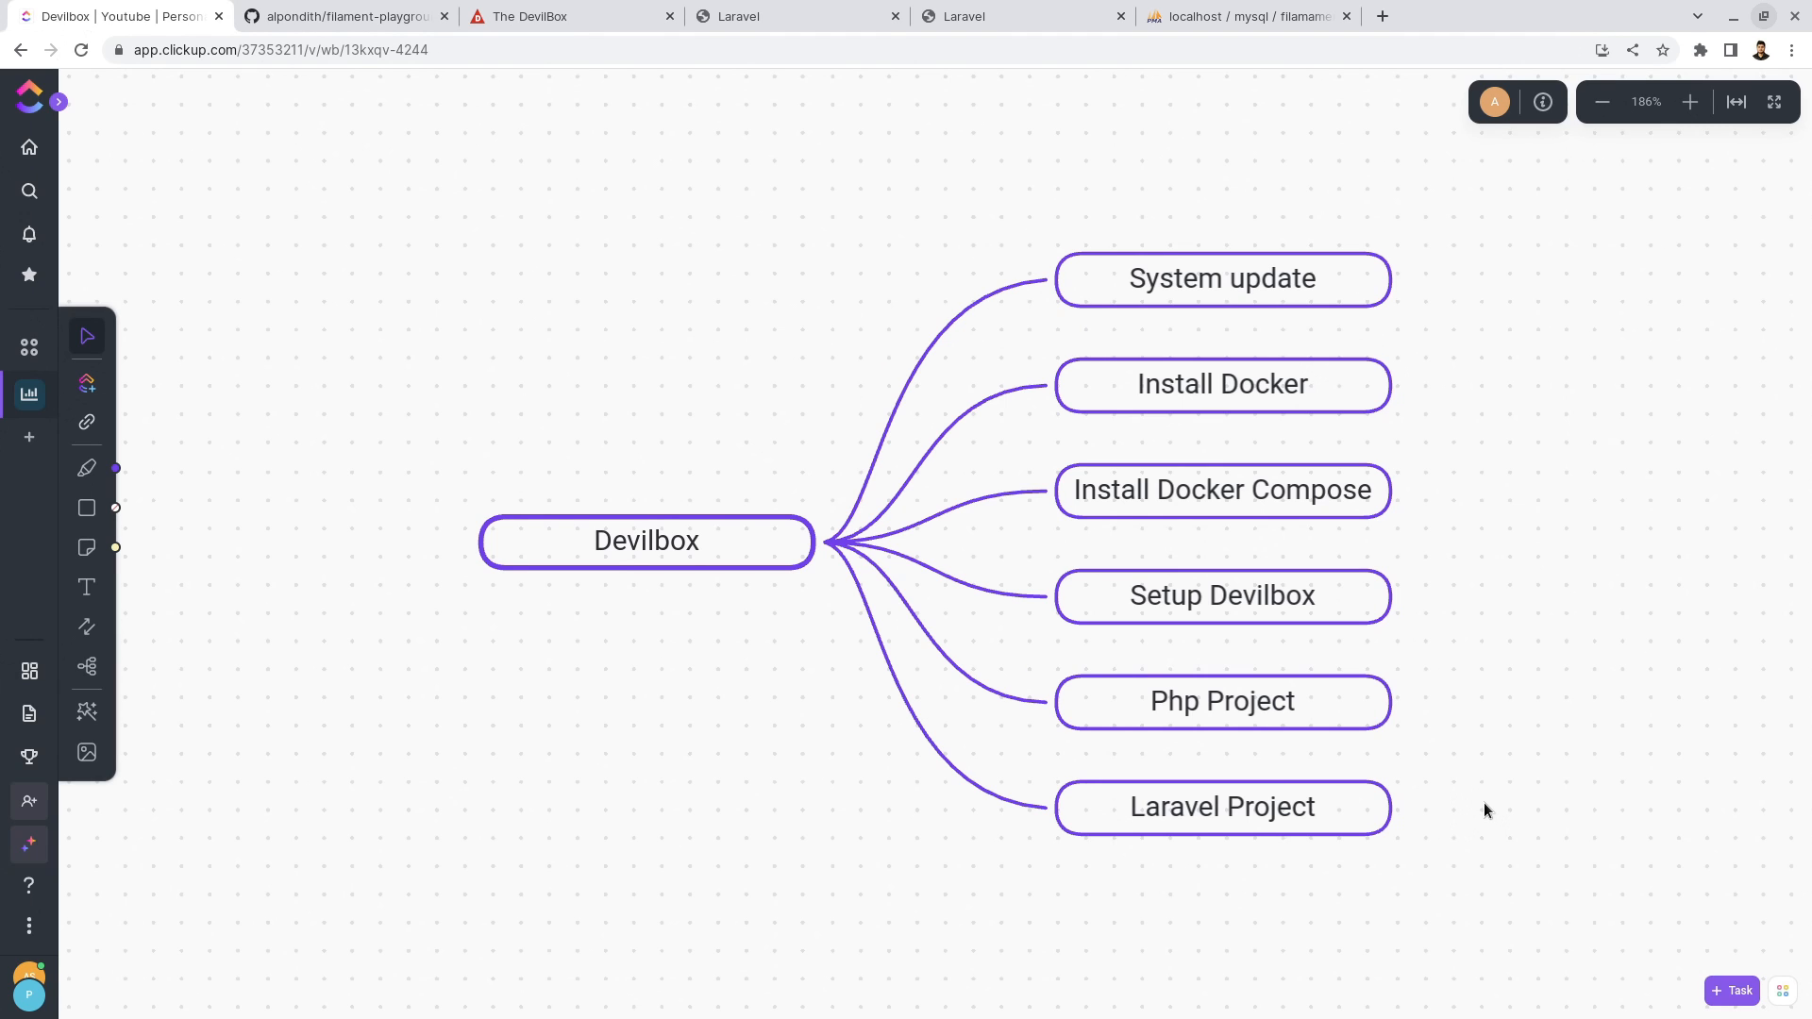
pyautogui.moveTo(1200, 113)
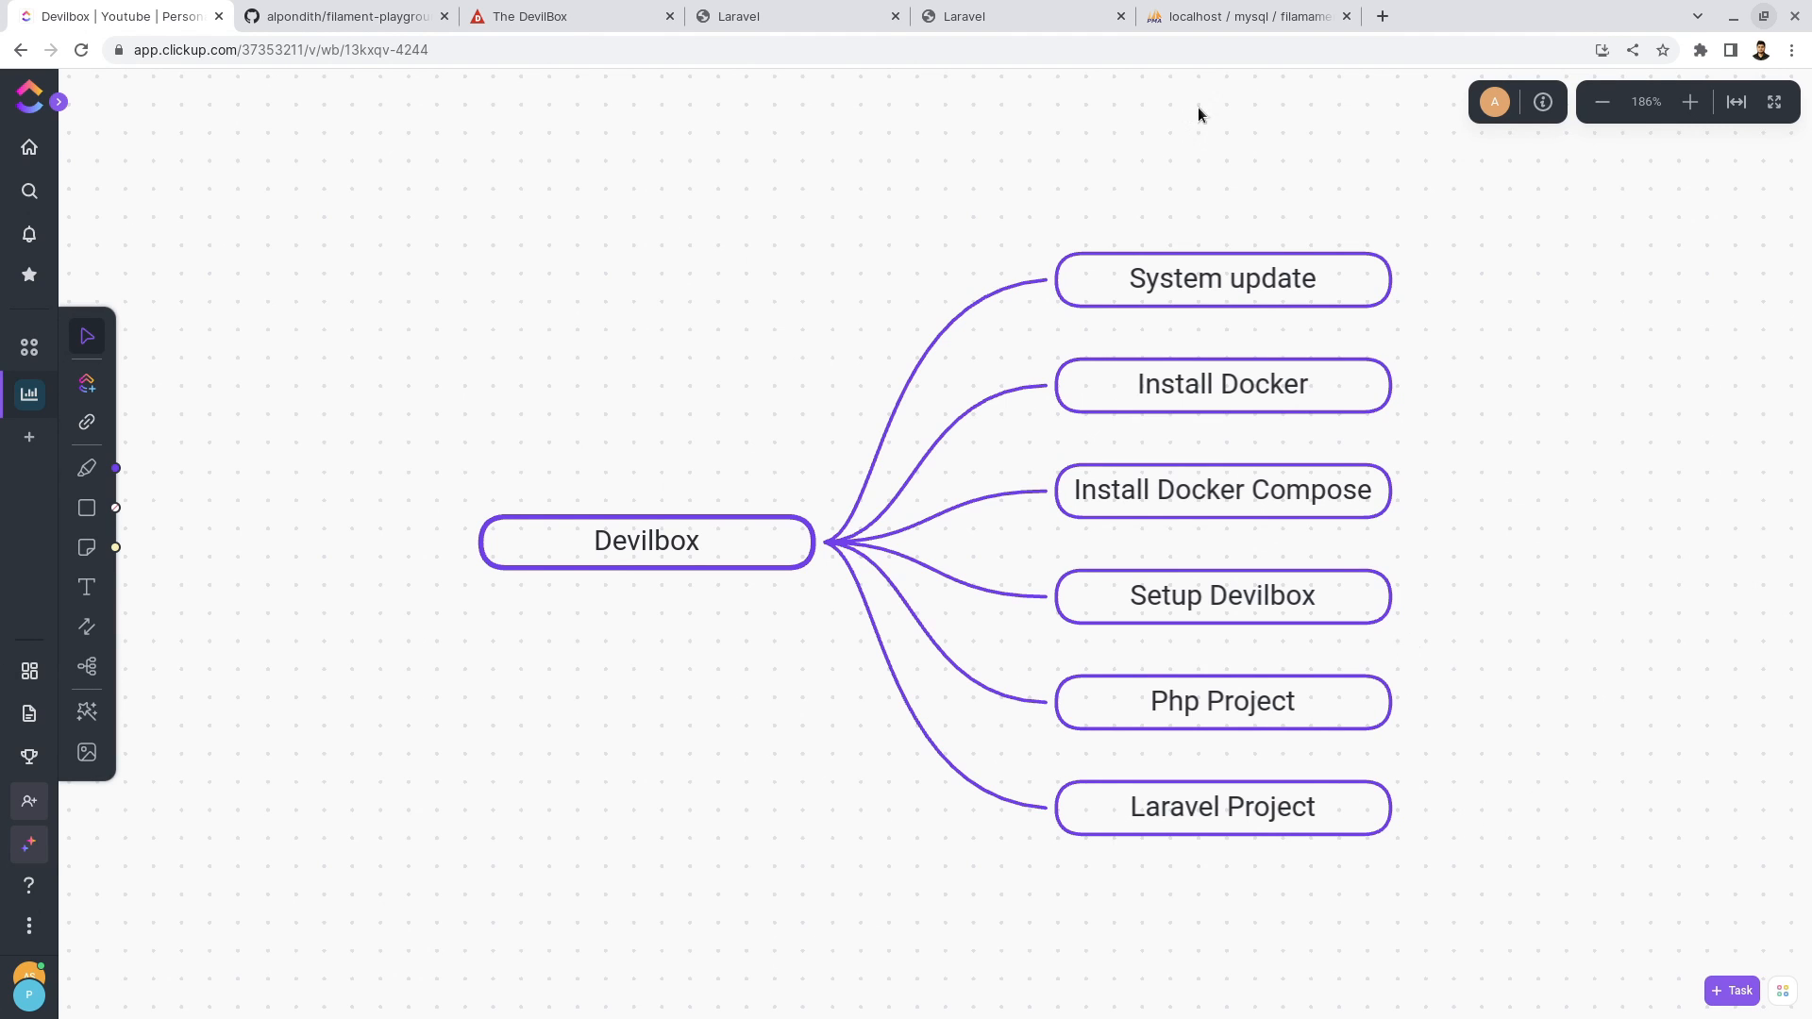